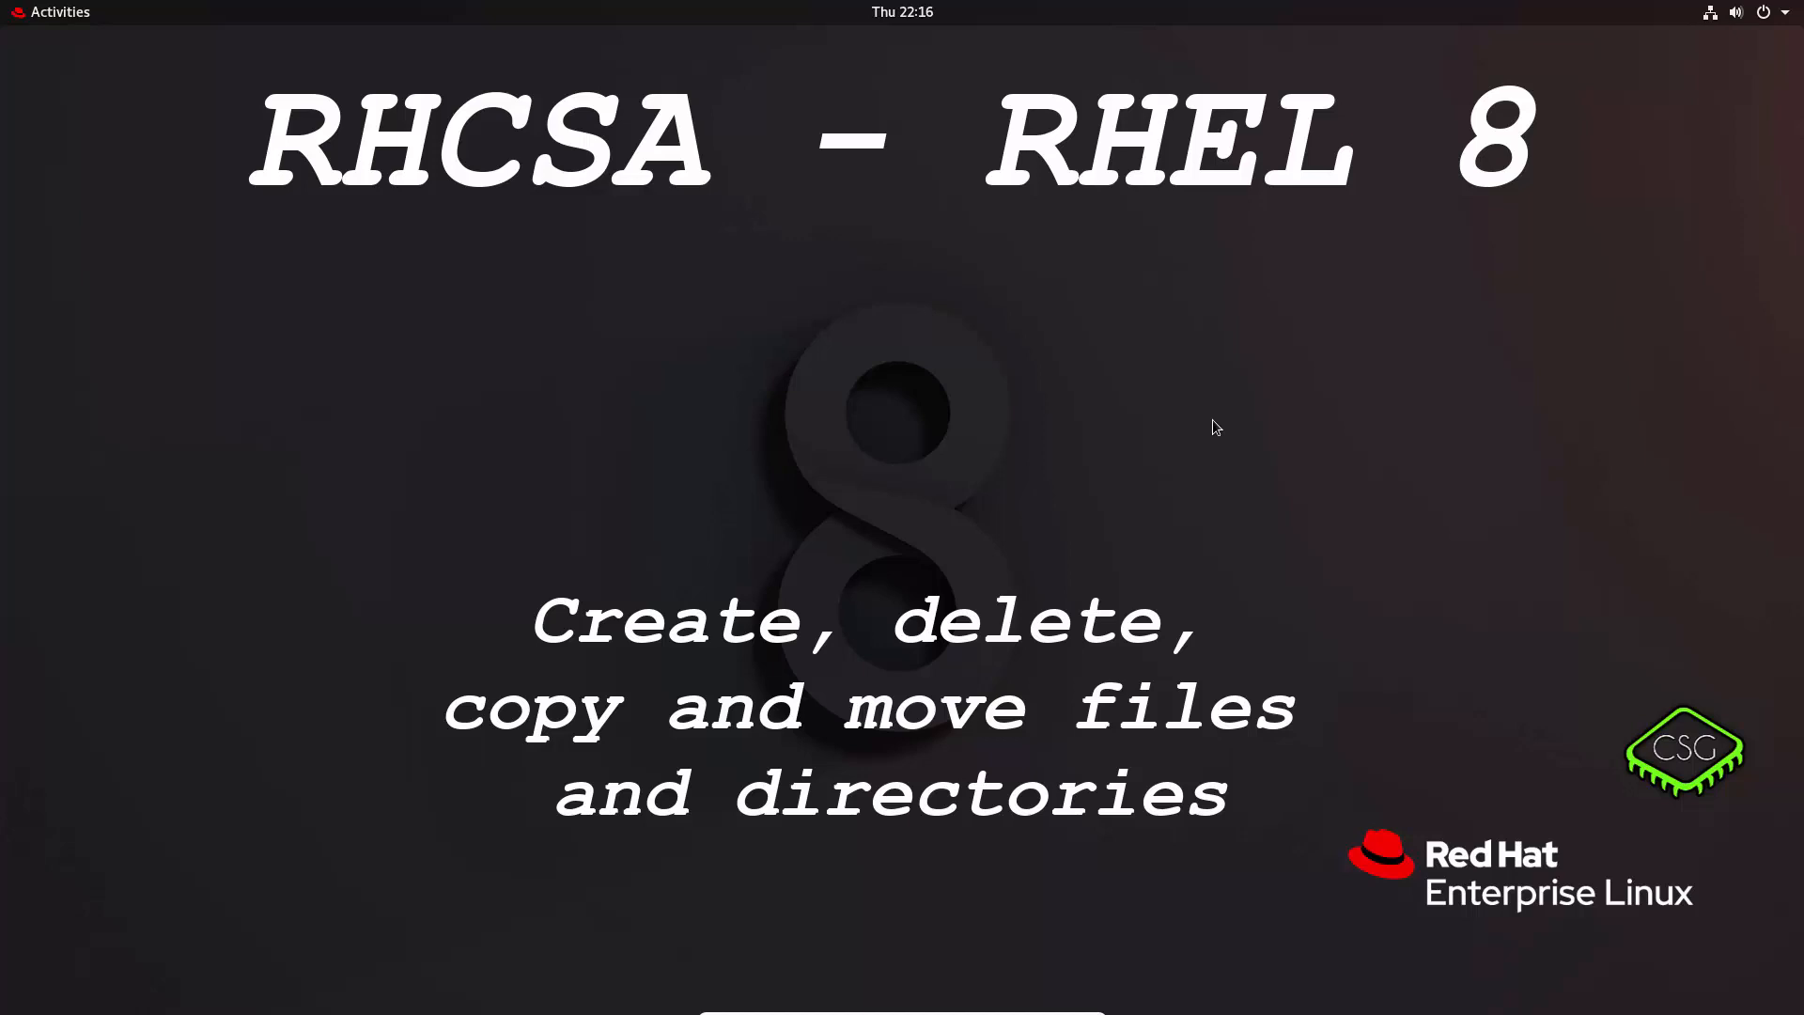
Open the Activities overview from the top bar.
click(53, 11)
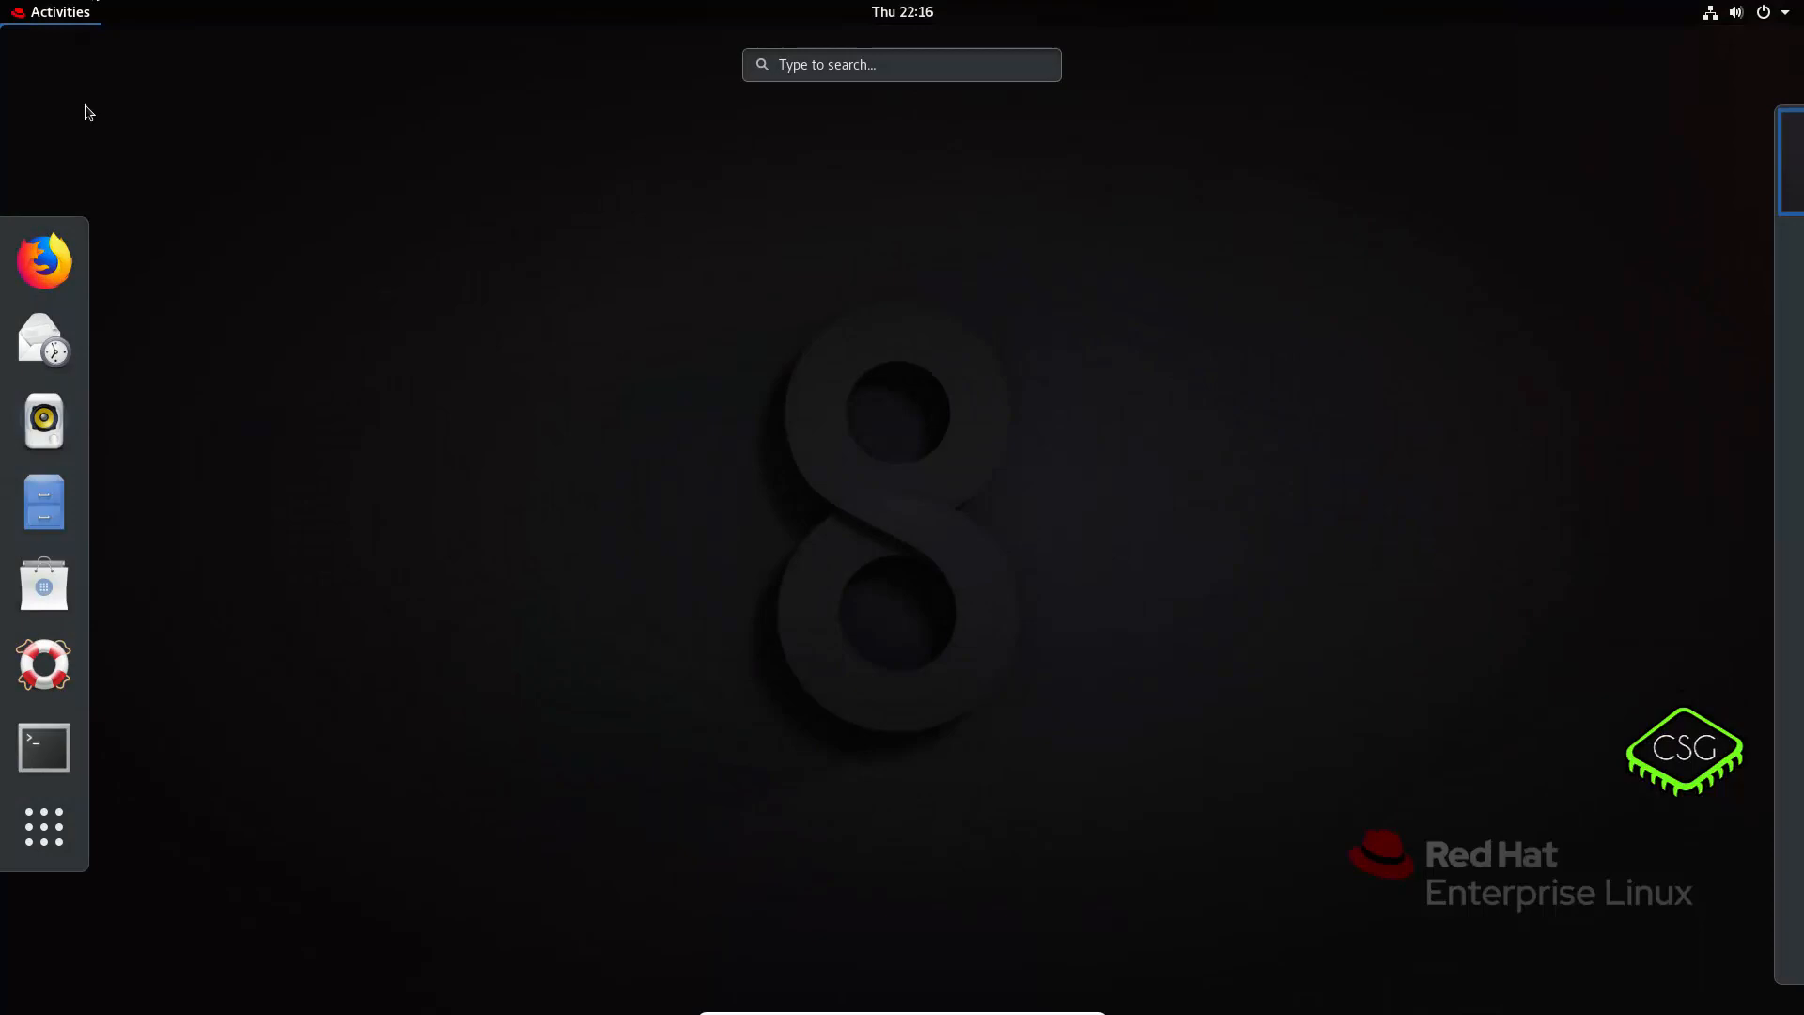
Open a terminal in Documents, create empty file newfile and list its details.
click(44, 745)
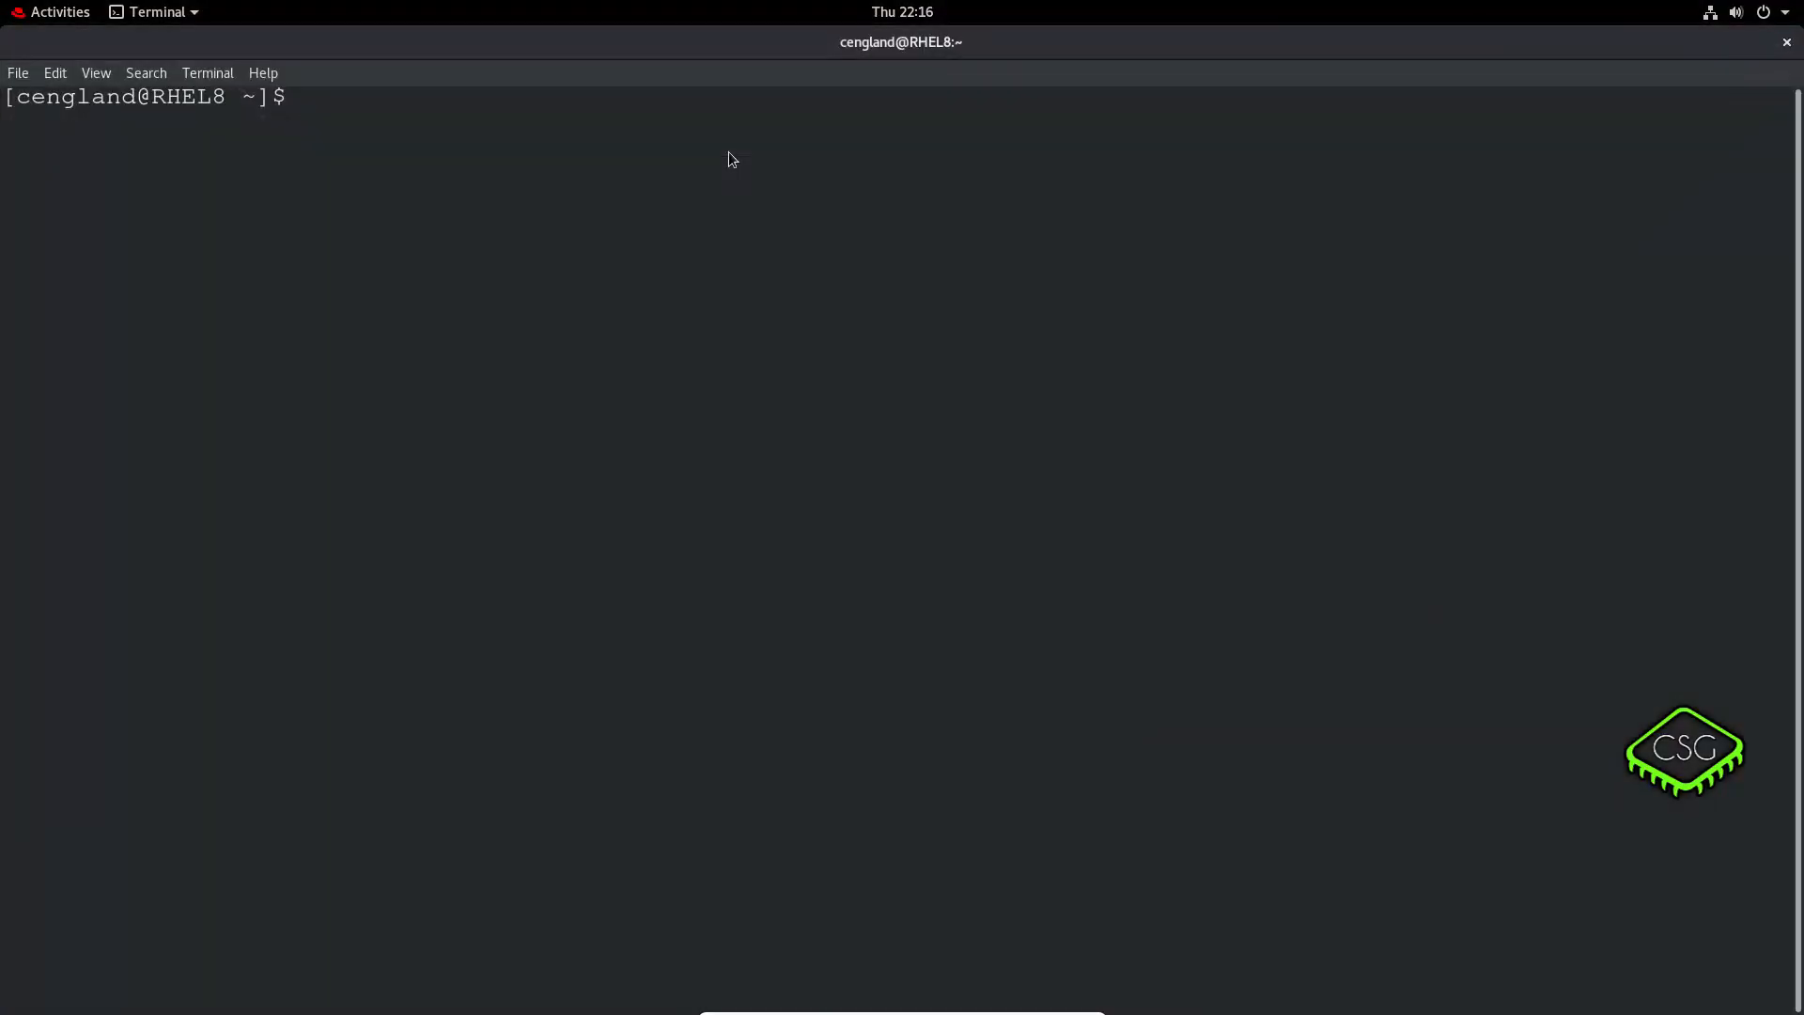
text(cd Documents/)
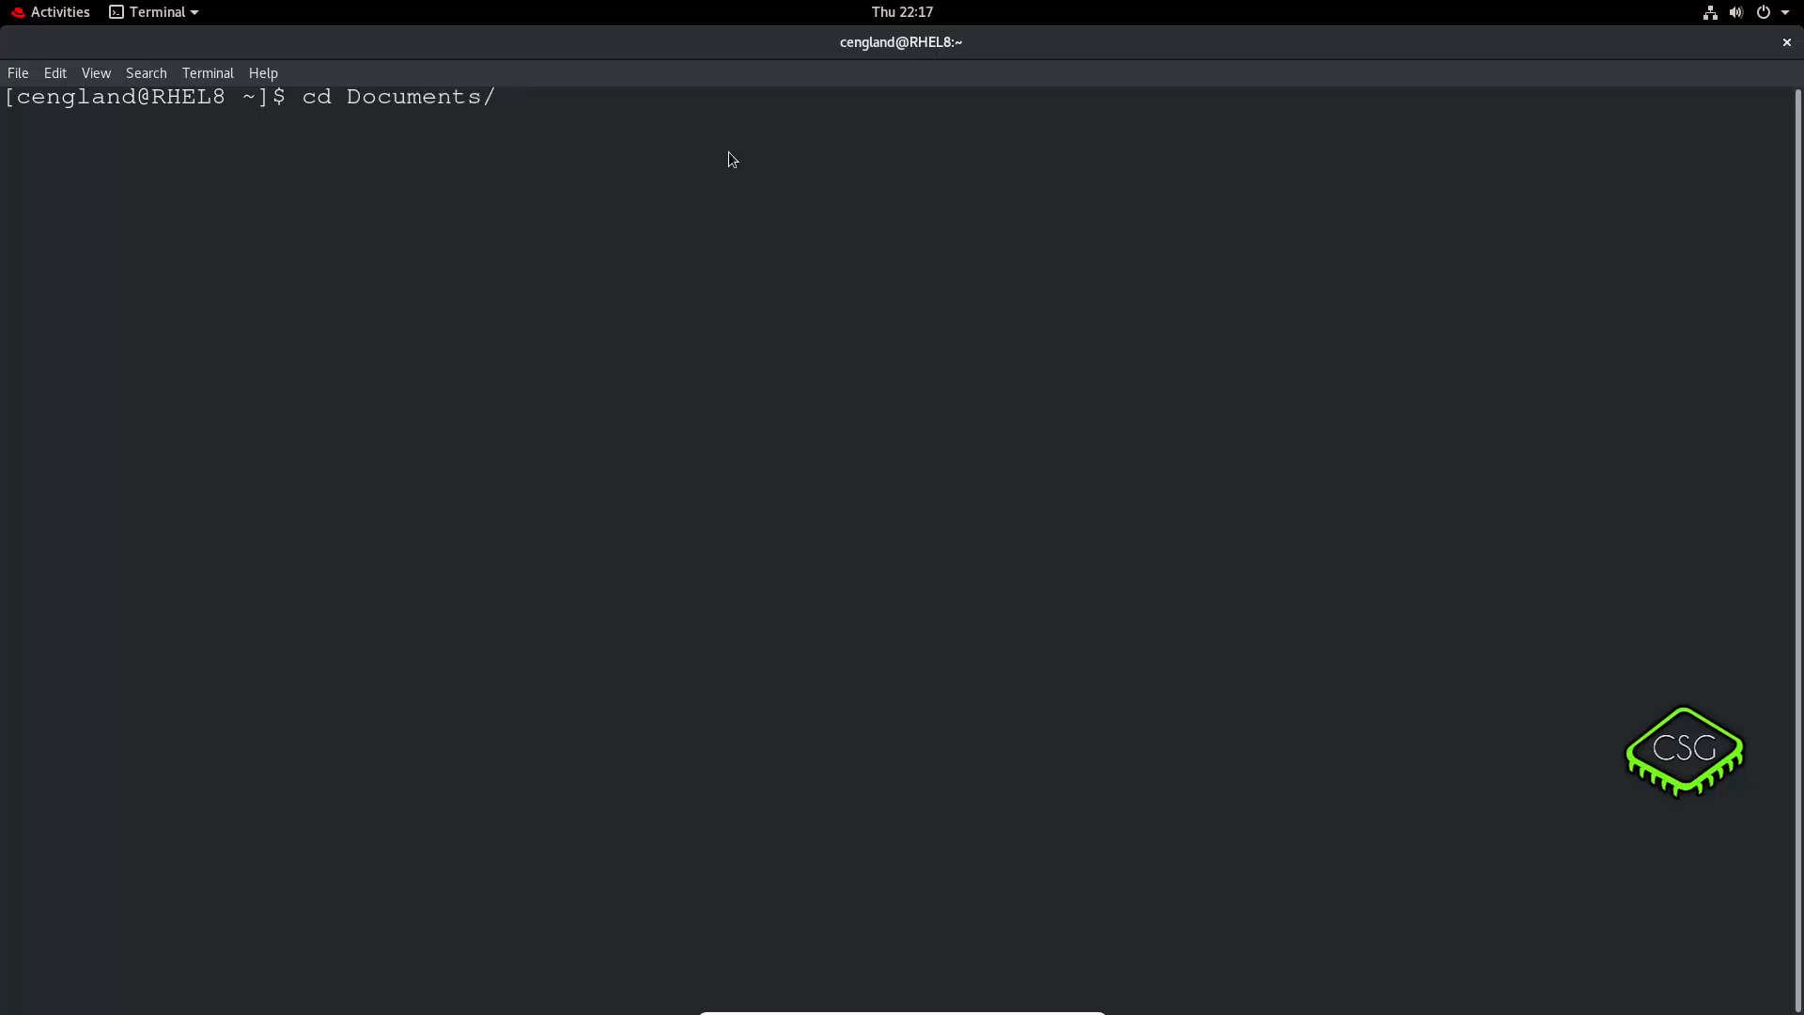
key(Return)
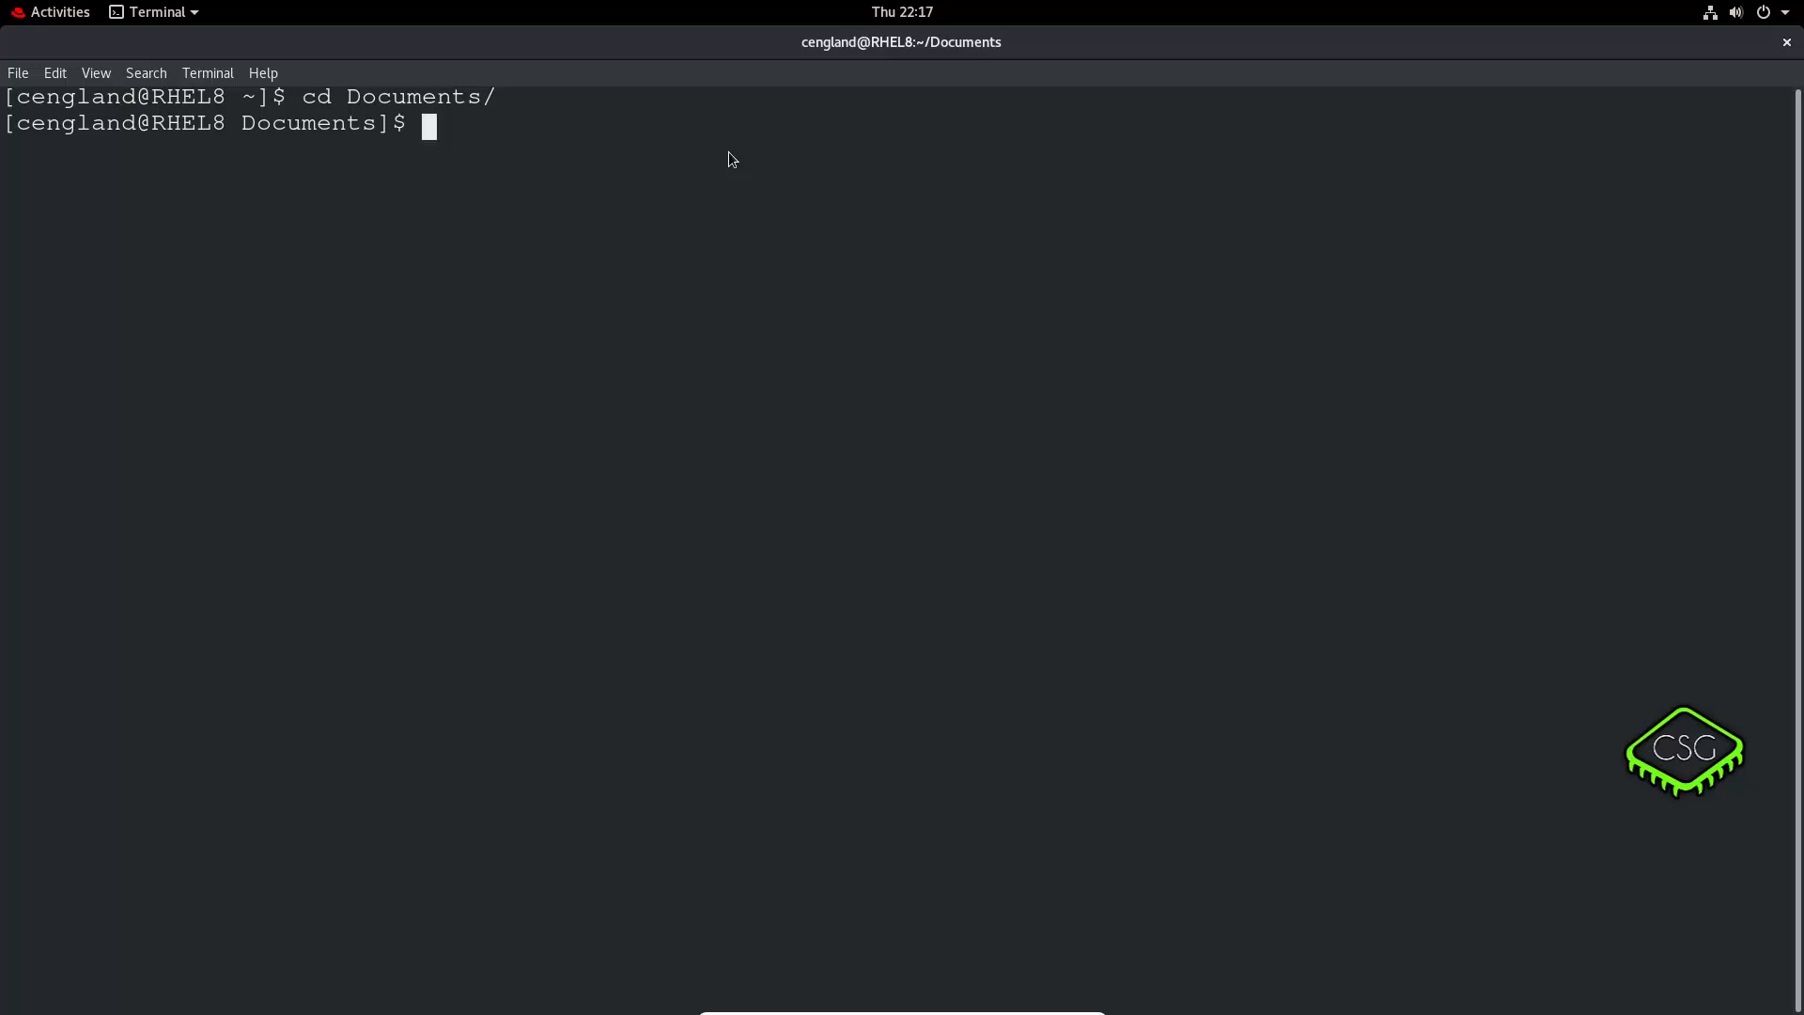
text(touch)
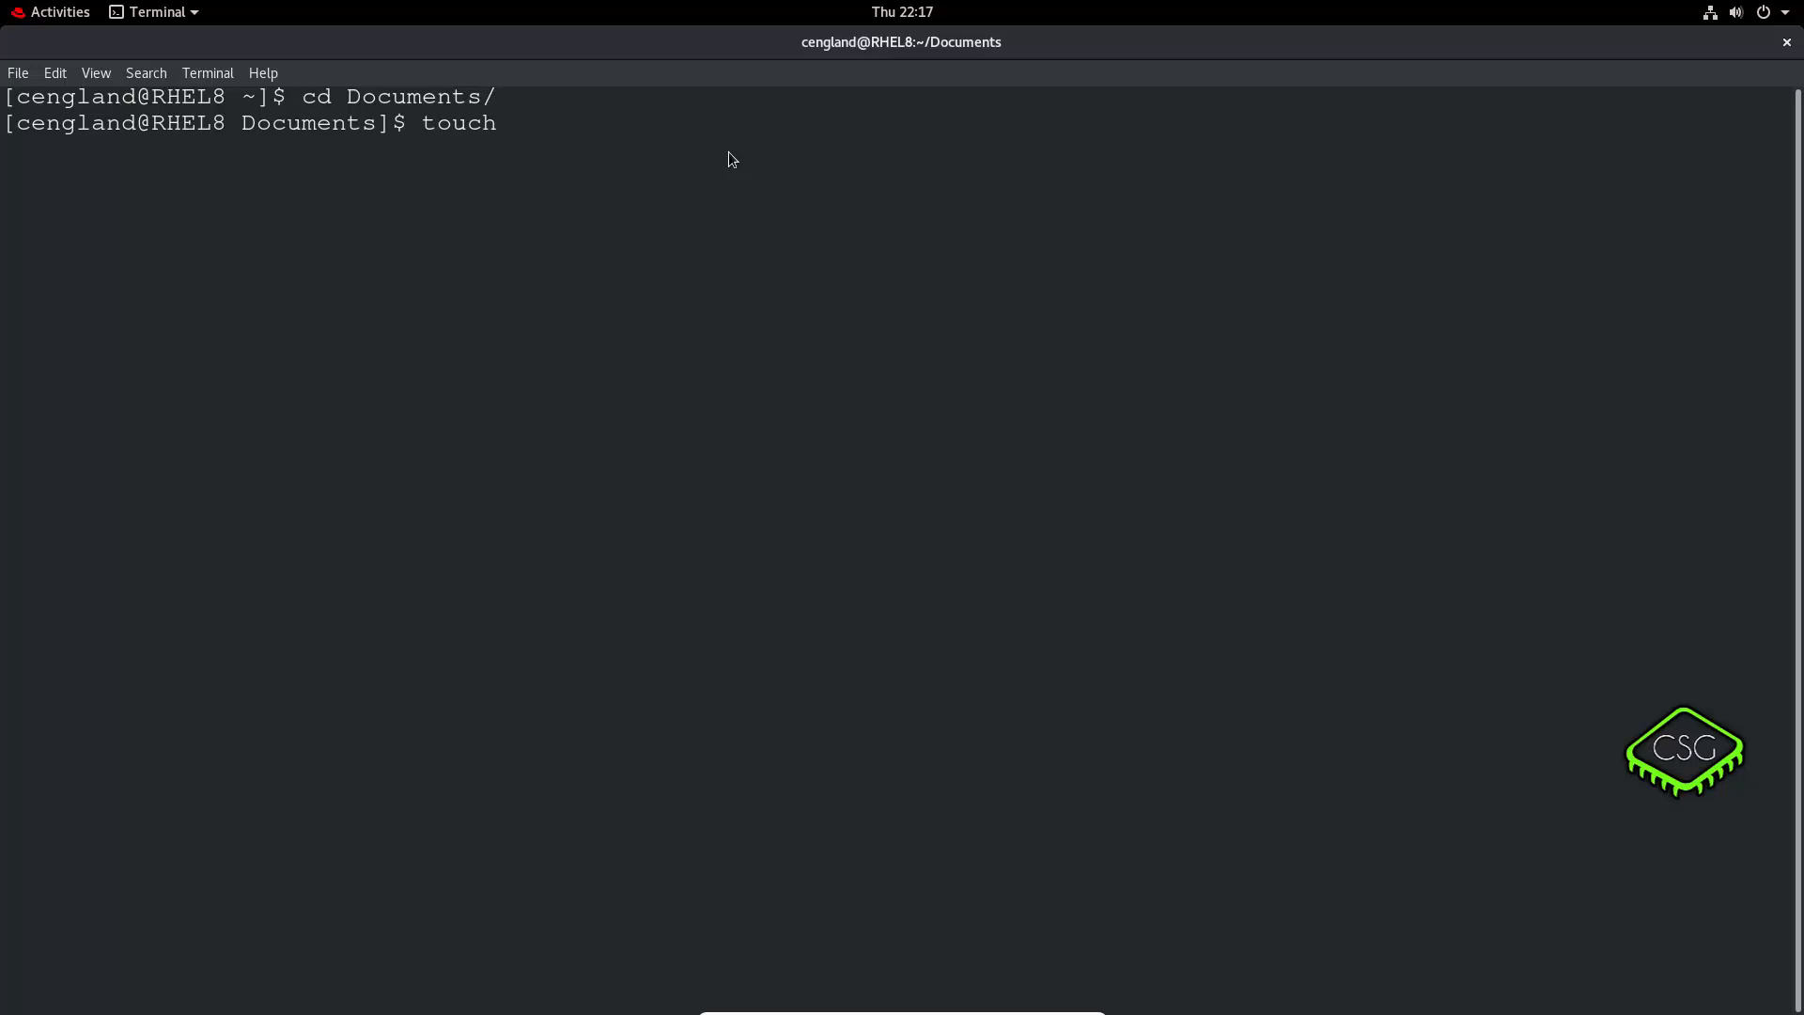
text(newfile)
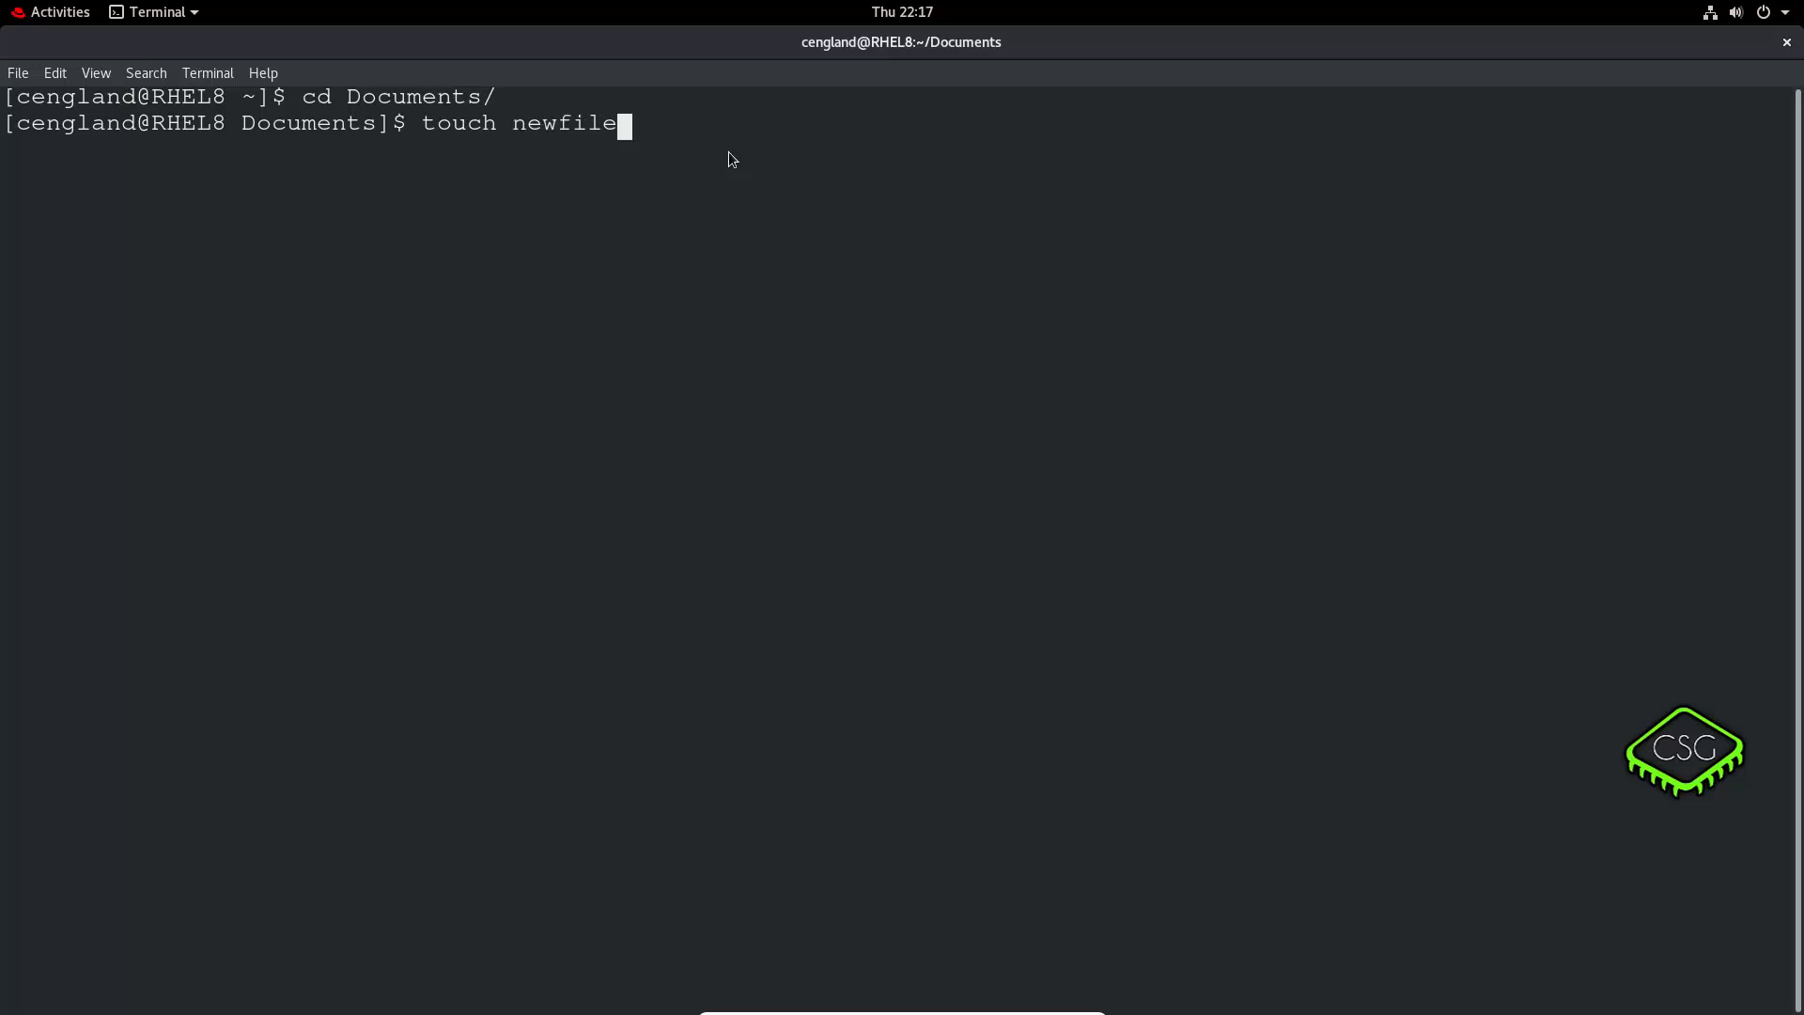
key(Return)
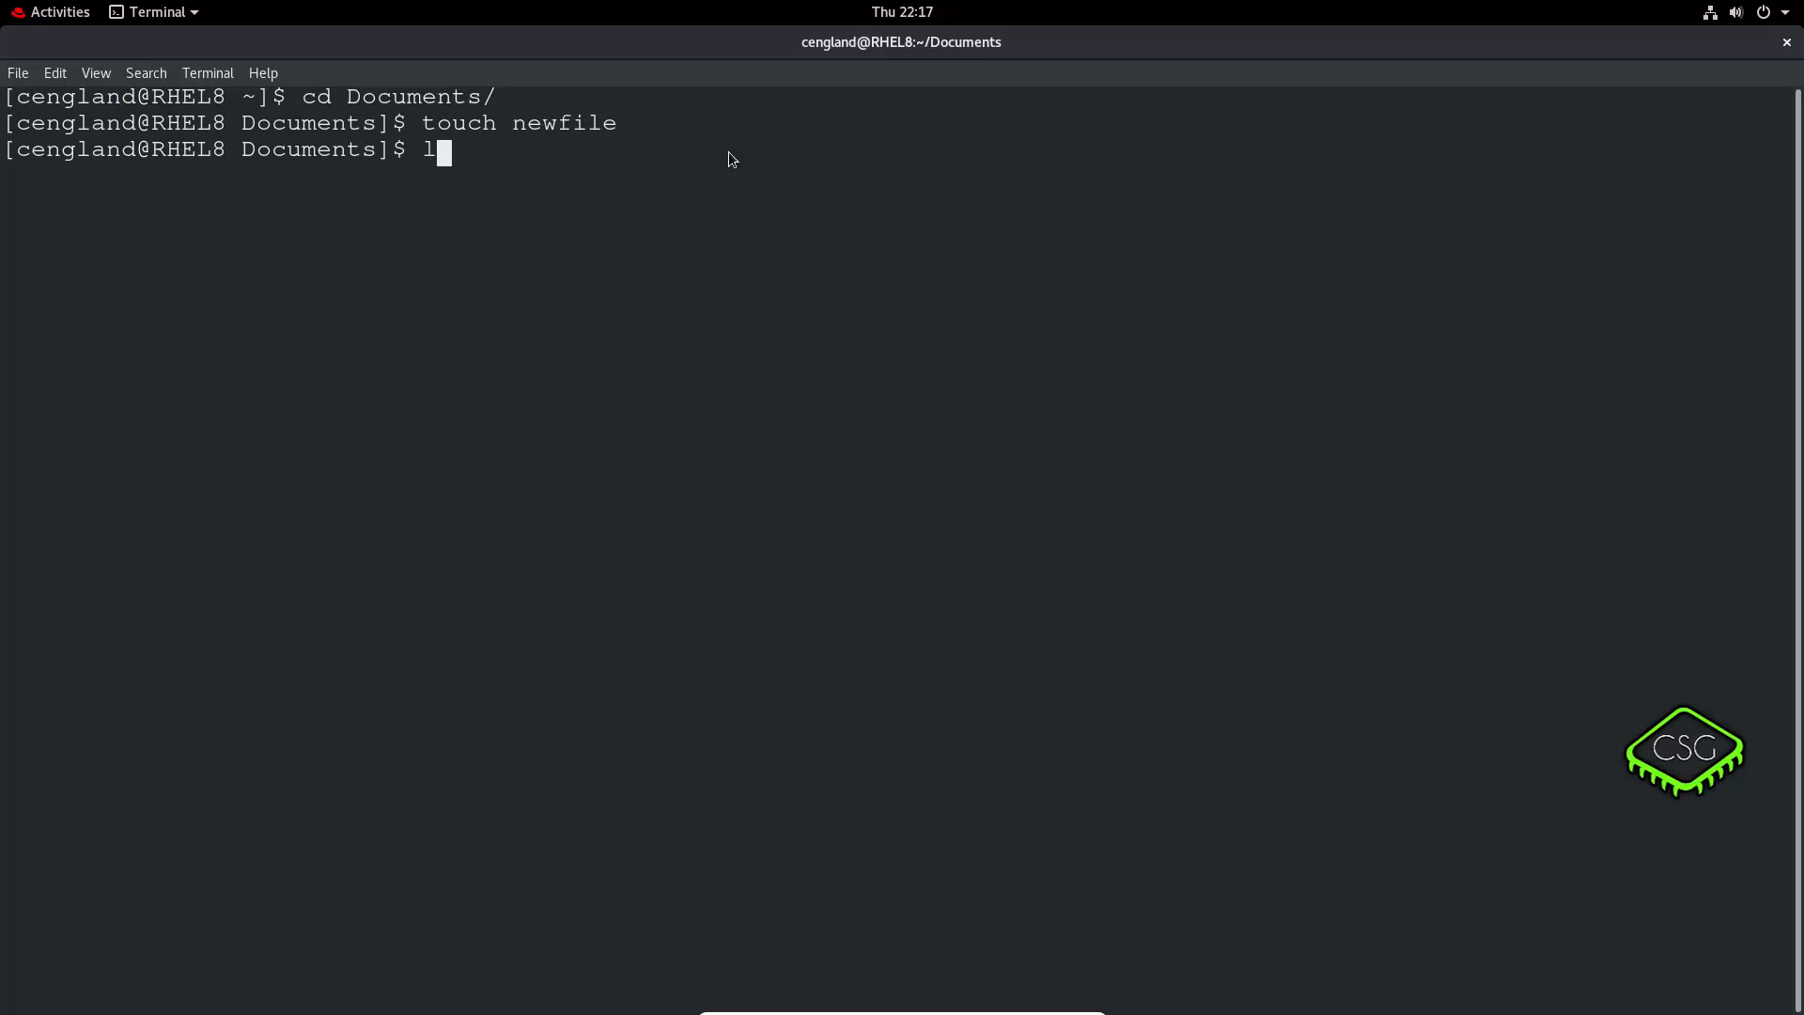
text(s -lhtra t)
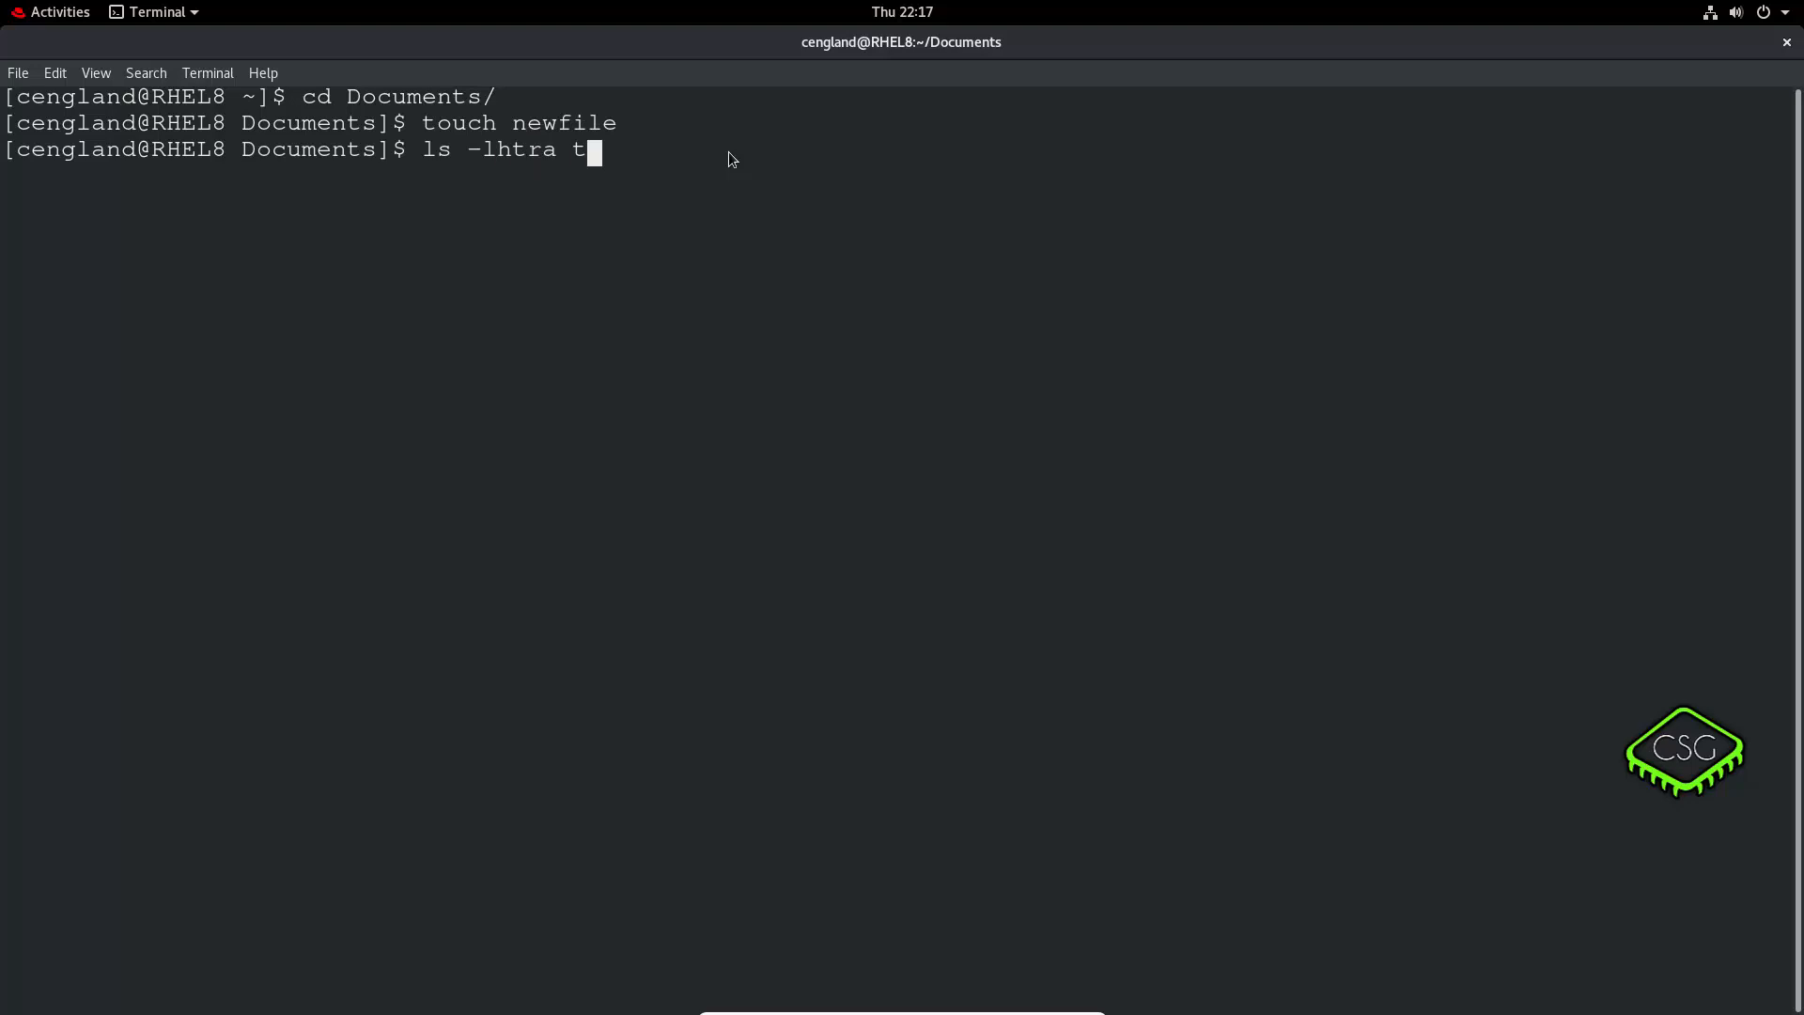
key(Return)
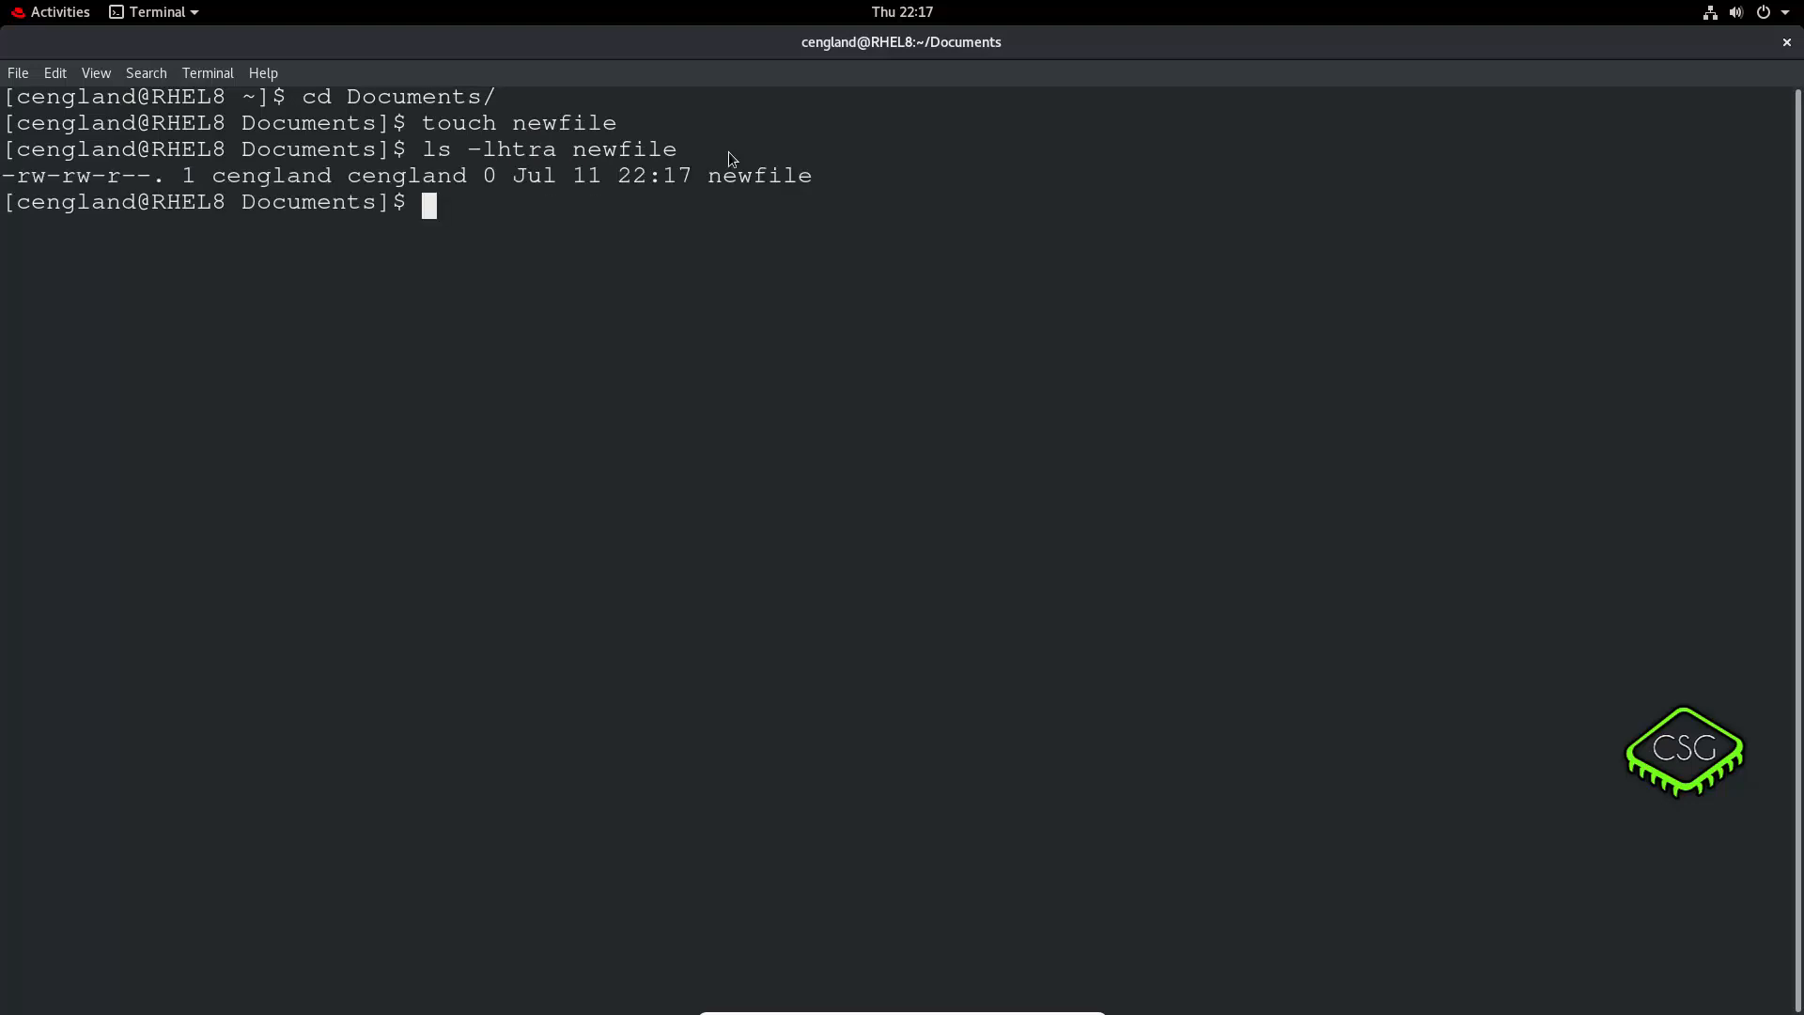
Create the file example with vi and check its details with ls -lhtra.
text(vi)
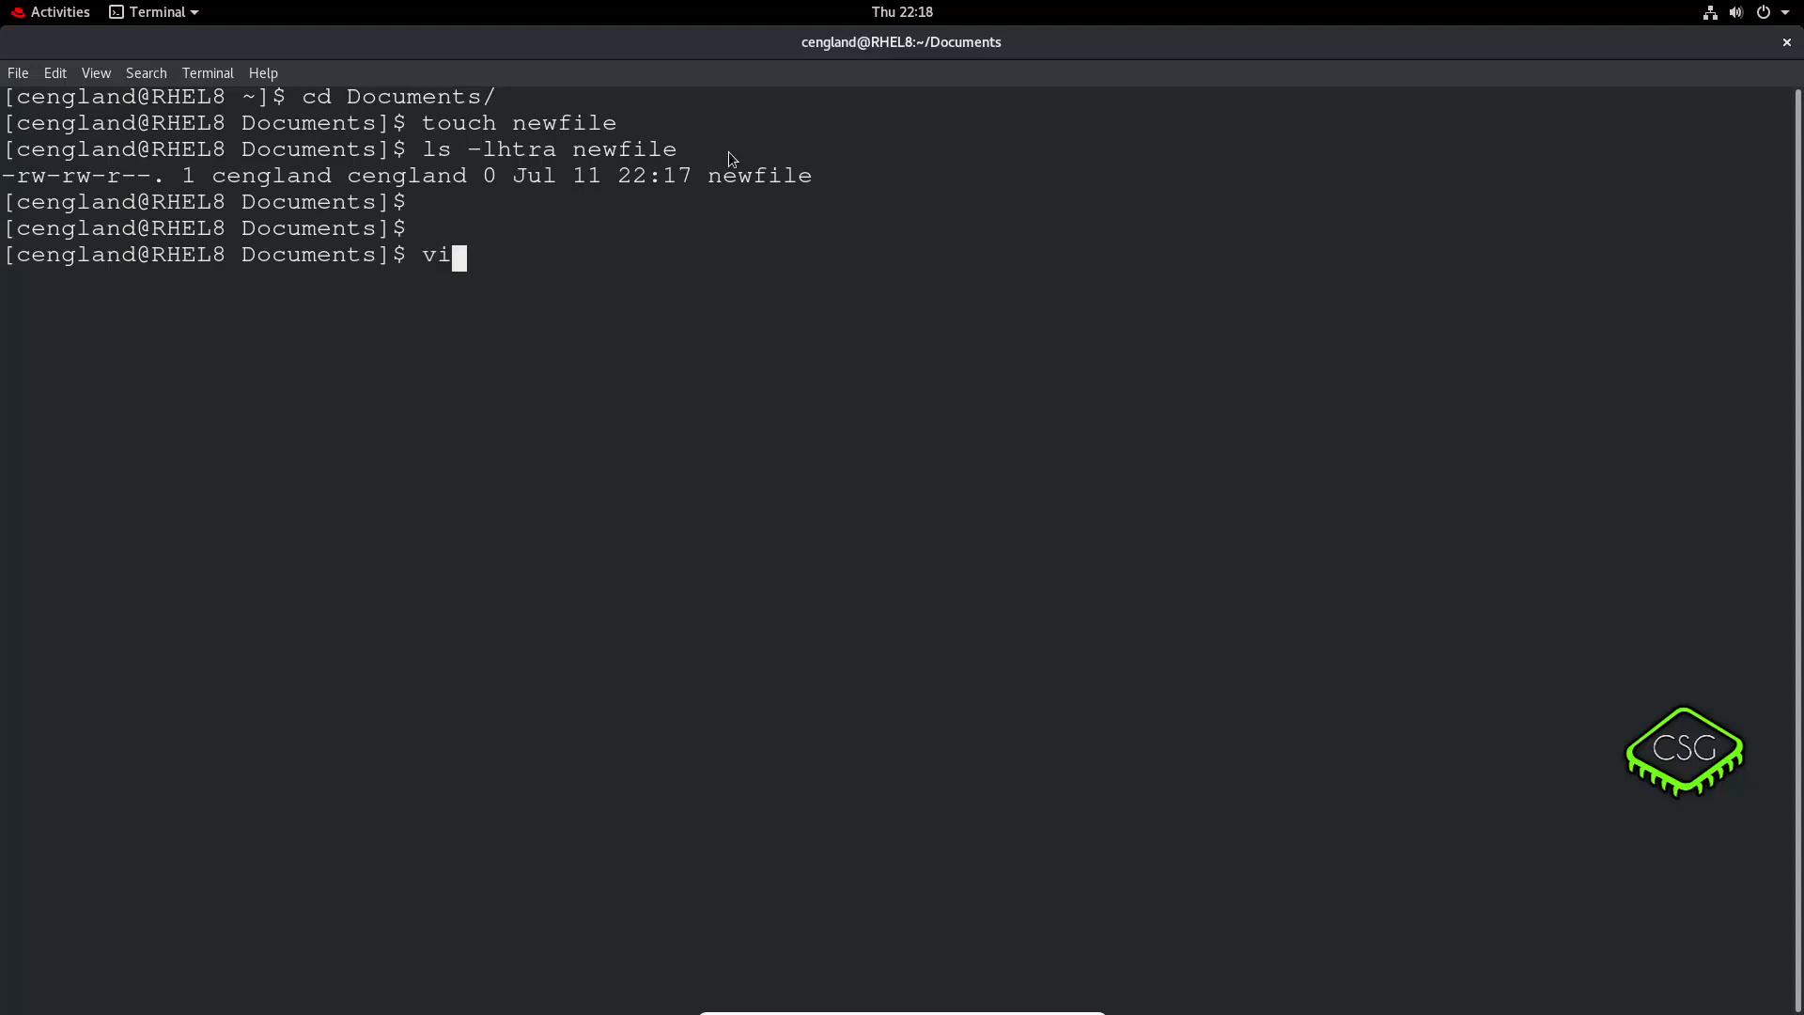
text(e)
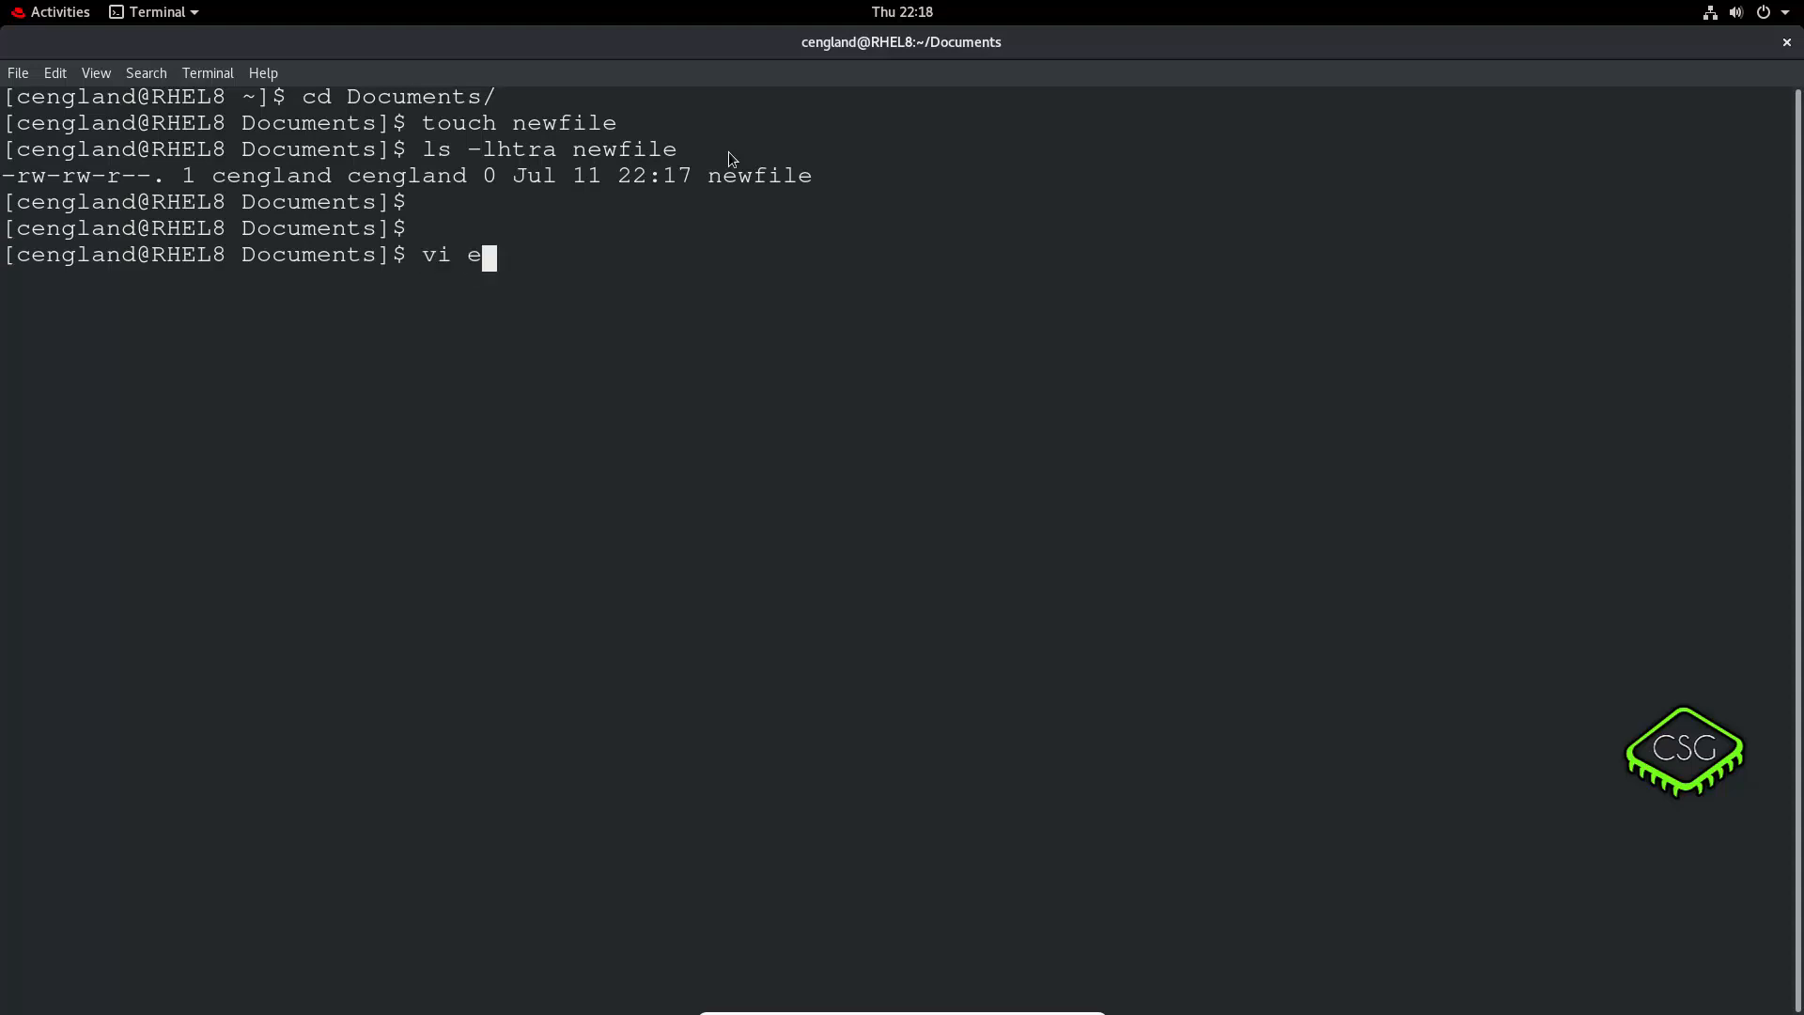
key(Return)
text(ls)
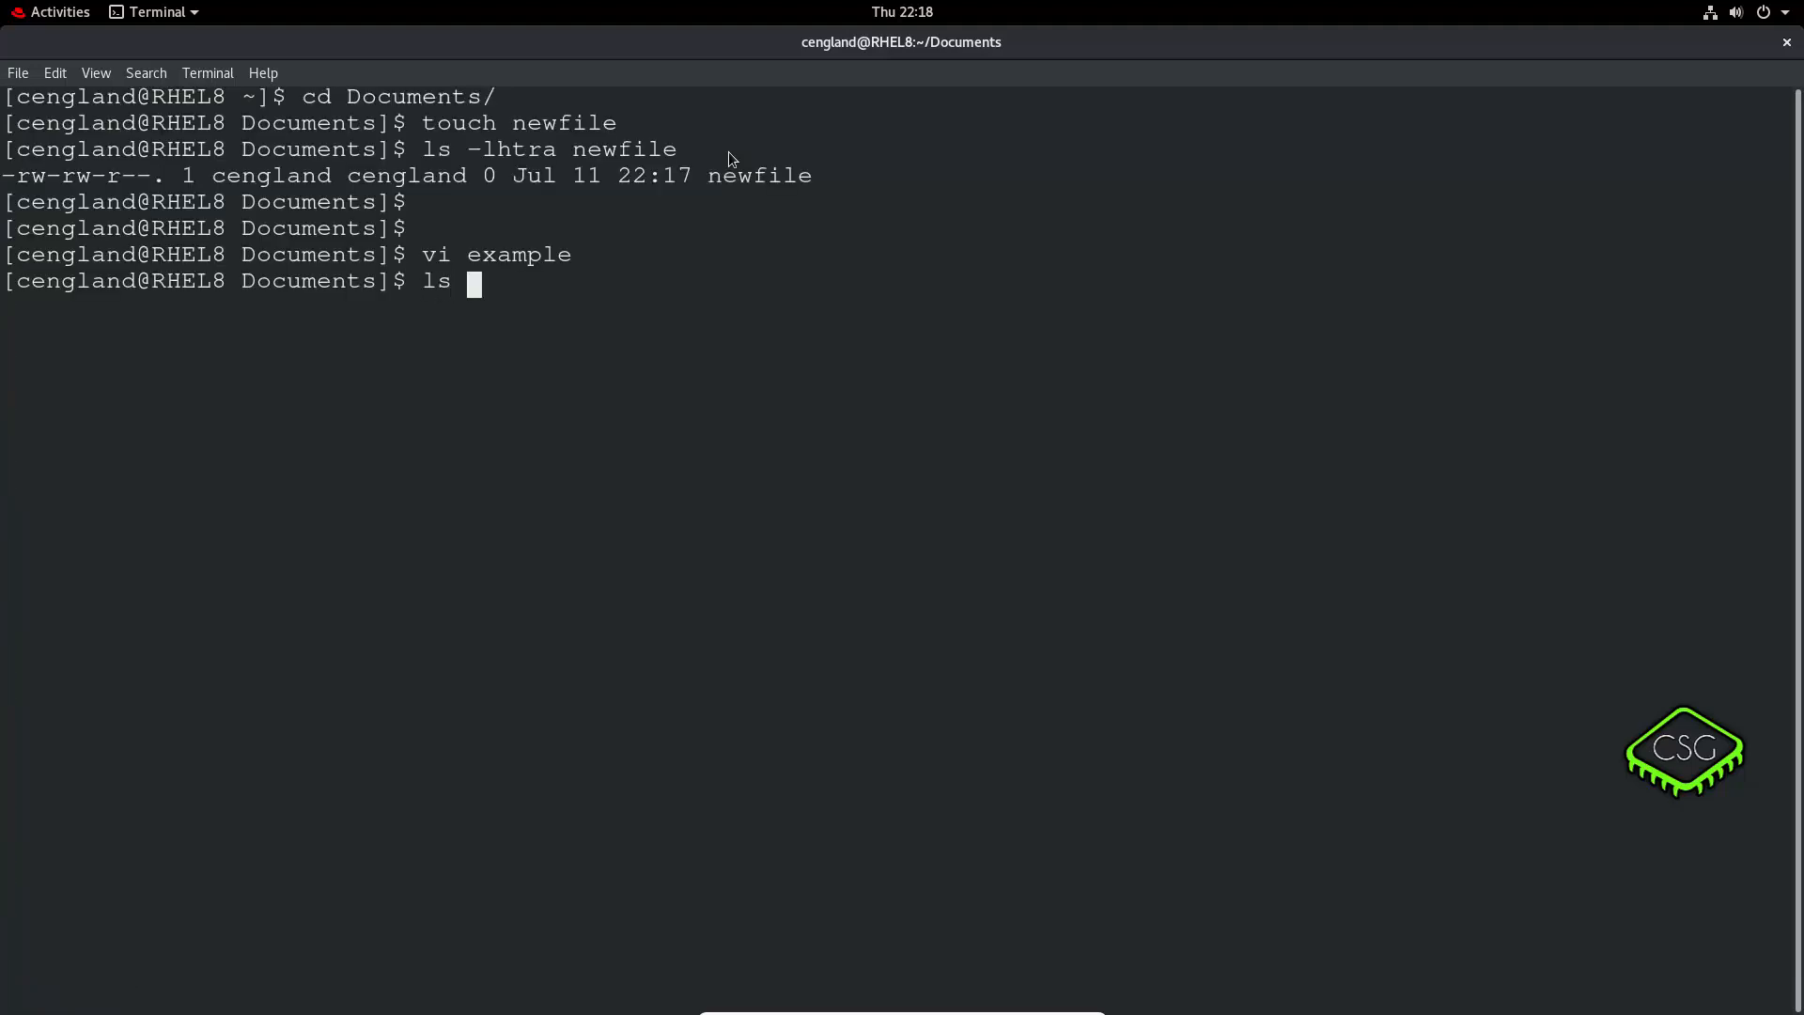
text(-lhtra exa)
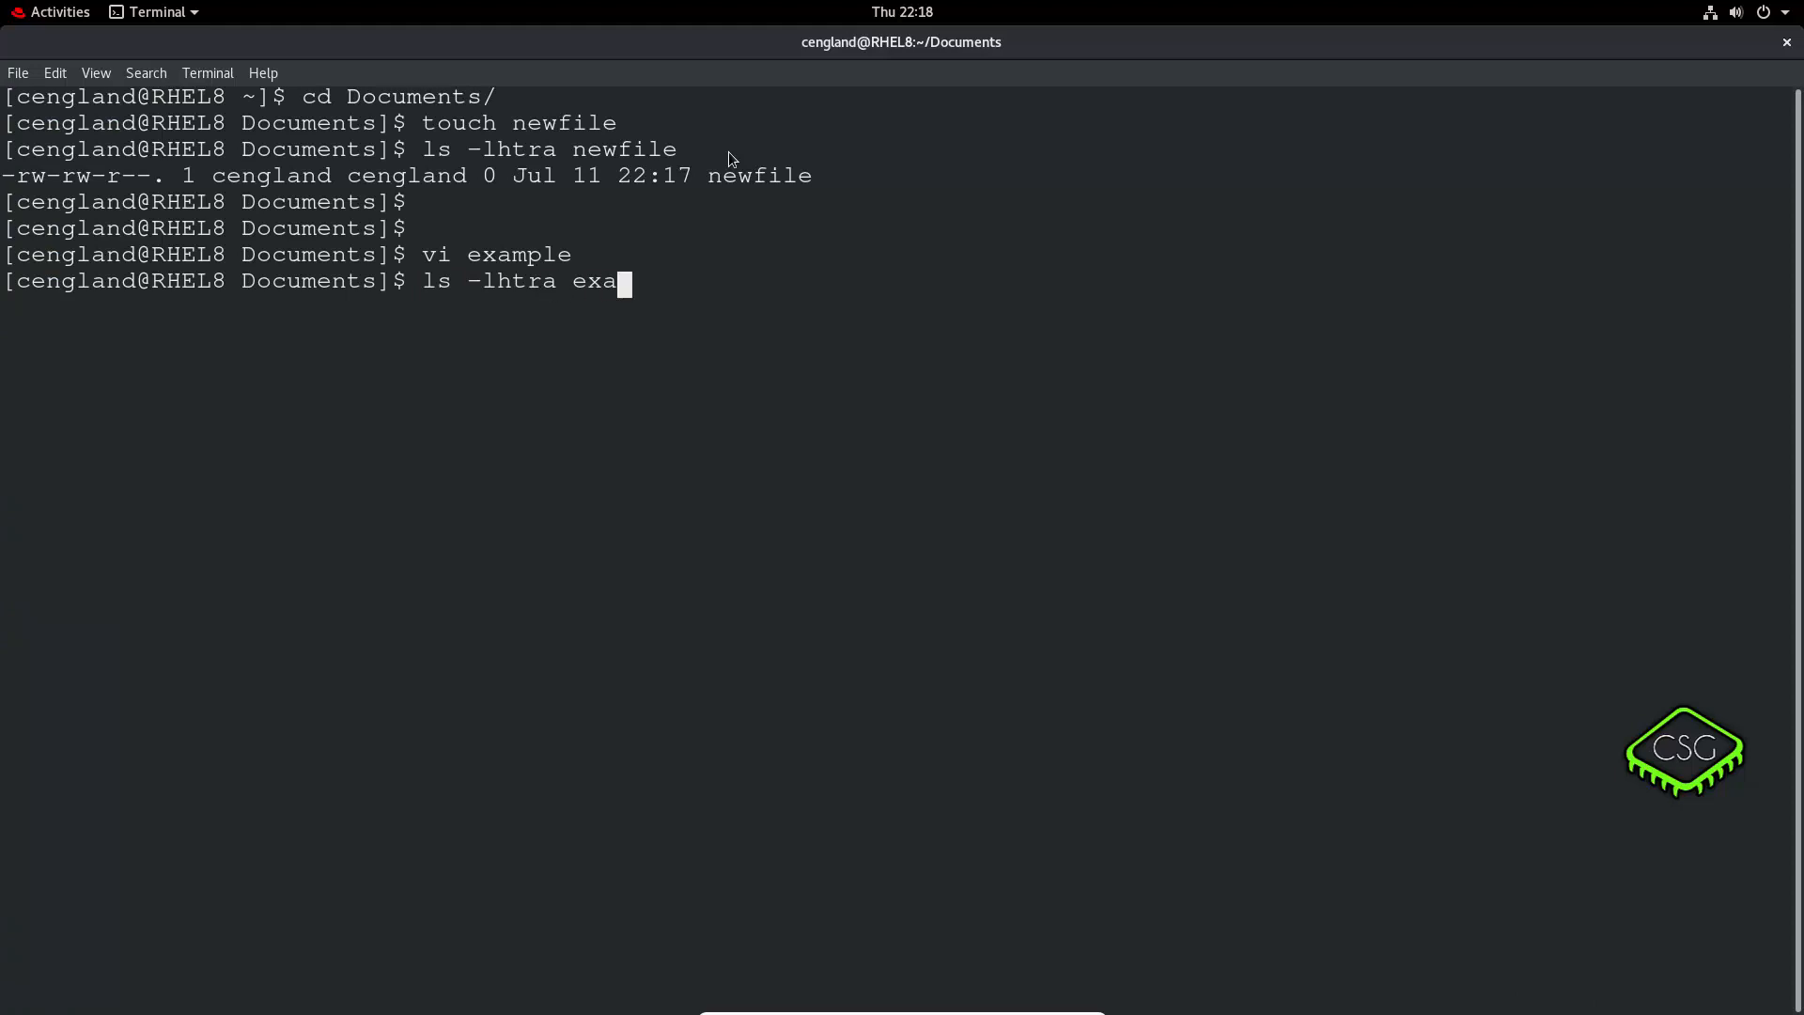
key(Return)
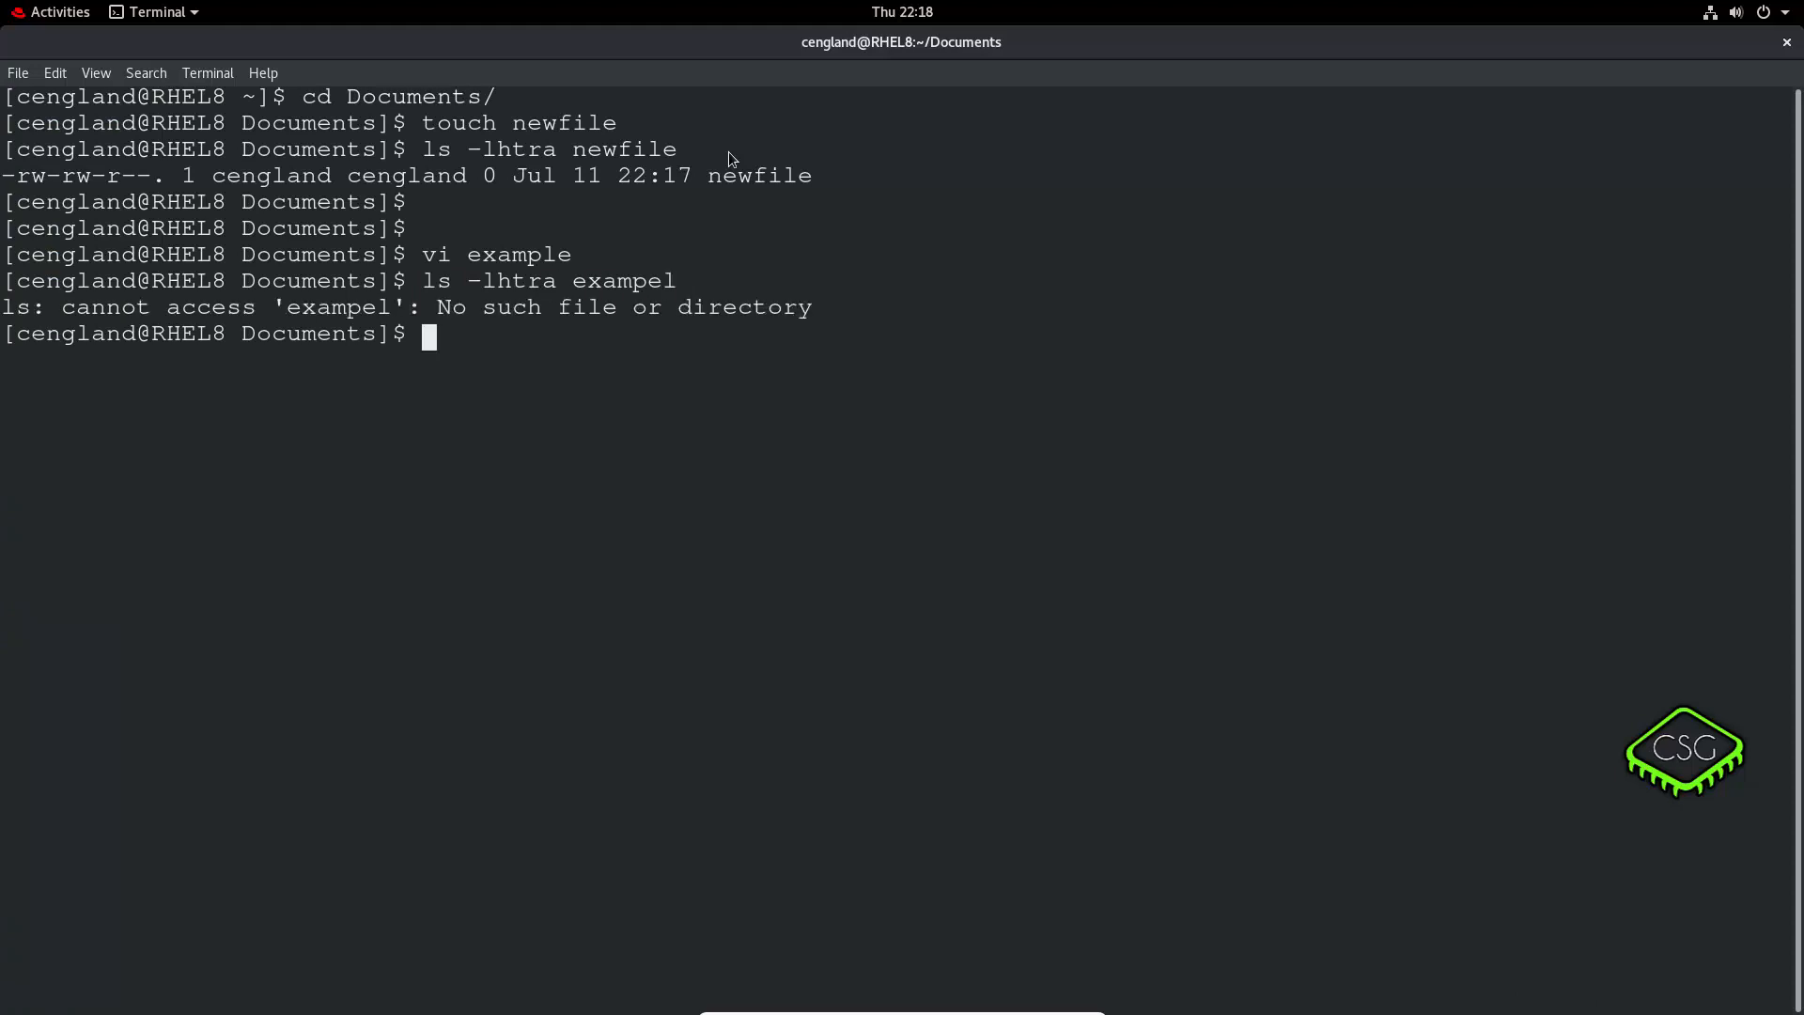
key(Return)
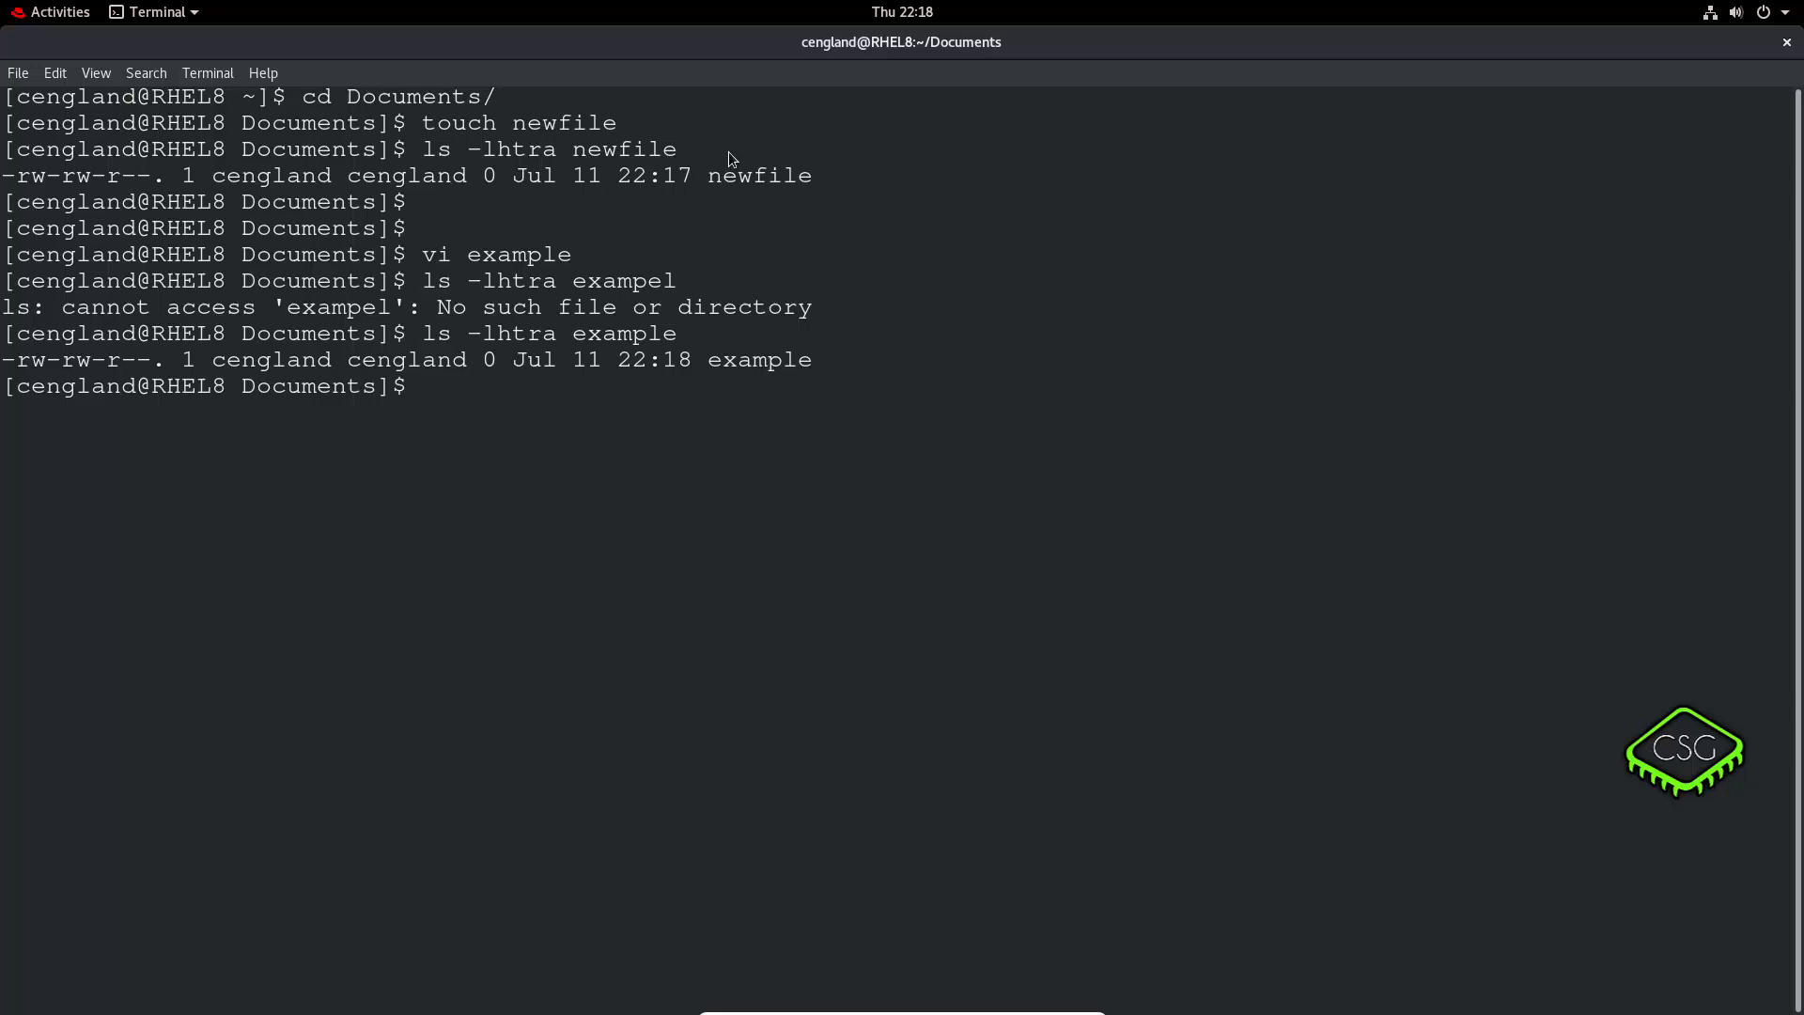
text(ls -lhtra example)
text(vi example)
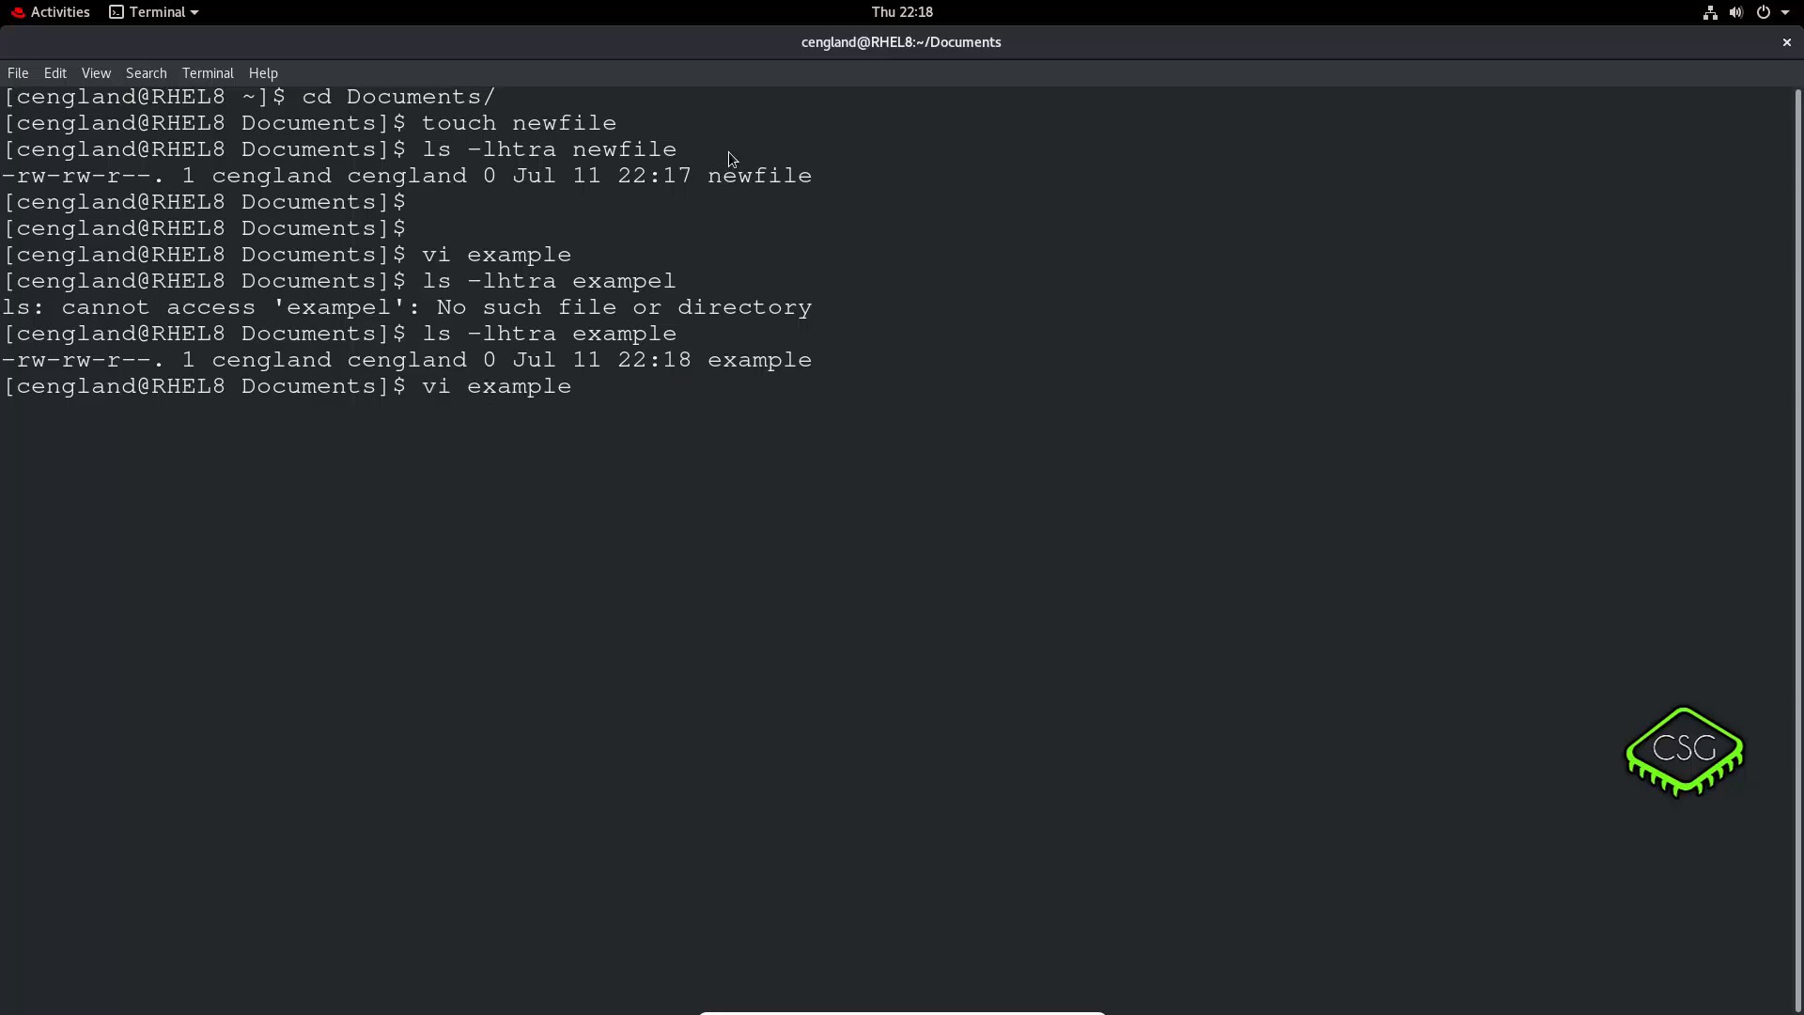
Write 'test' into the example file with nano and save it.
text(nano)
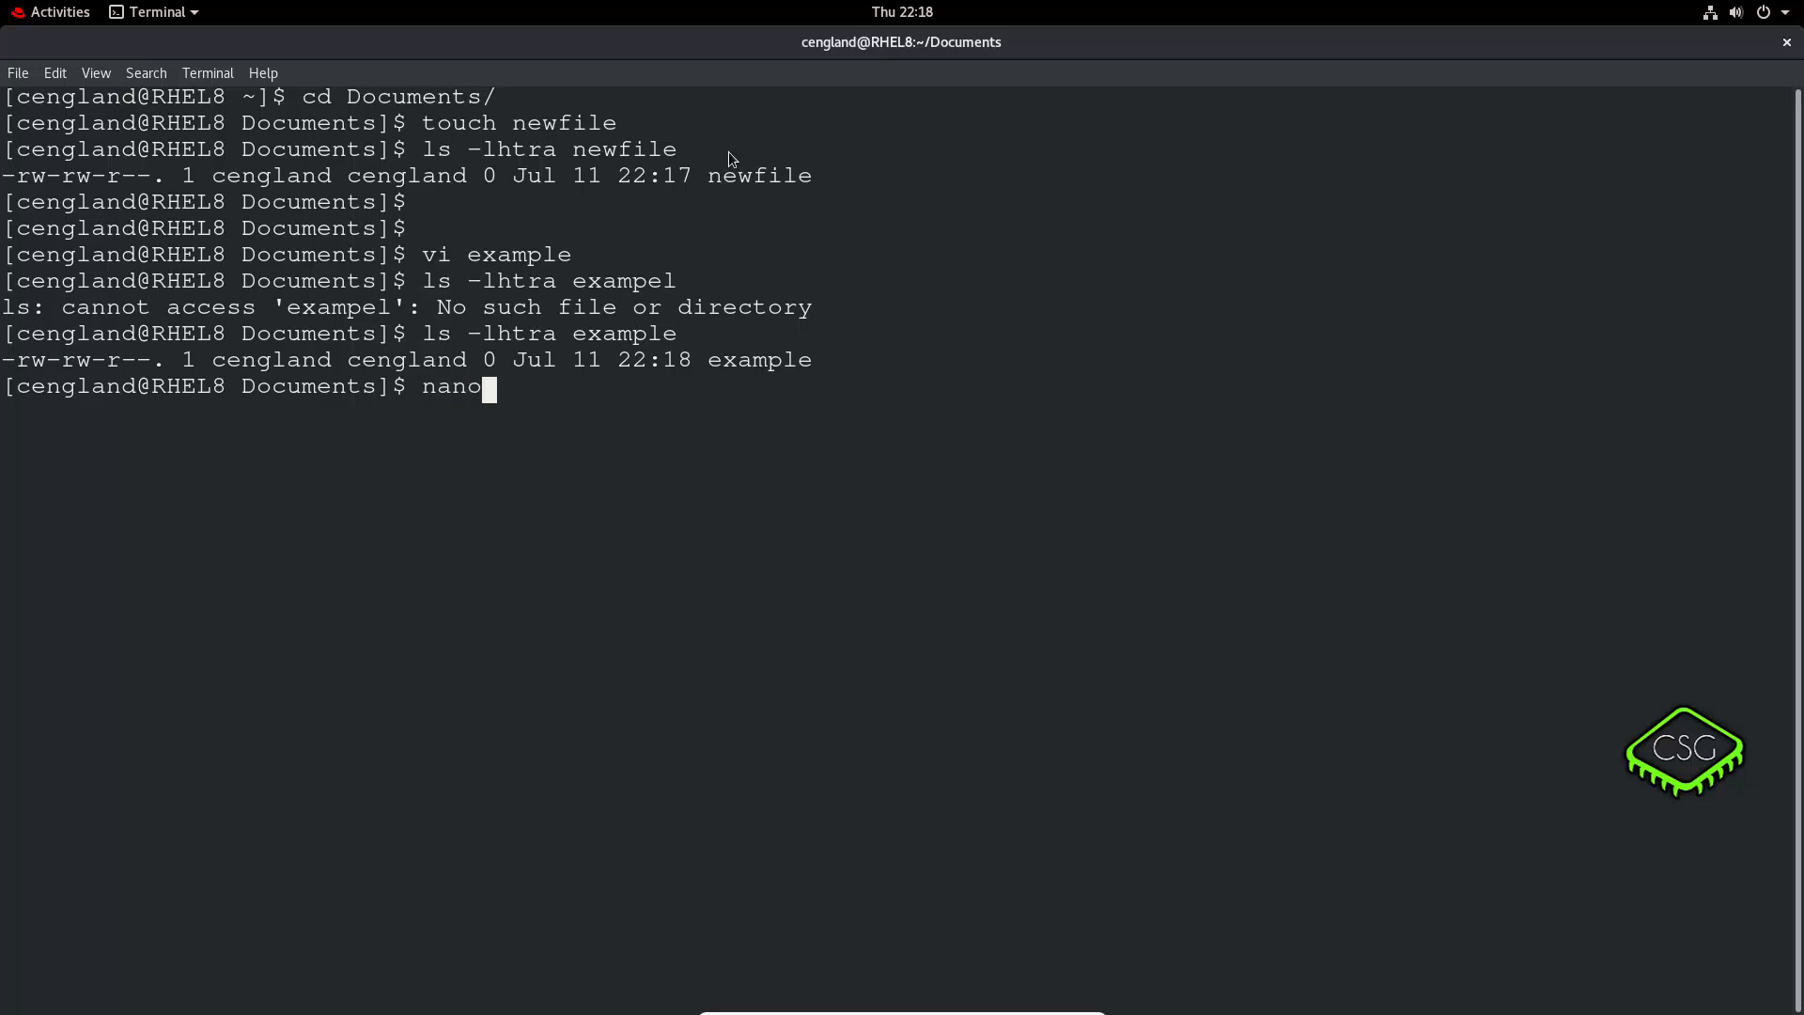
text(example)
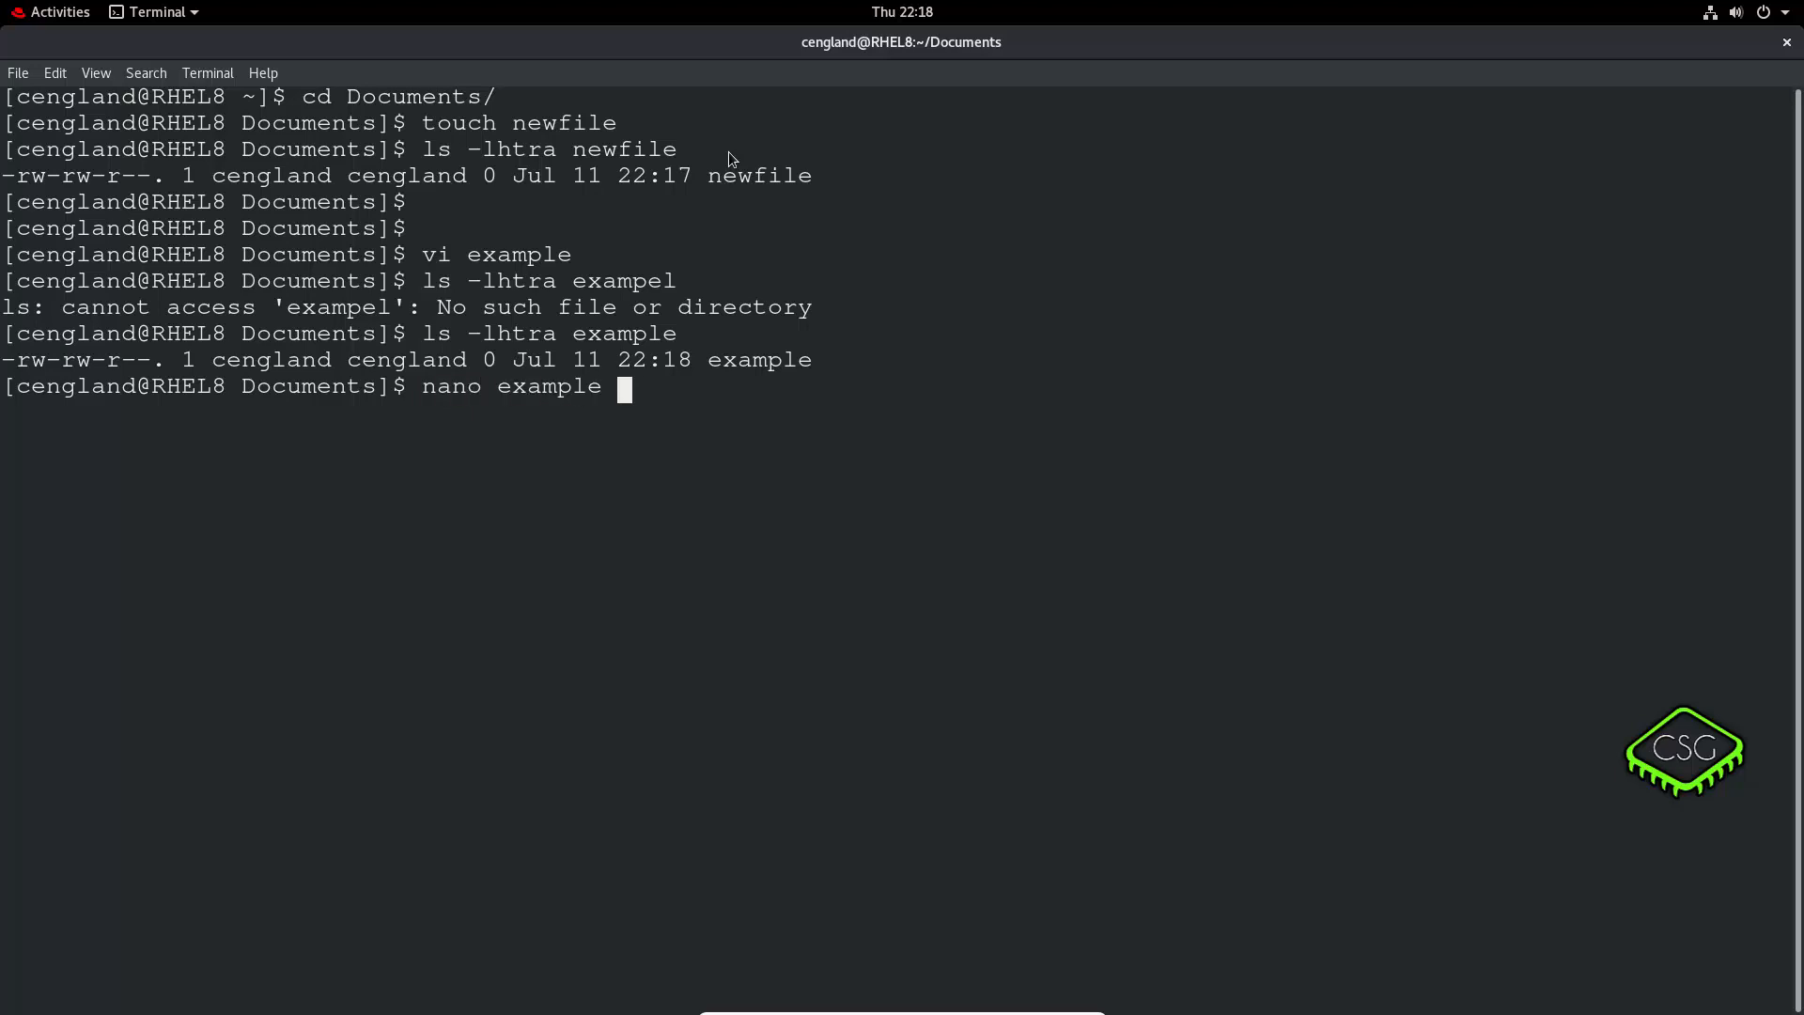
key(Return)
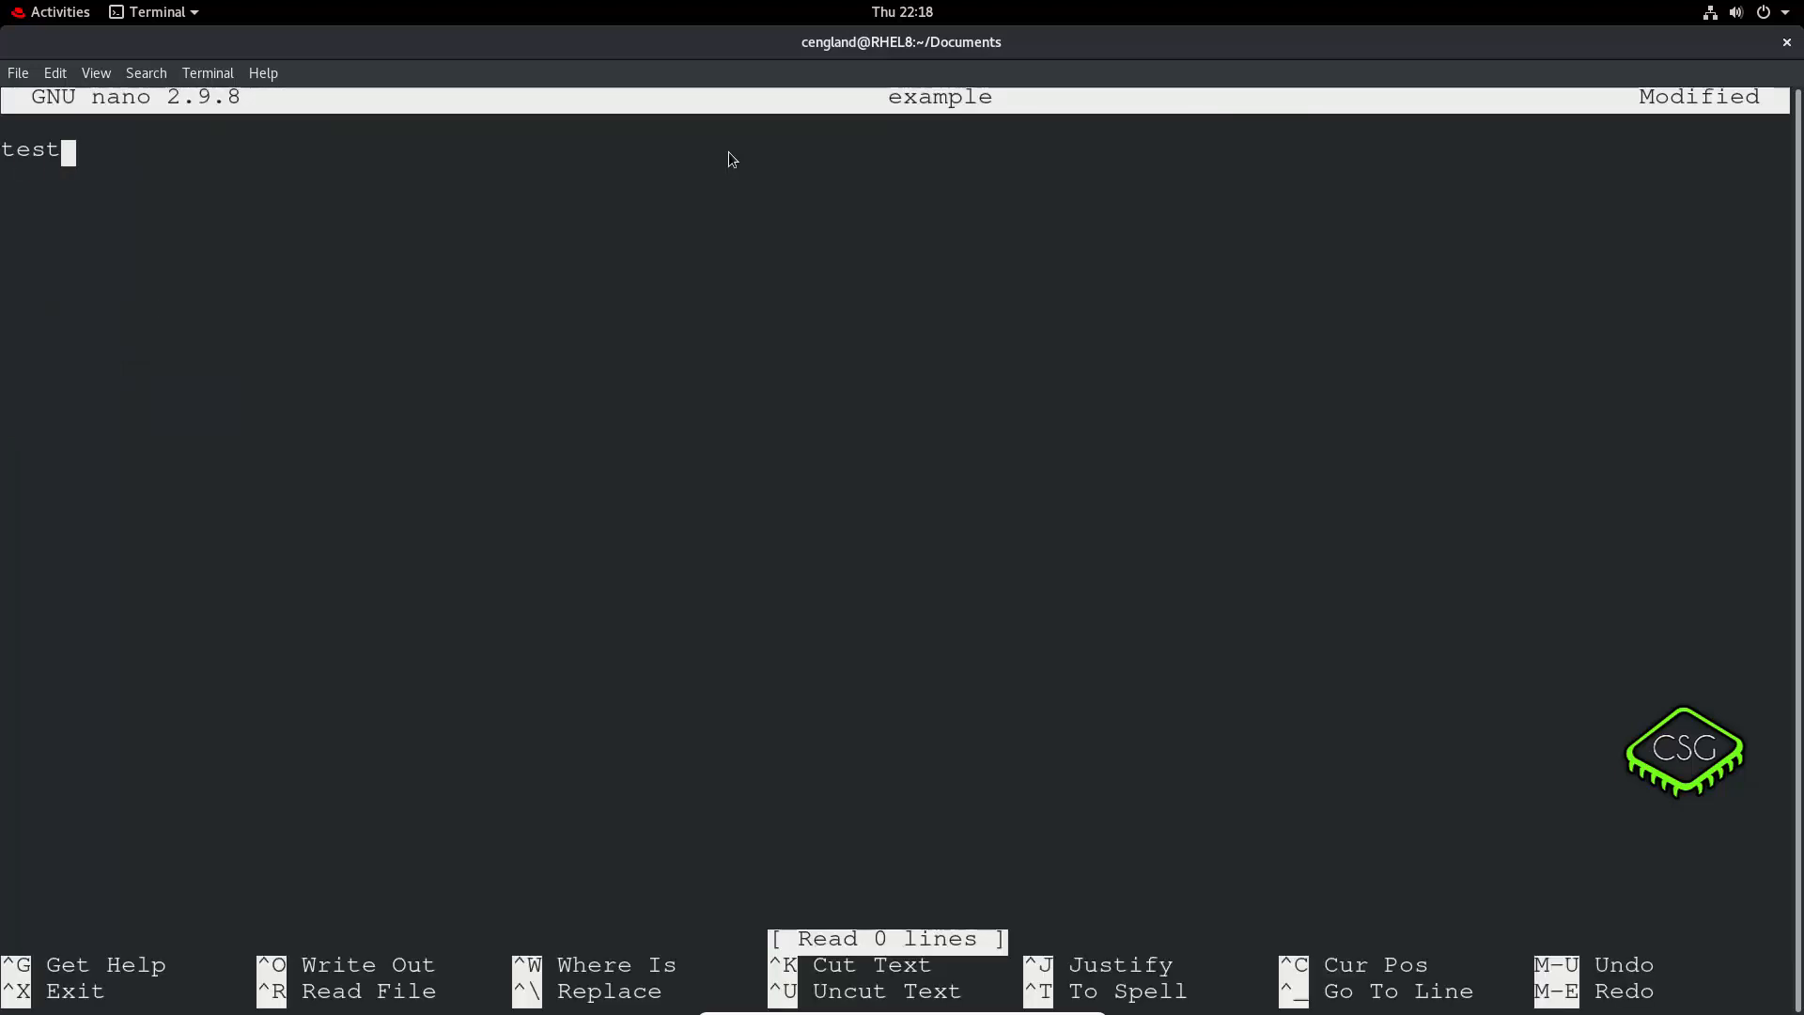
key(ctrl+o)
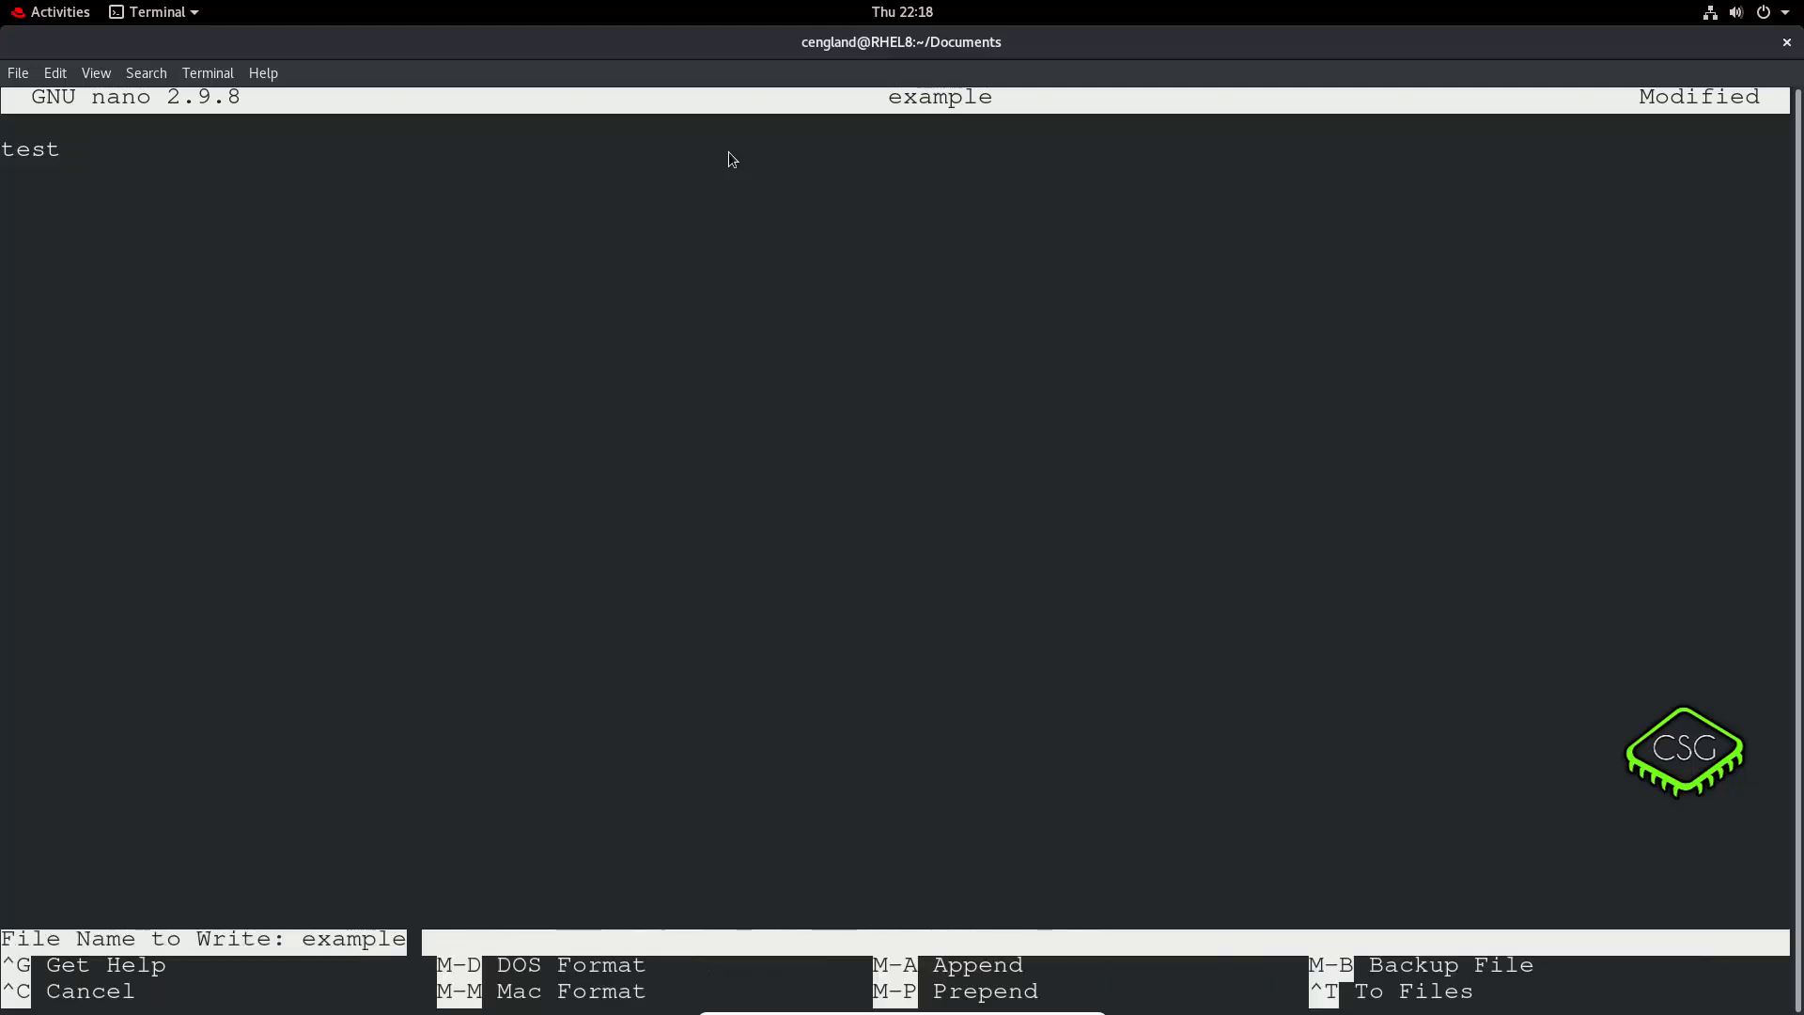
key(Return)
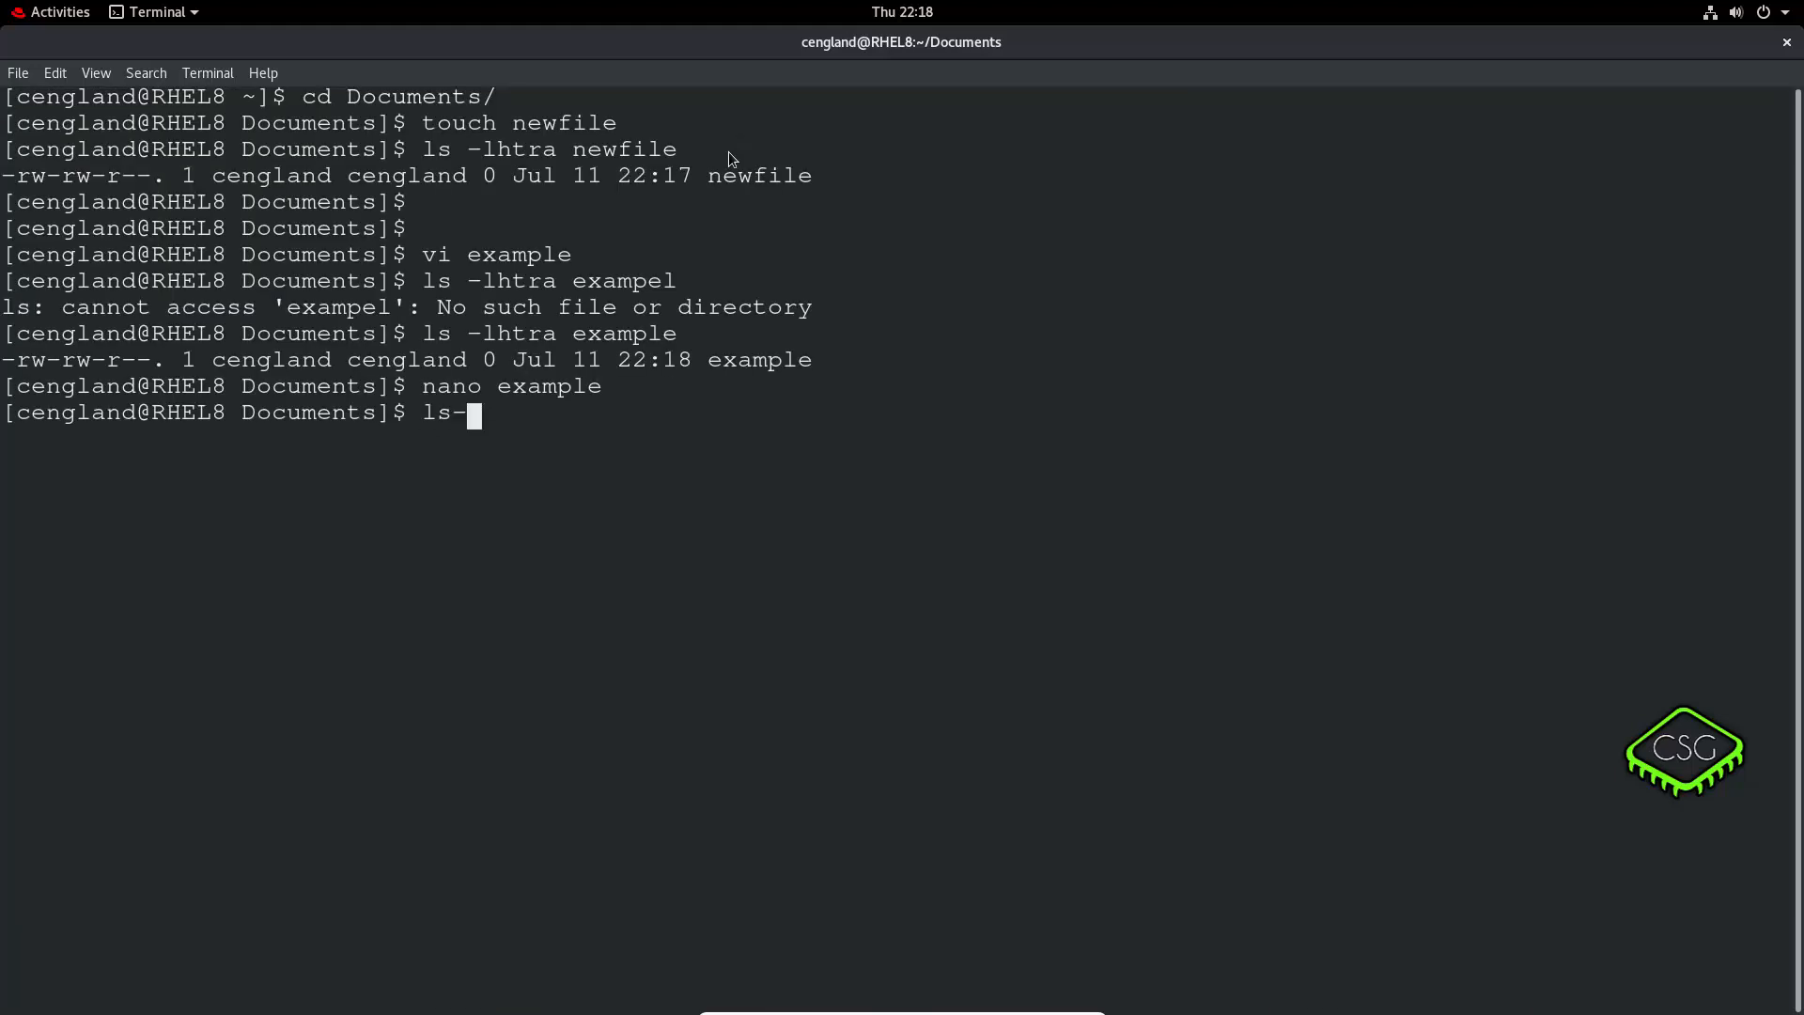
List all Documents files in detail, showing example at 5 bytes.
text(lhtr)
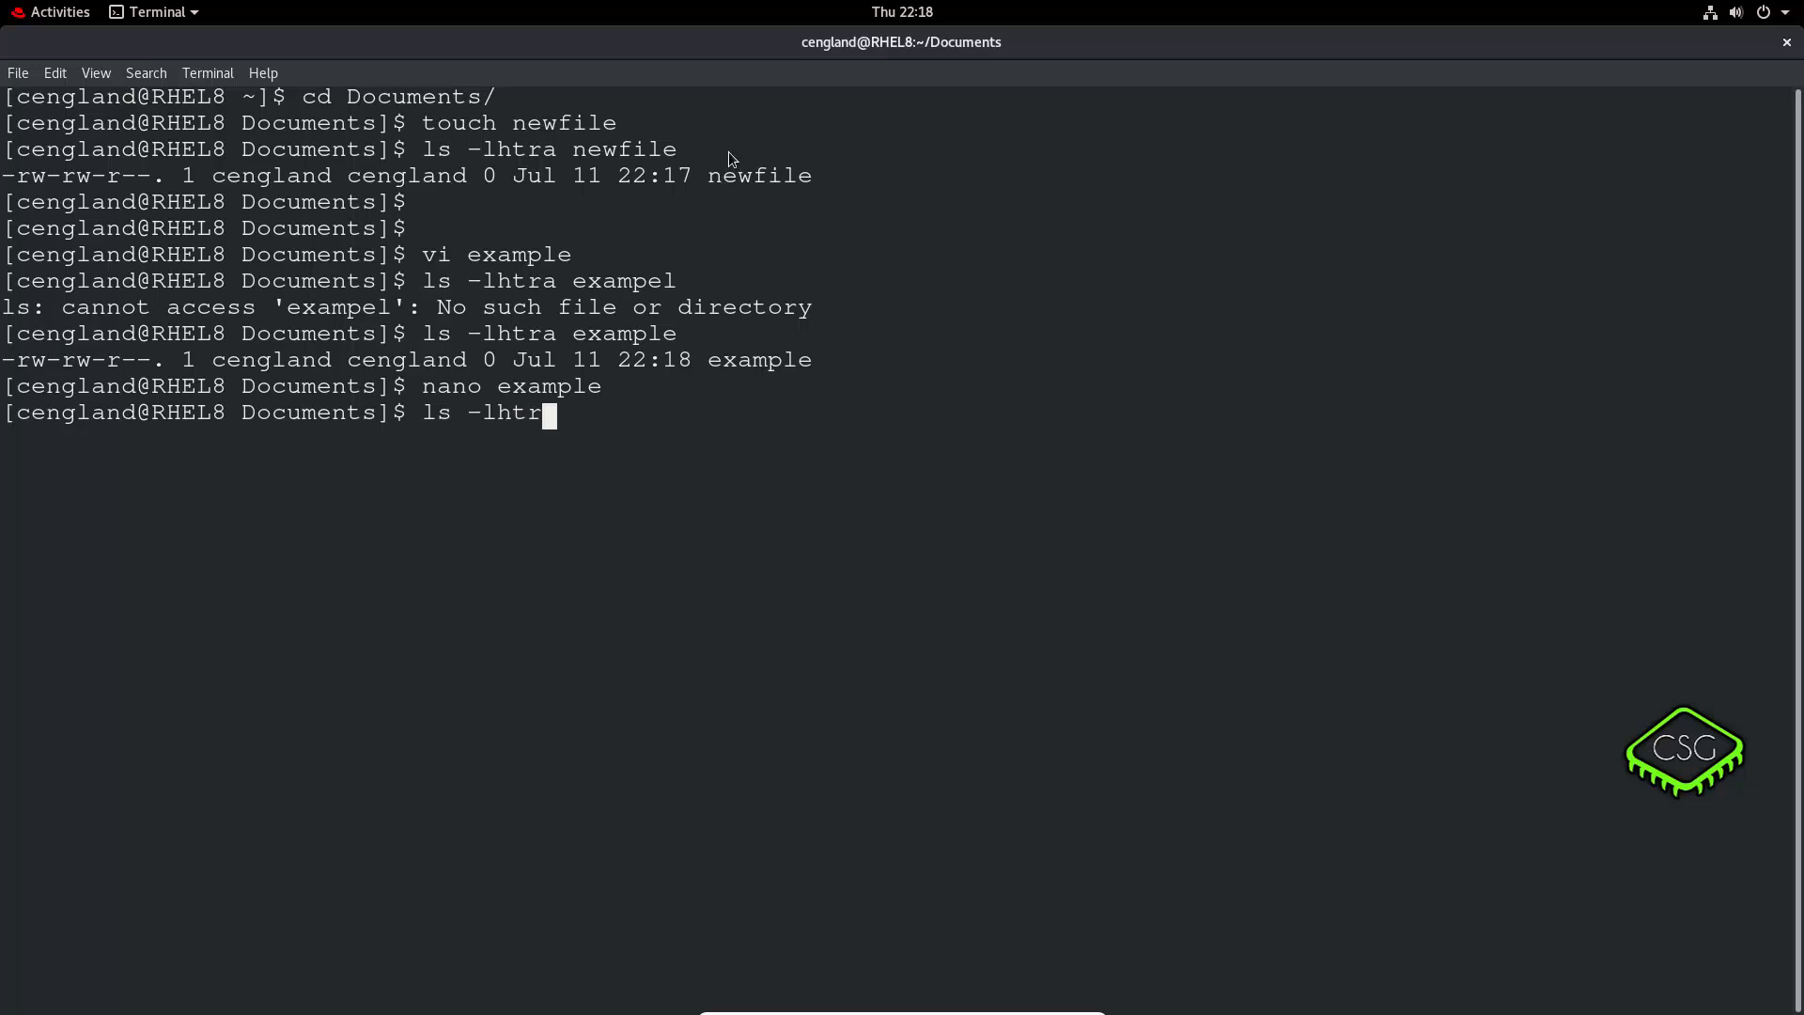
key(Return)
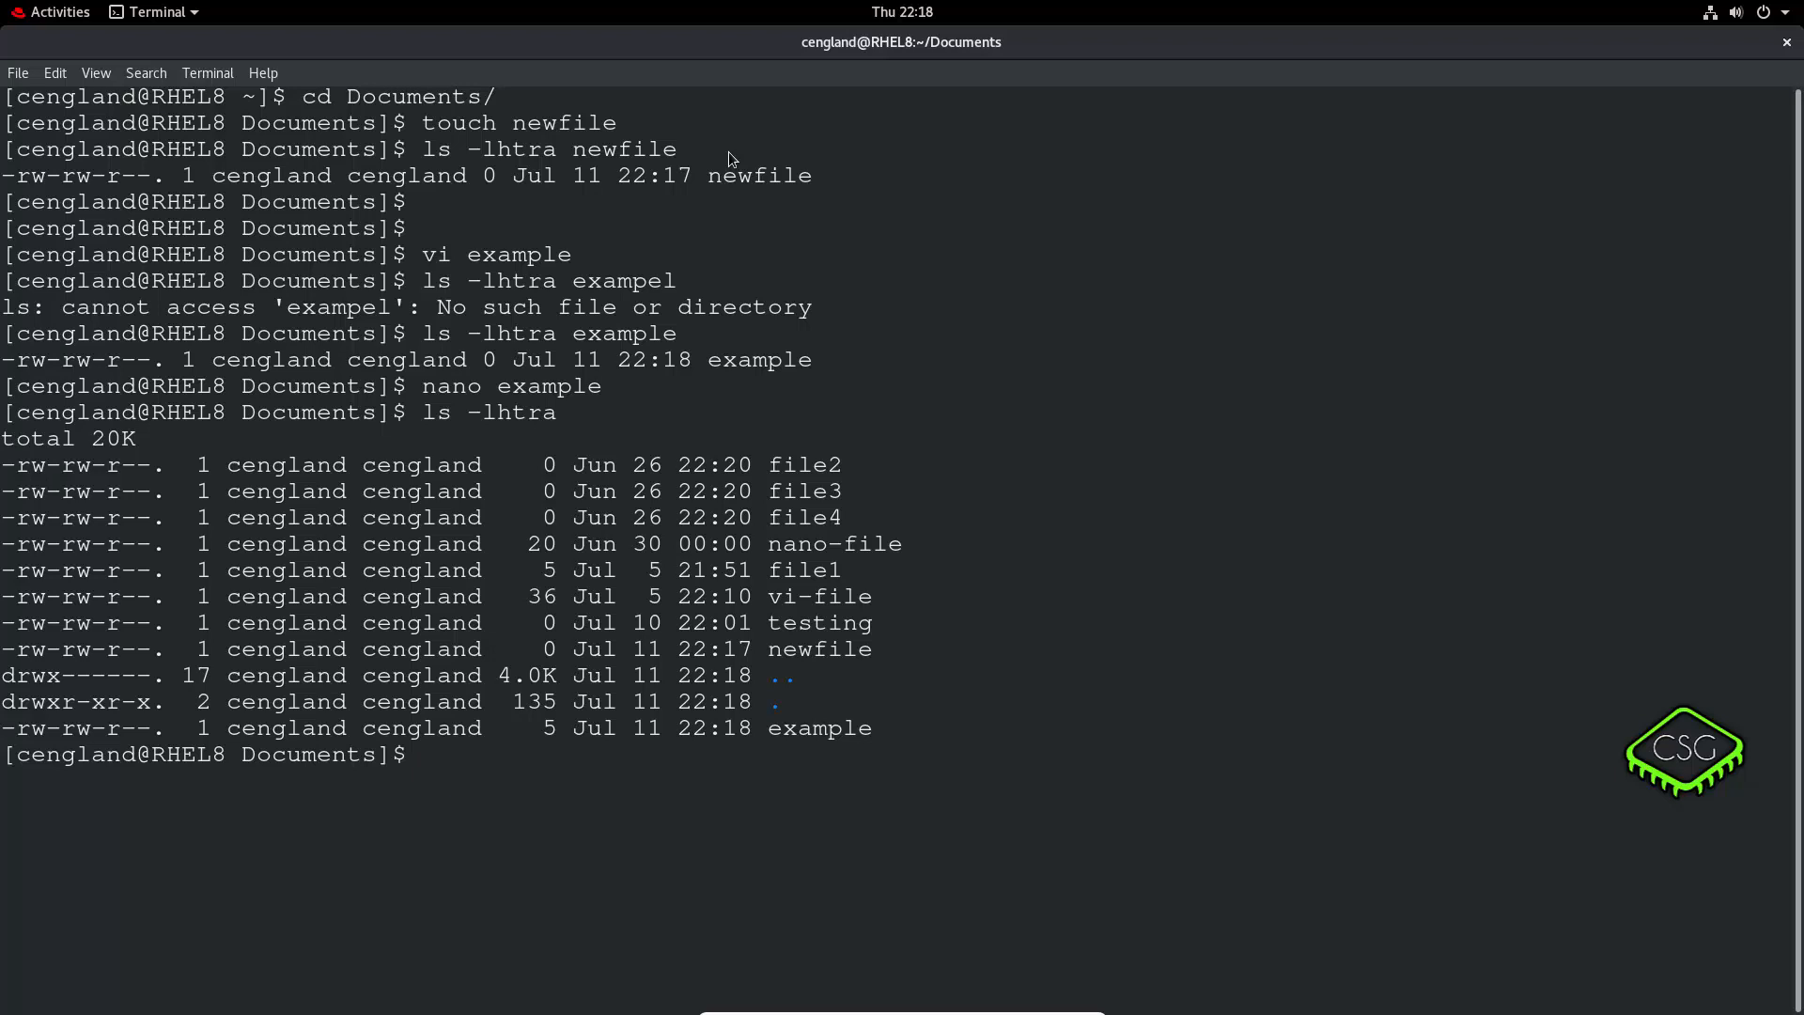
text(clear)
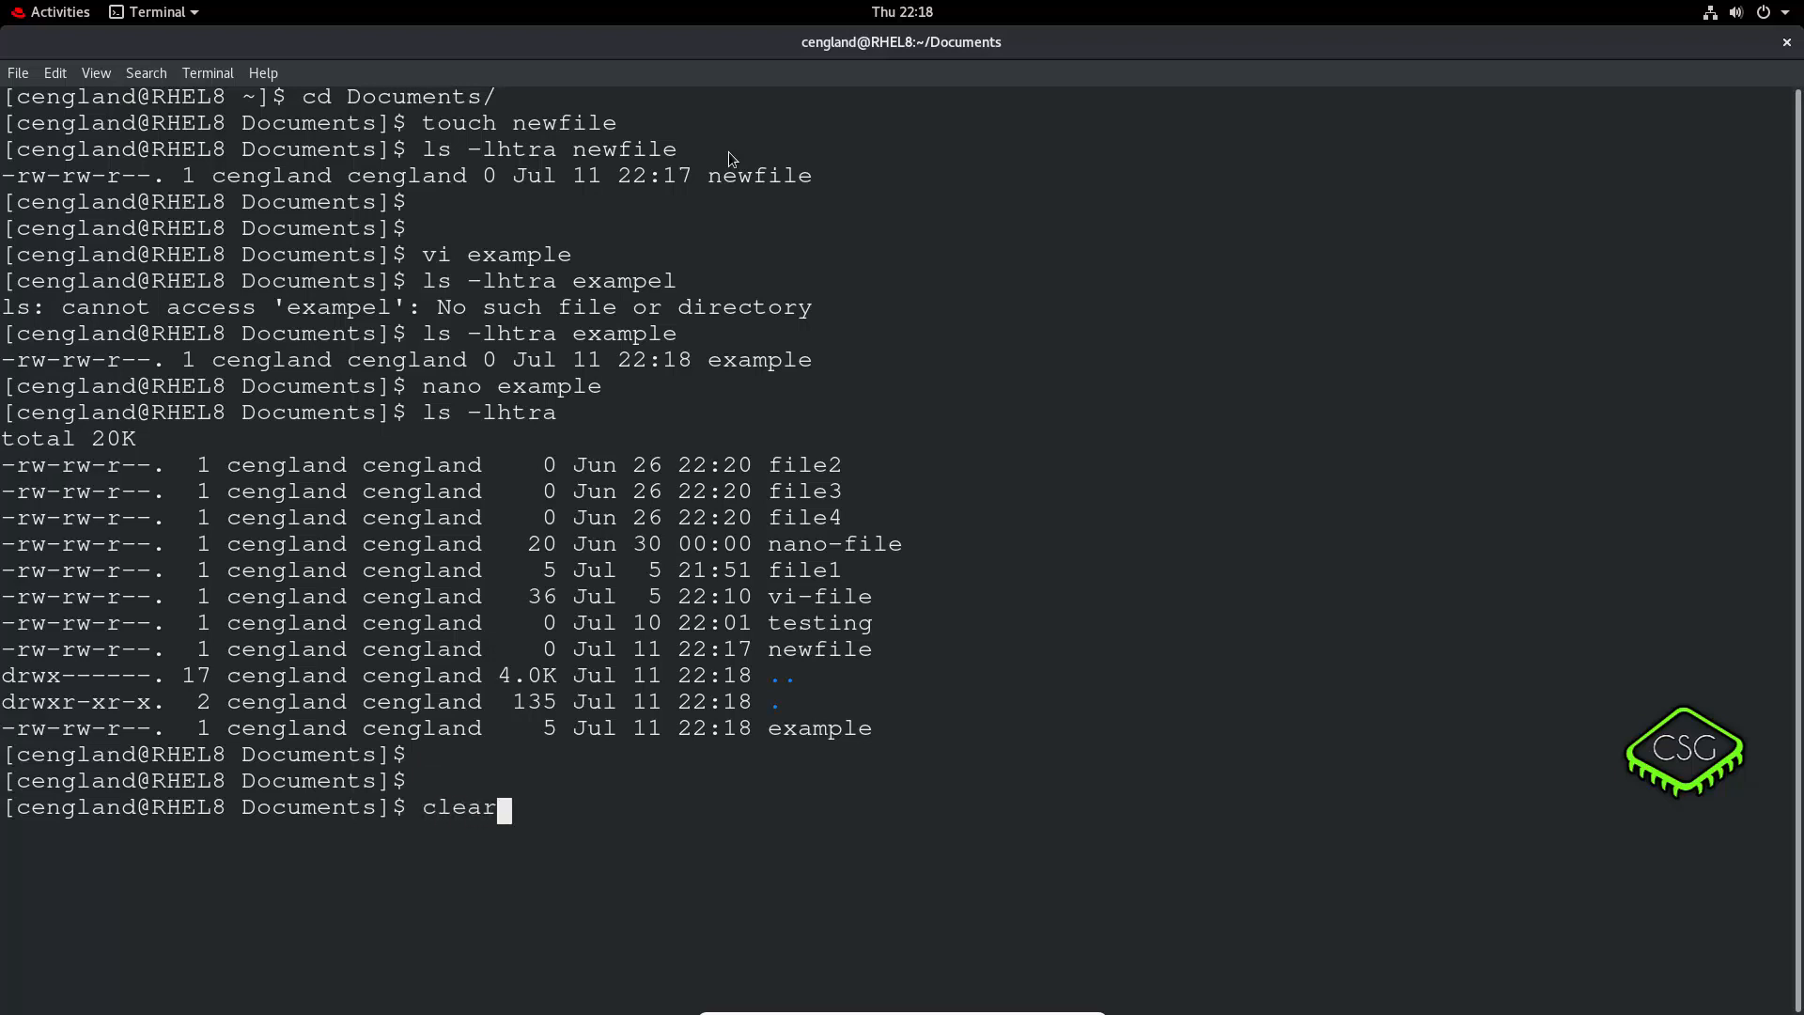
Clear the screen, create folder 'directory' with mkdir, and highlight it in the listing.
key(Return)
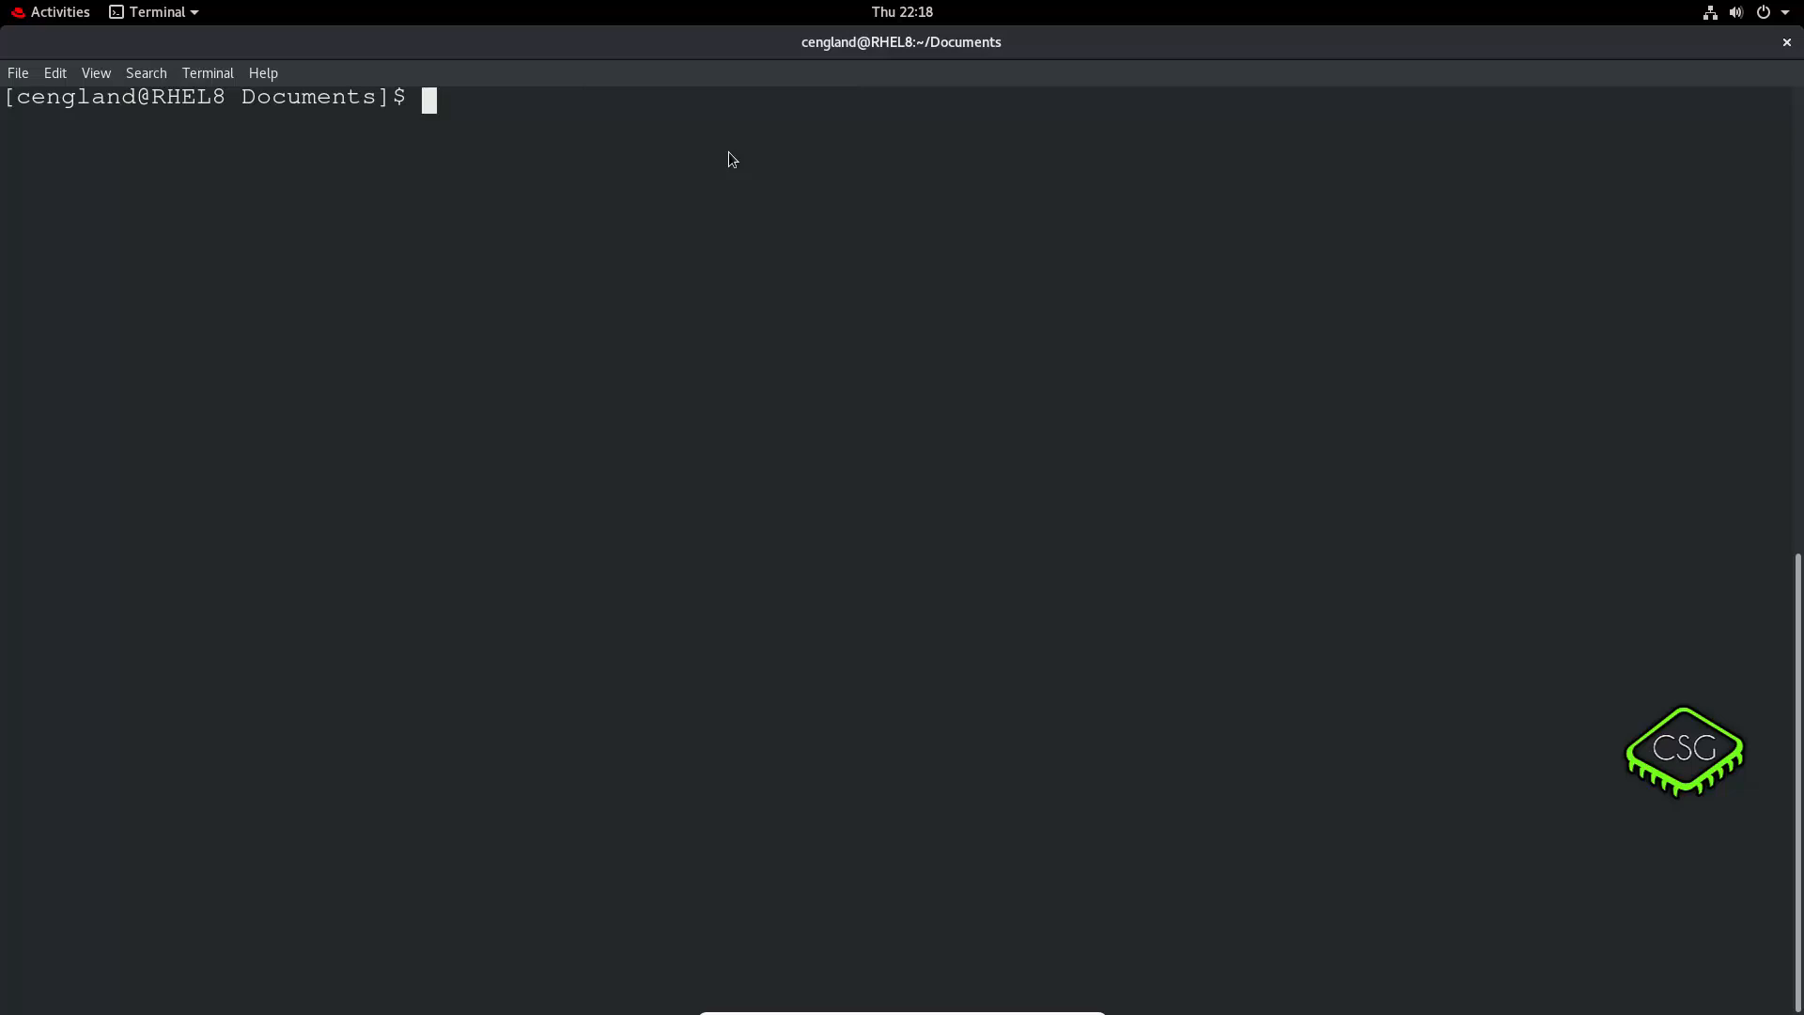
text(mkd)
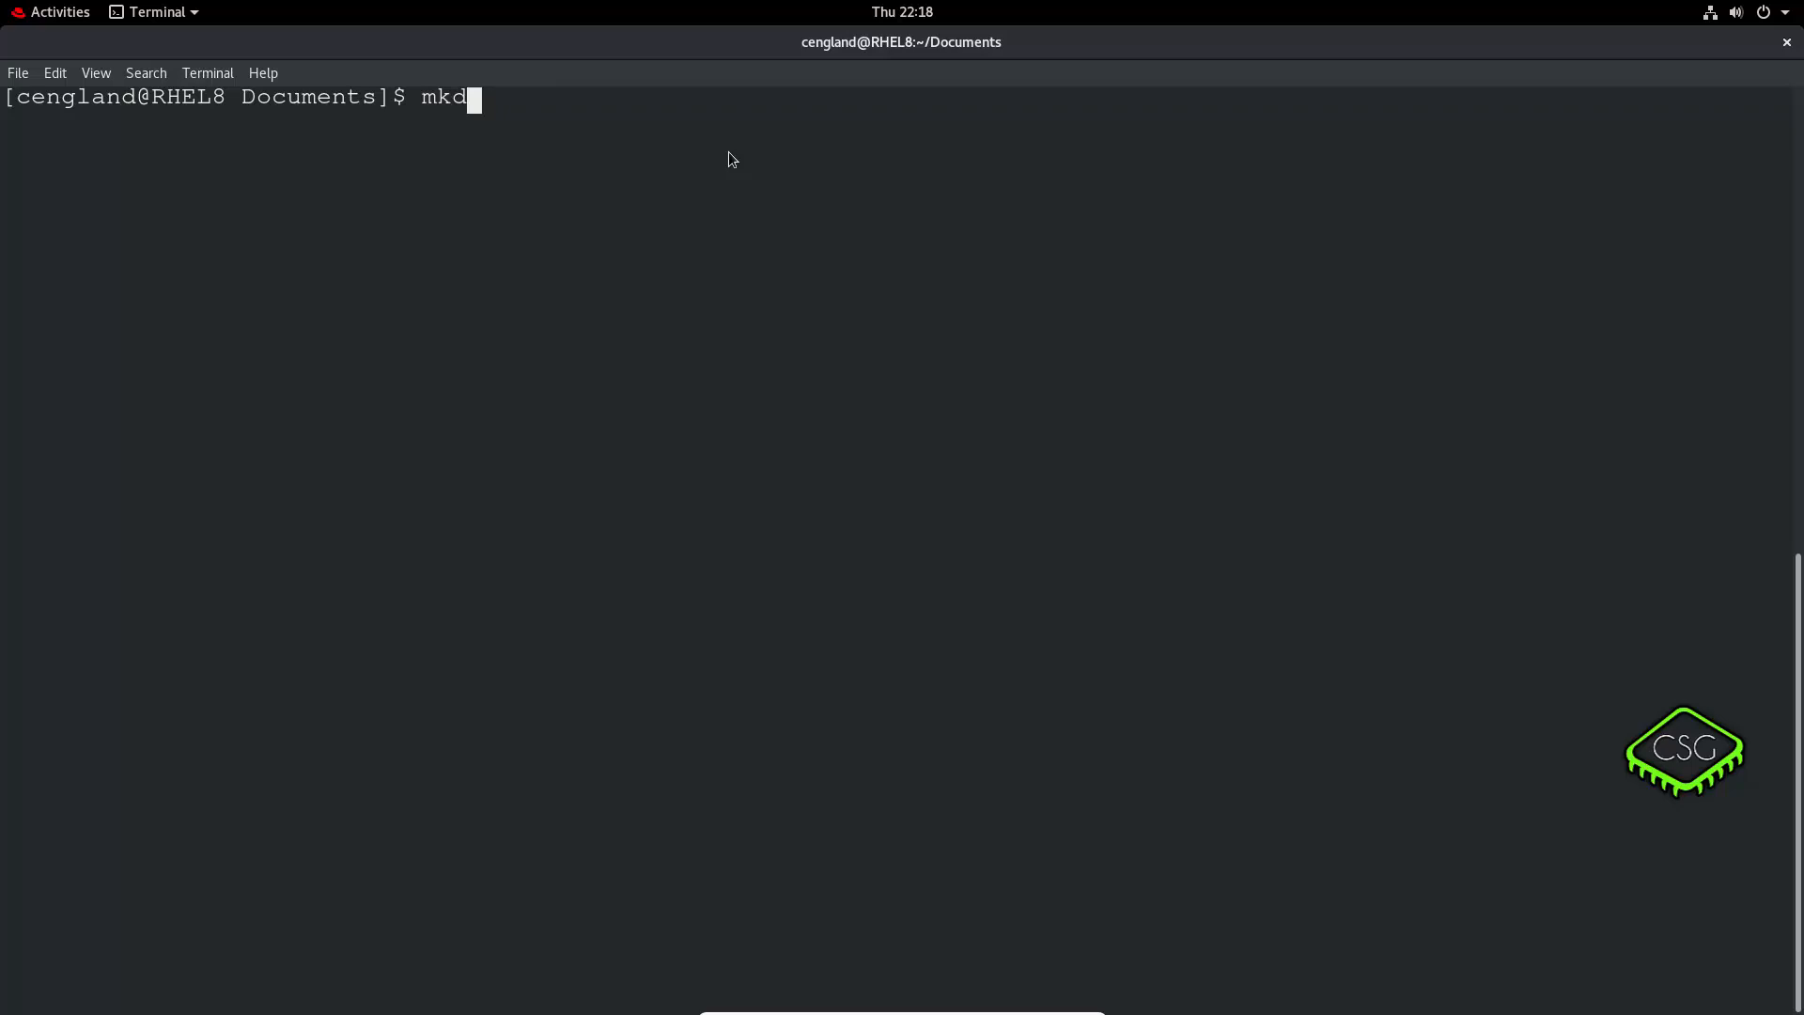
text(ir)
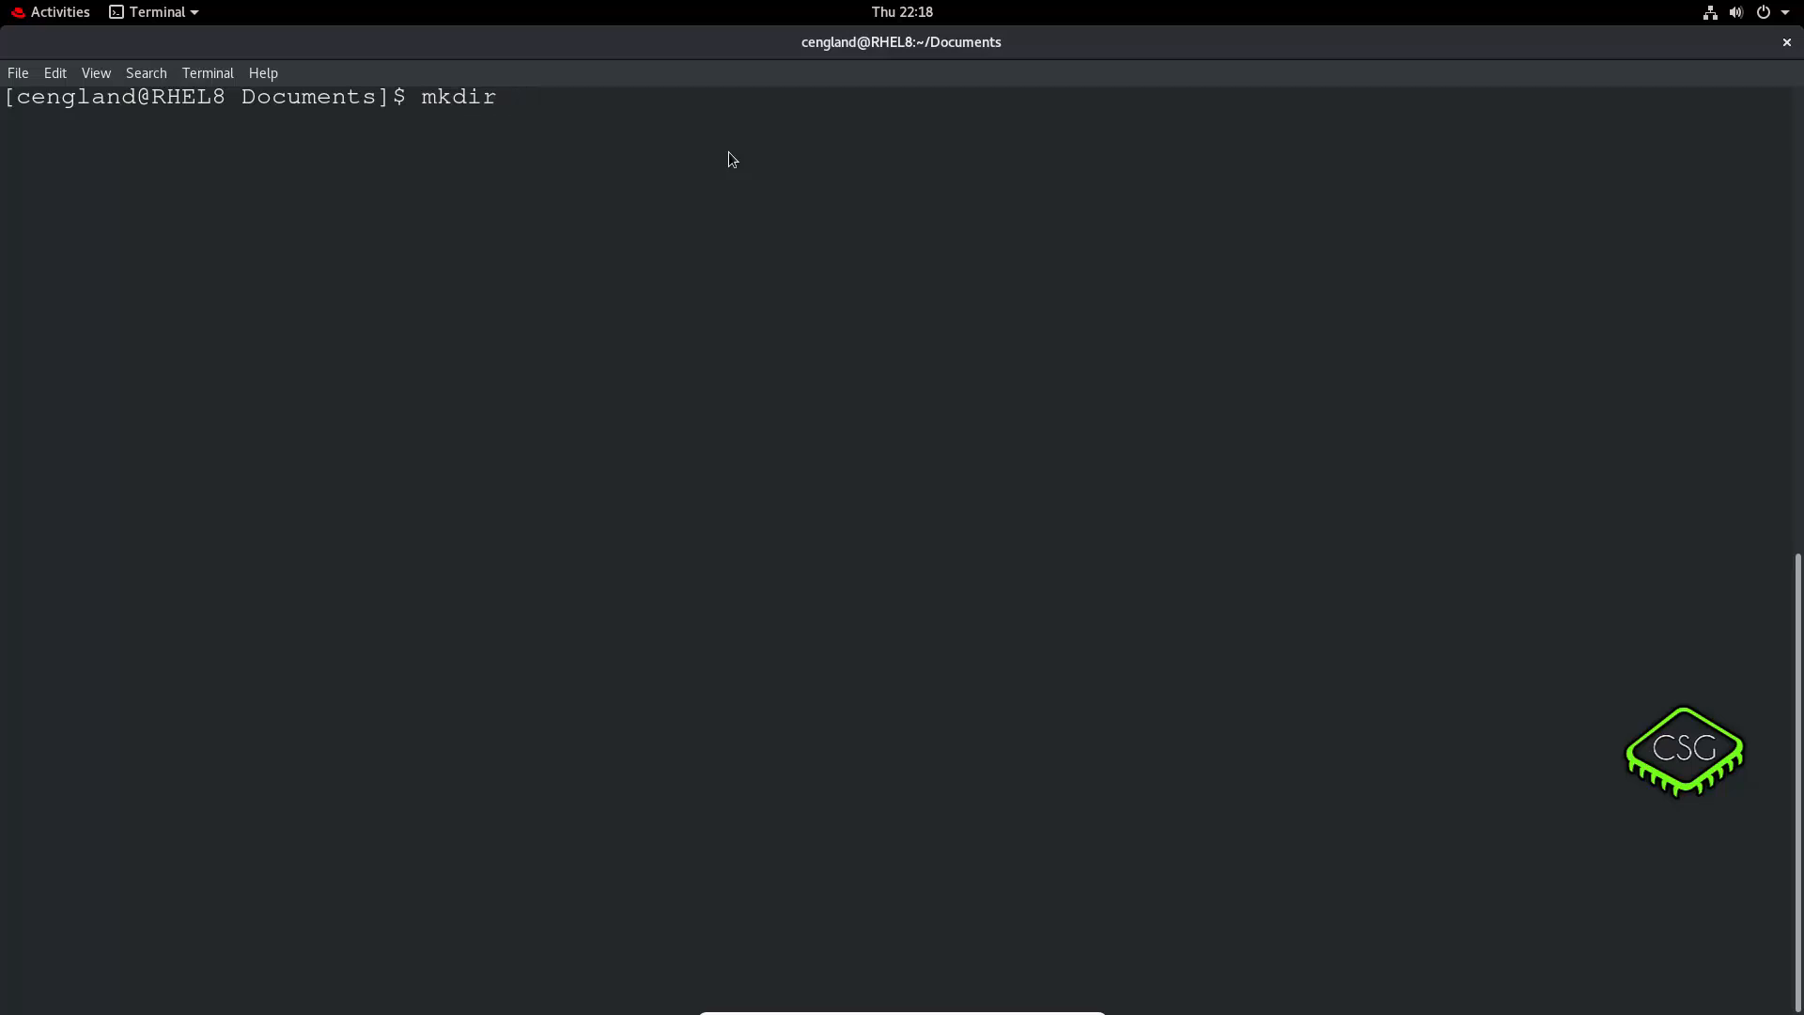
text(directory)
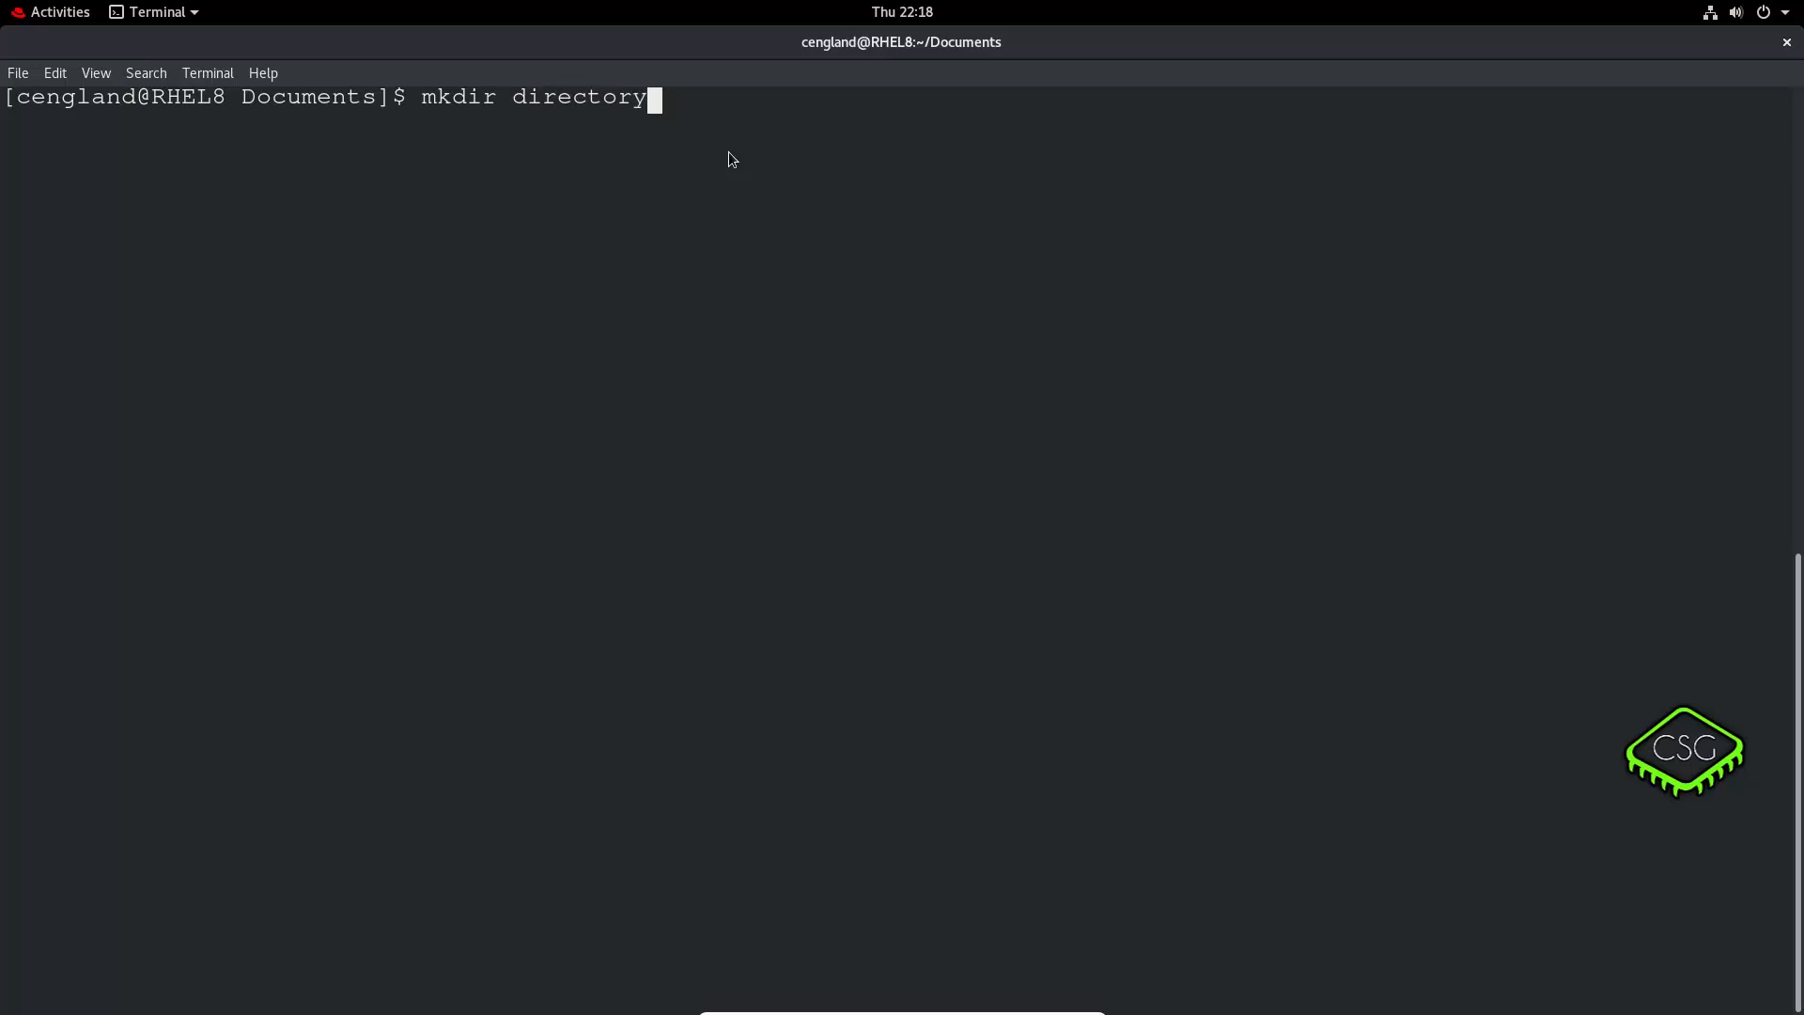
key(Return)
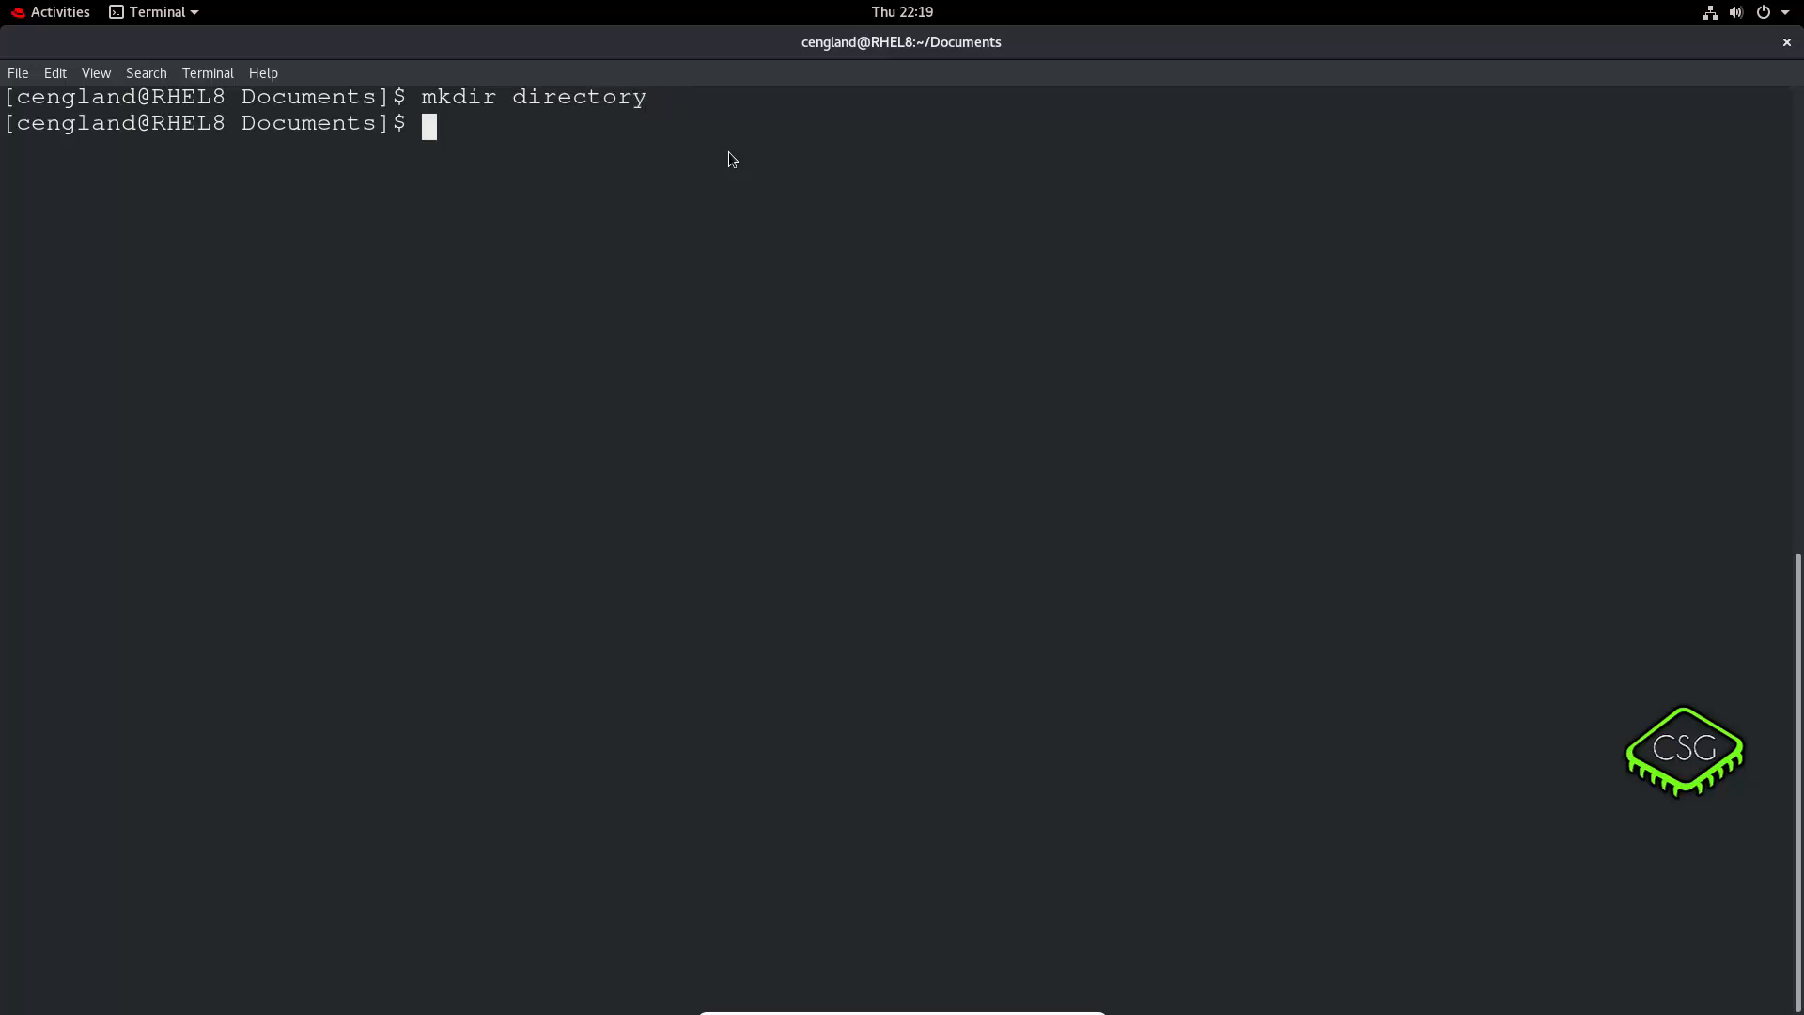
text(ls -l)
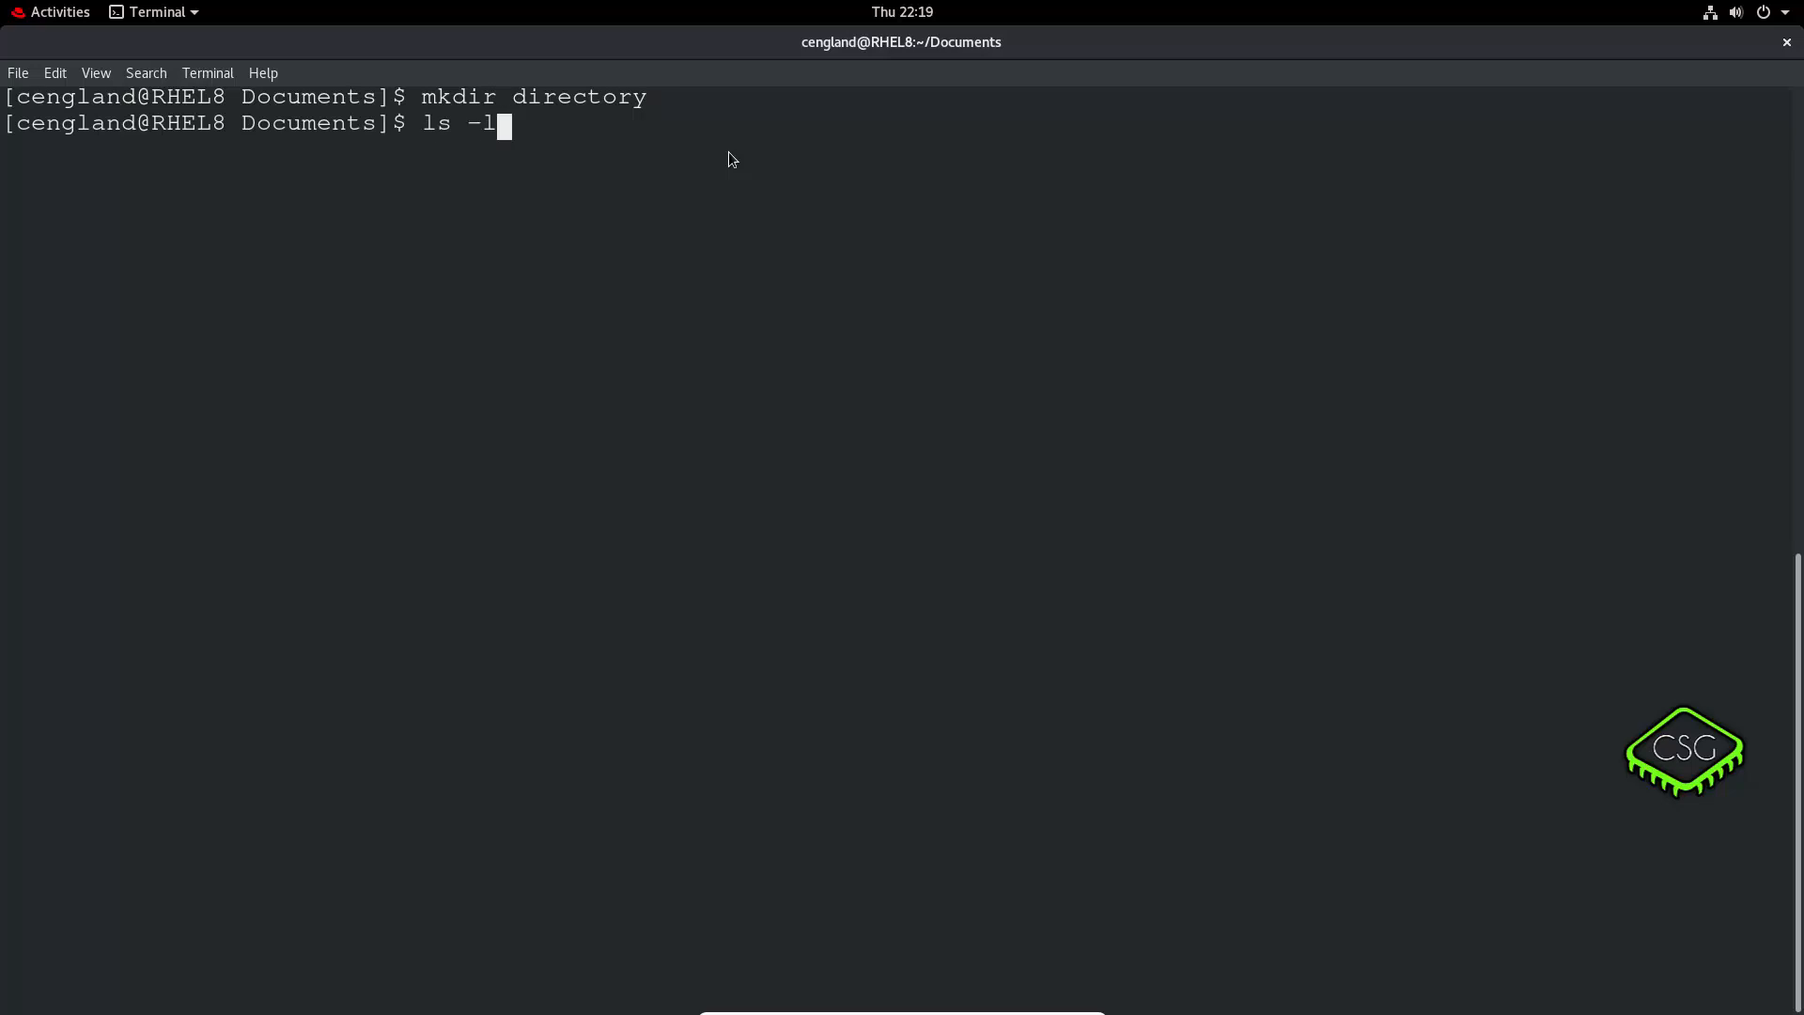
key(Return)
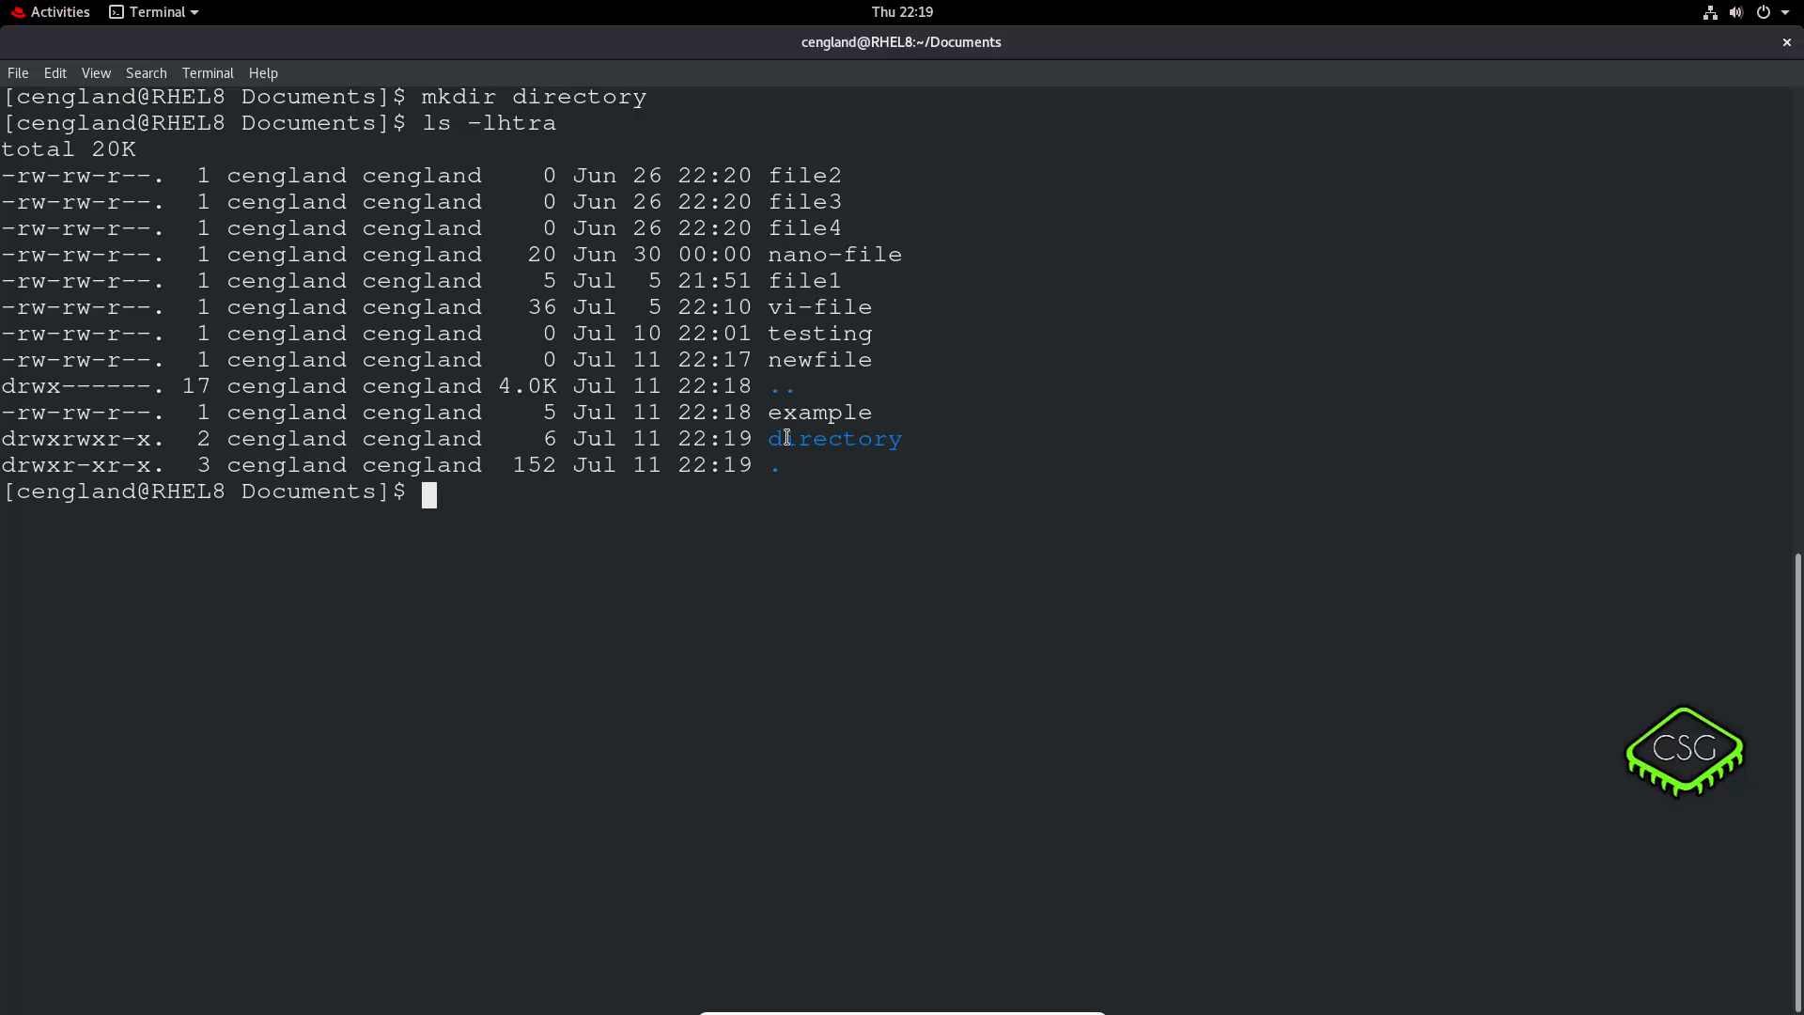
double_click(835, 439)
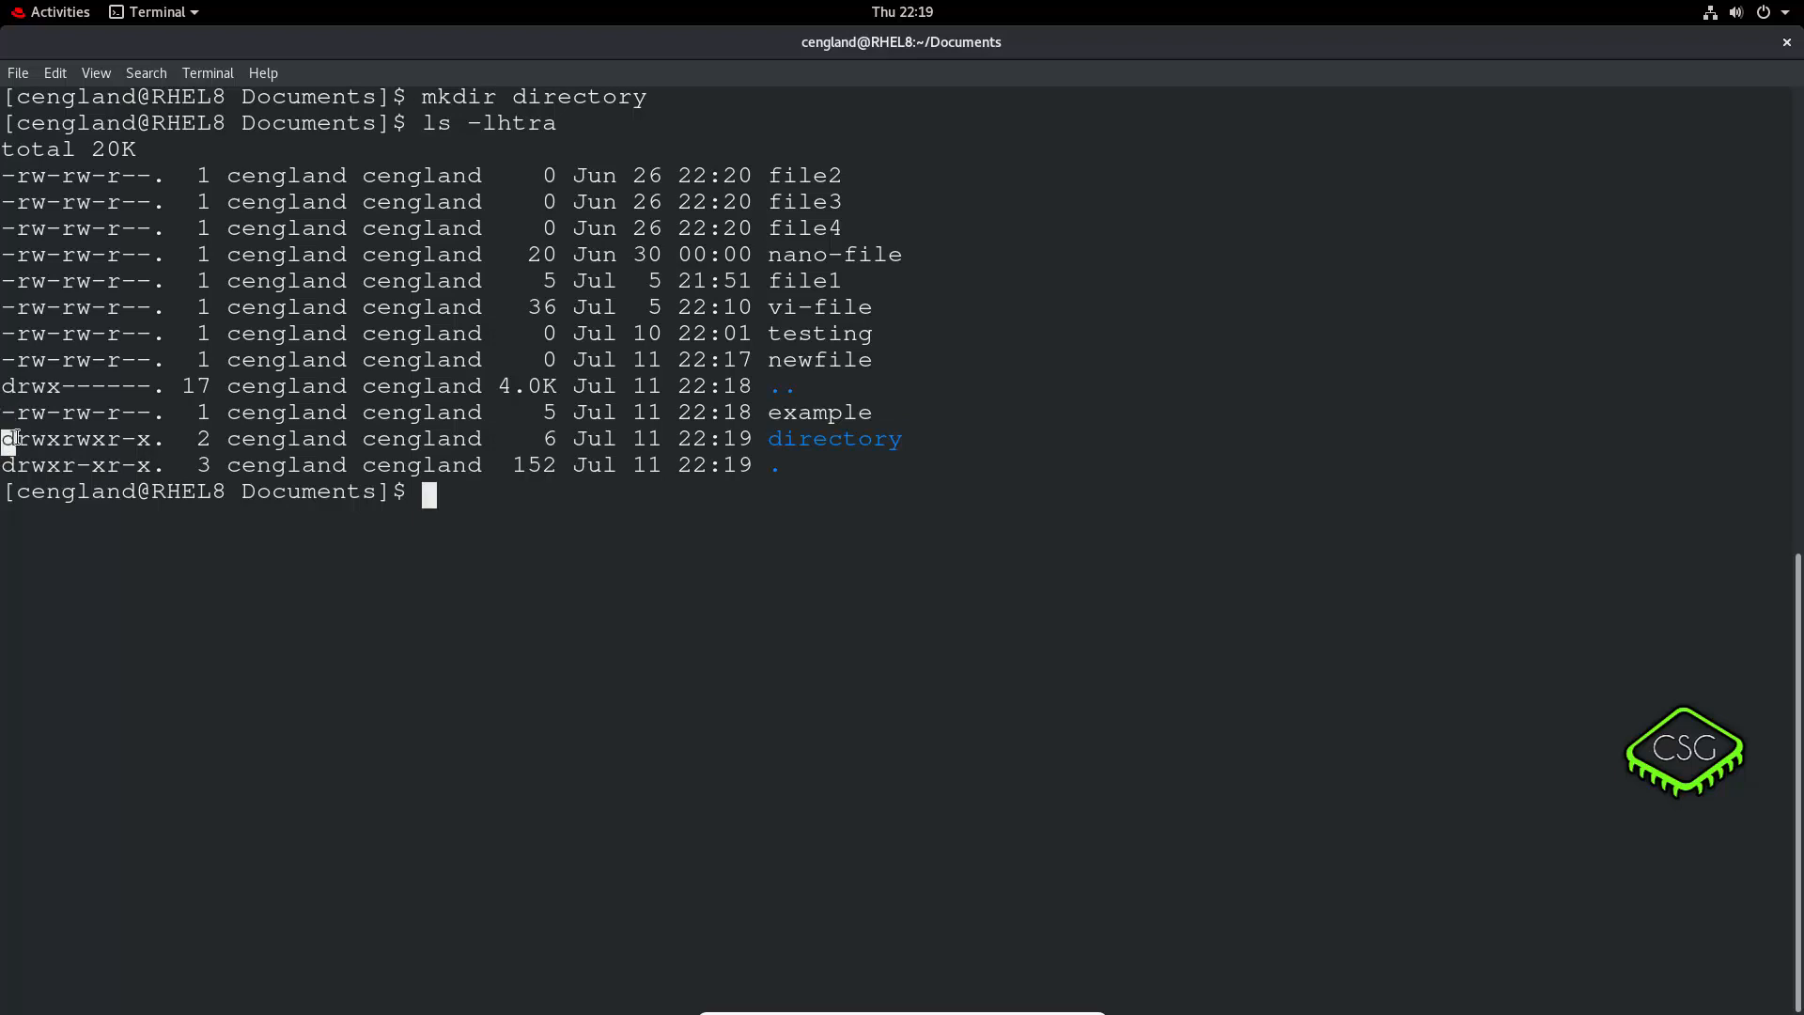
Change into directory and print the path /home/cengland/Documents/directory.
text(cd)
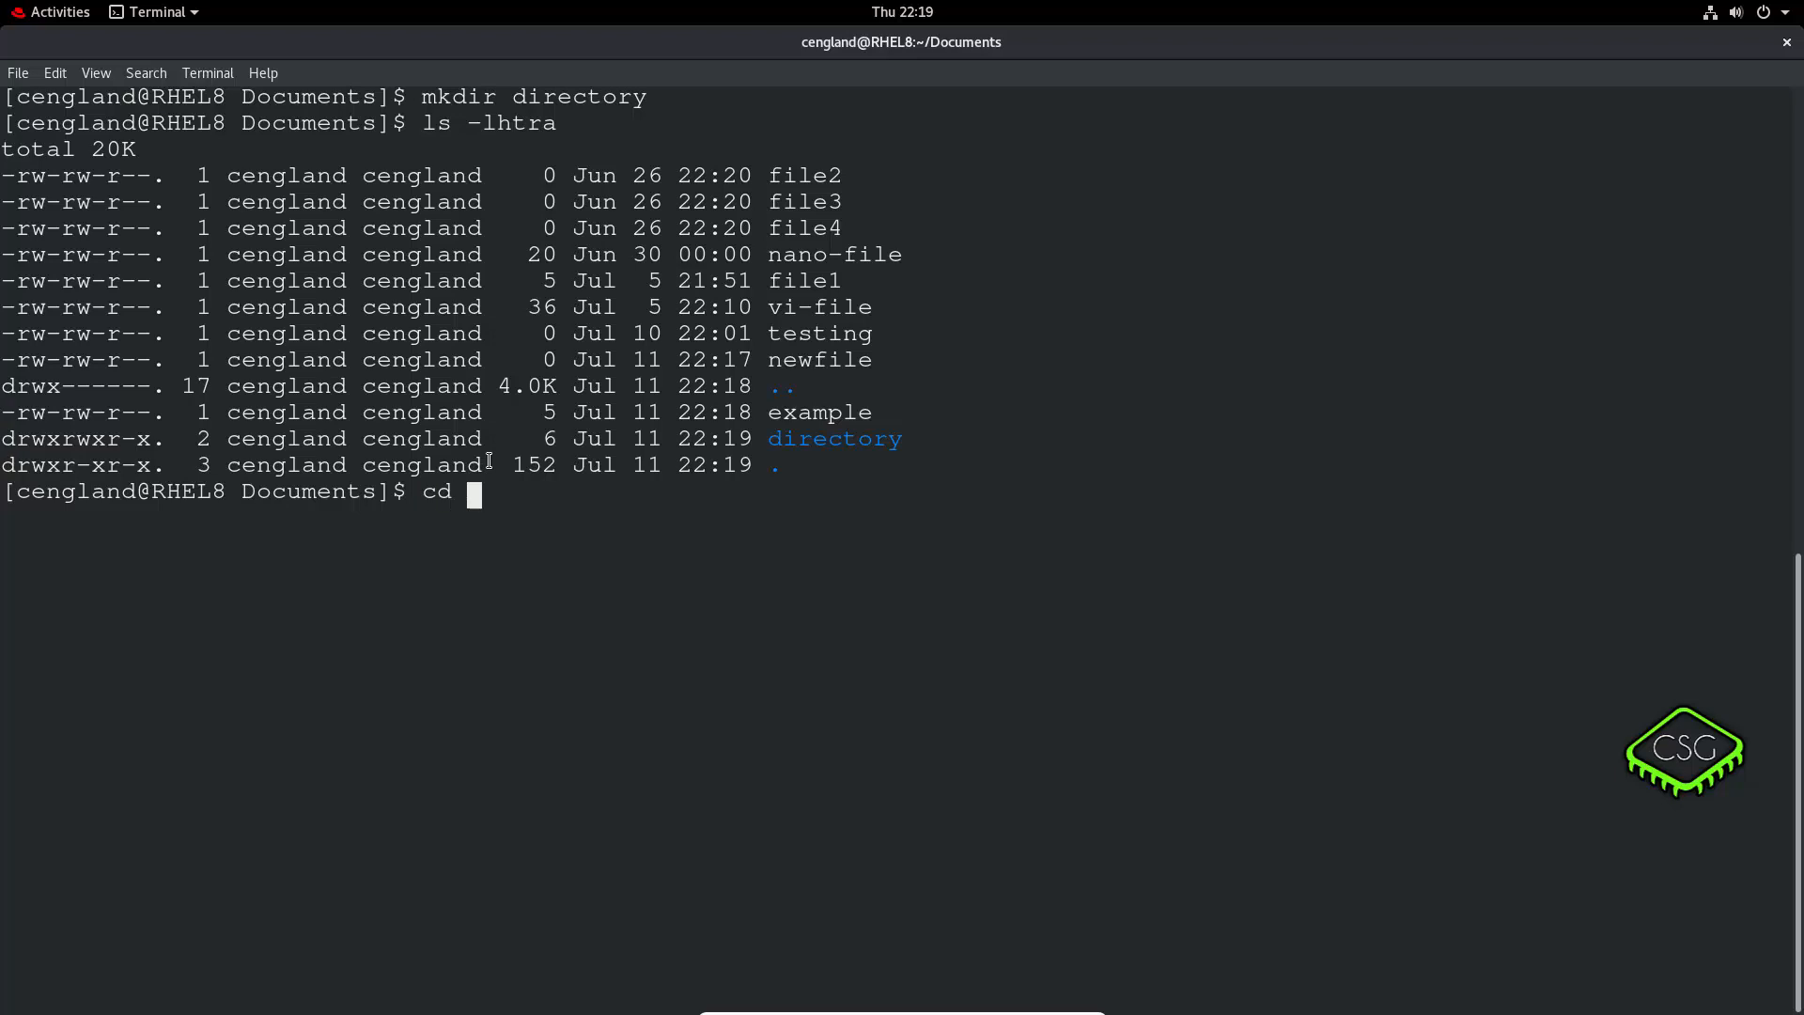
text(directory/)
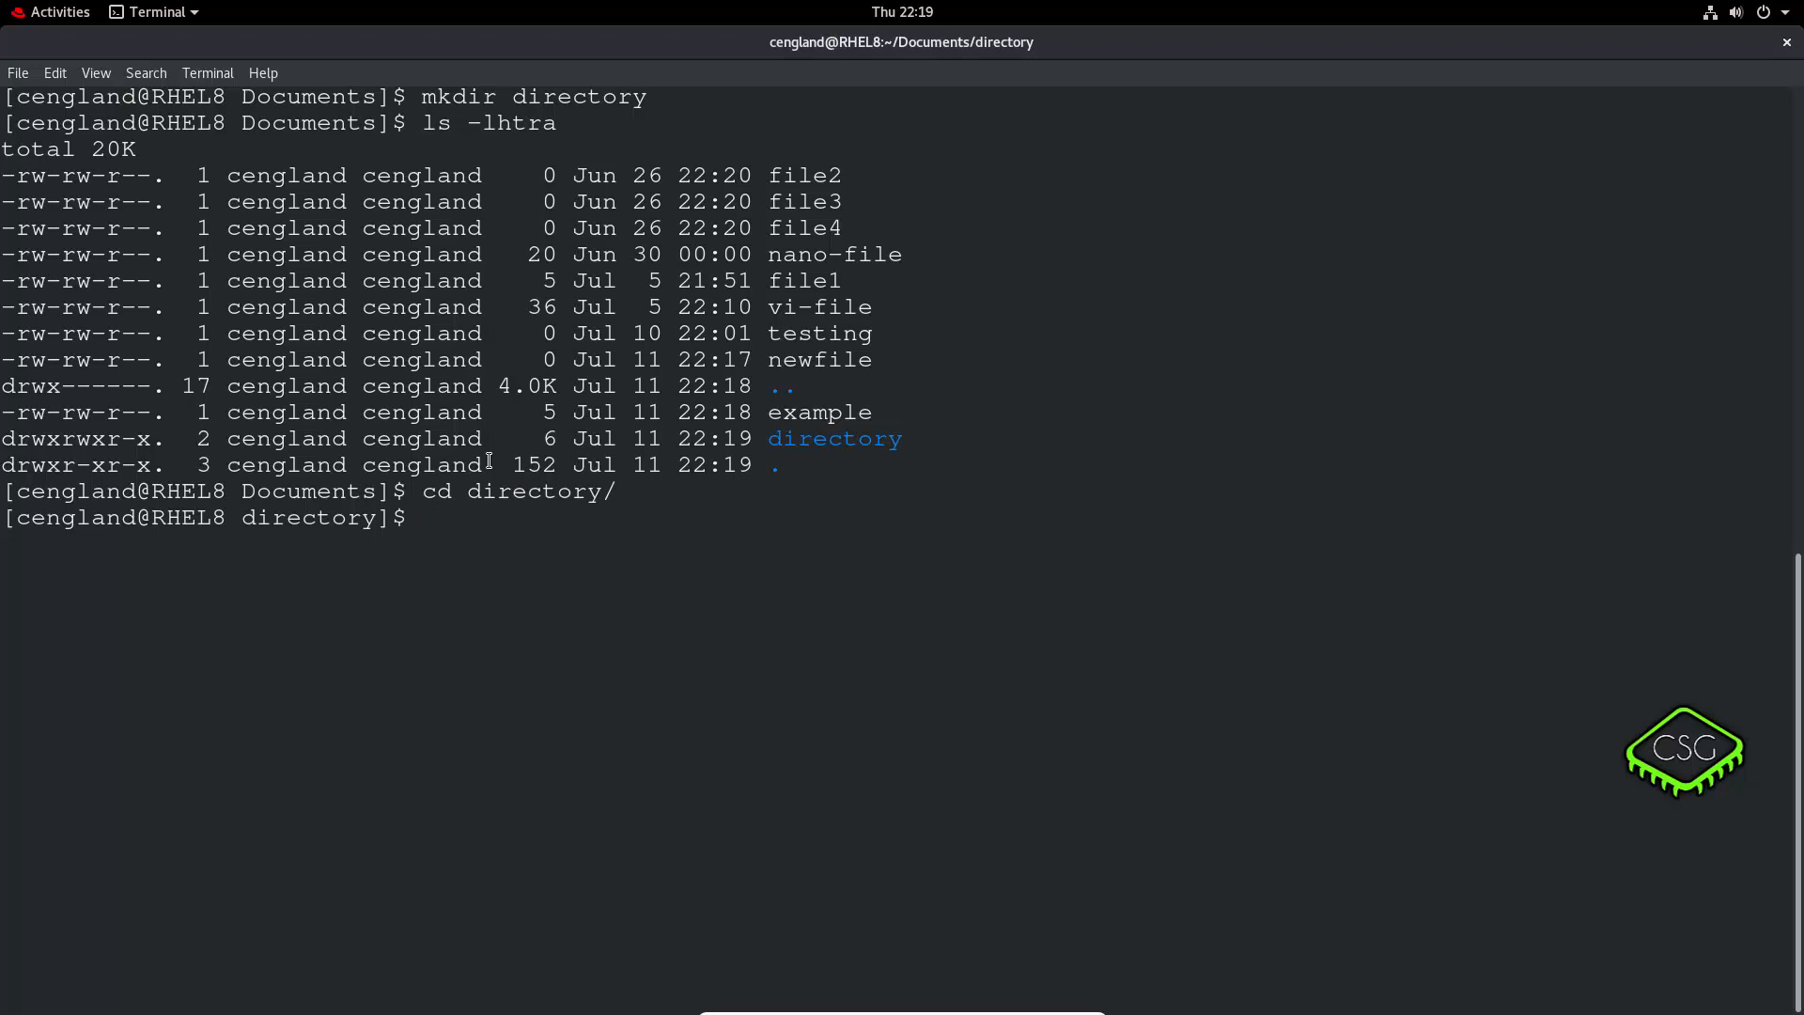
text(pw)
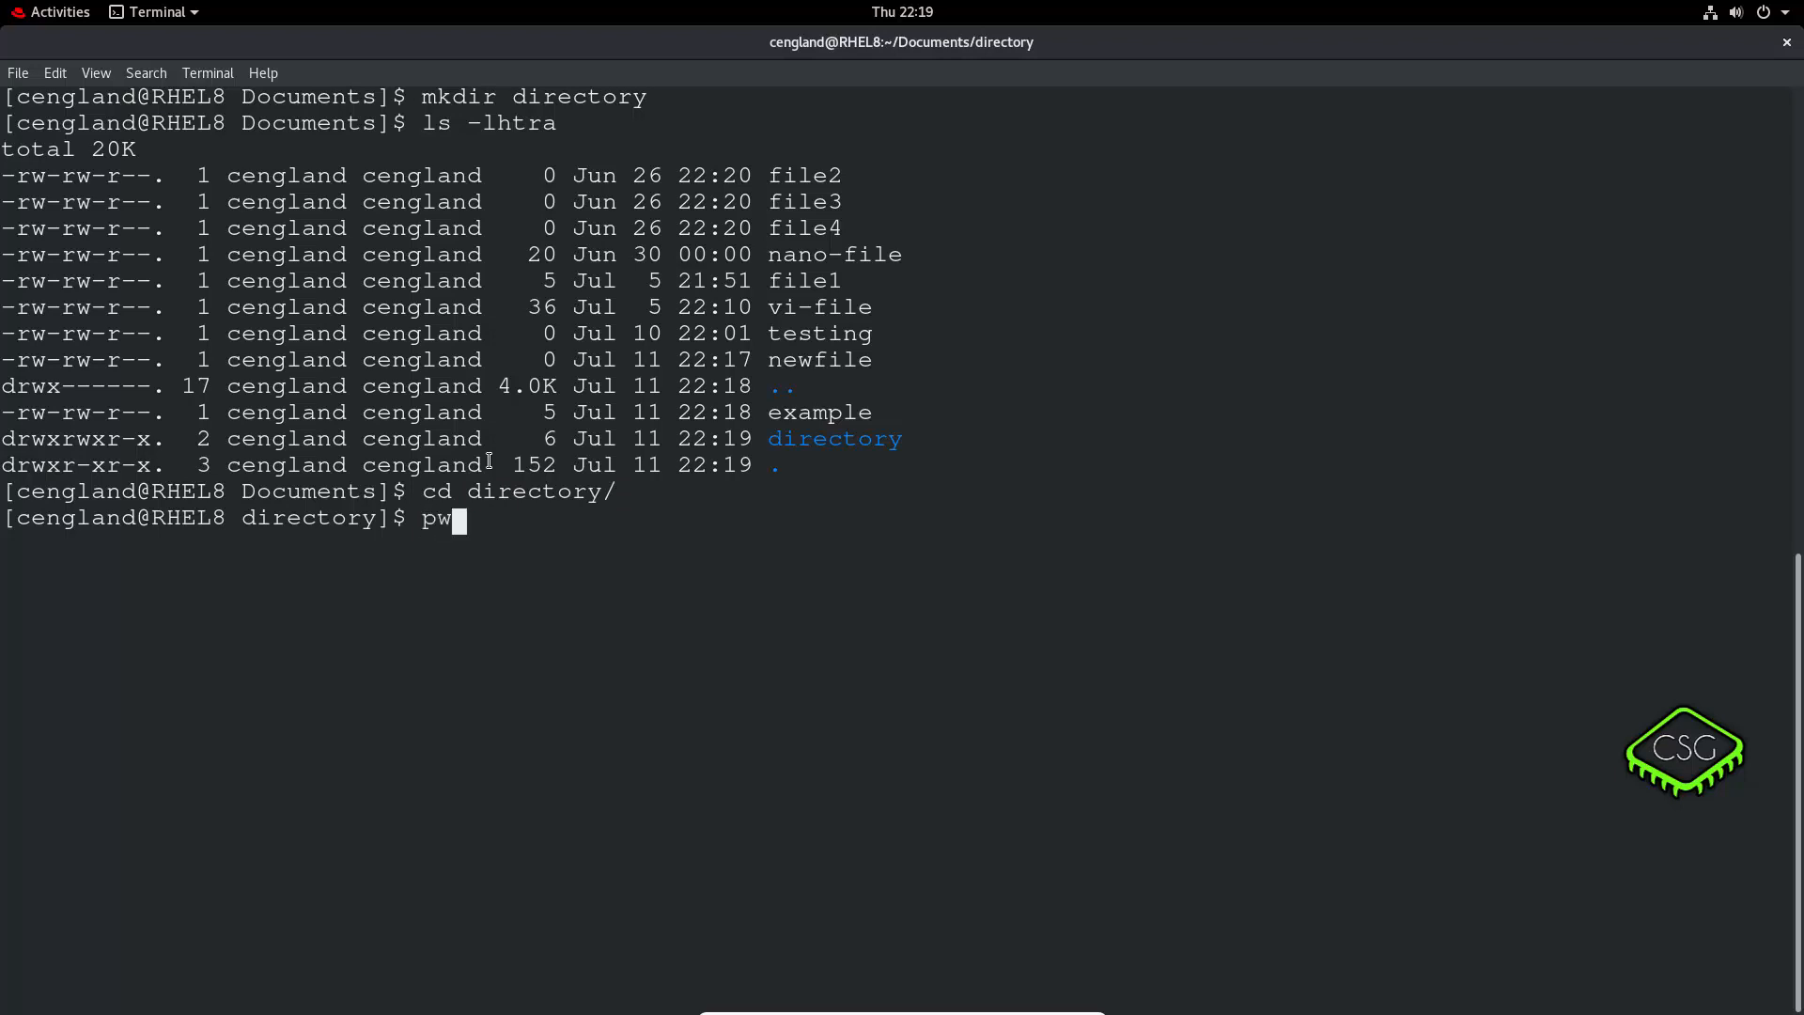
text(d)
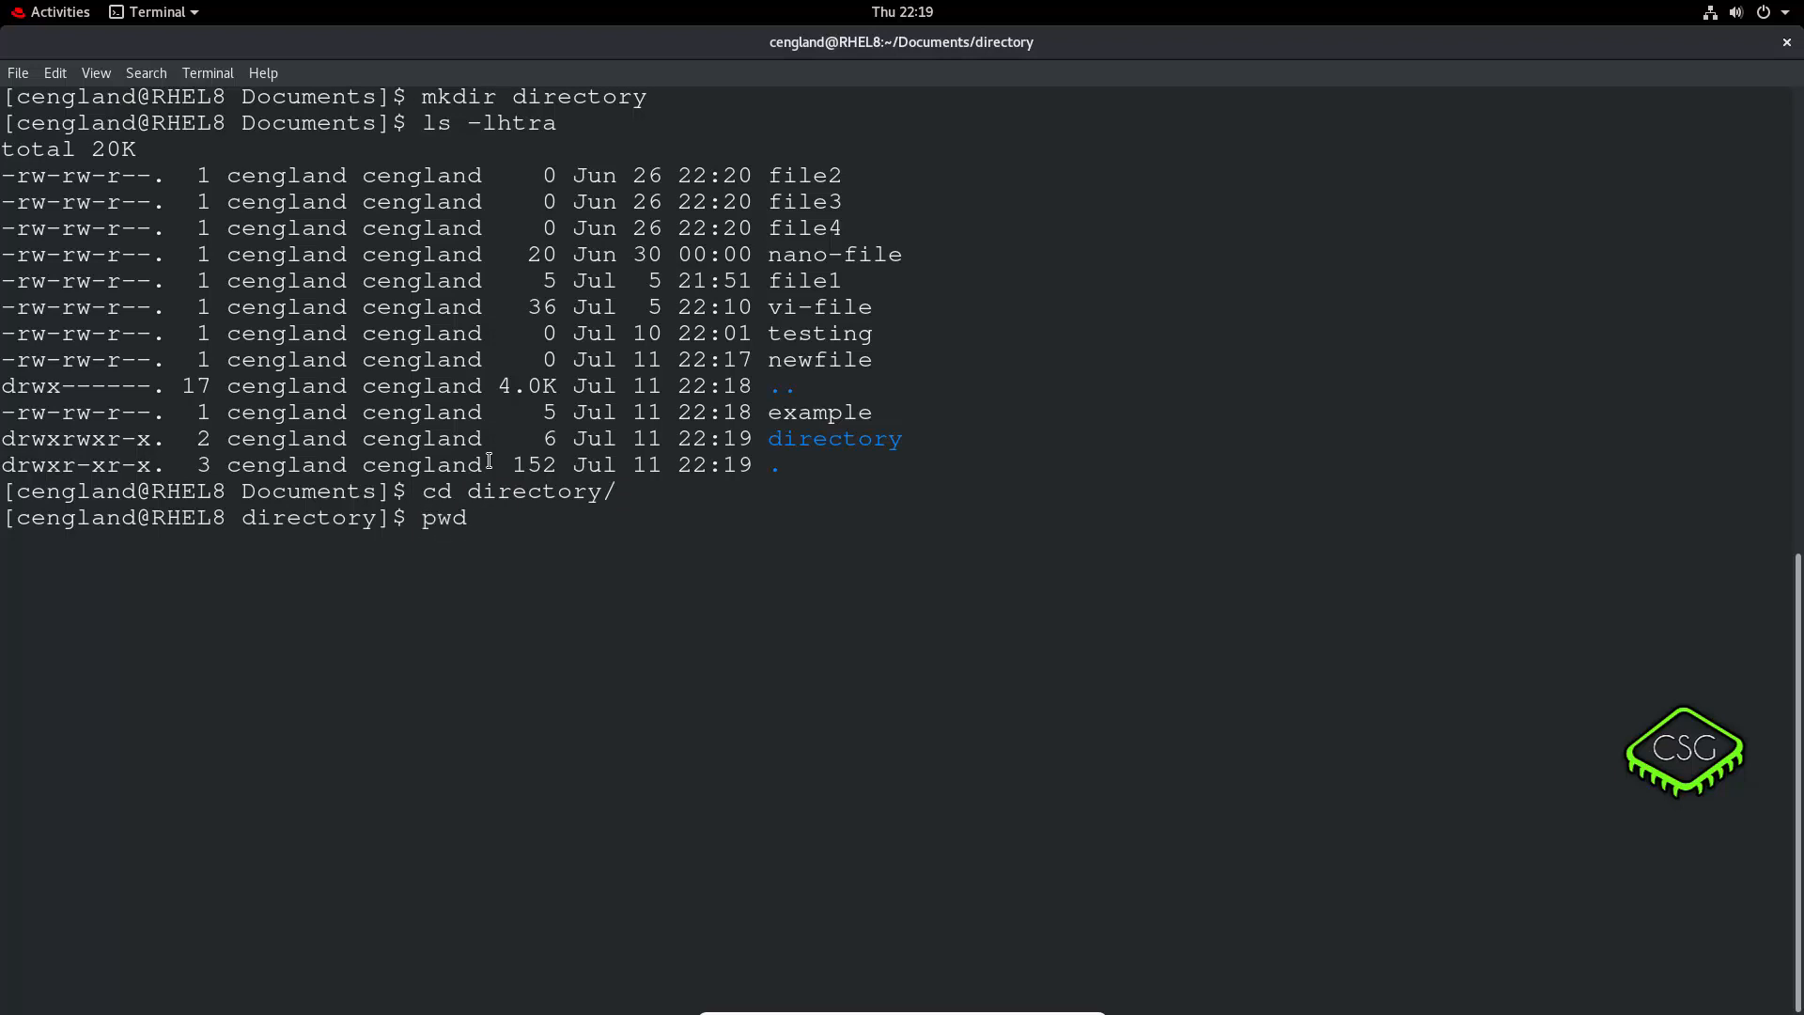
mouse_move(466, 517)
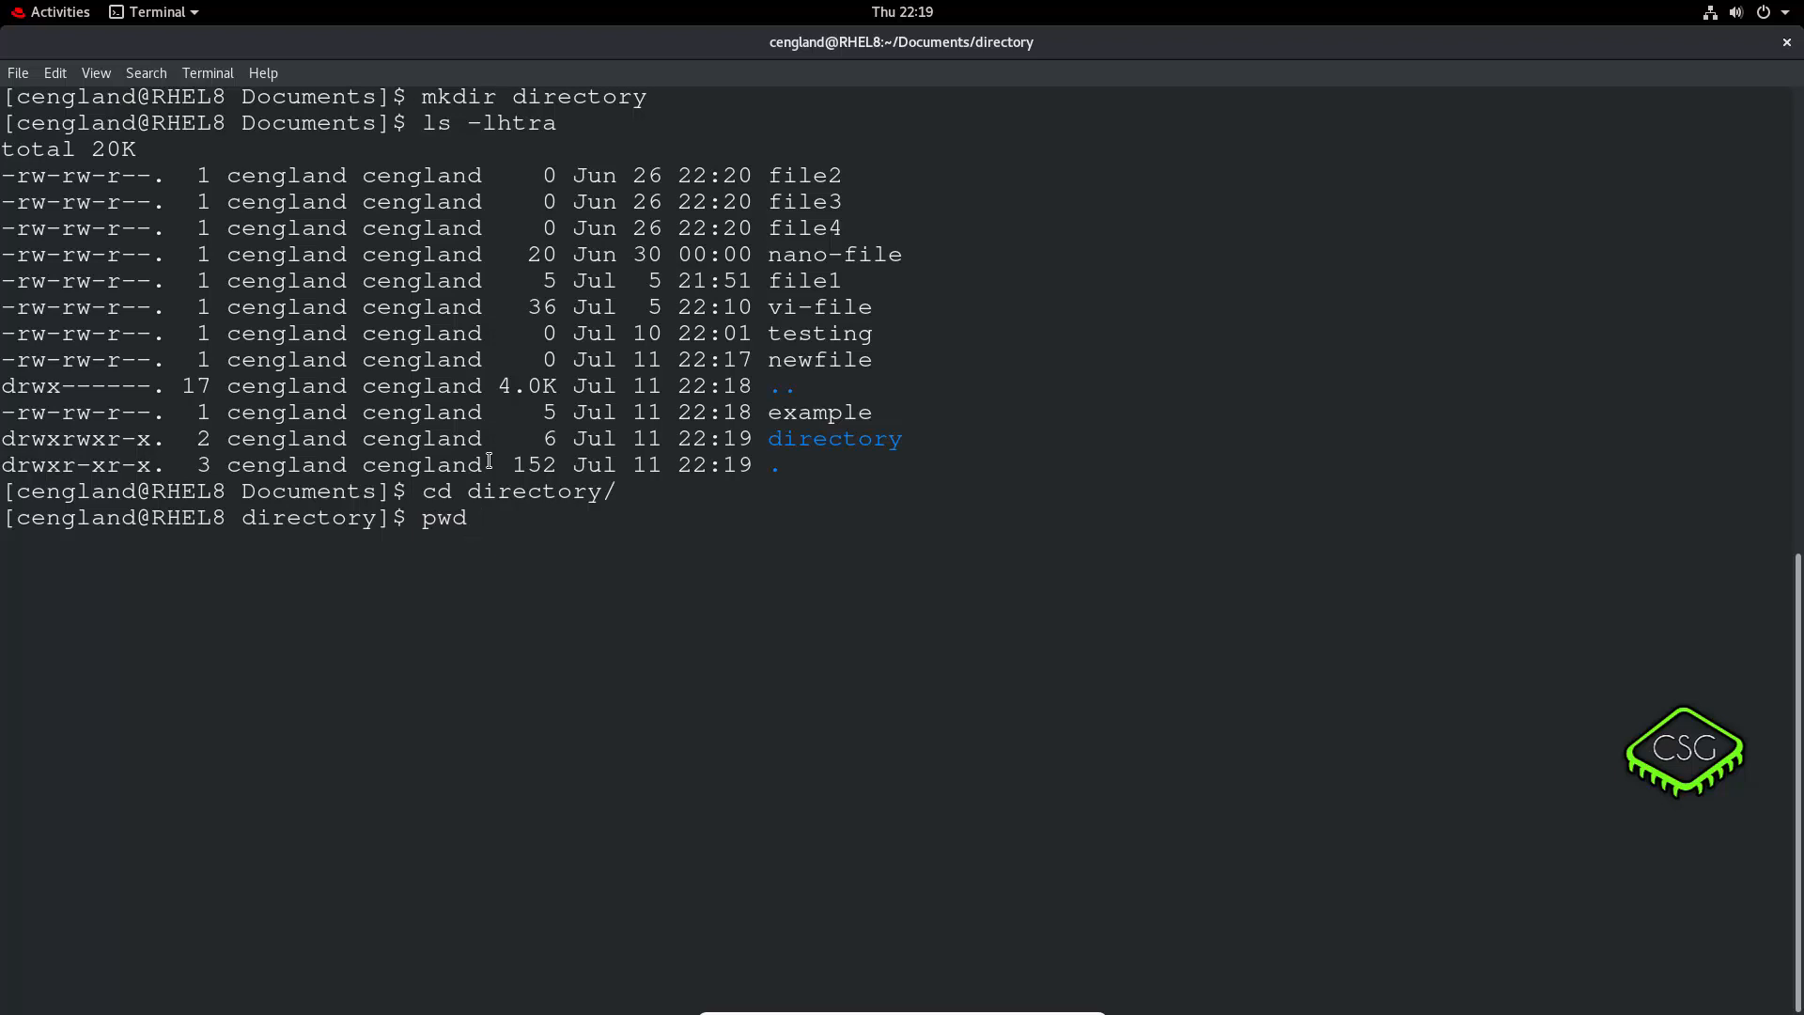
key(Return)
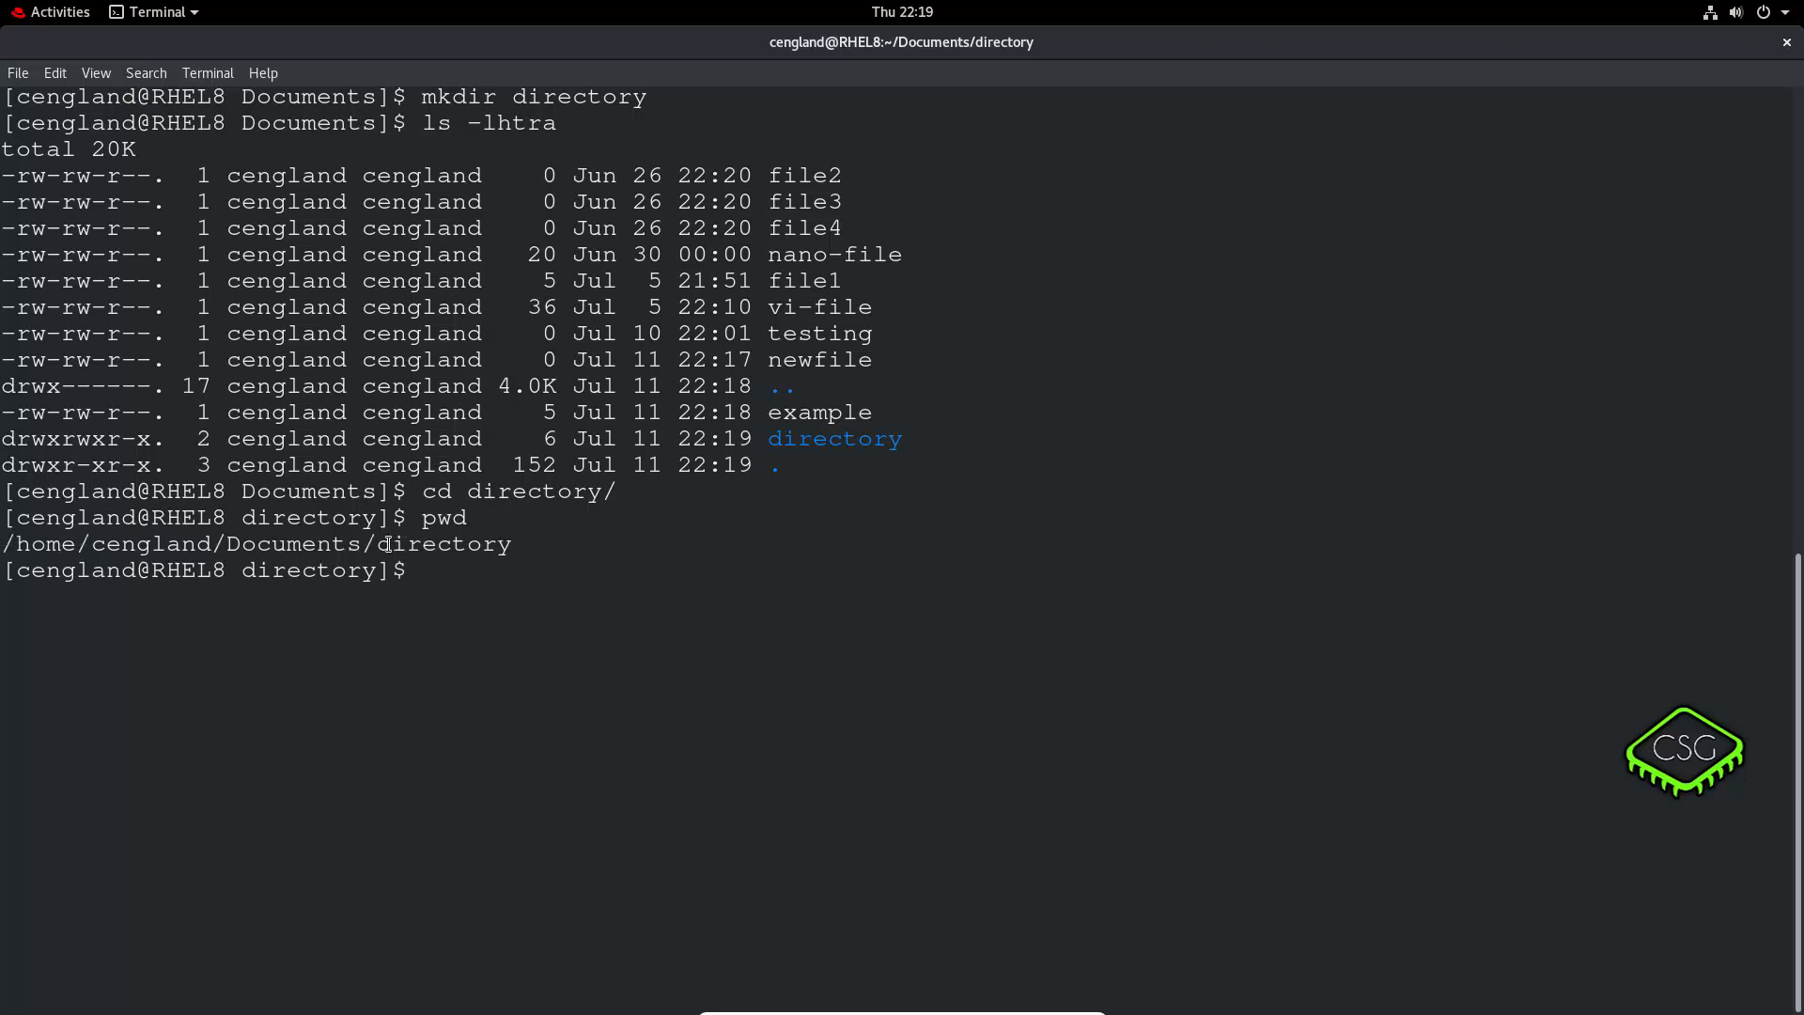
double_click(442, 544)
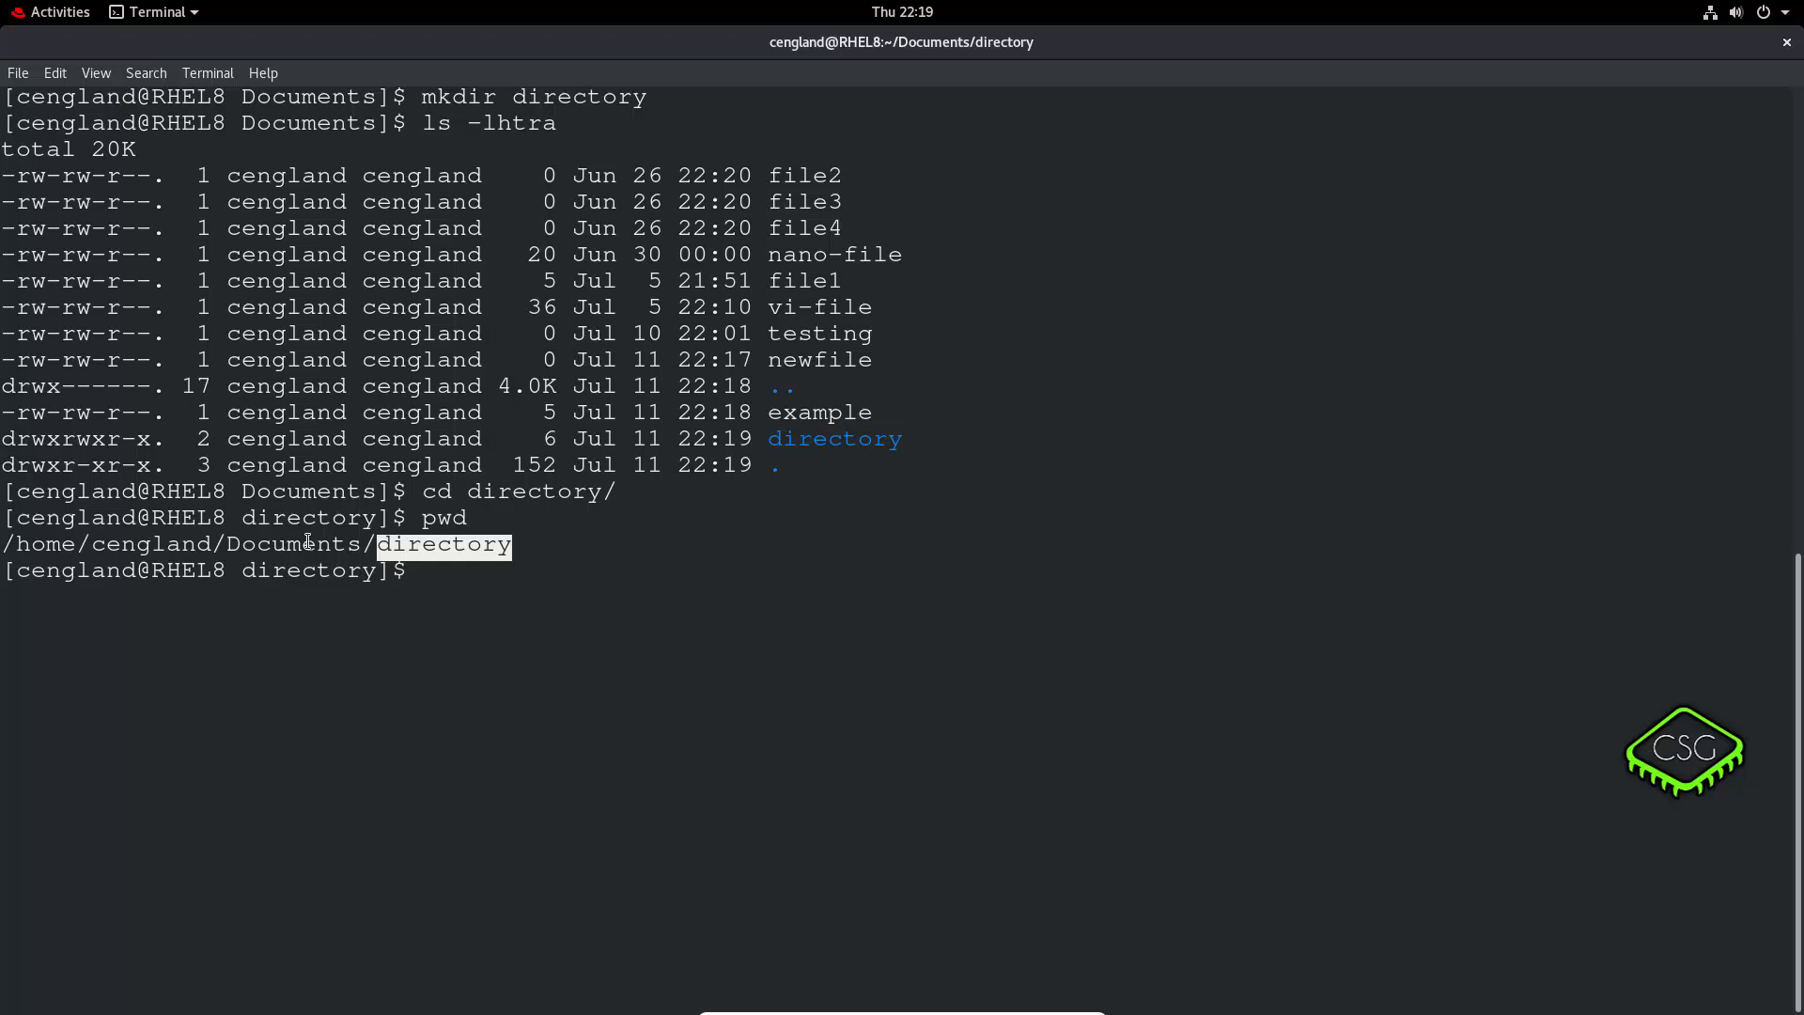
double_click(291, 544)
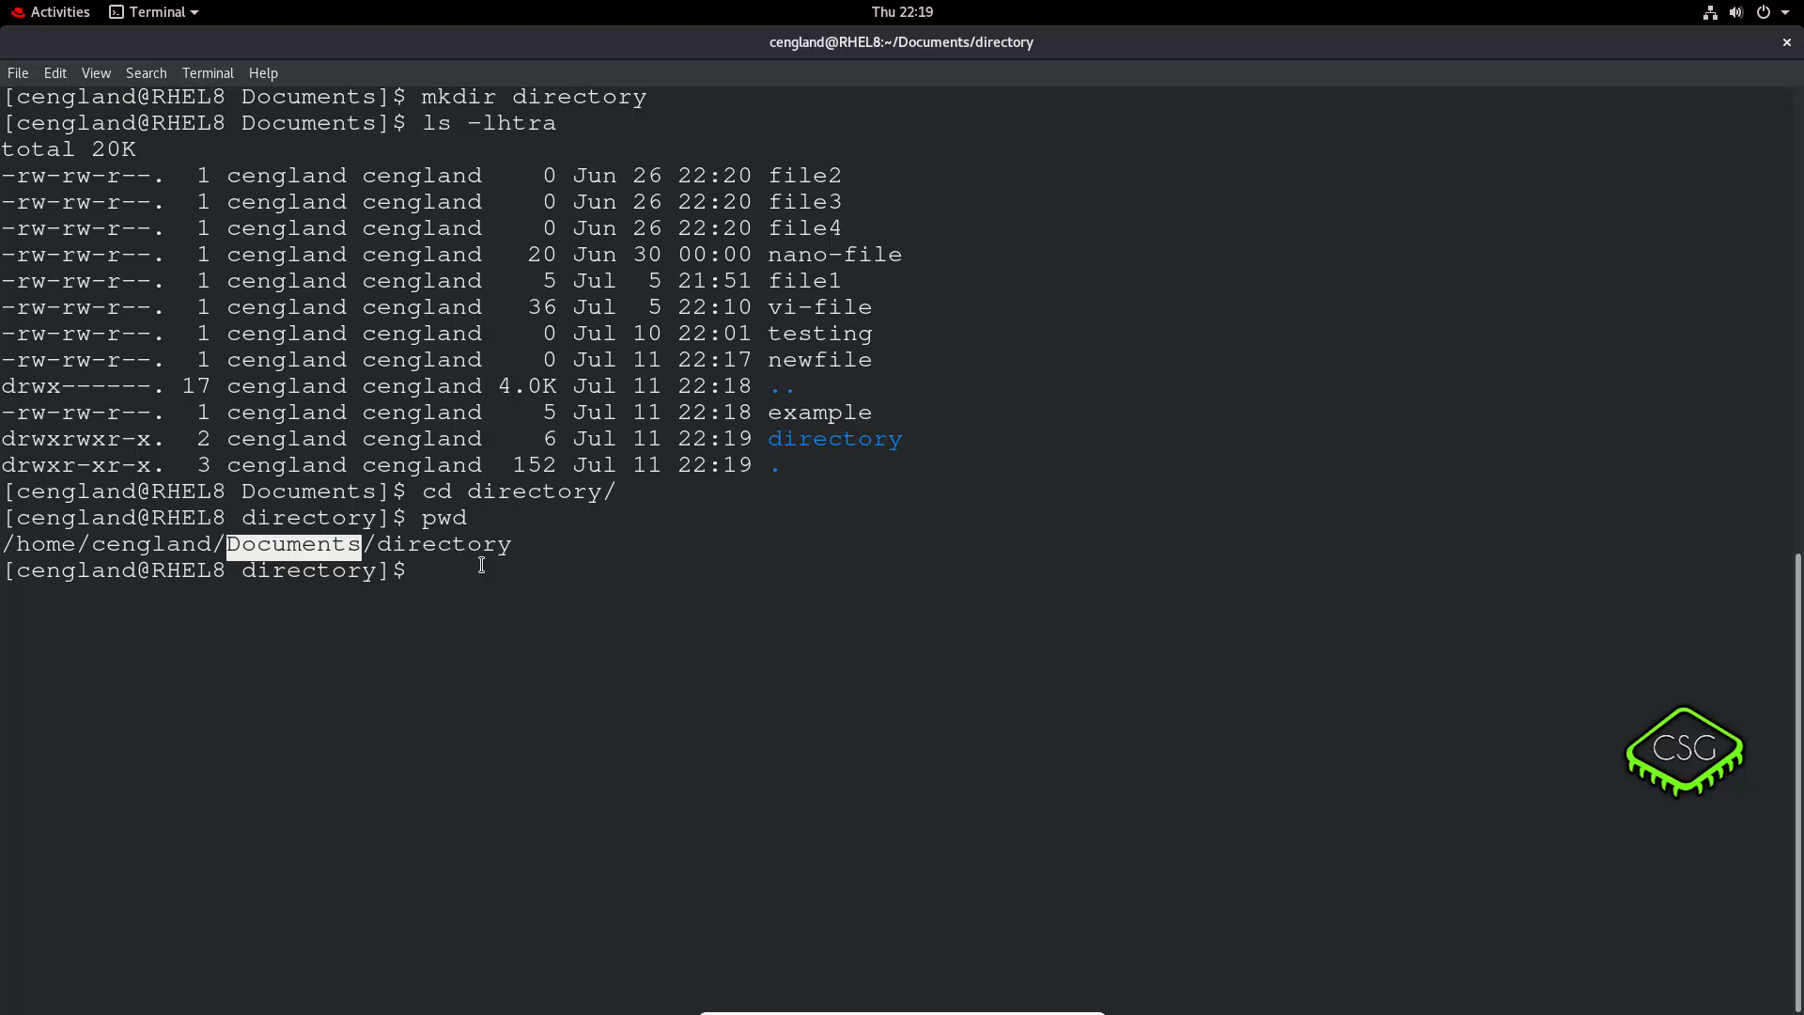
Create nested folders 1/2/3 with mkdir -p, fixing the leading slash.
text(mkdir)
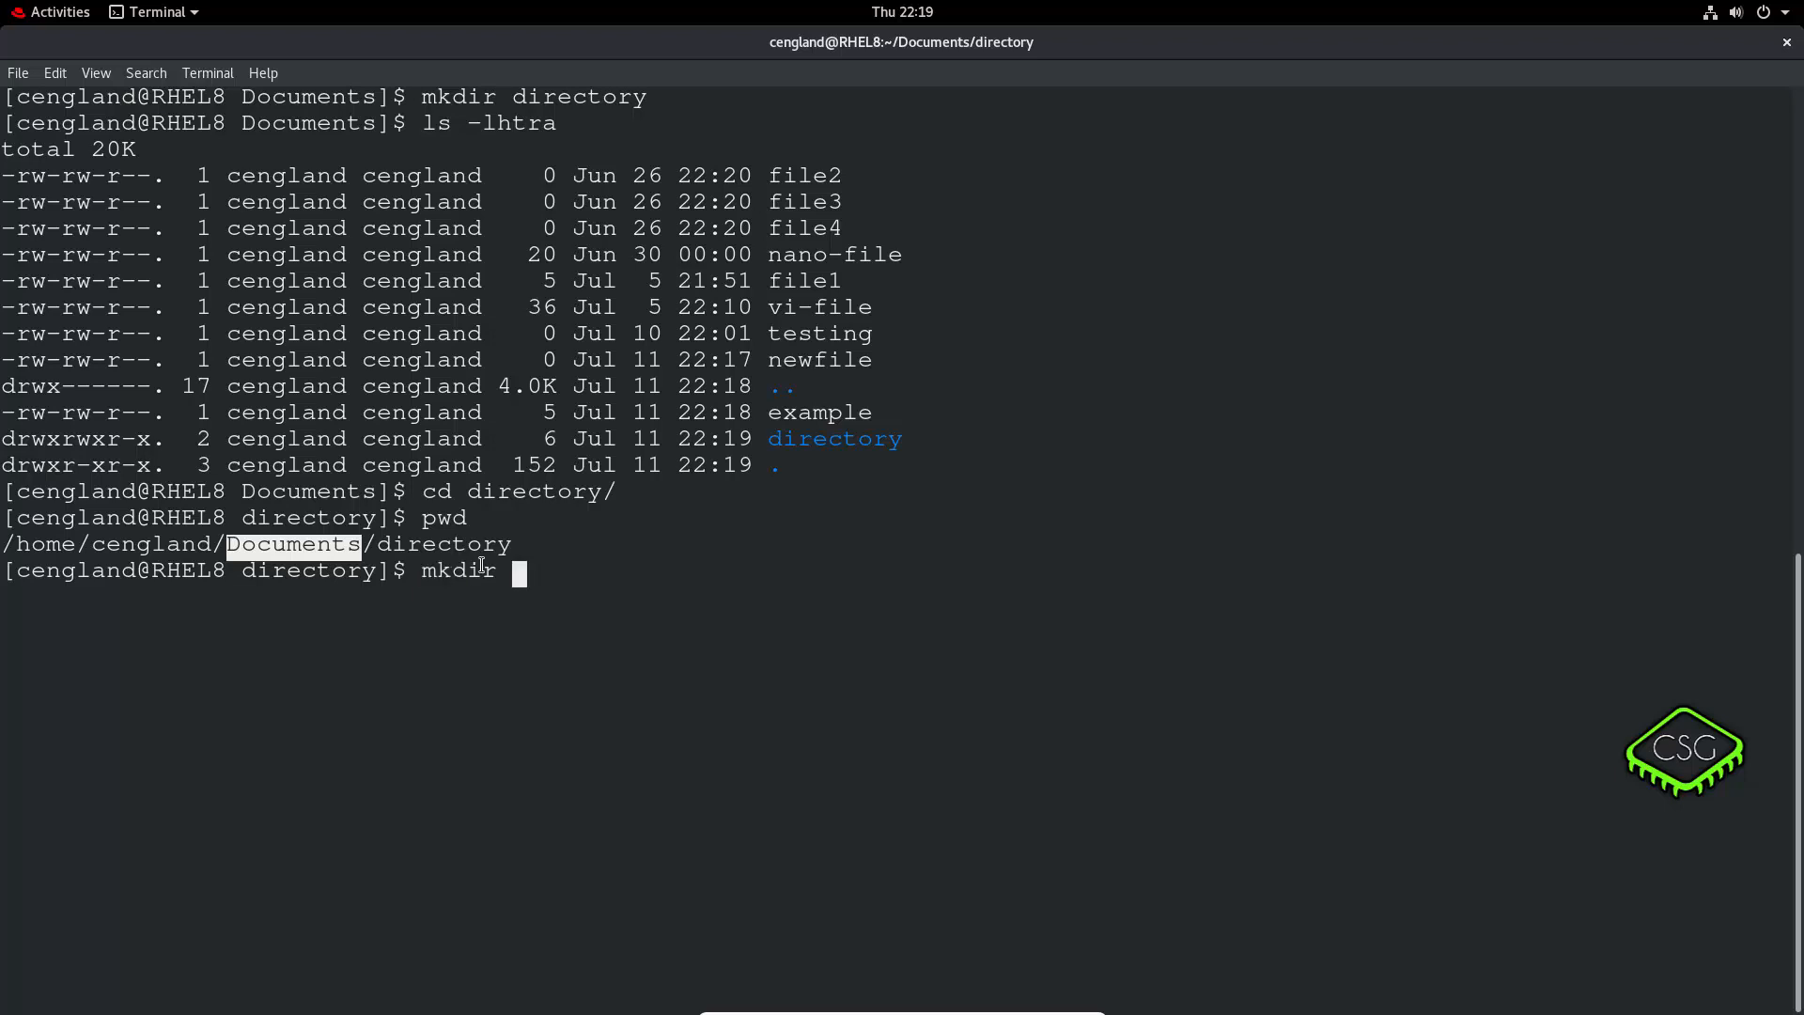
text(-p)
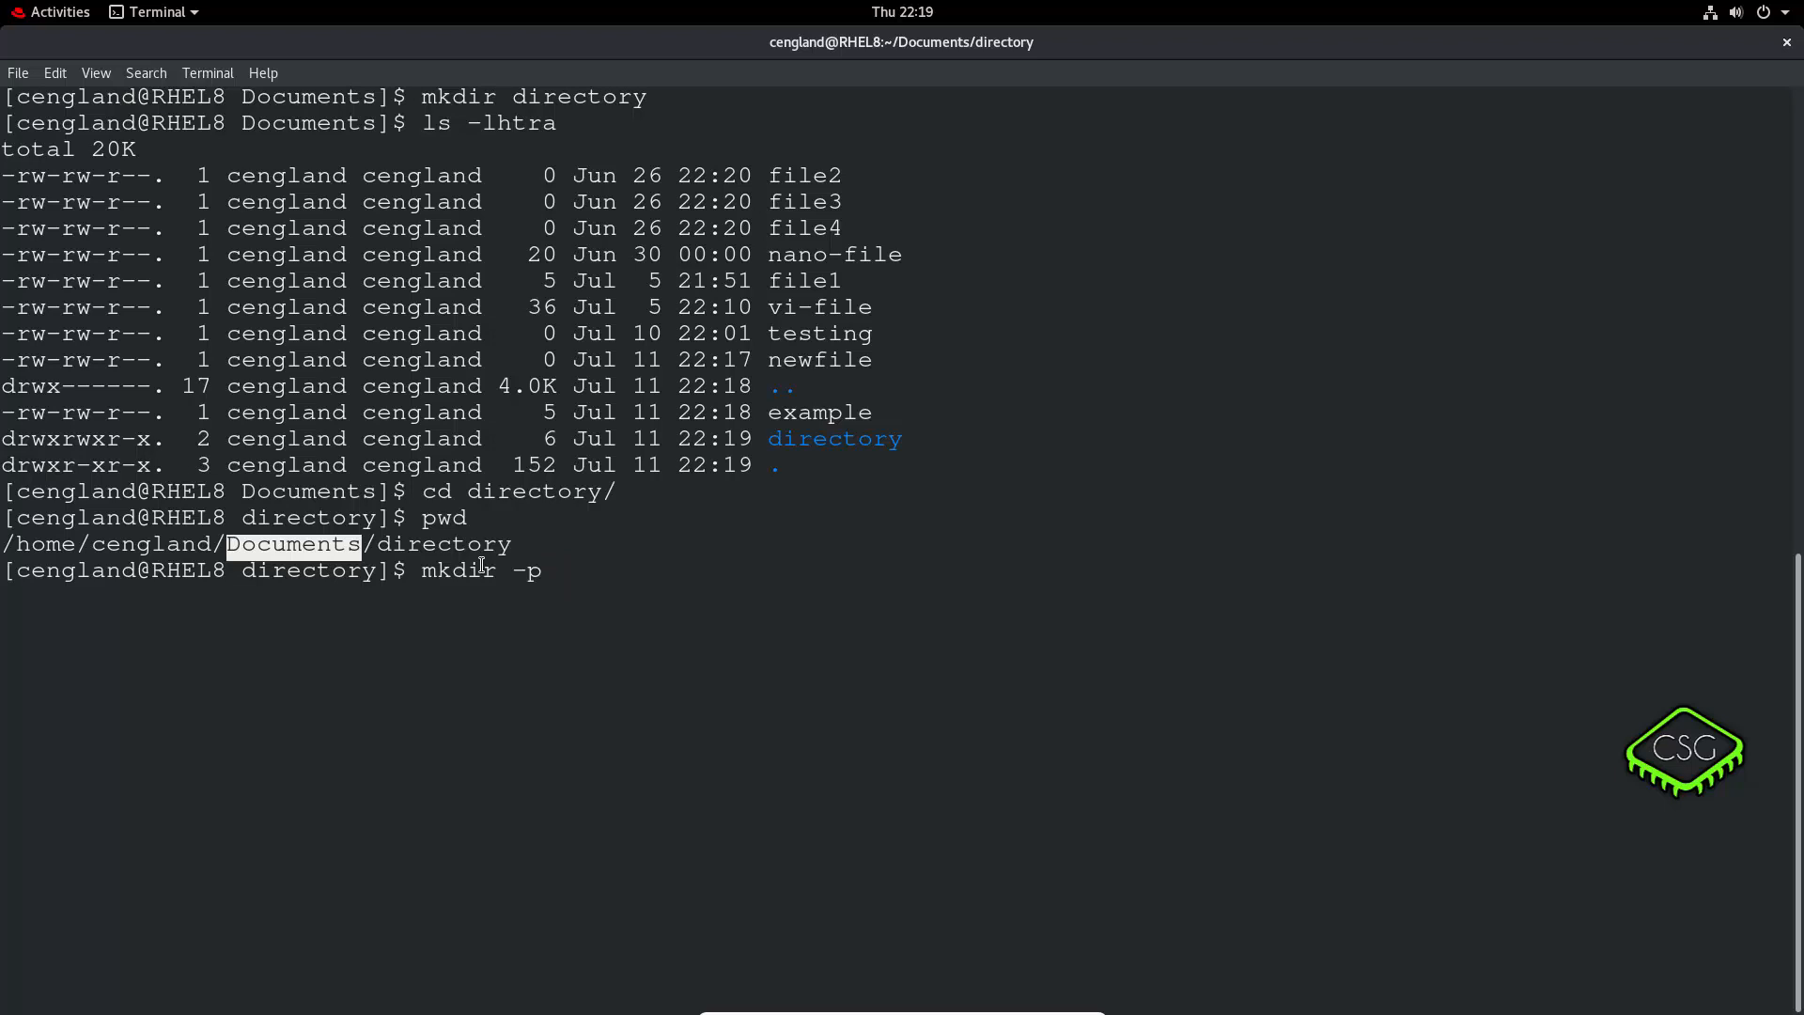
text(/)
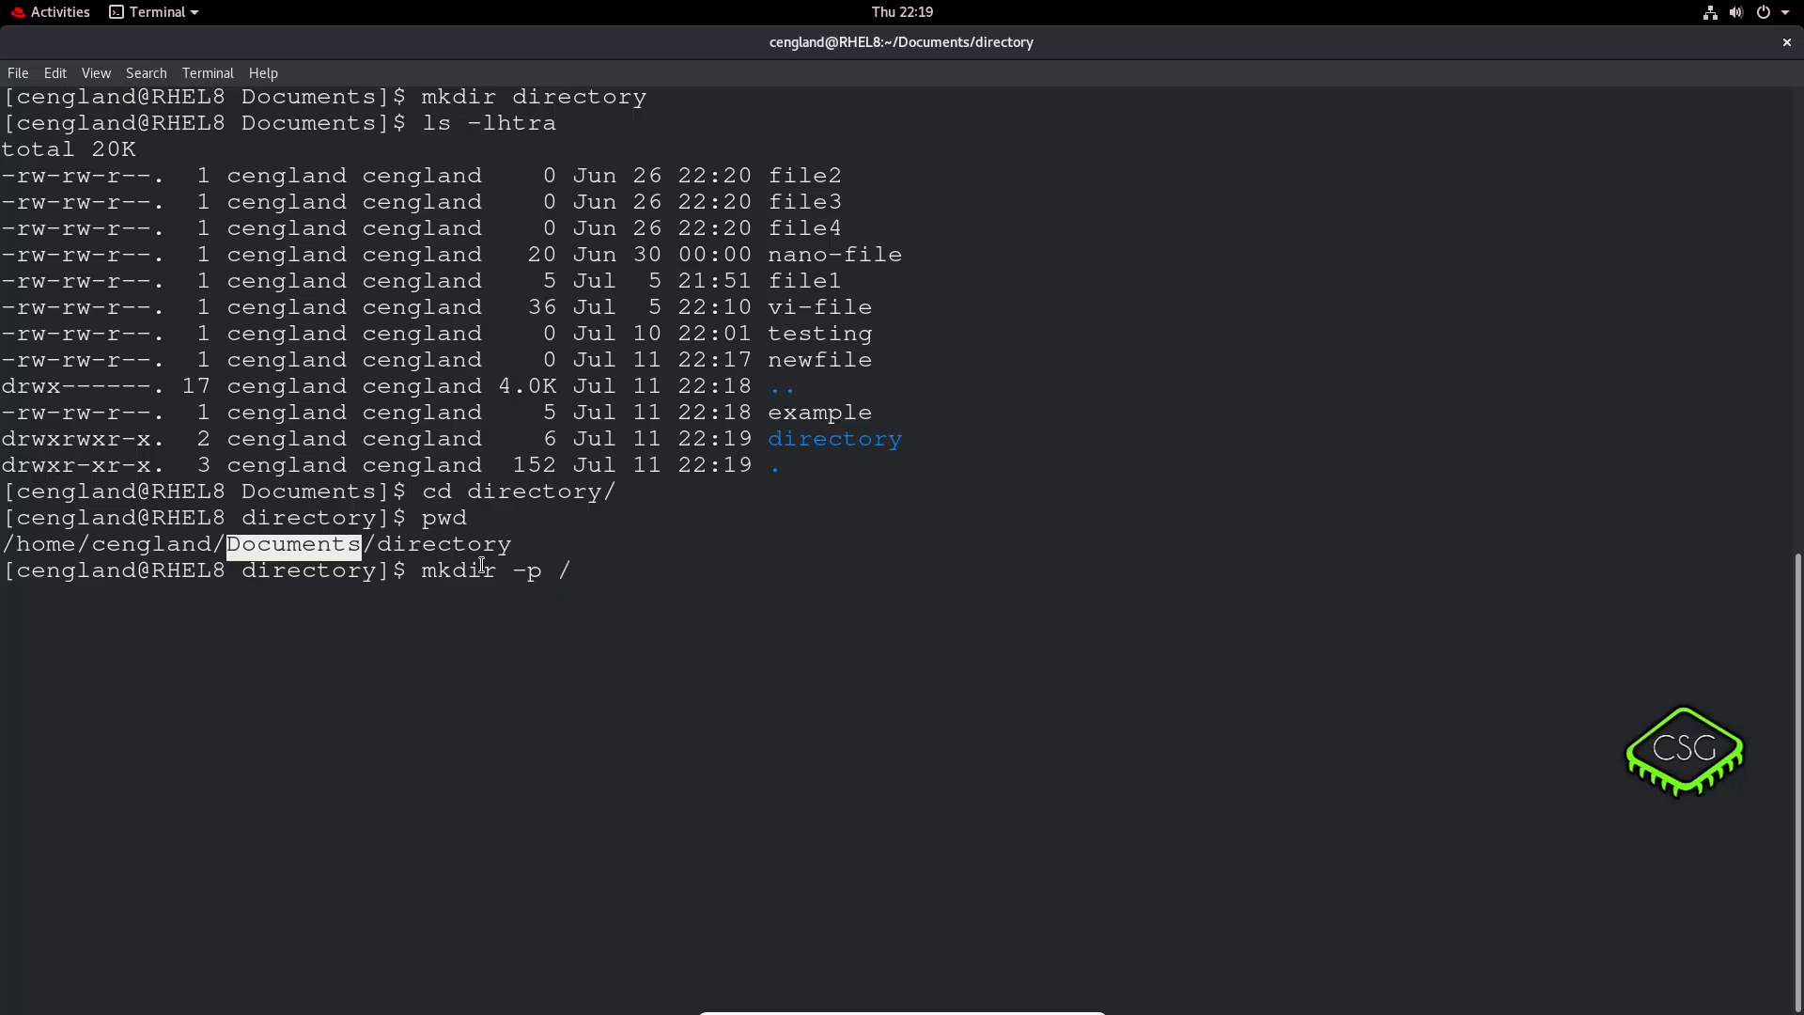
text(1)
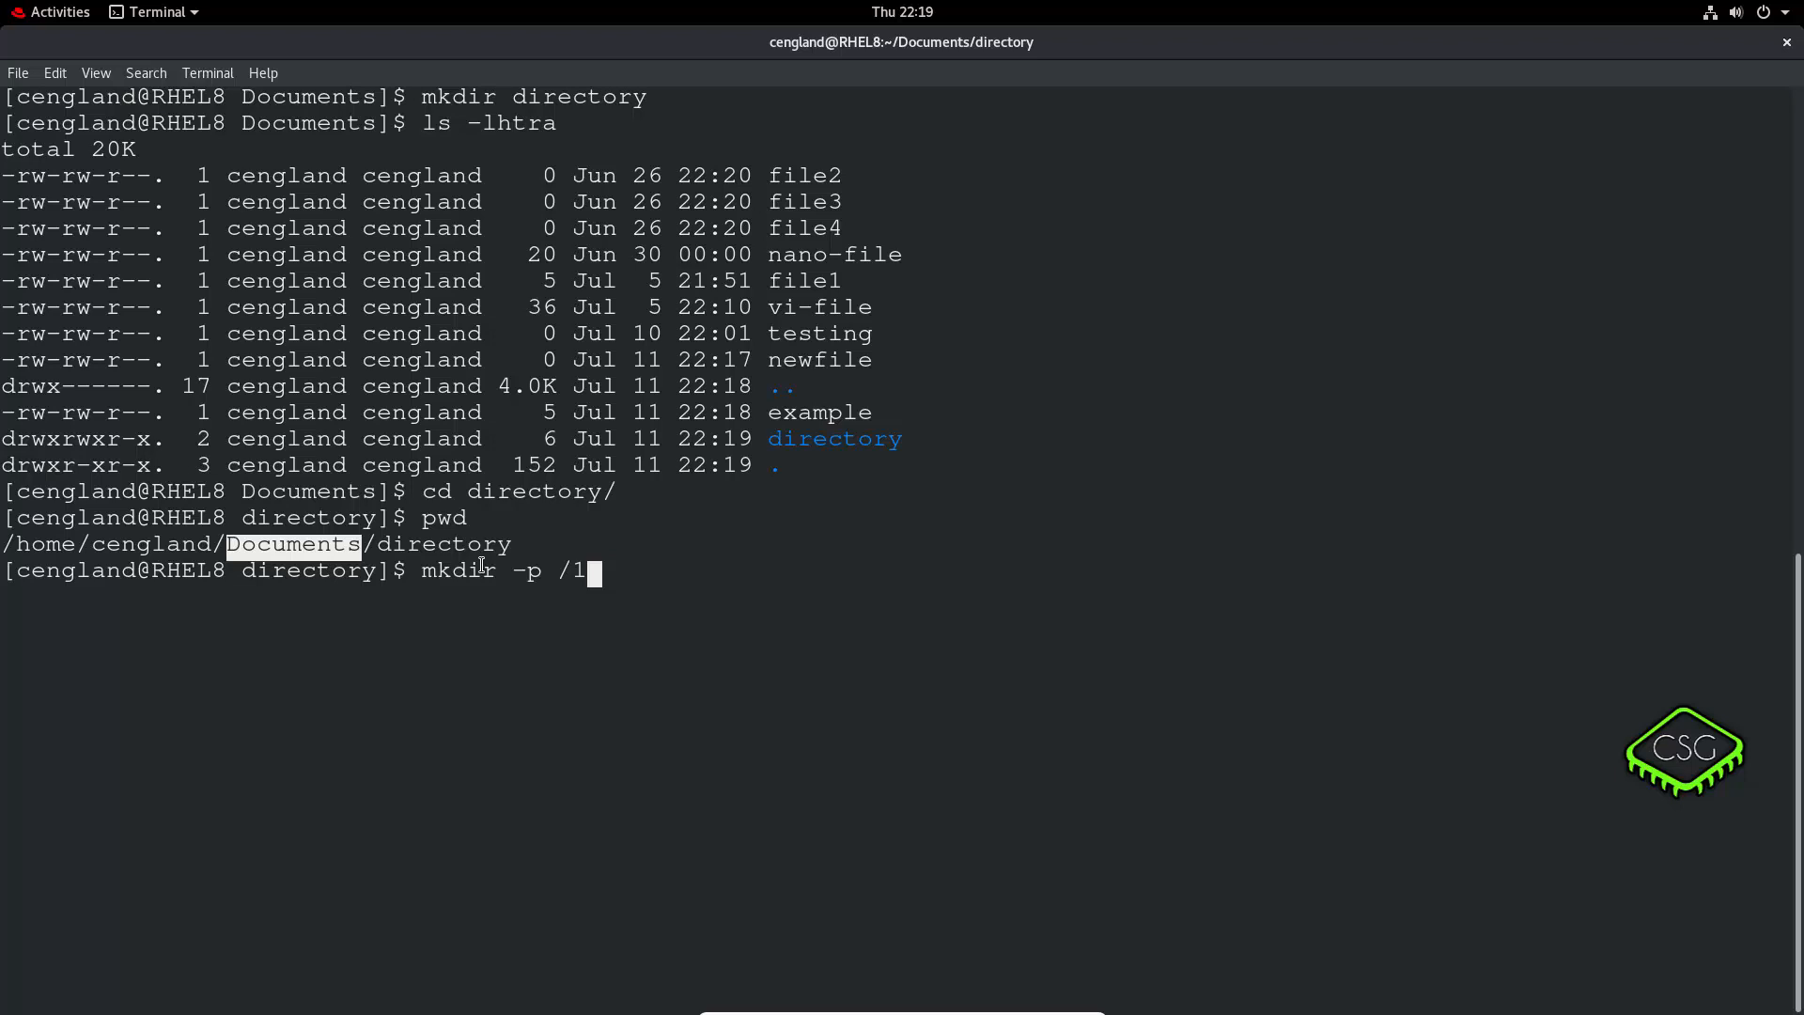
text(/2/3)
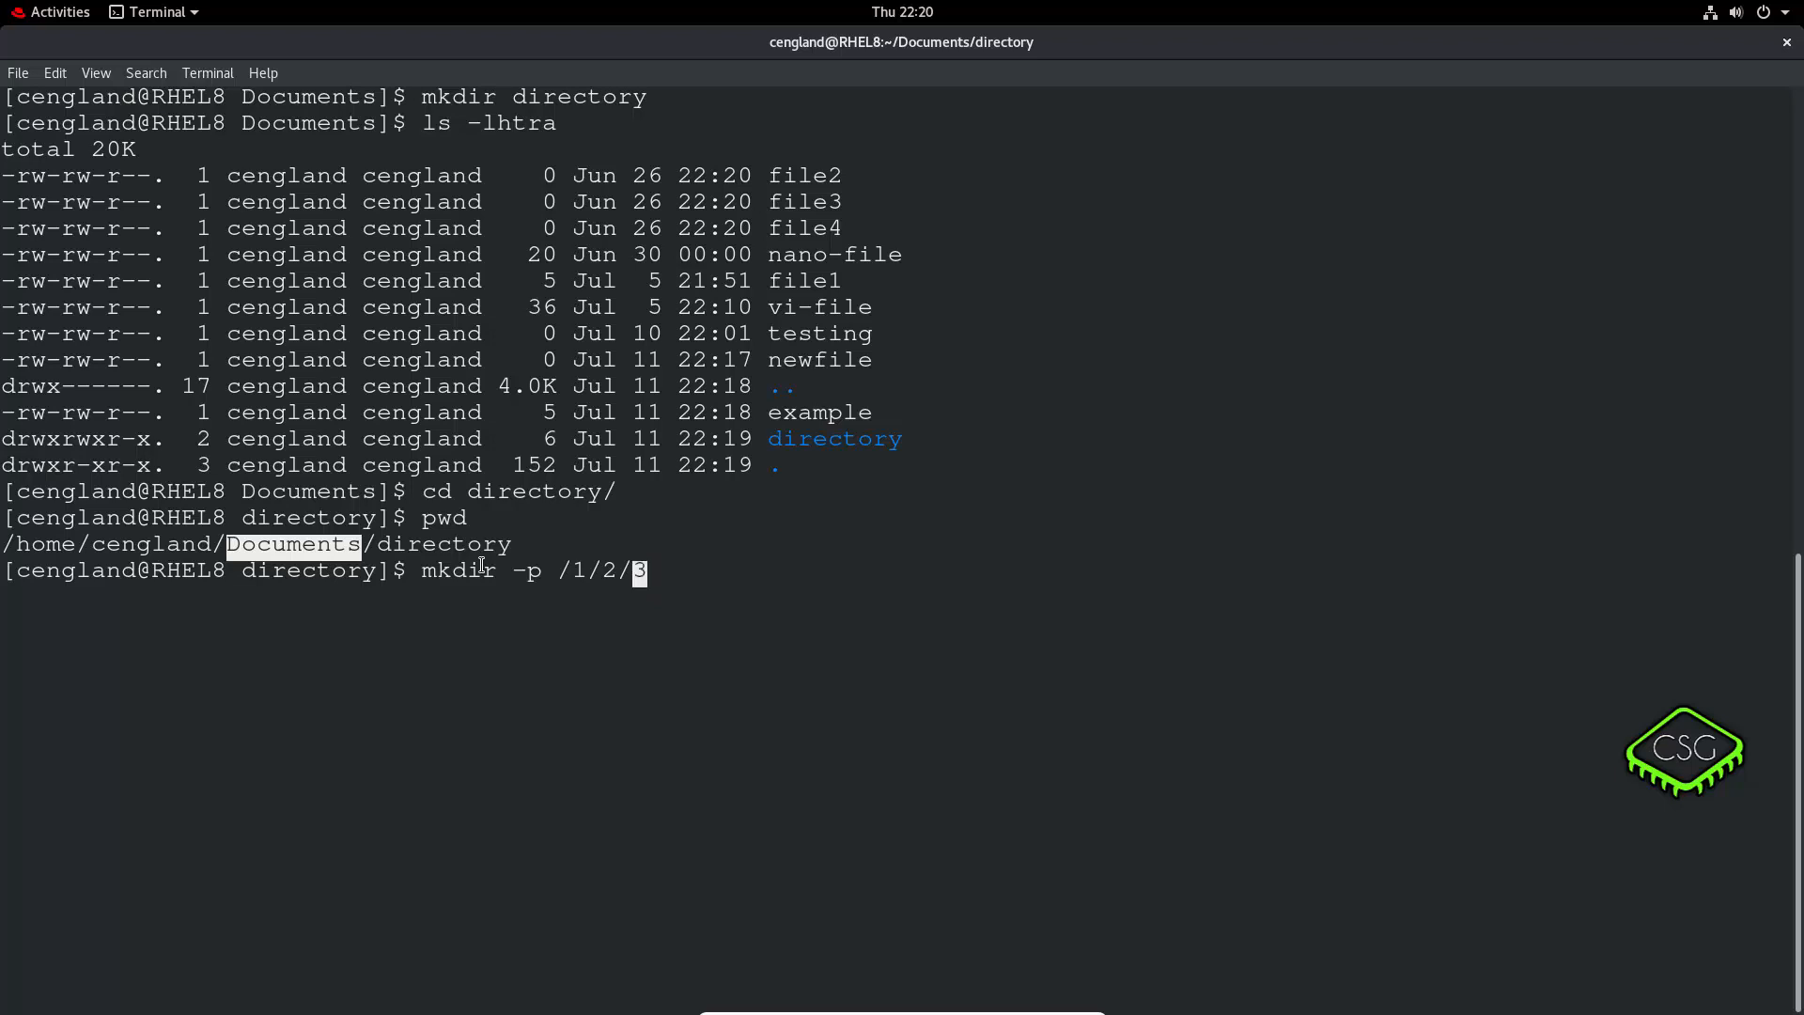
key(BackSpace)
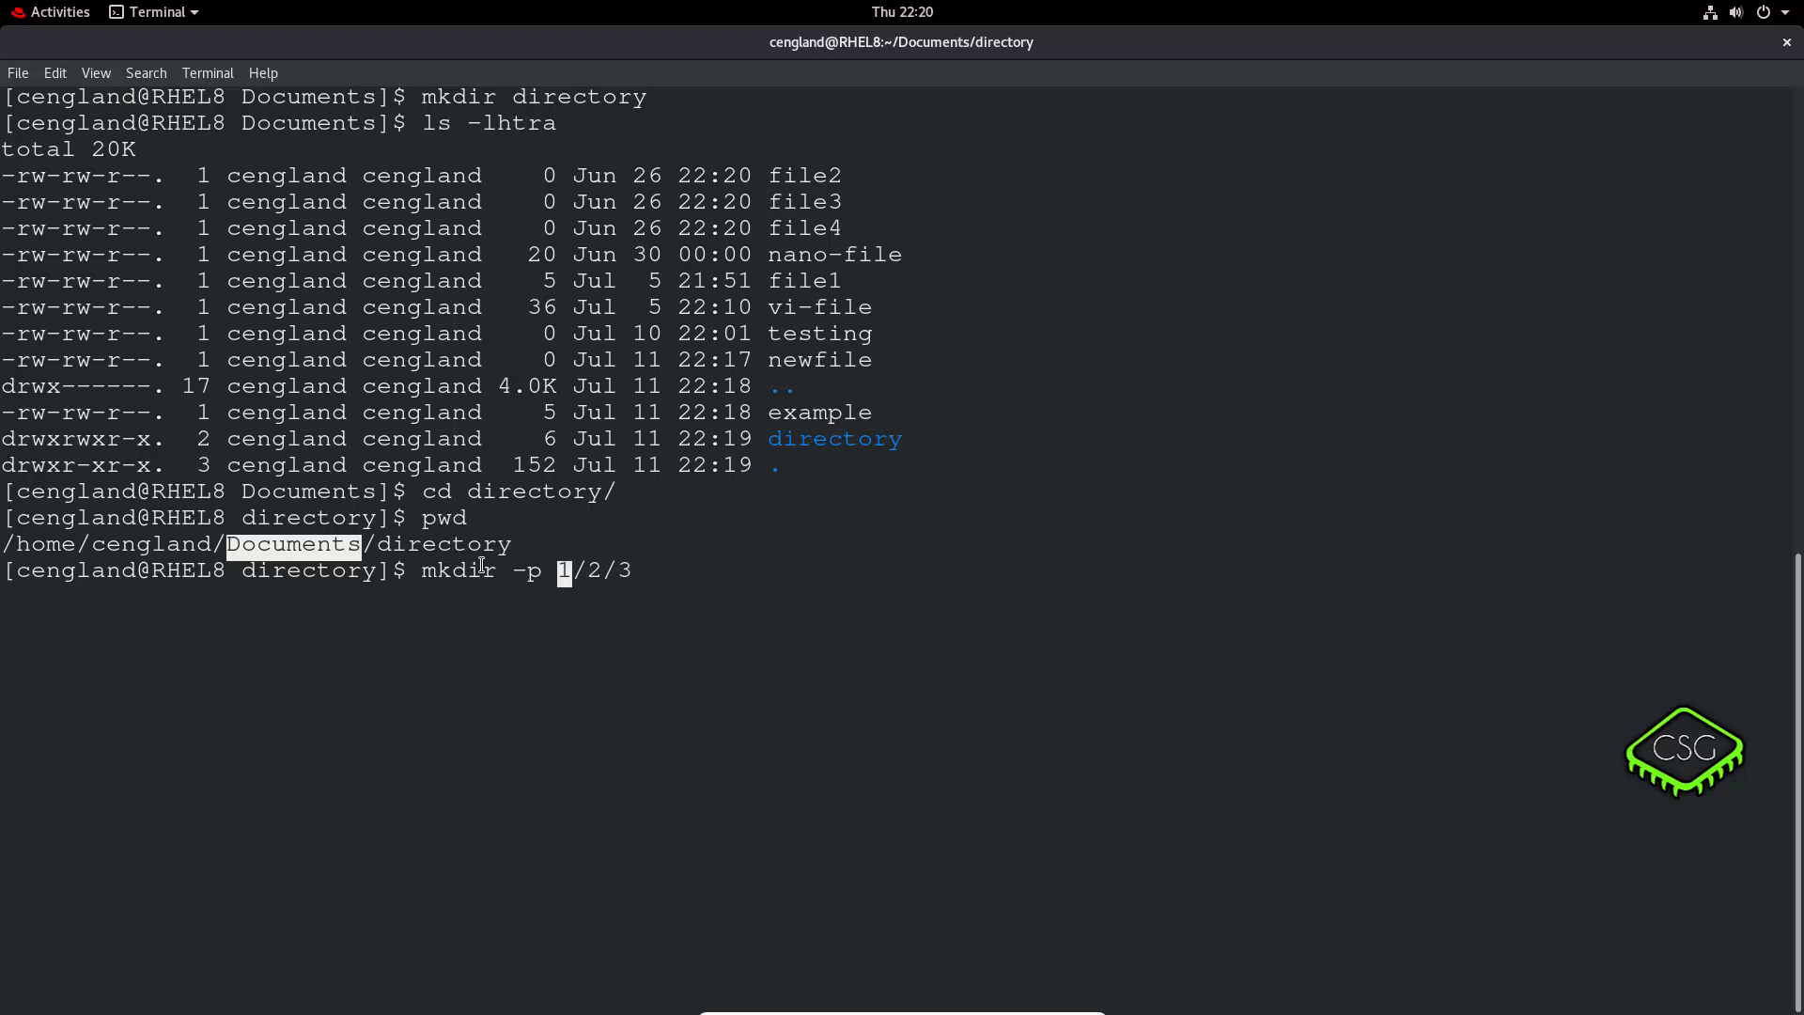
key(End)
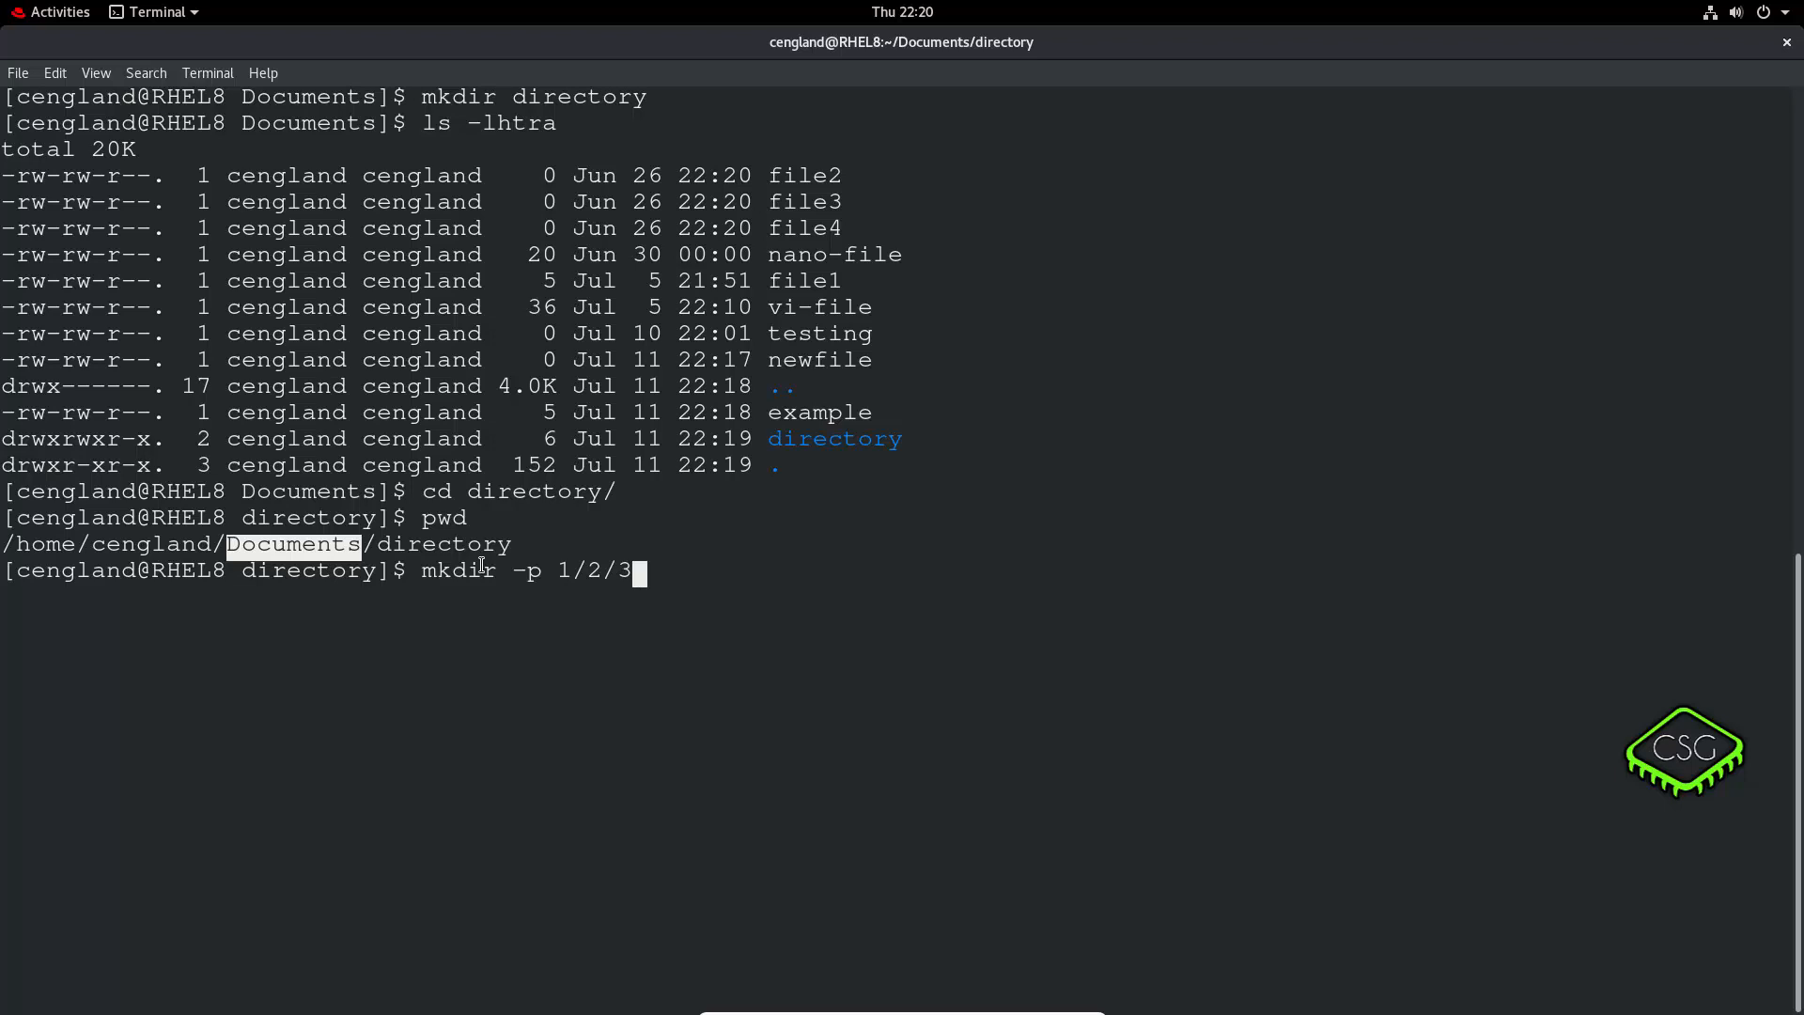
key(Return)
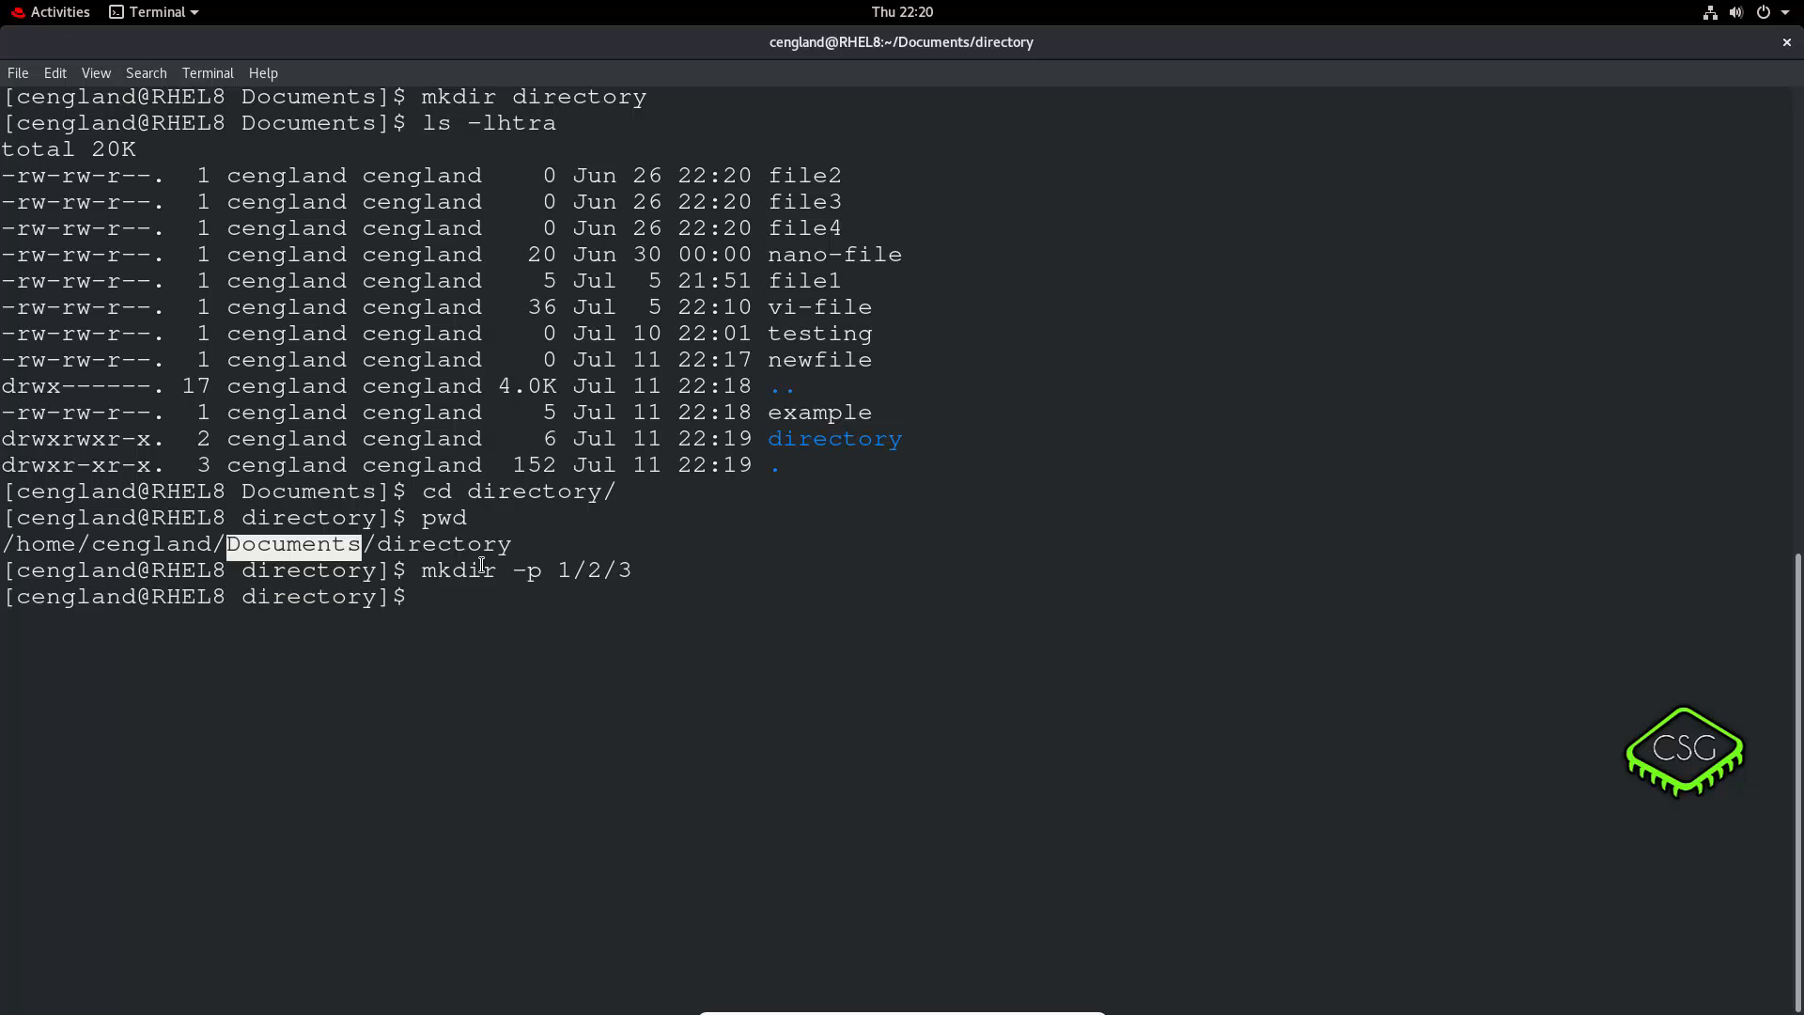
List the folder in detail and recursively with ls -lR to show each level.
text(ls -)
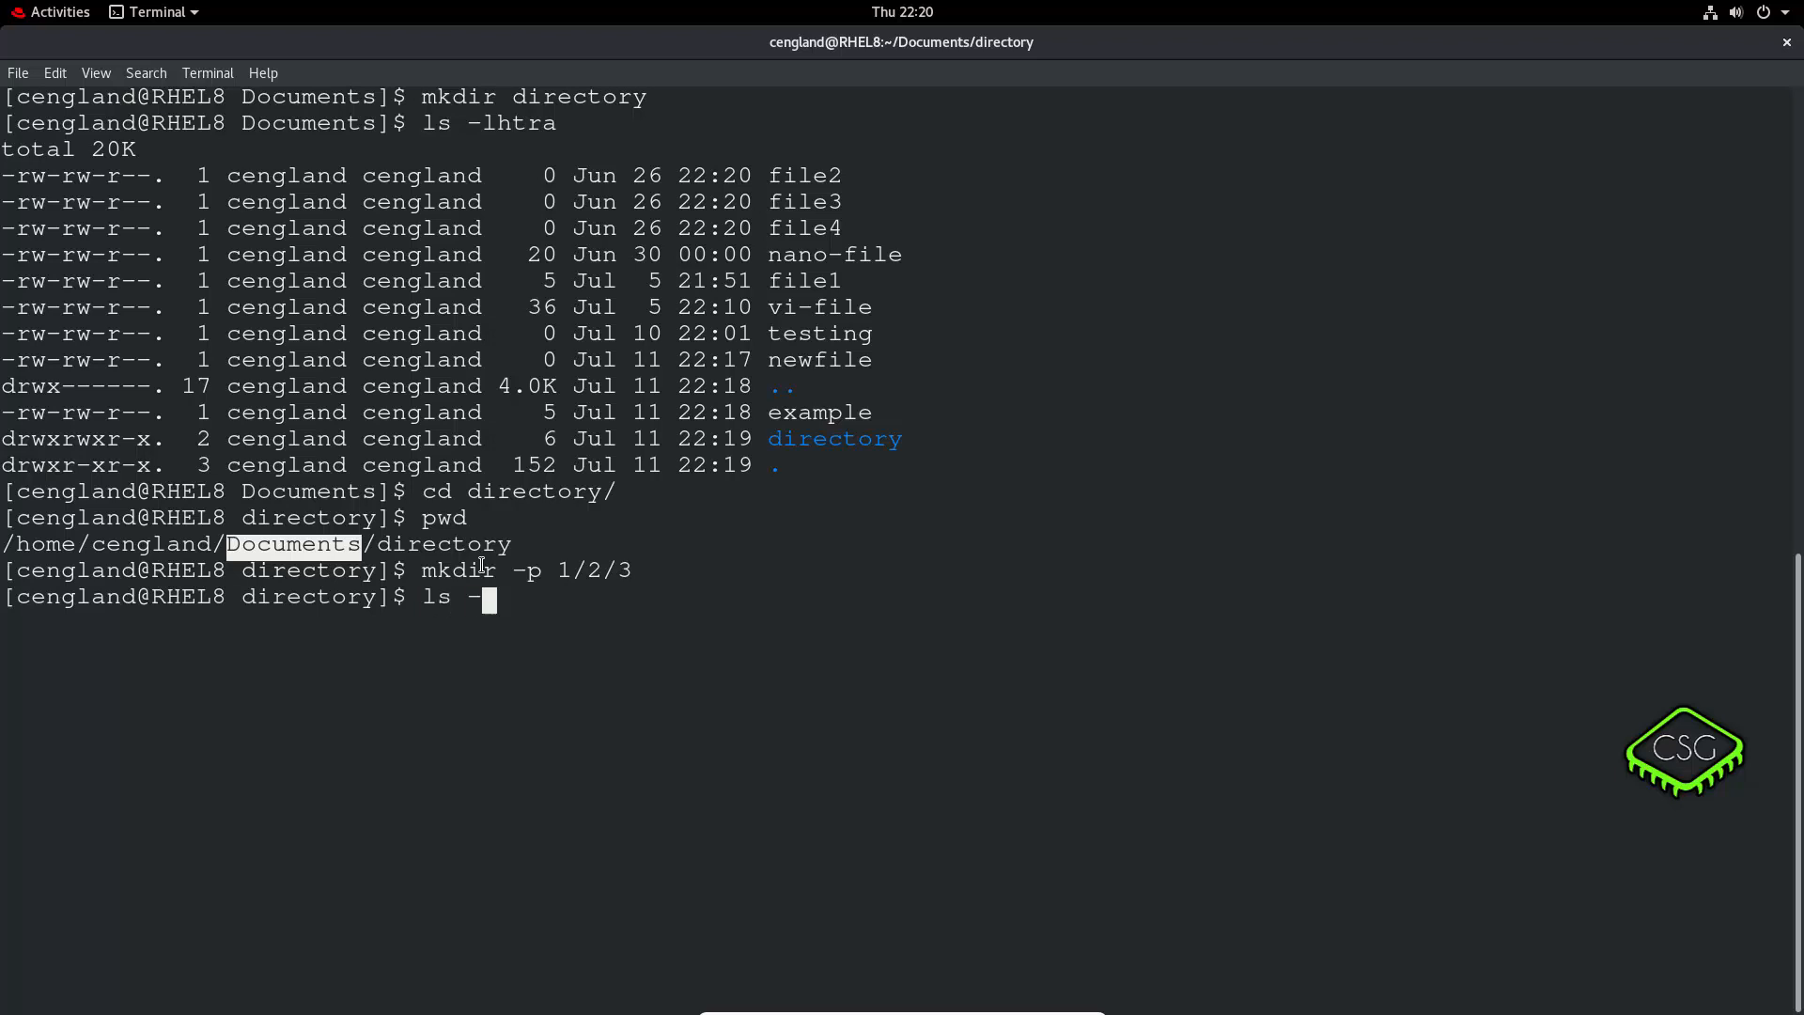
key(Return)
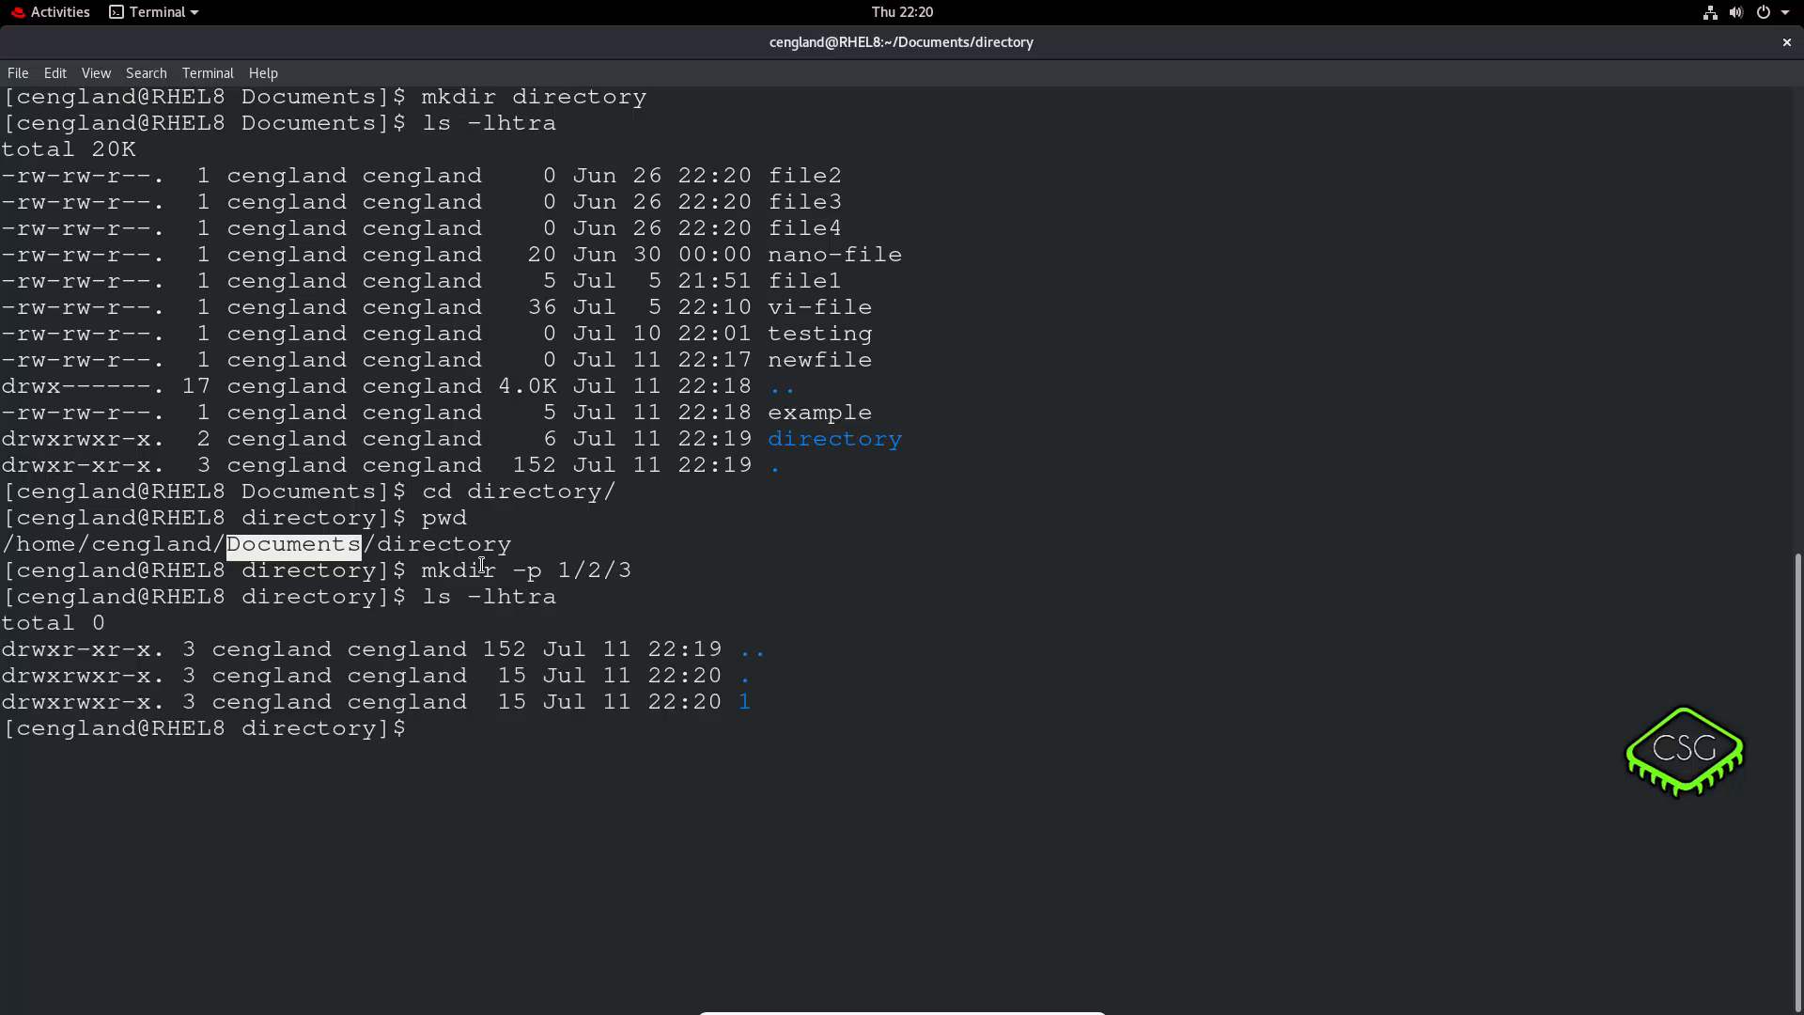
text(ls -l)
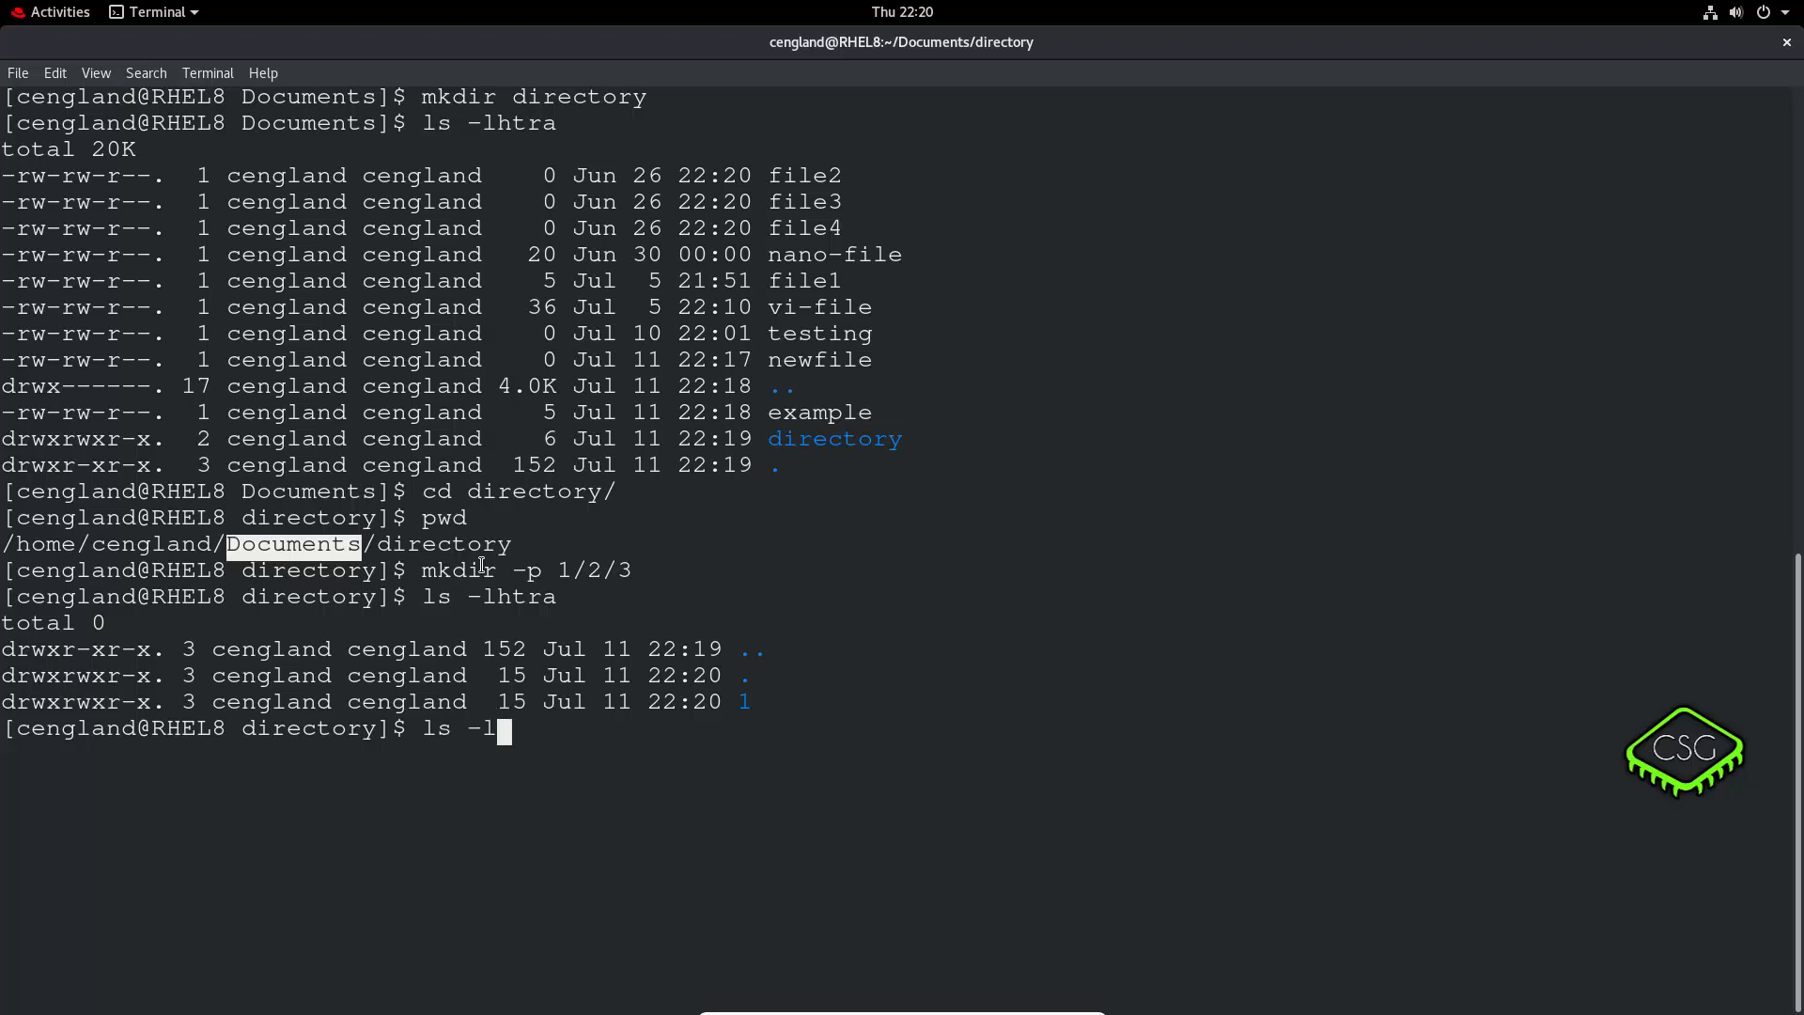
text(R)
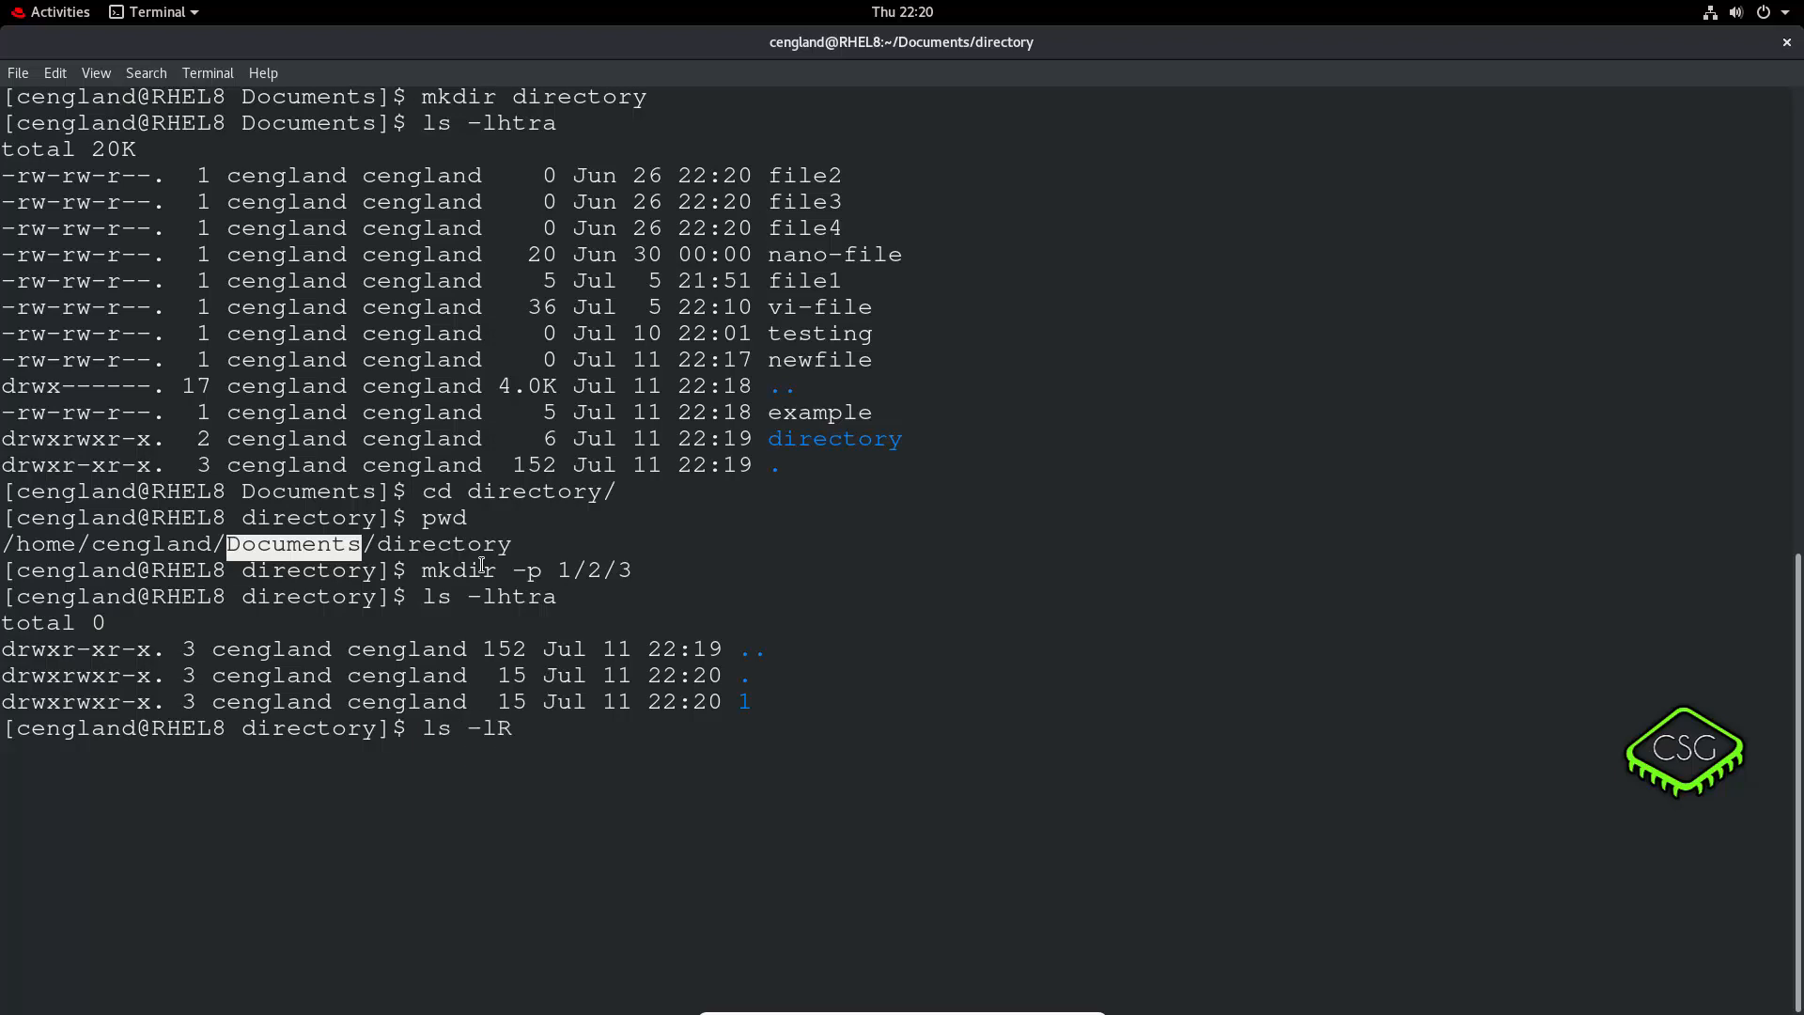
key(Return)
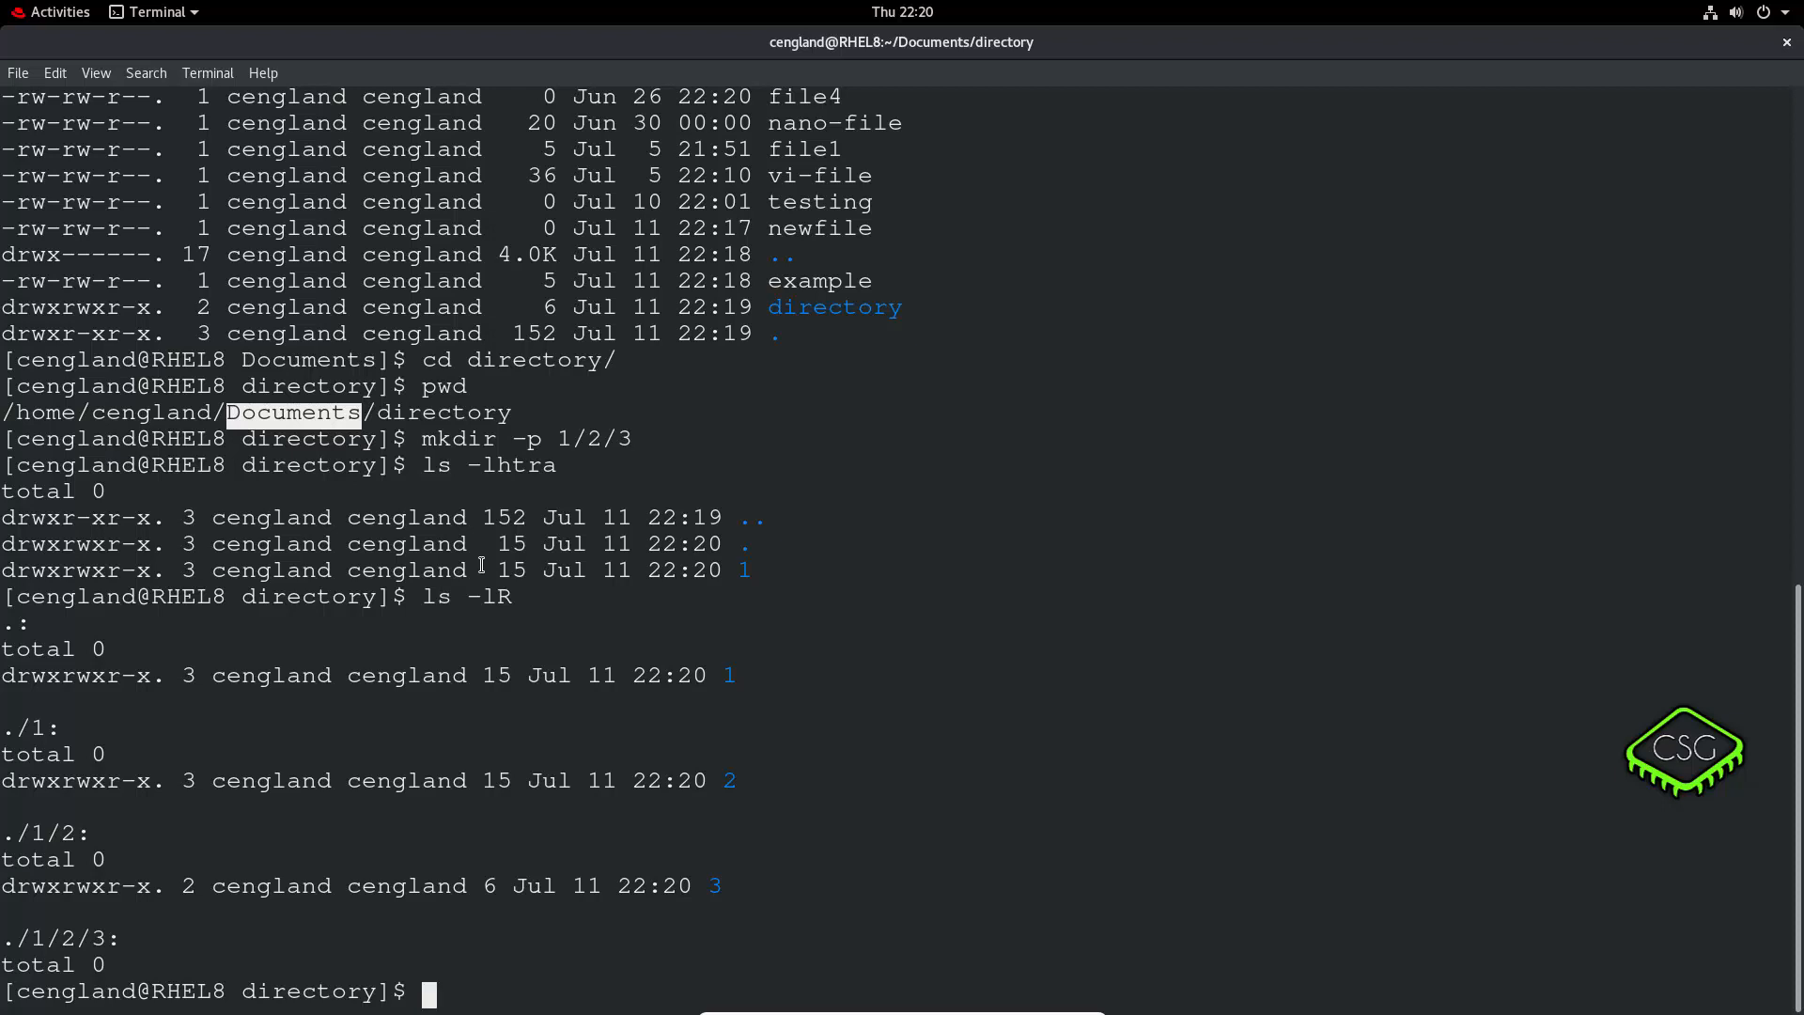
List Documents in detail and delete the file testing with rm.
text(cd ..)
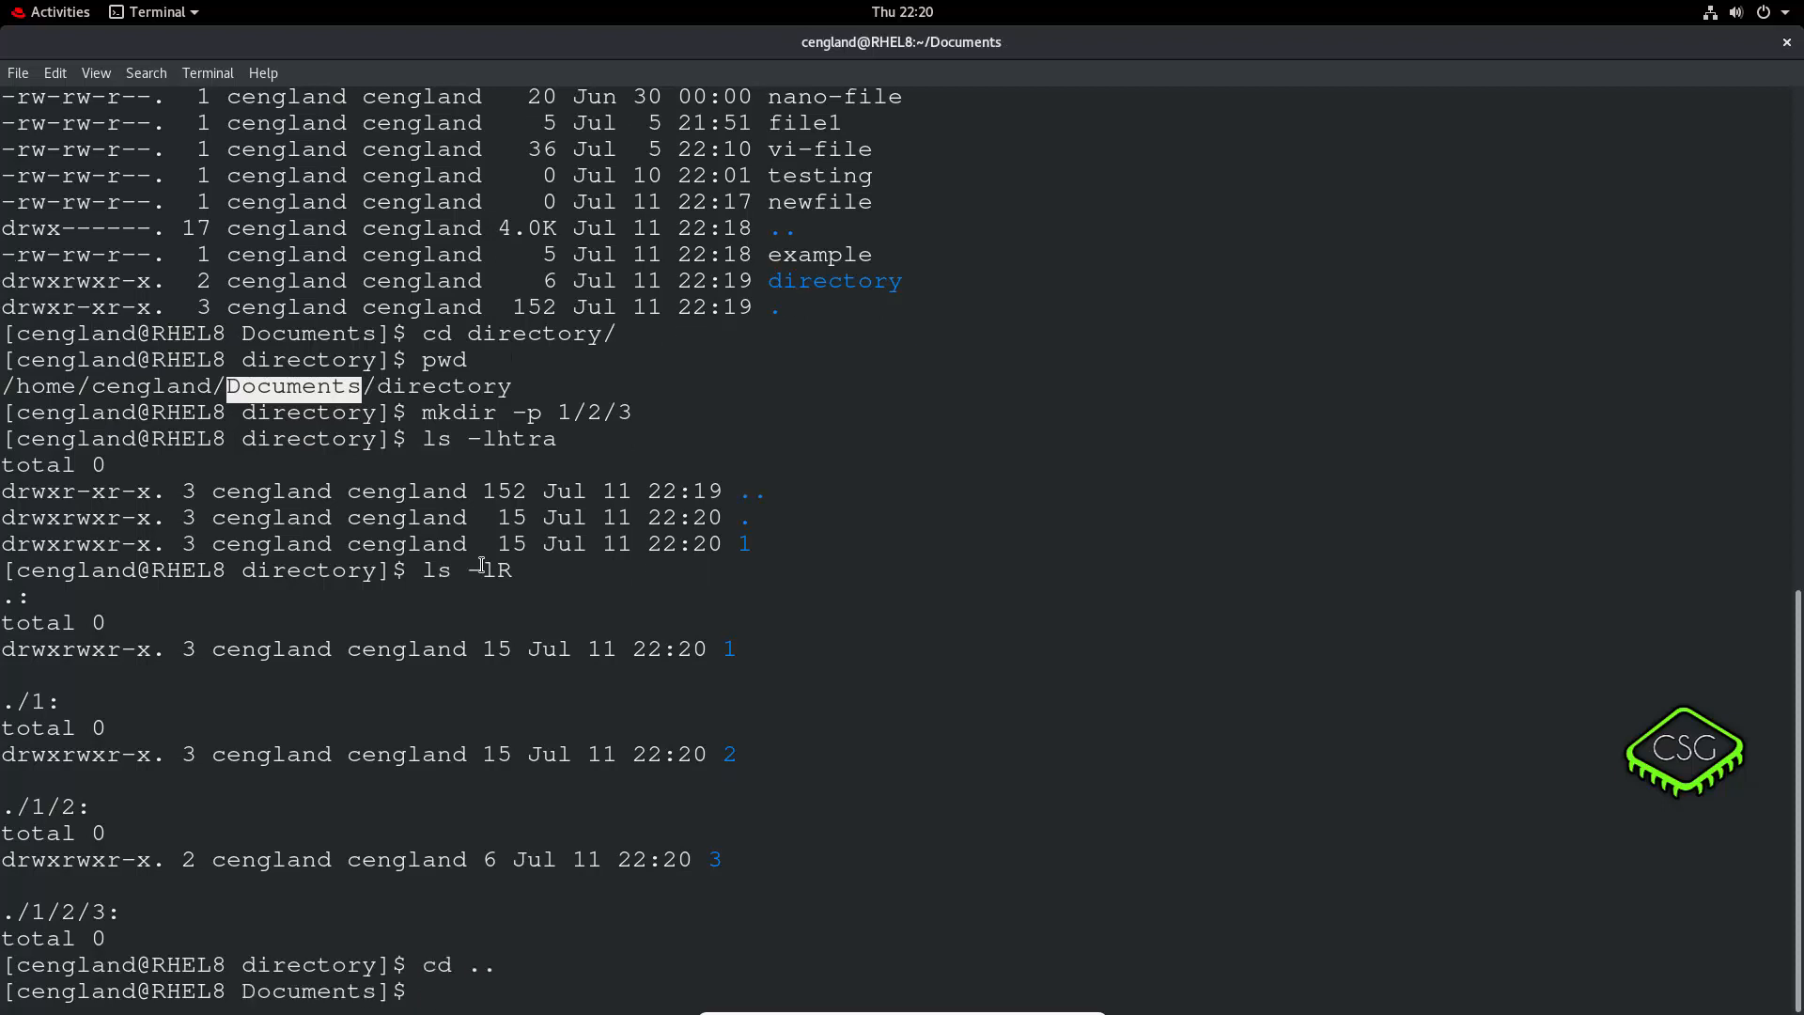
text(ls -lhtra)
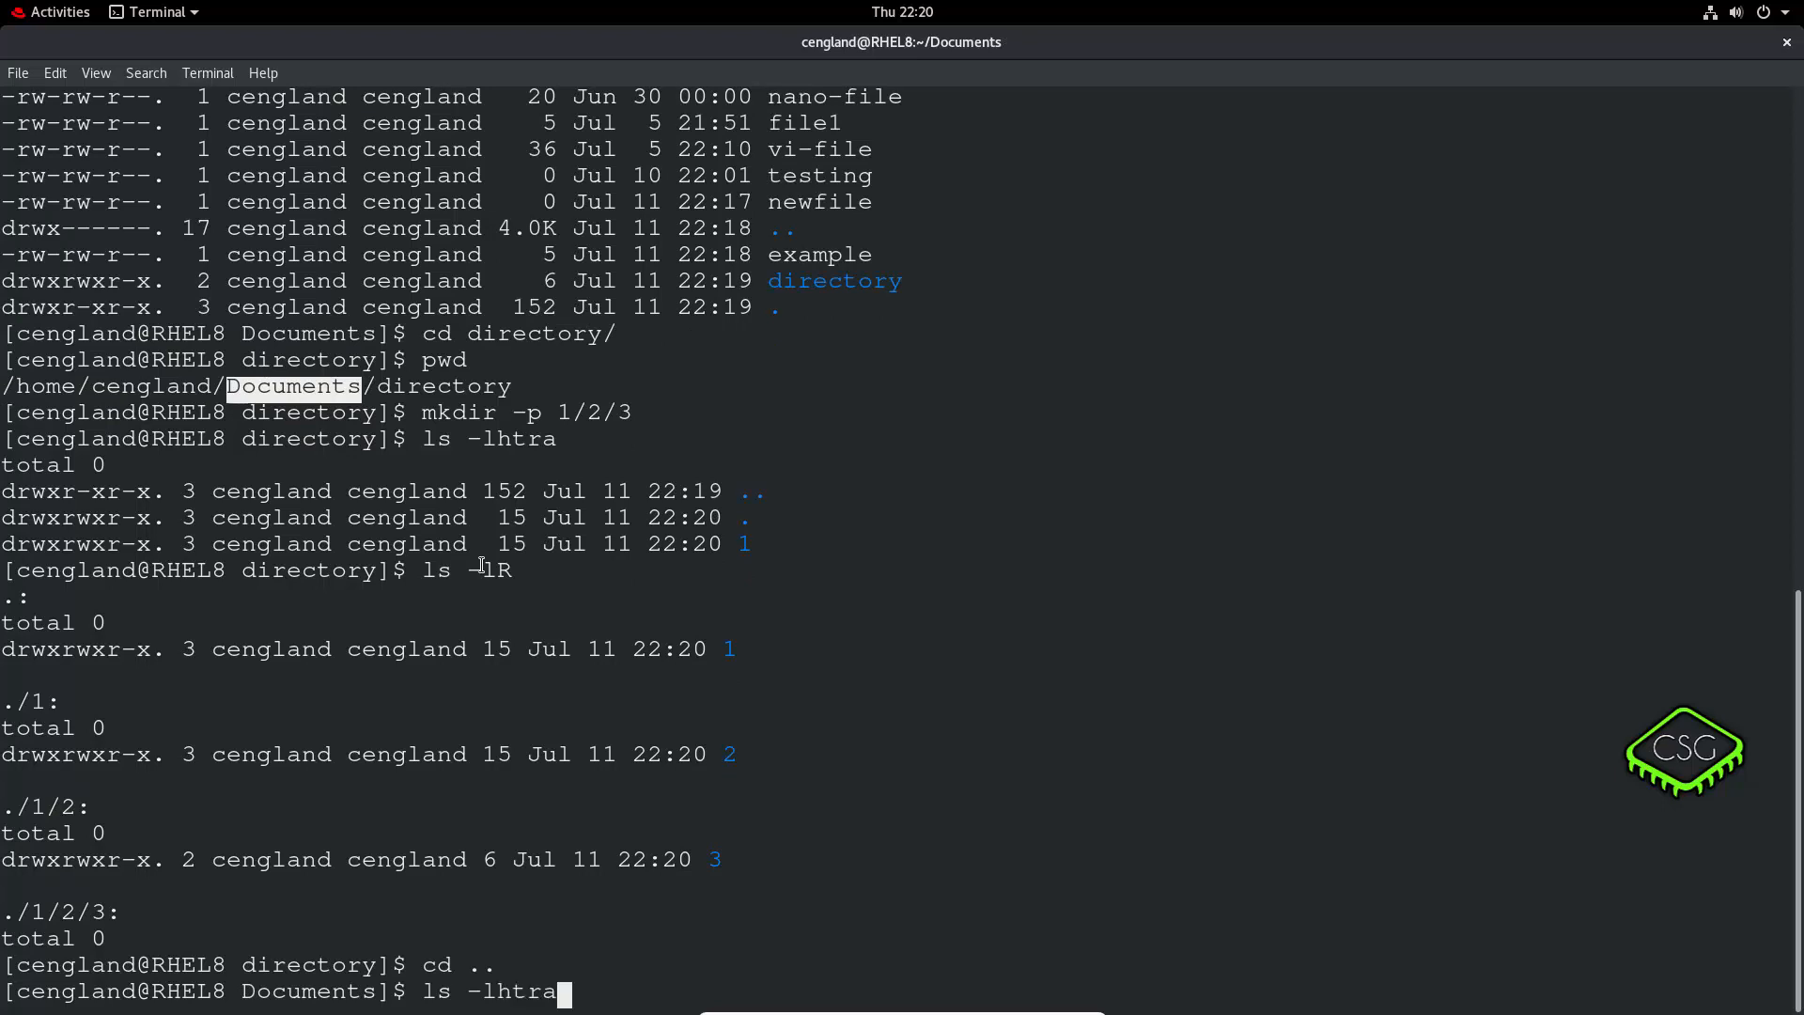
key(Return)
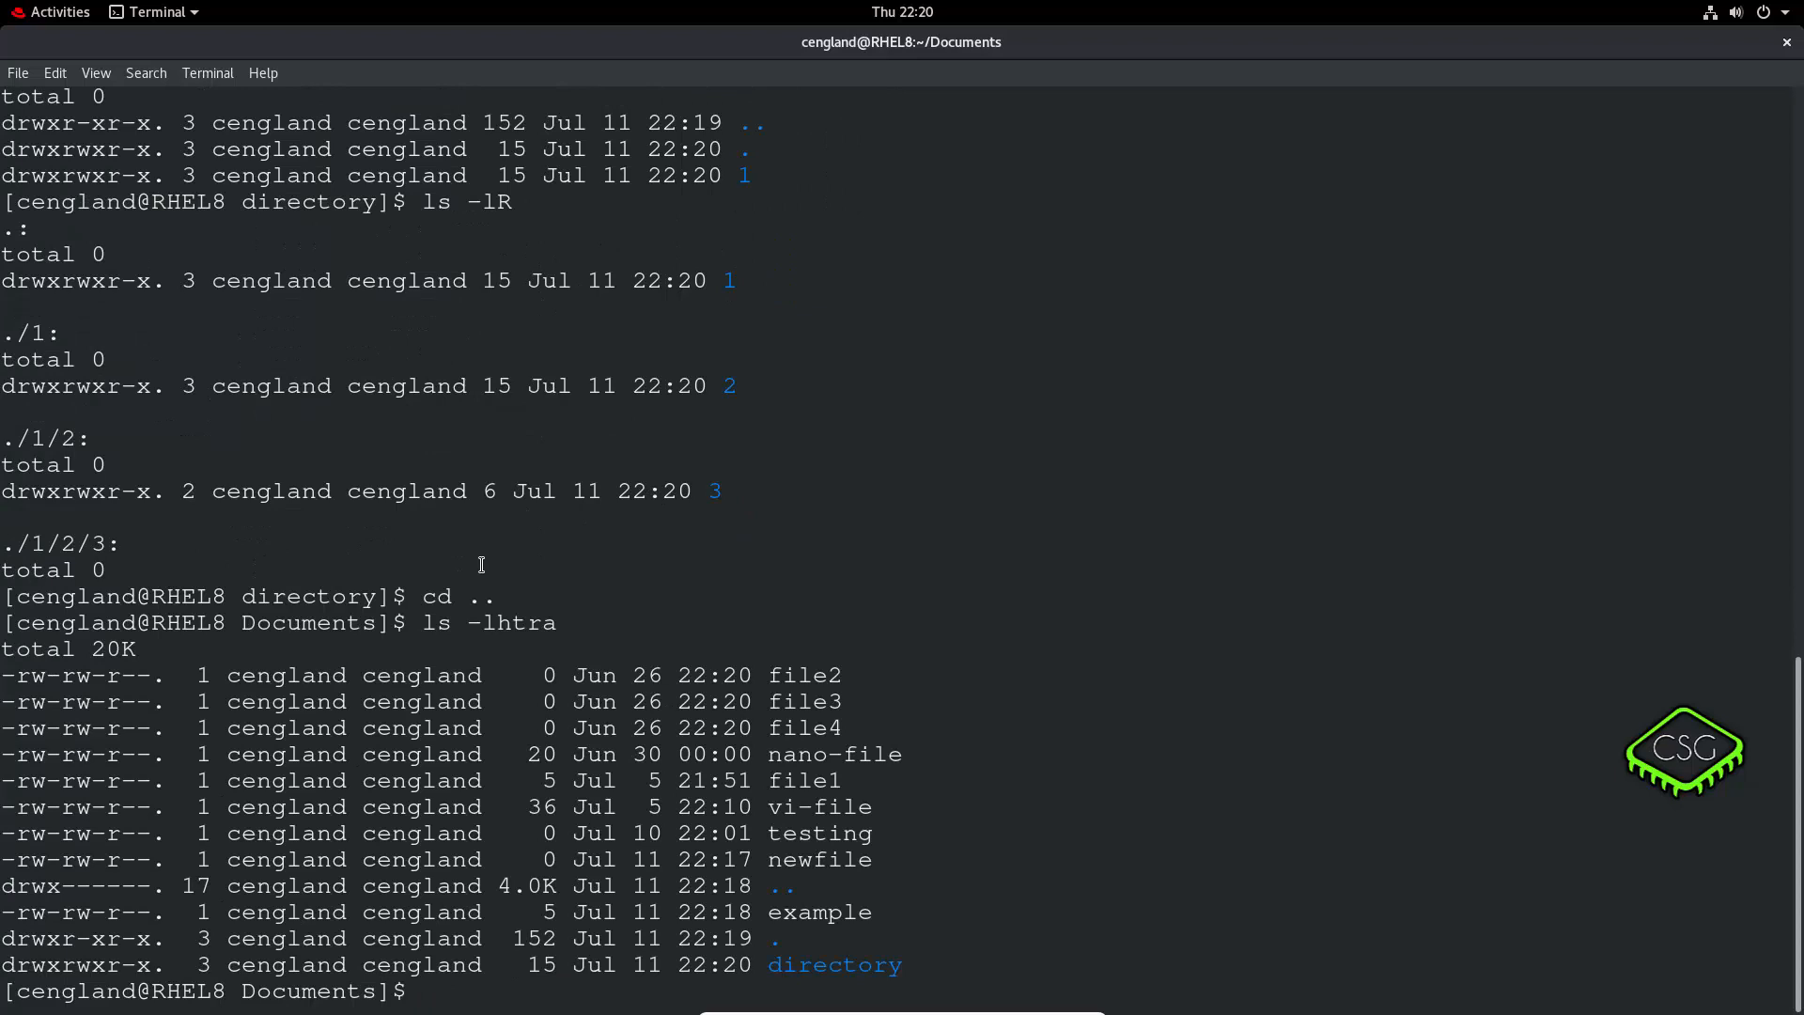
text(rm)
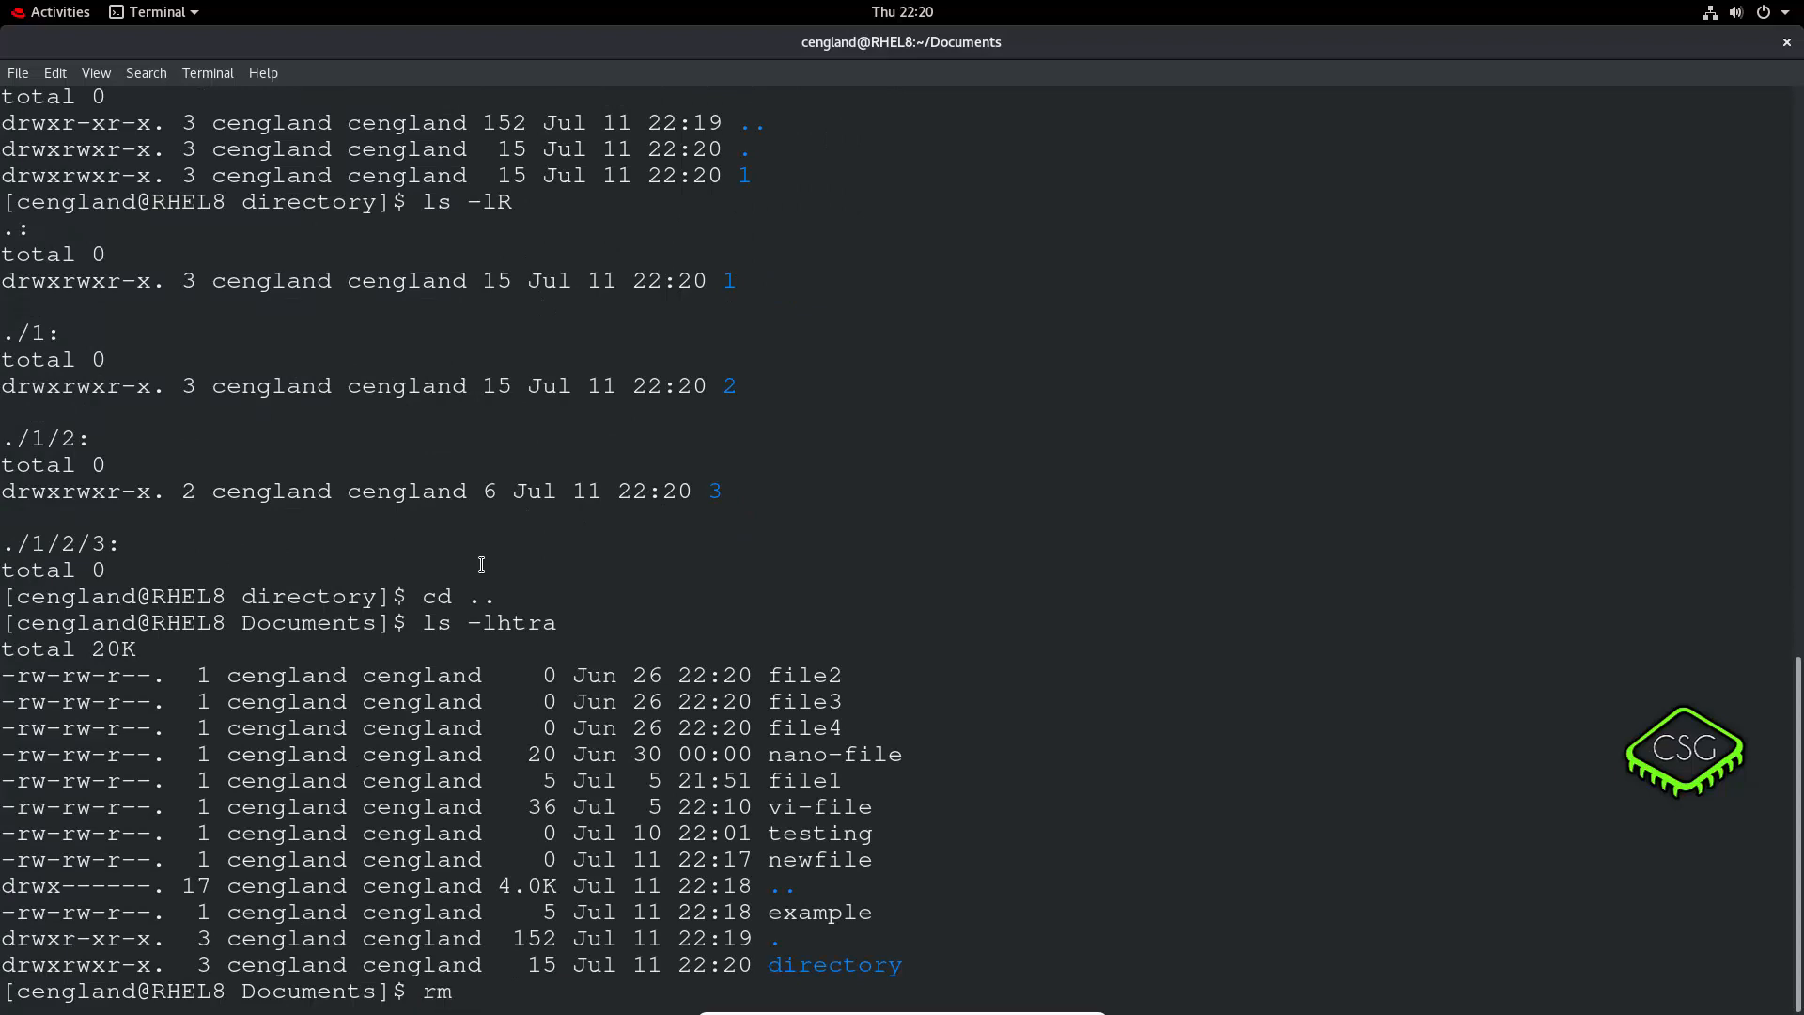
text(tes)
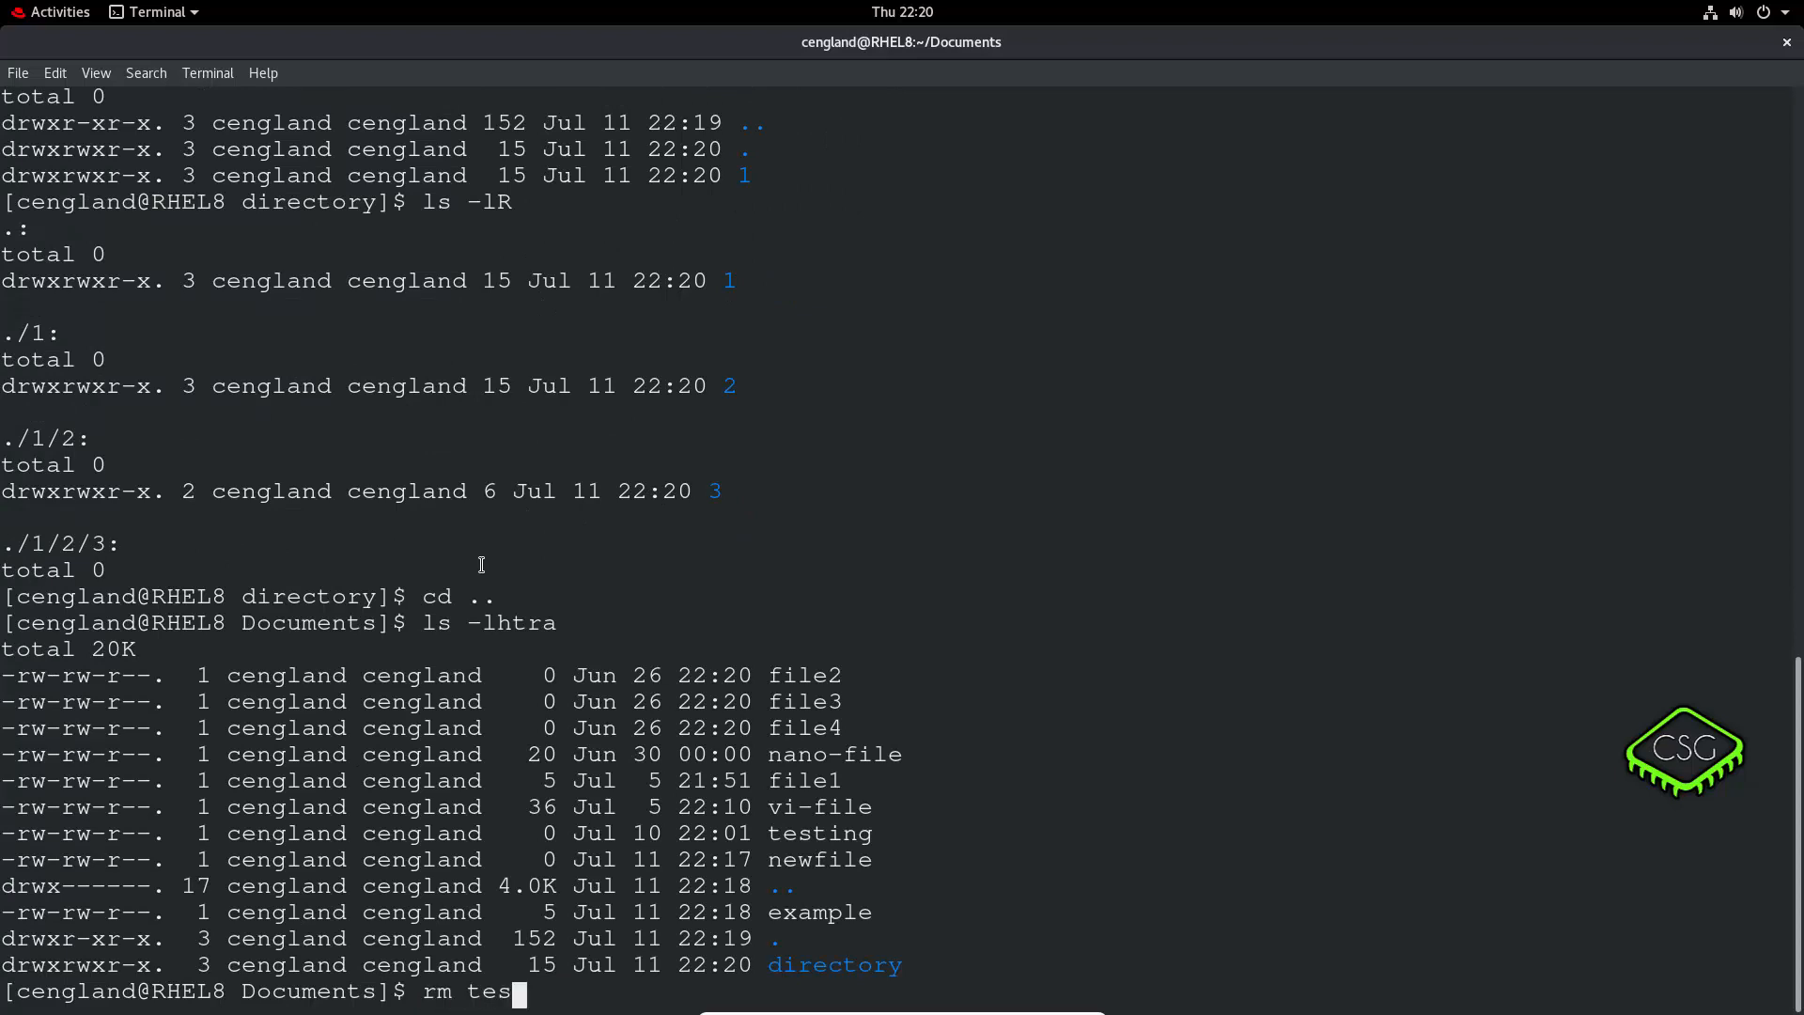
text(ting)
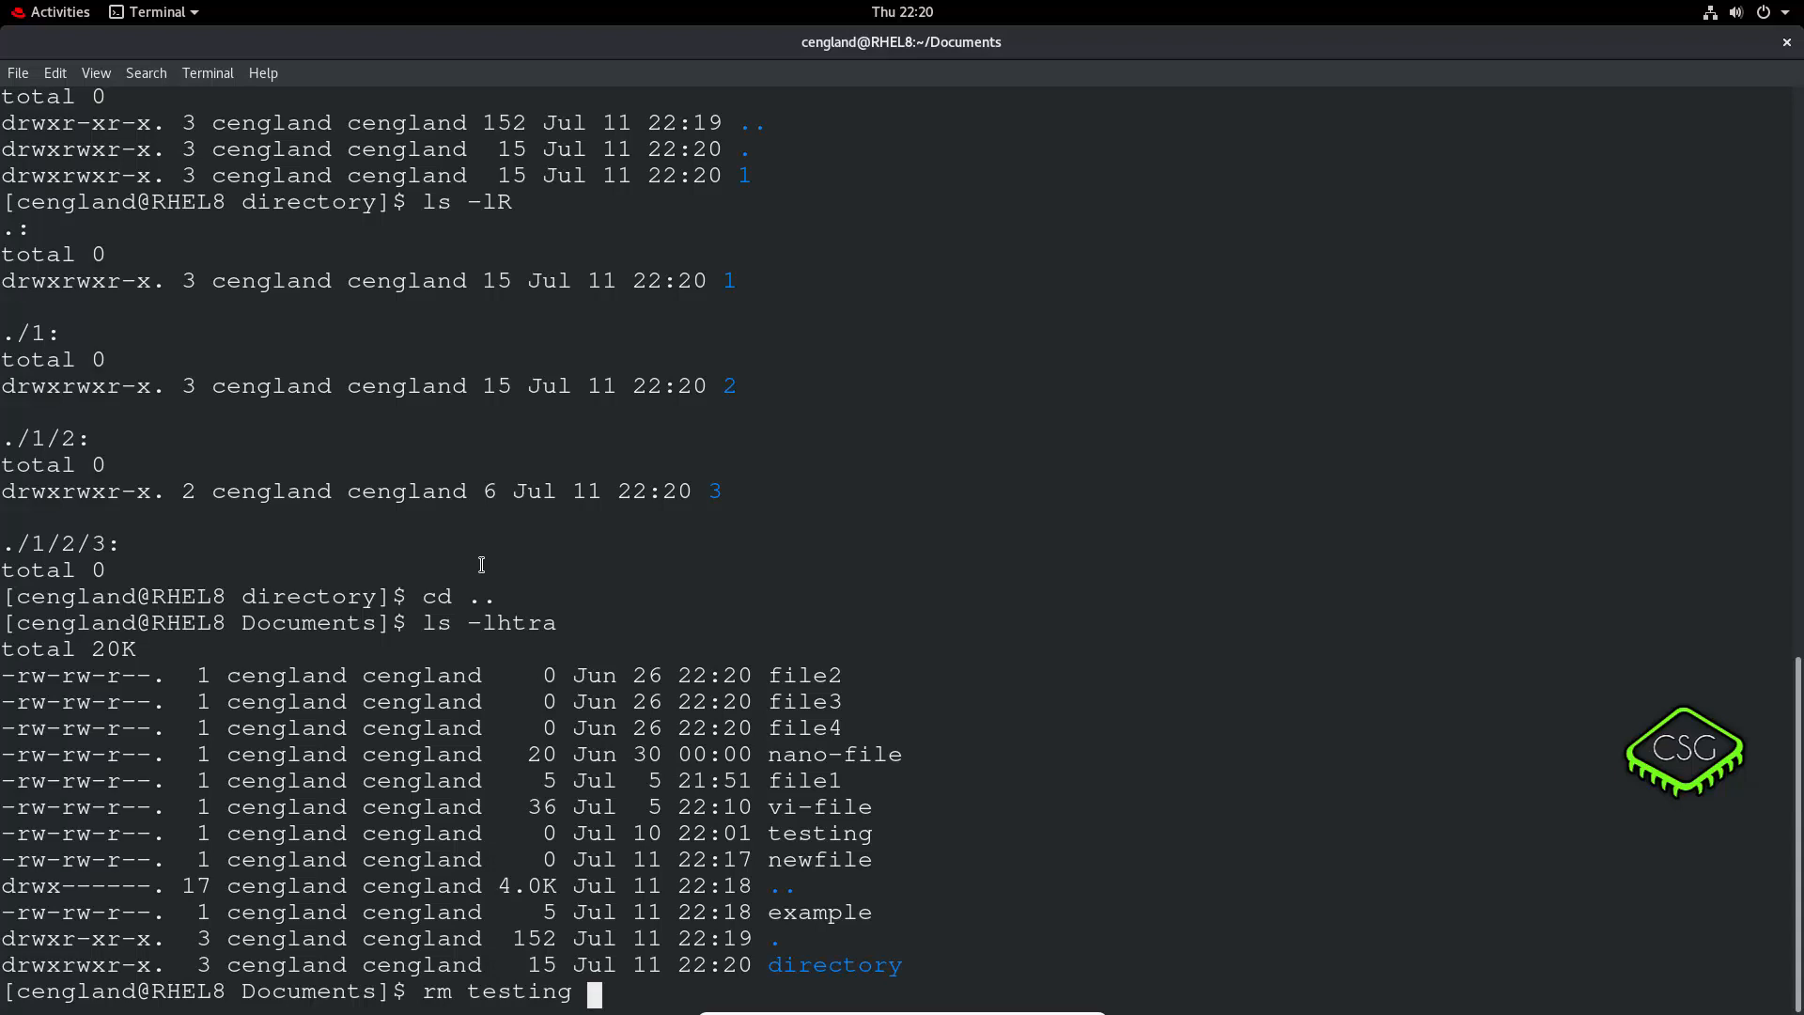
key(Return)
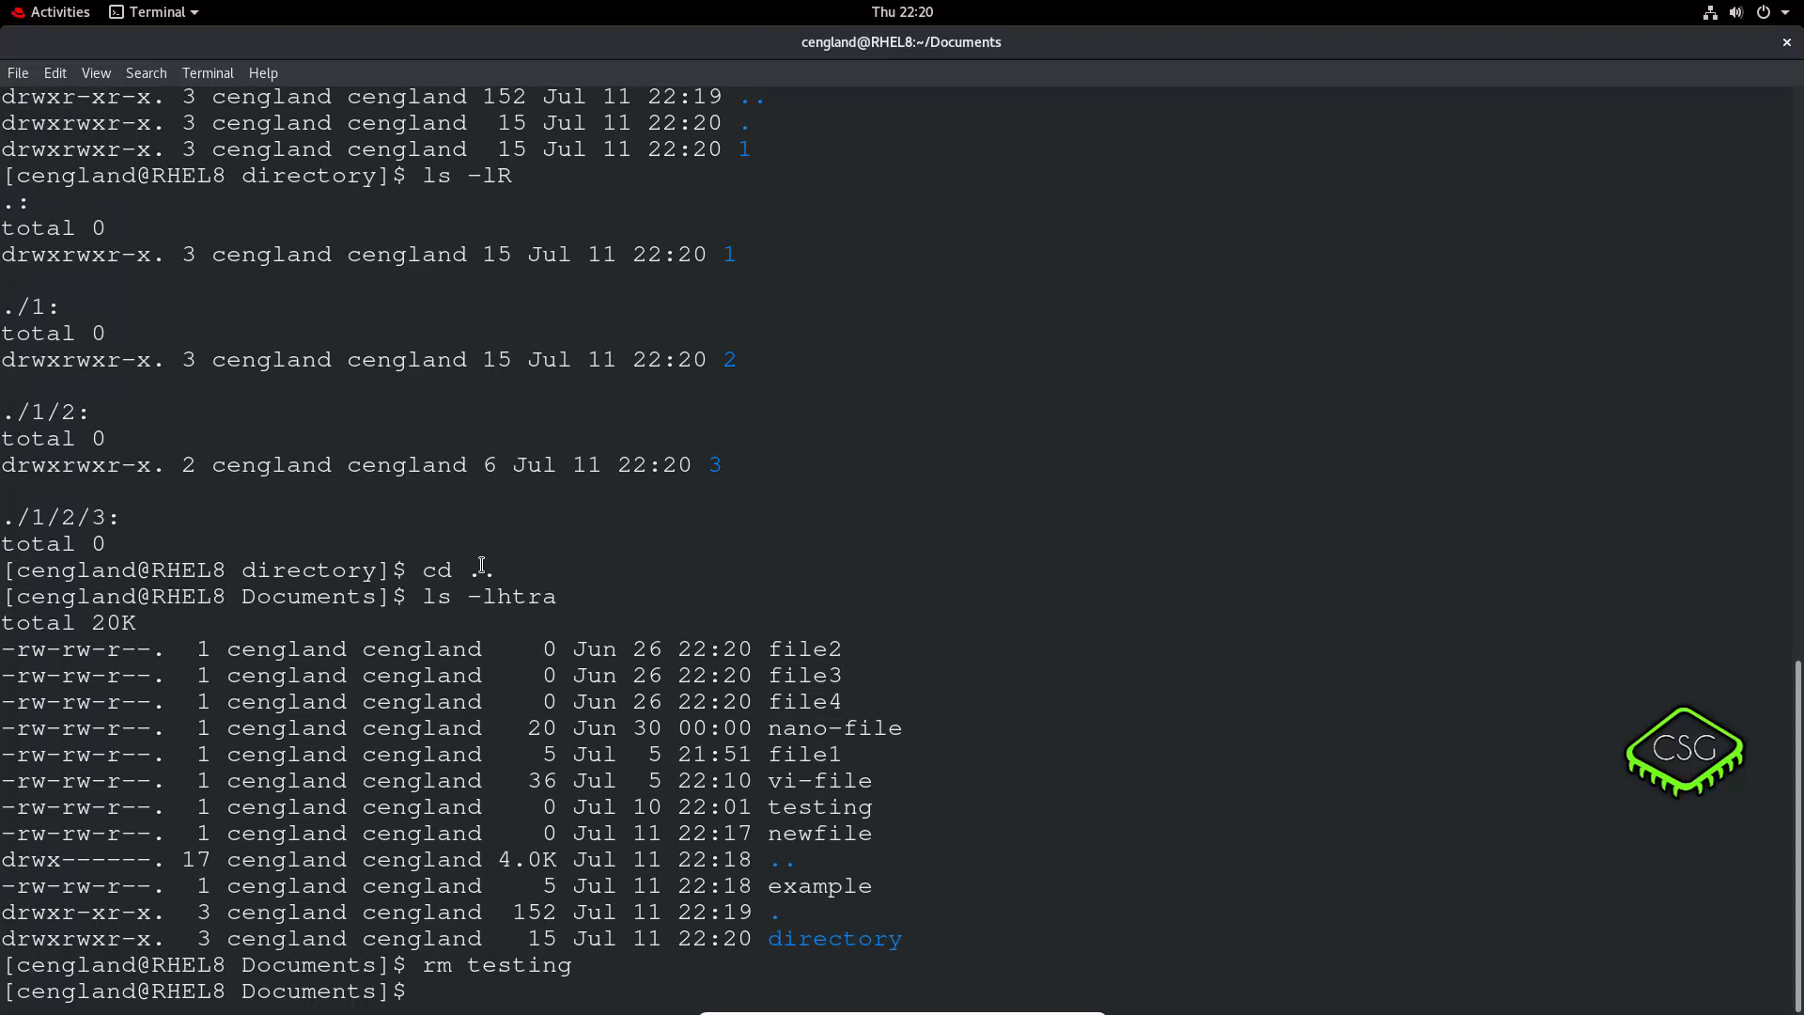
Relist Documents to confirm testing is gone, then recall the rm command.
text(ls -lh)
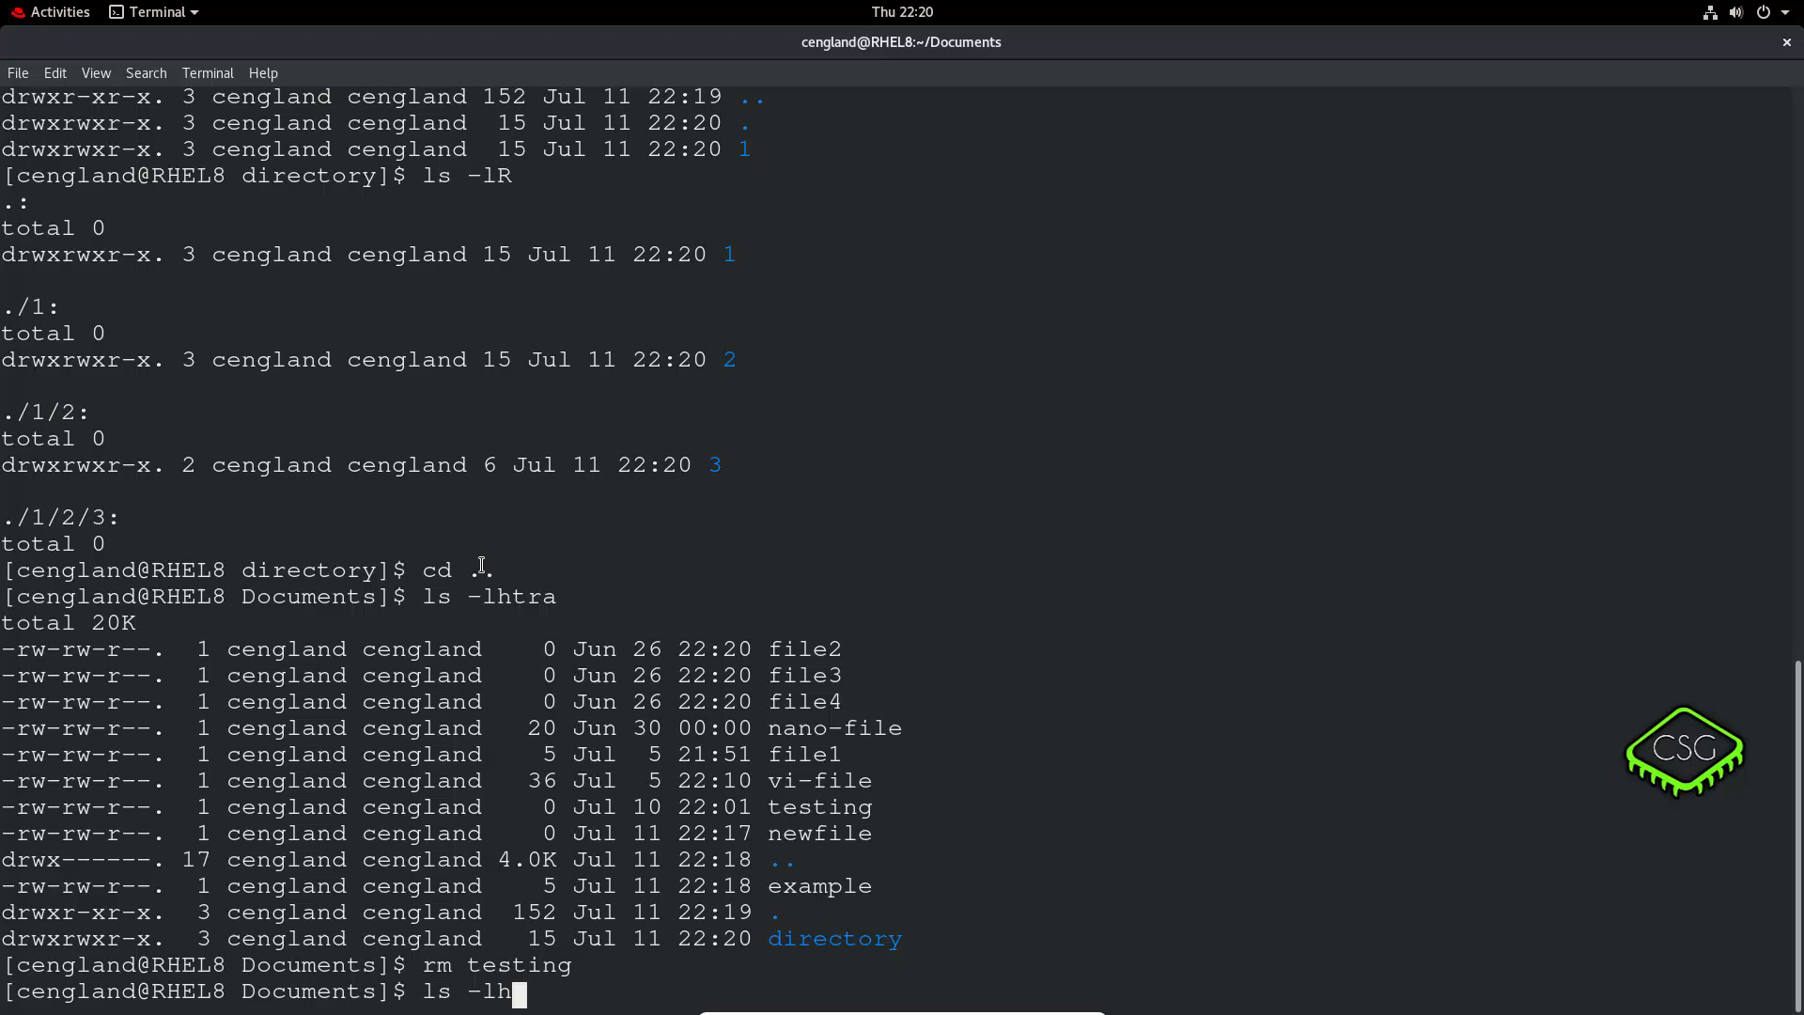
key(Return)
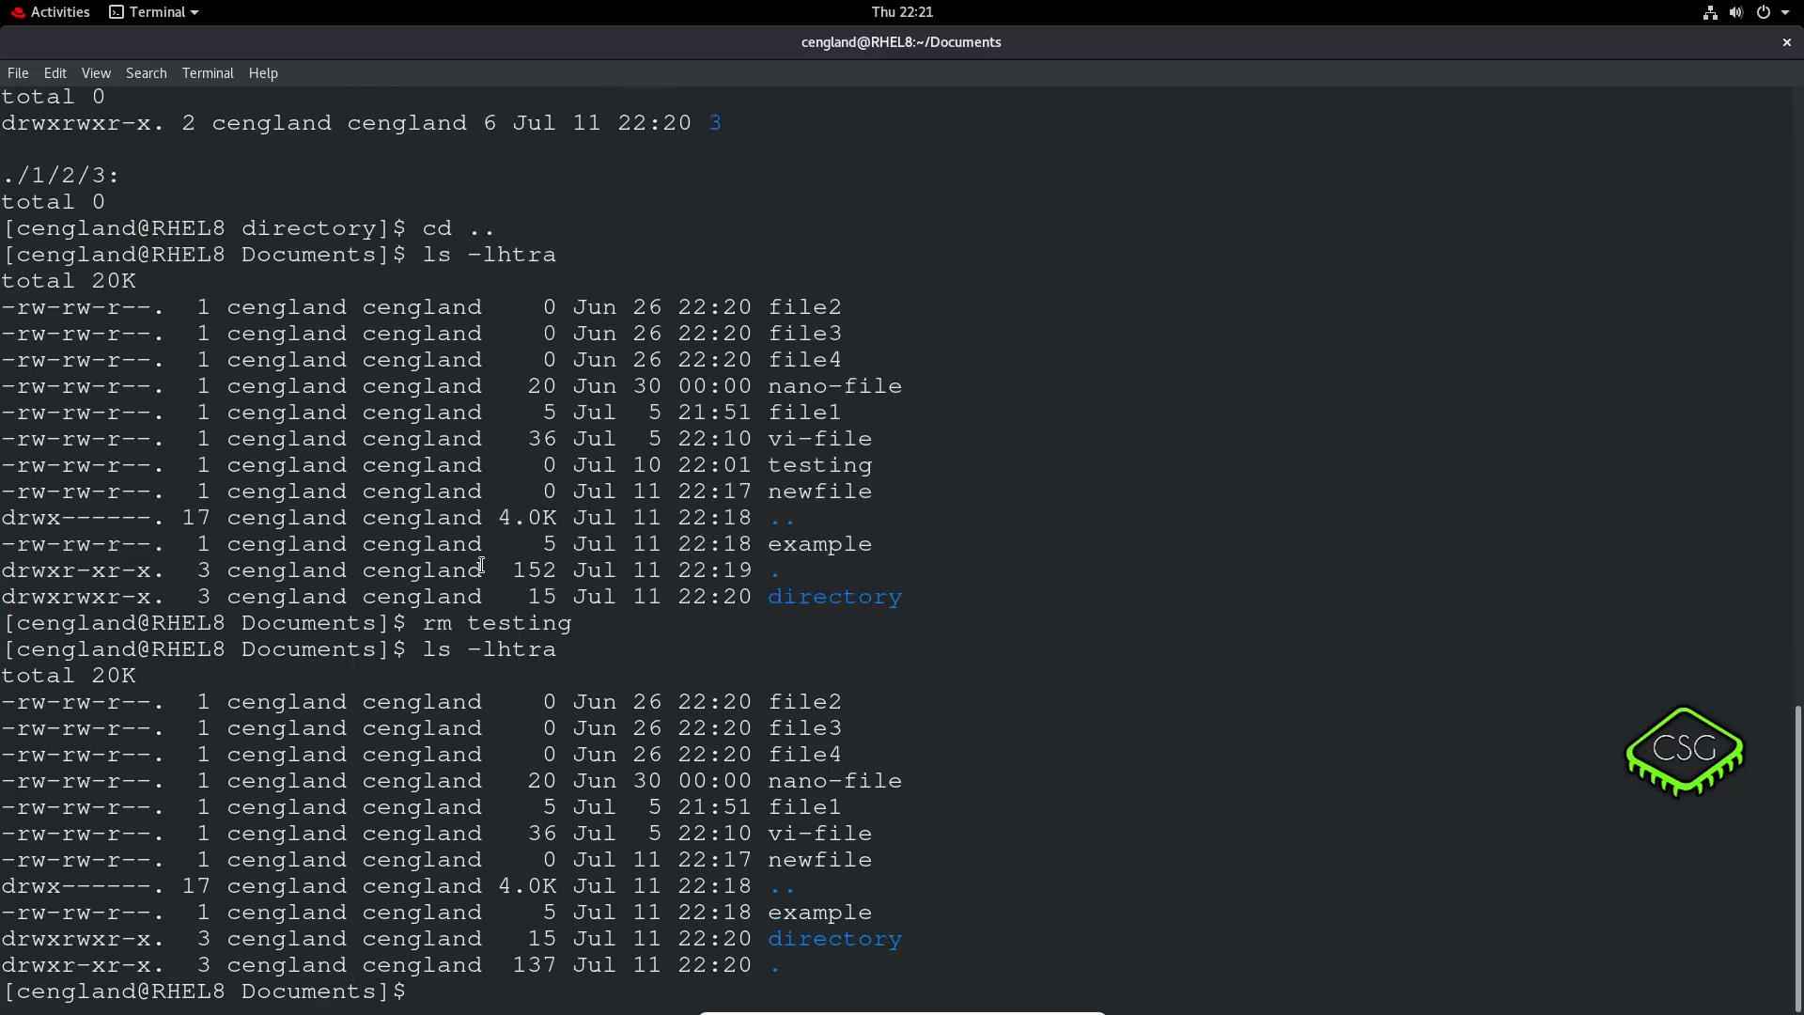
text(ls -lhtra)
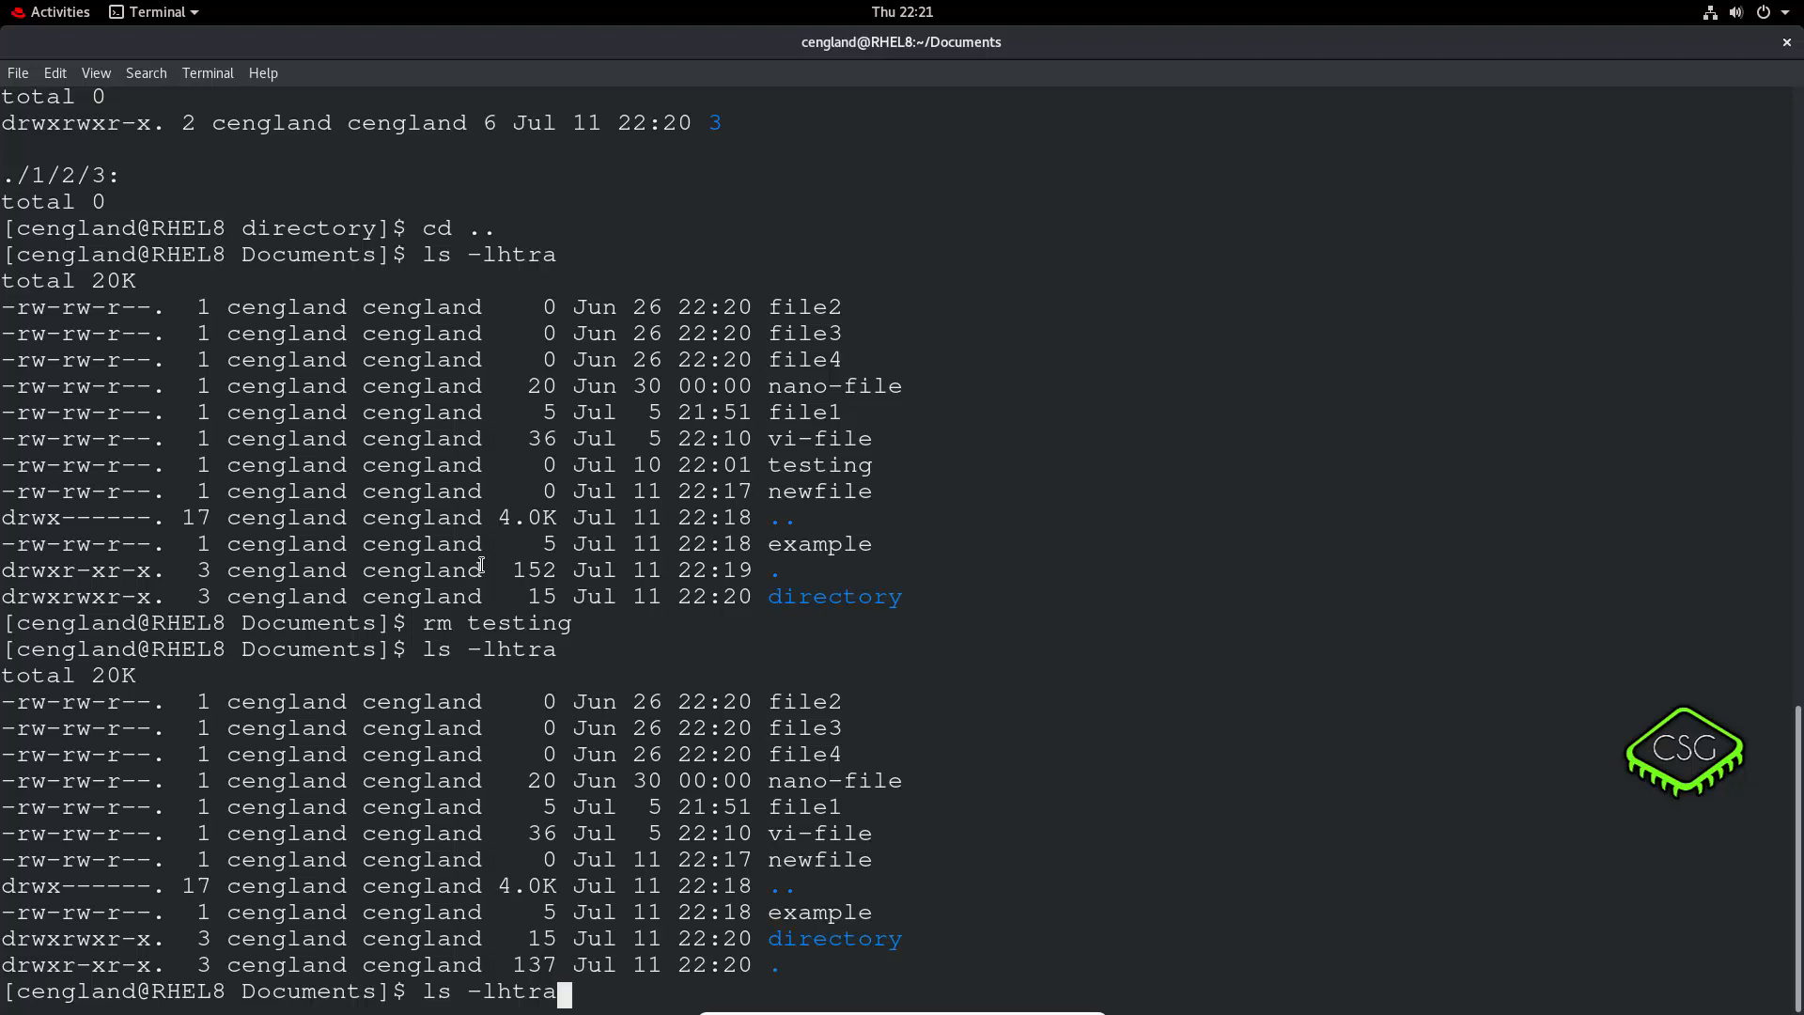
text(rm testing)
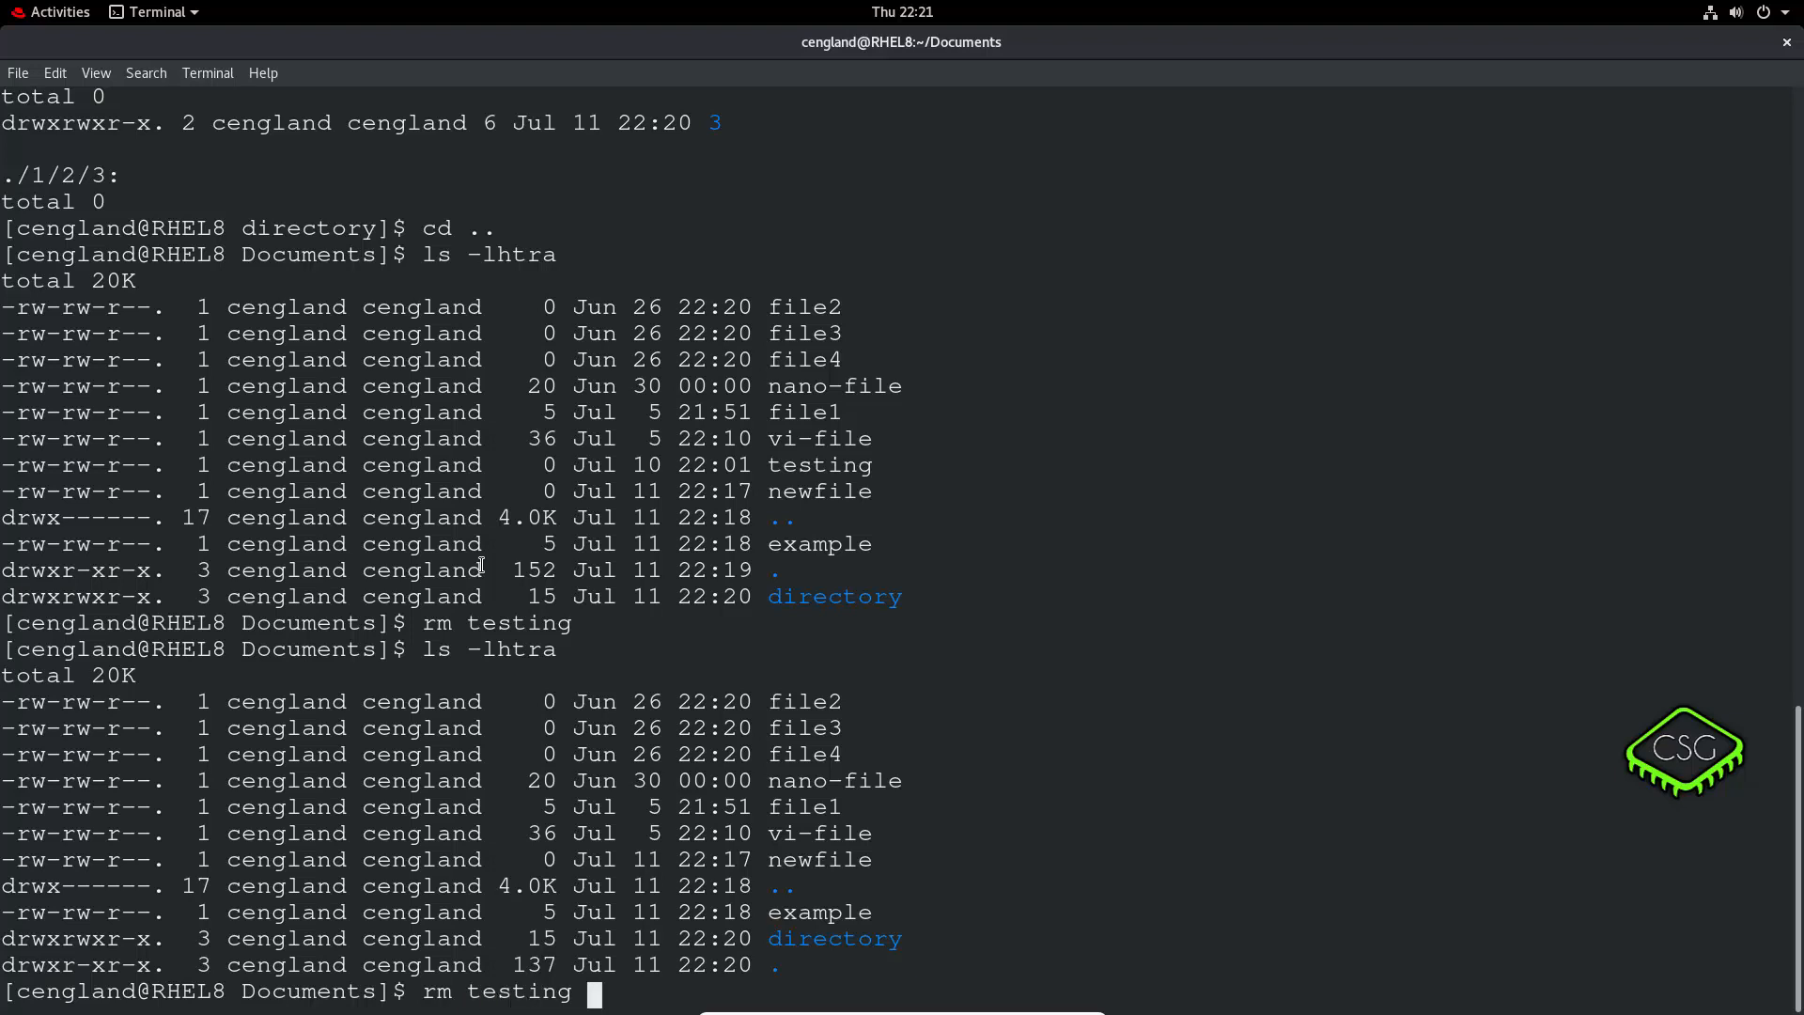
key(BackSpace)
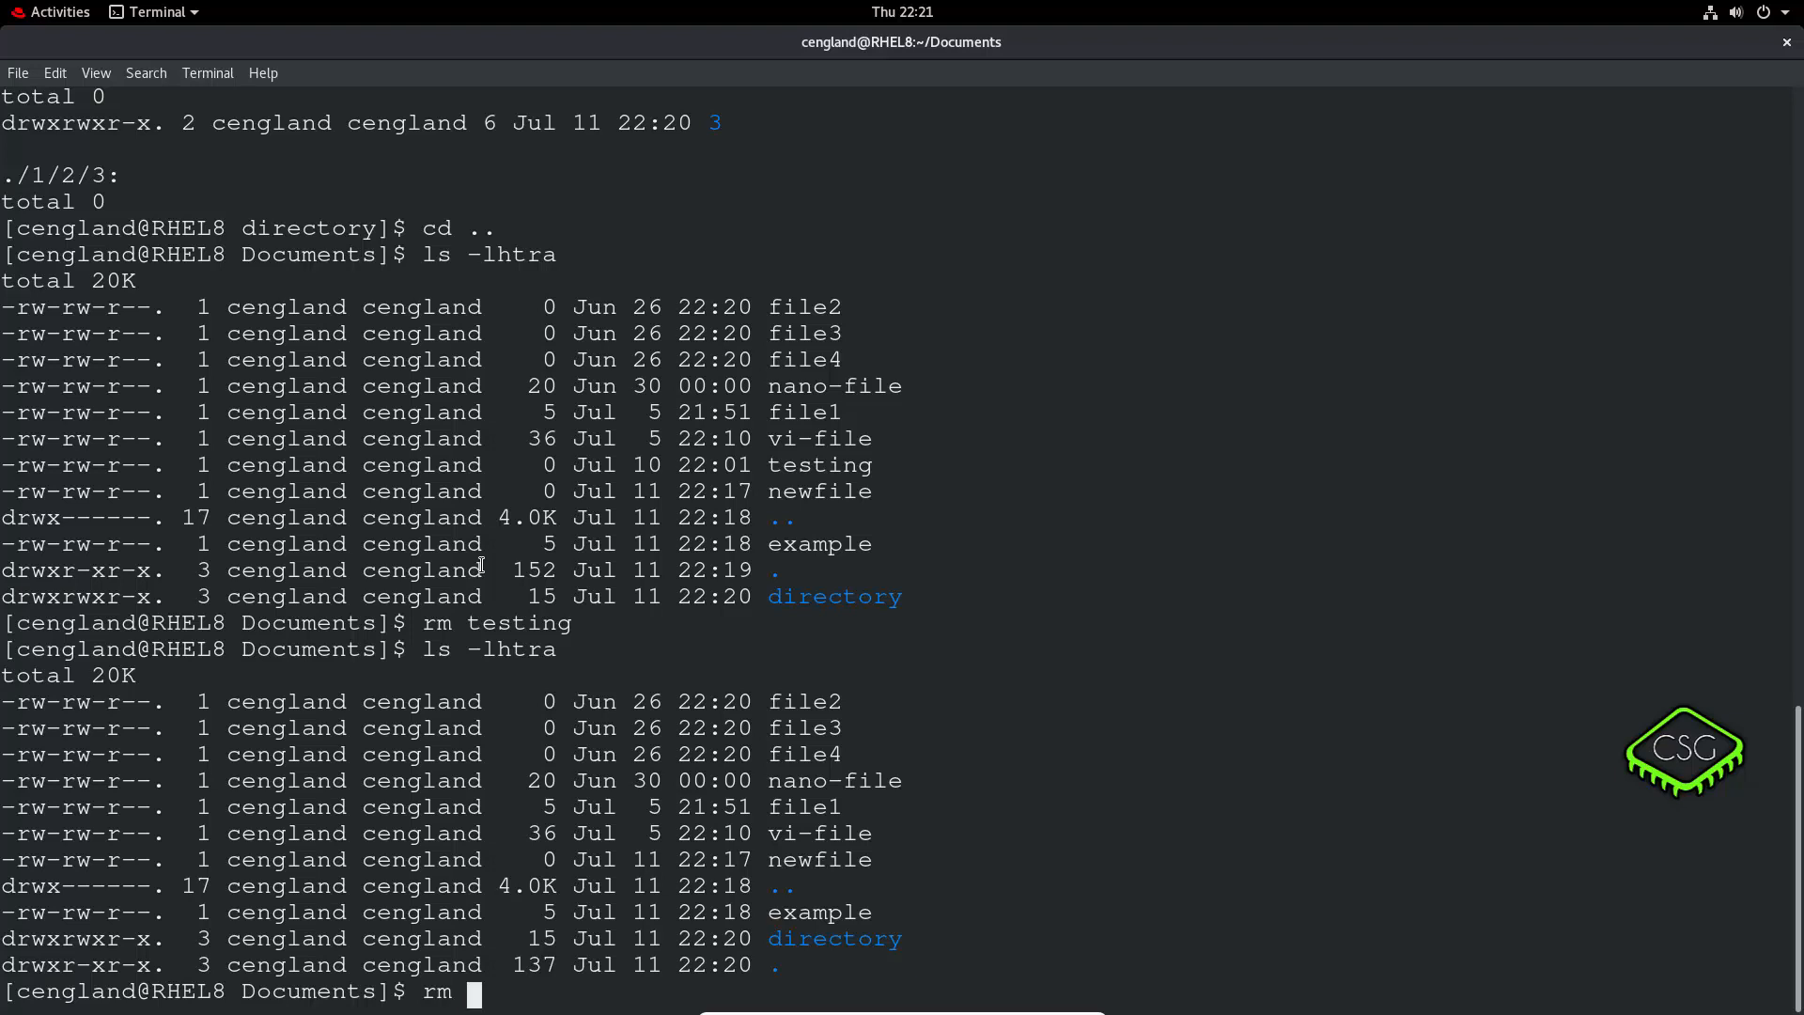
Attempt deleting directory with rm, then remove the empty innermost folder 3.
text(directory/)
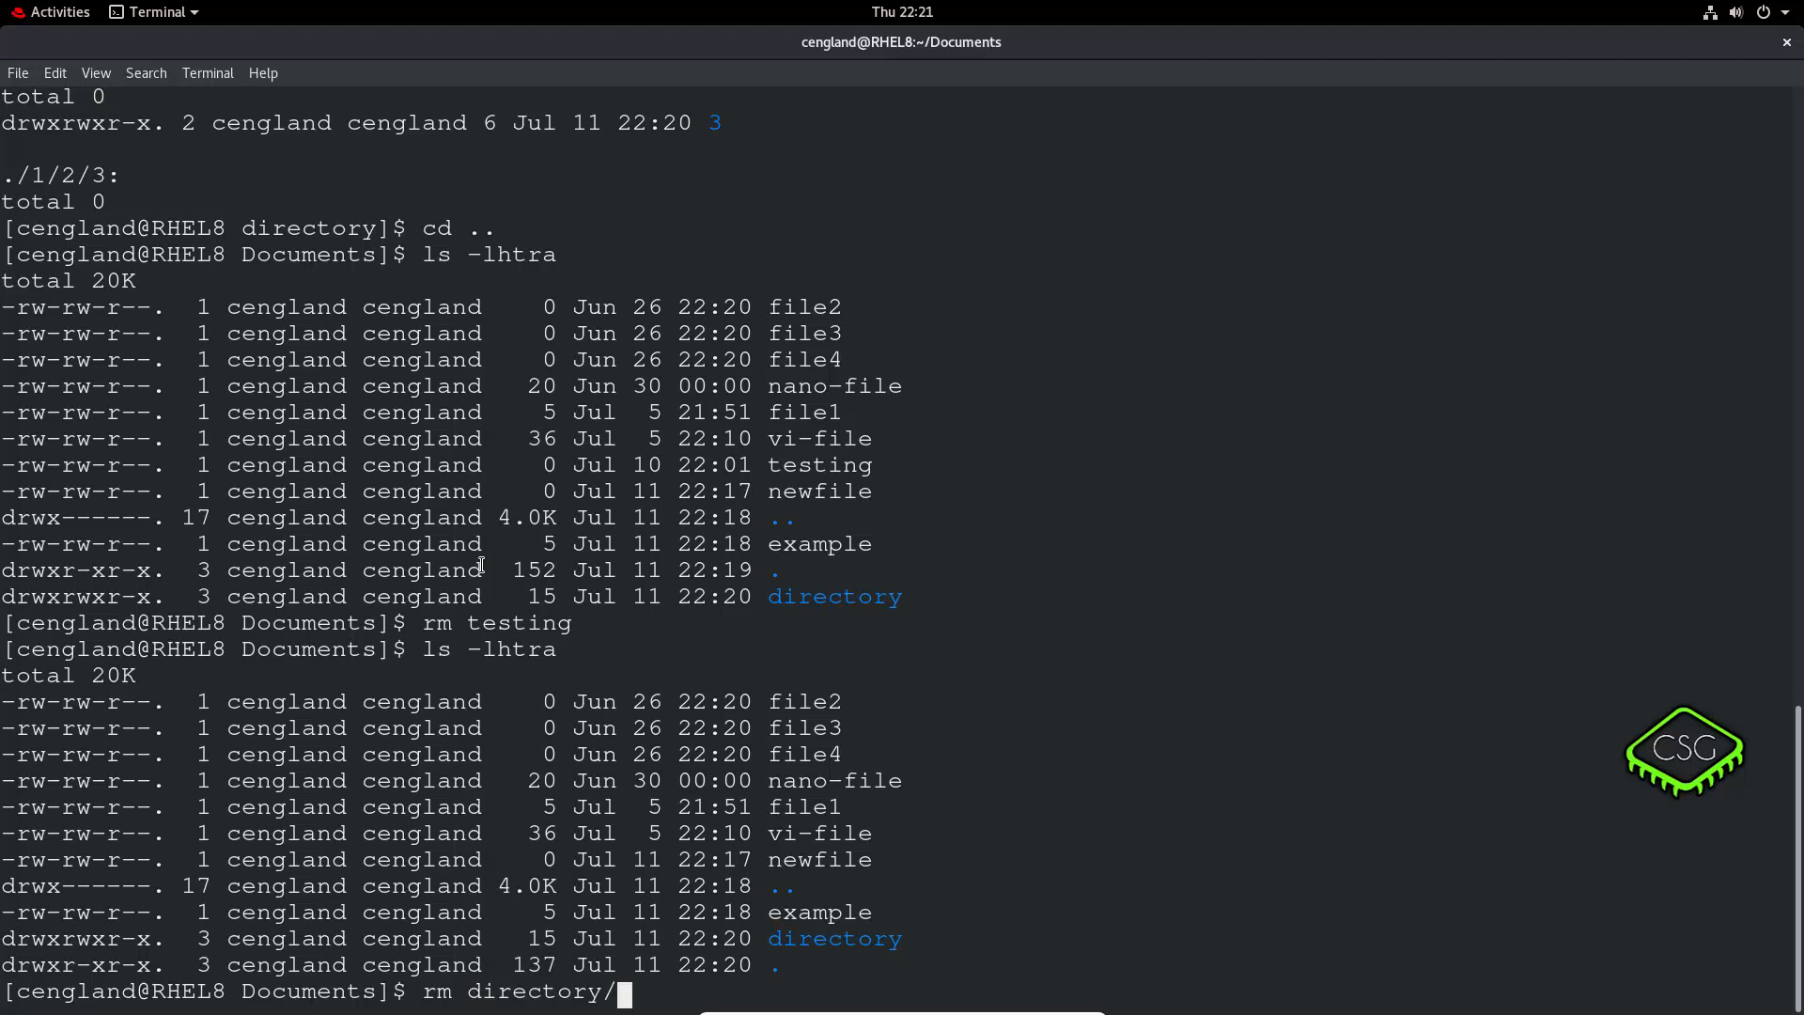
key(Return)
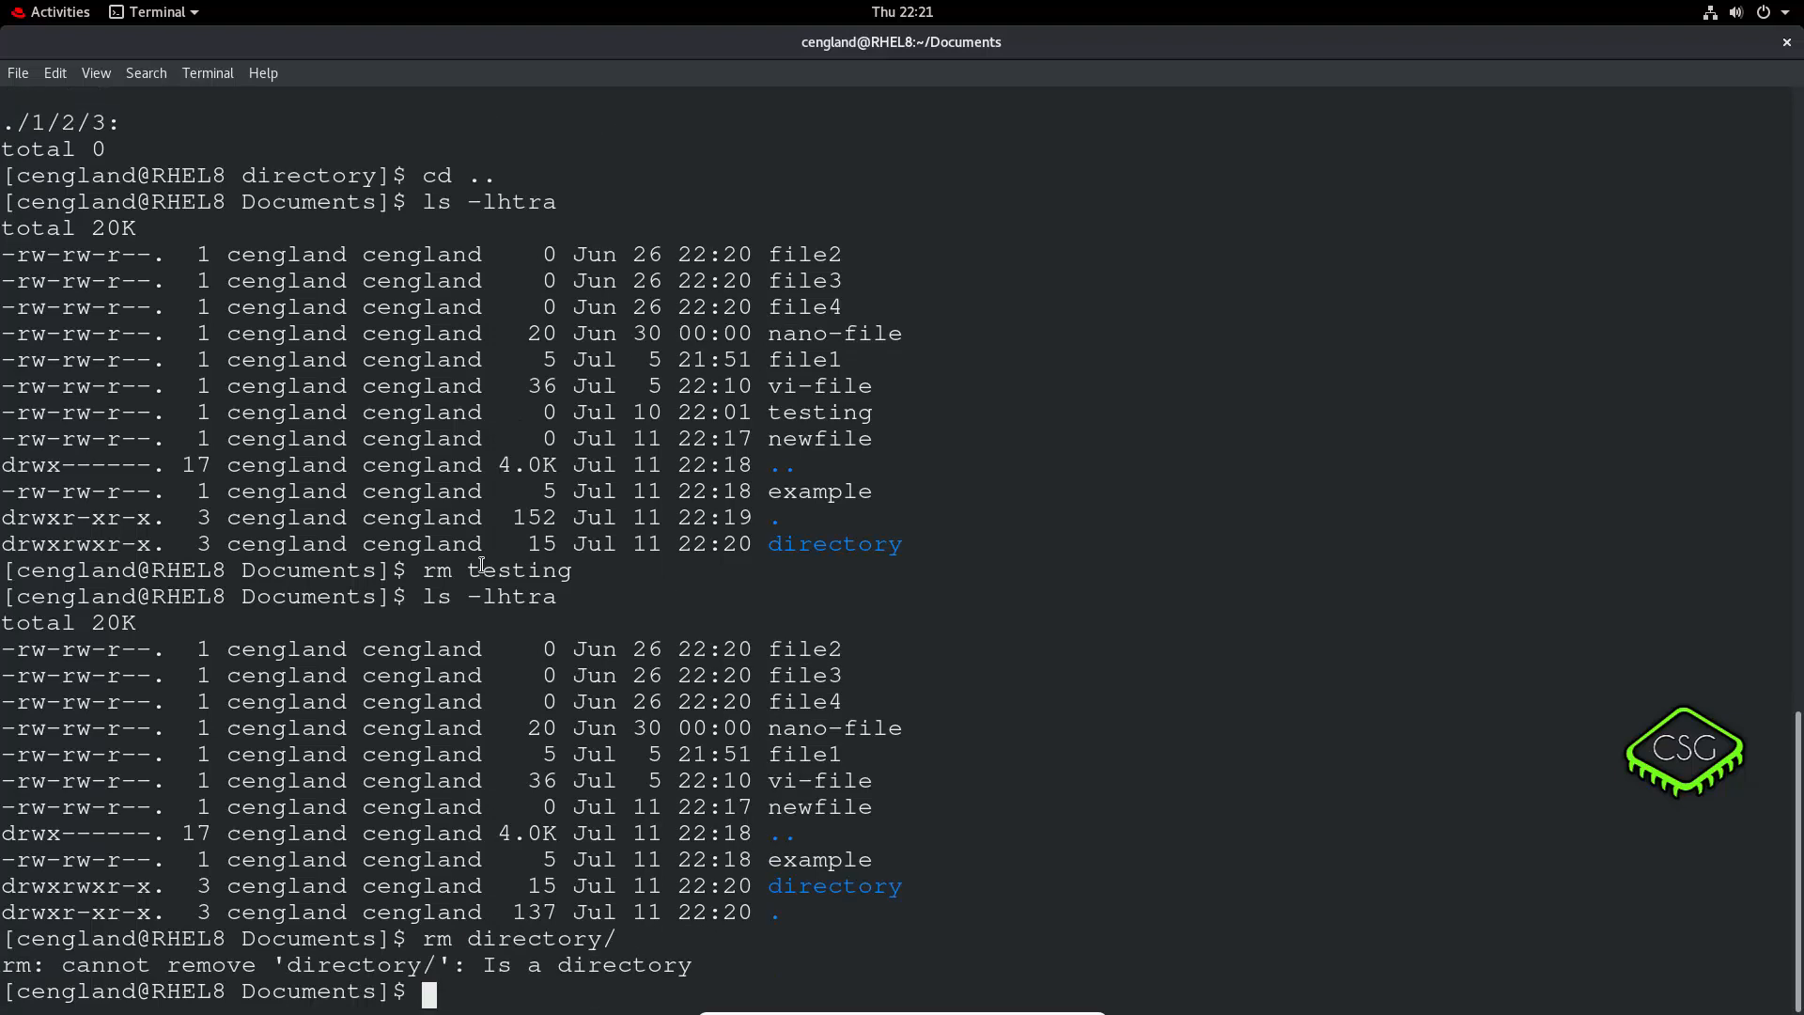
text(rm directory/1/2)
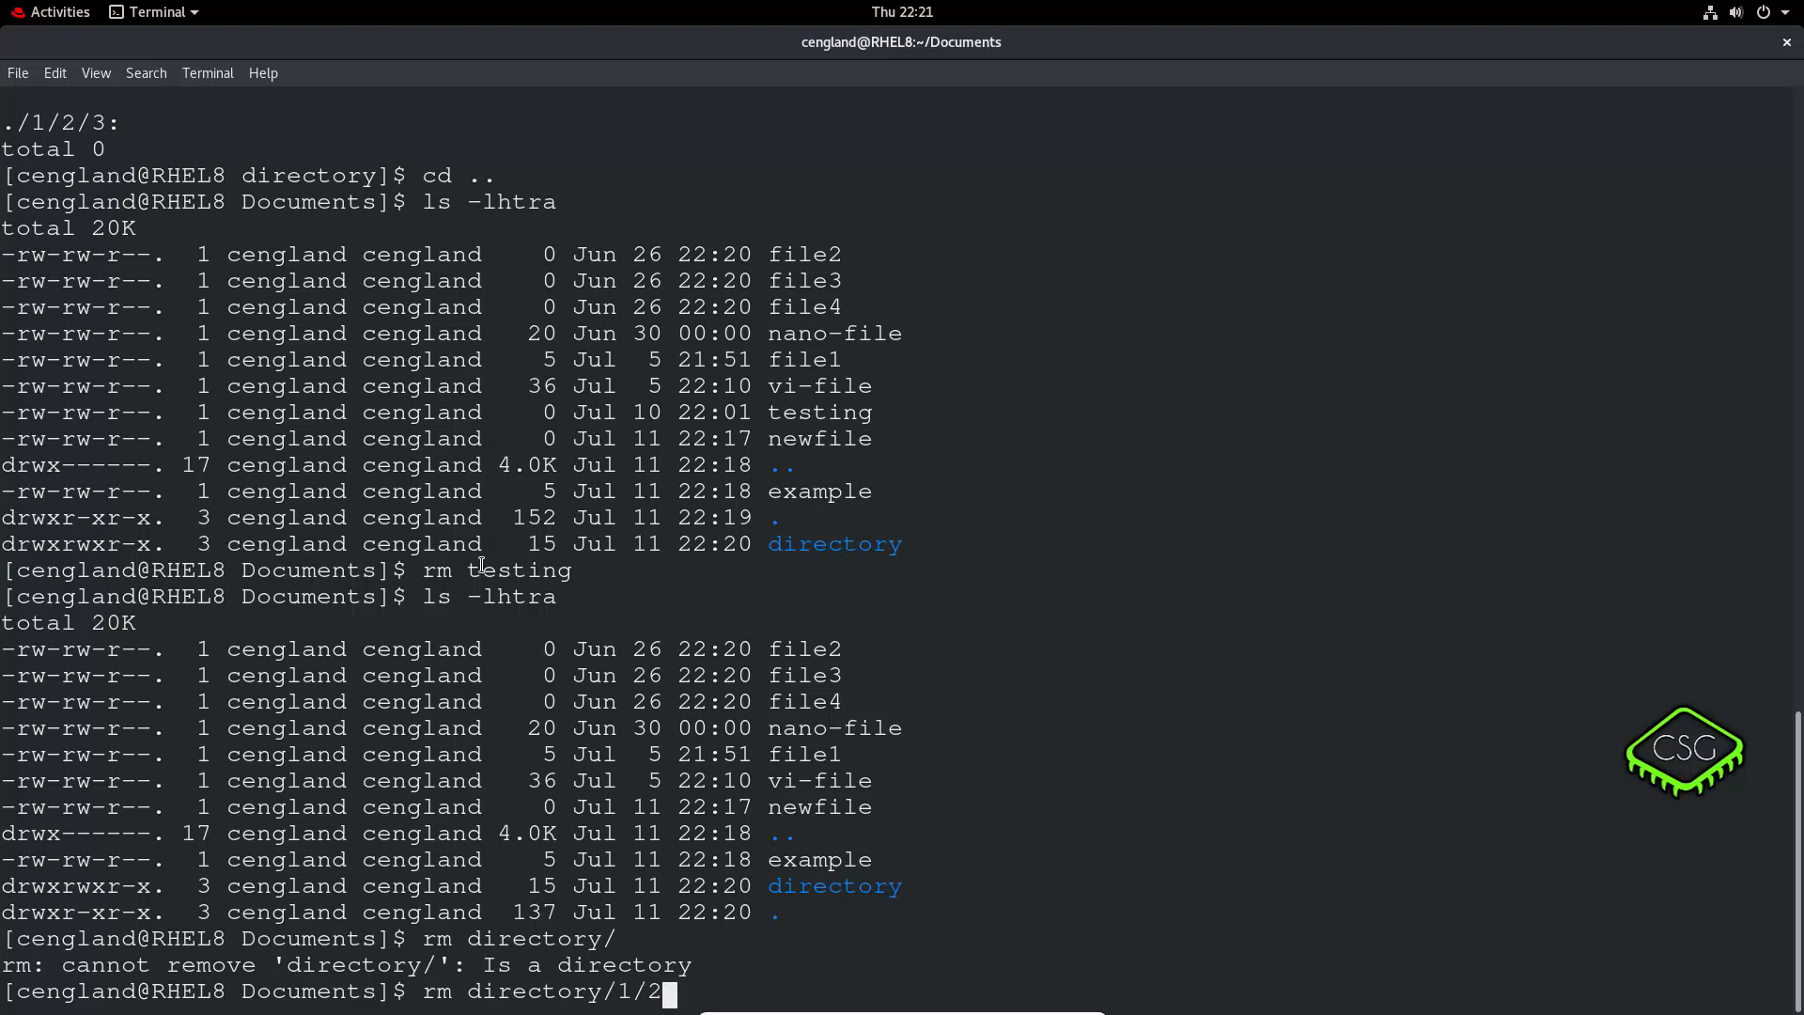
text(/)
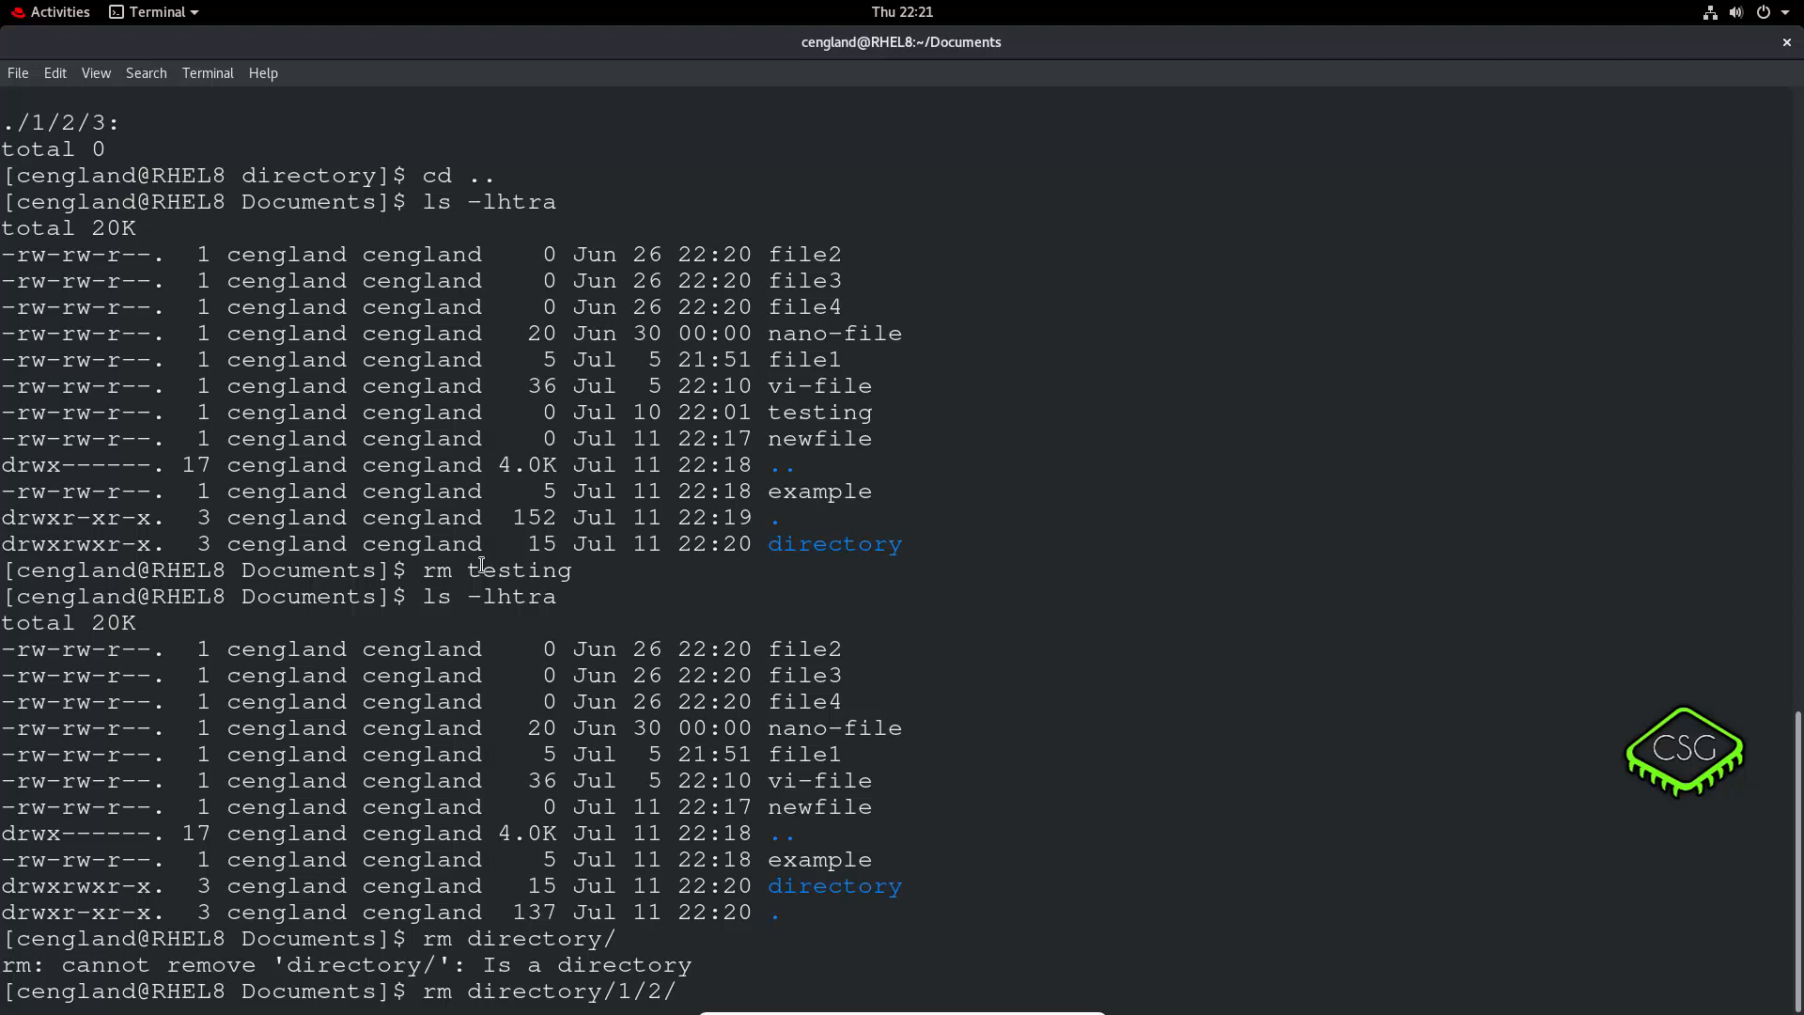
text(3)
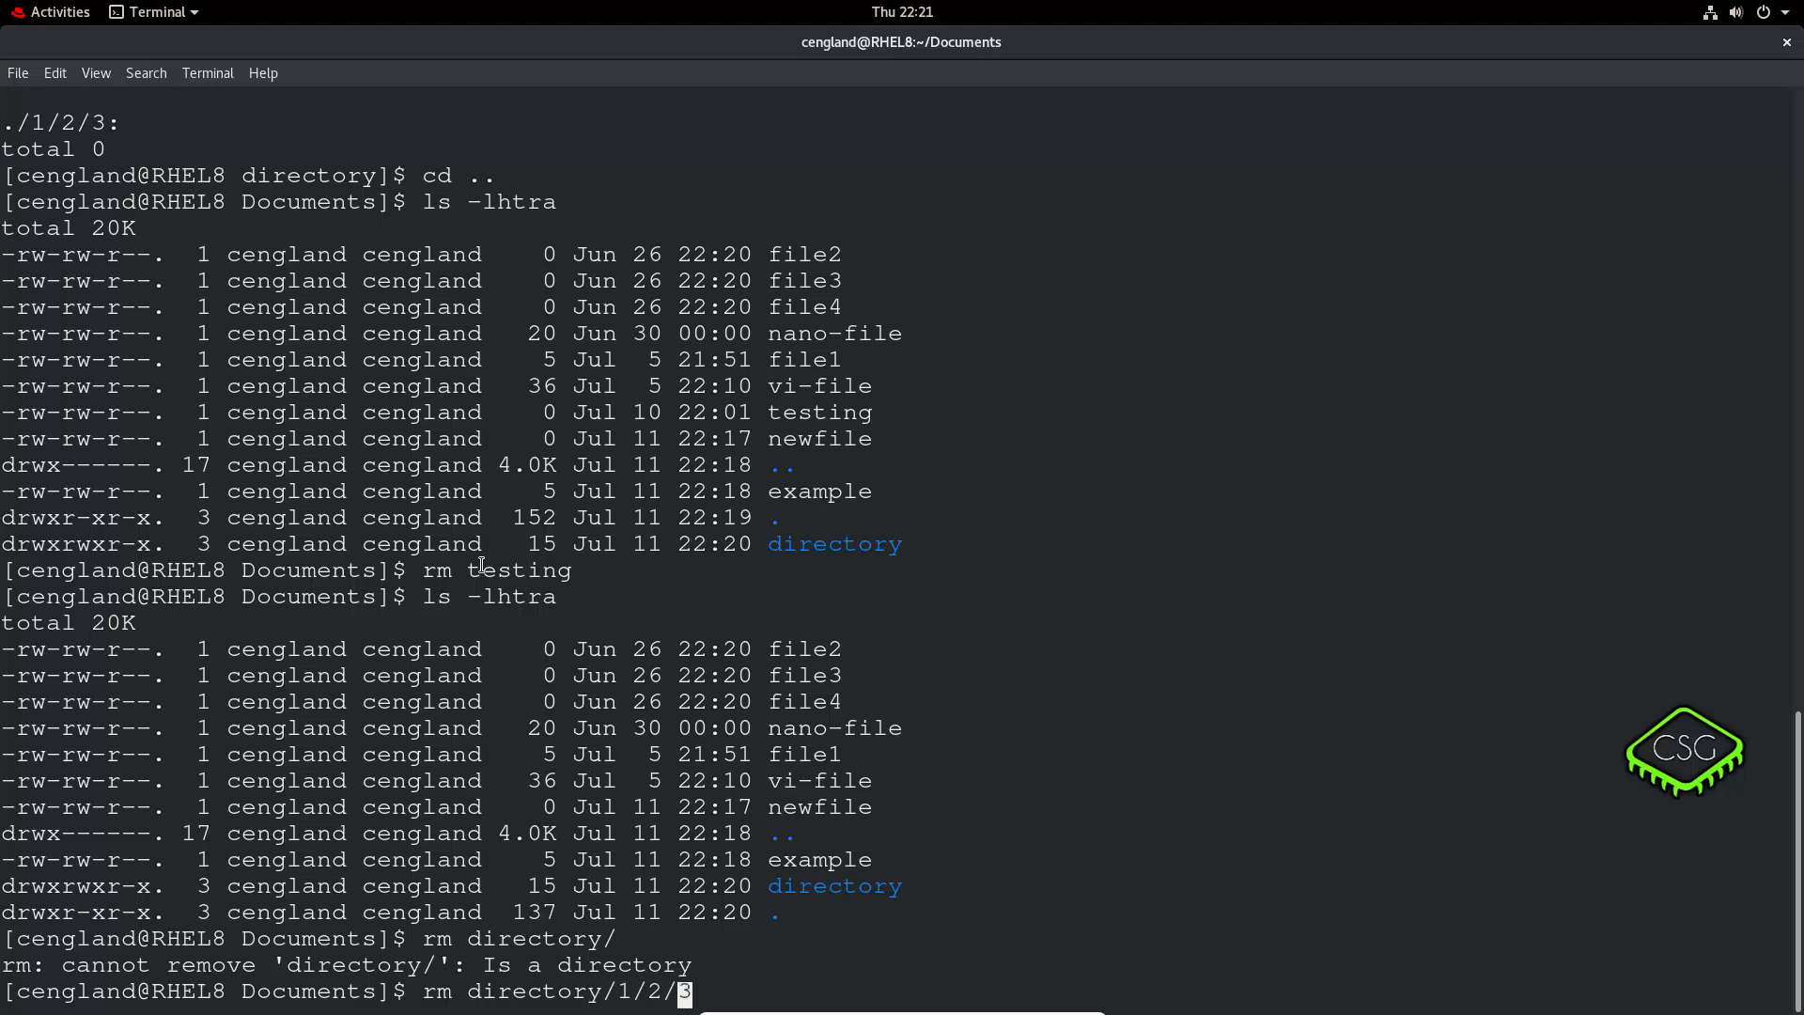
text(-d)
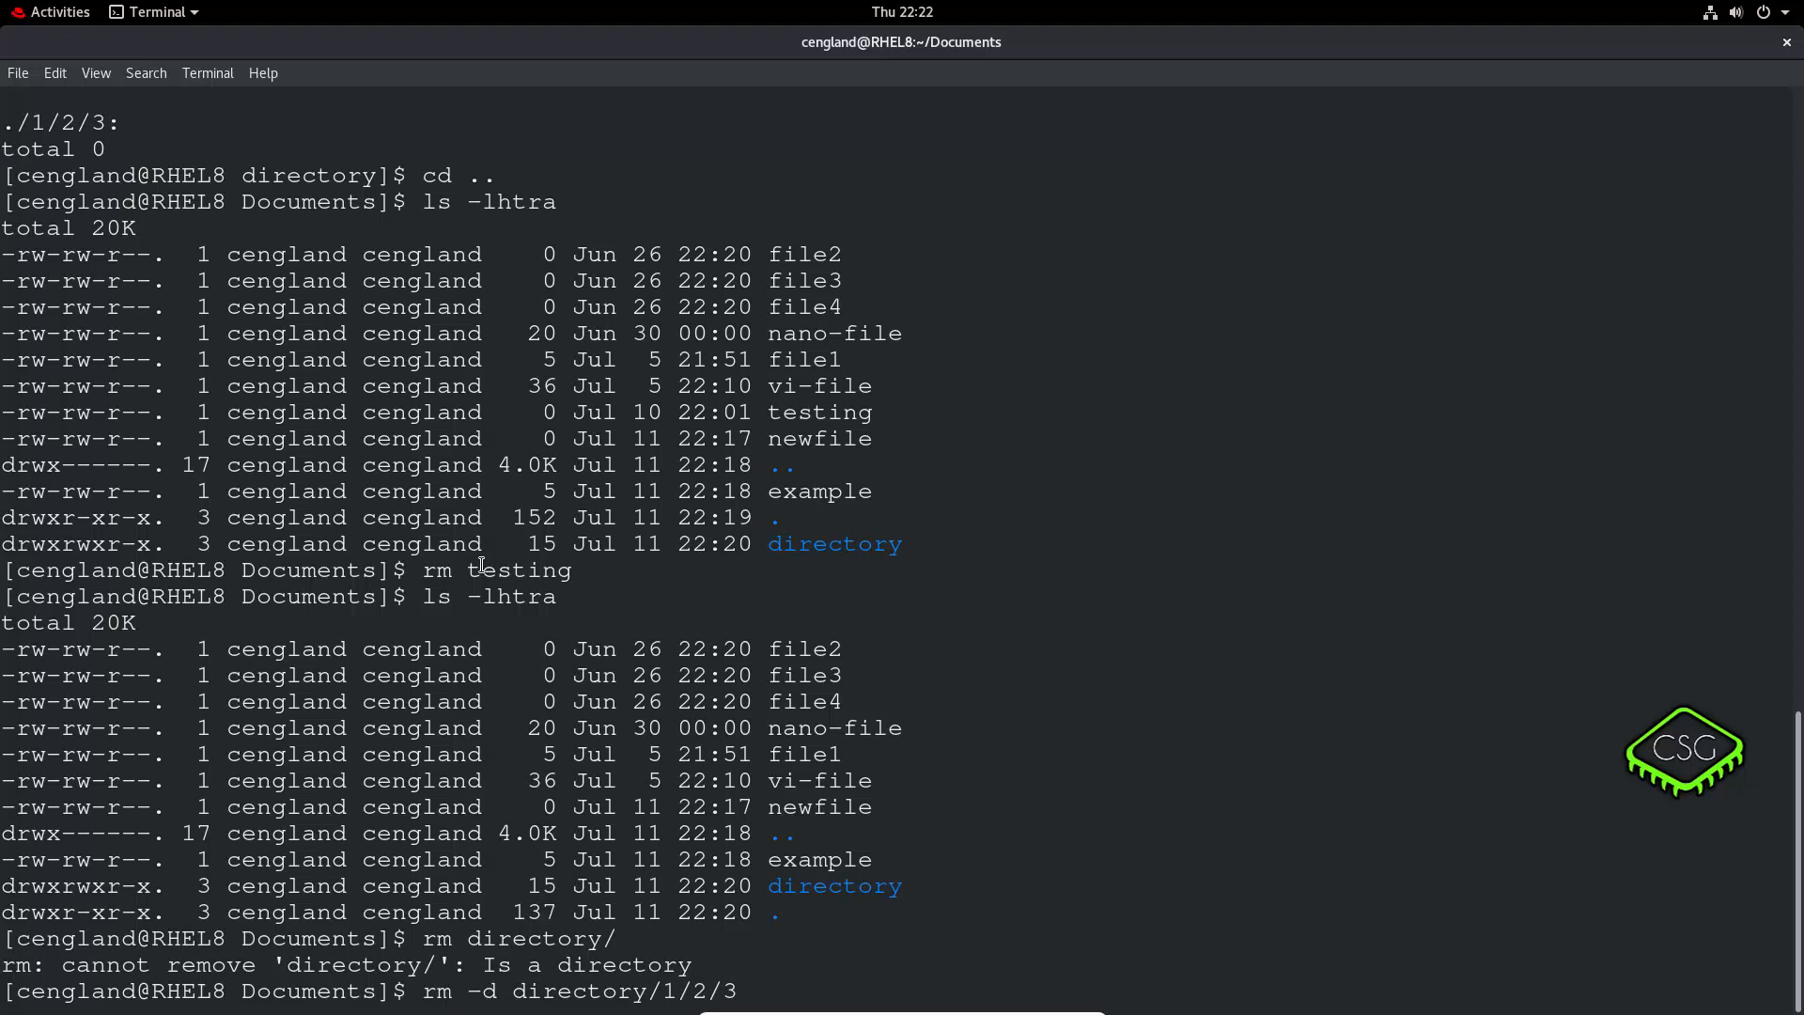
key(Return)
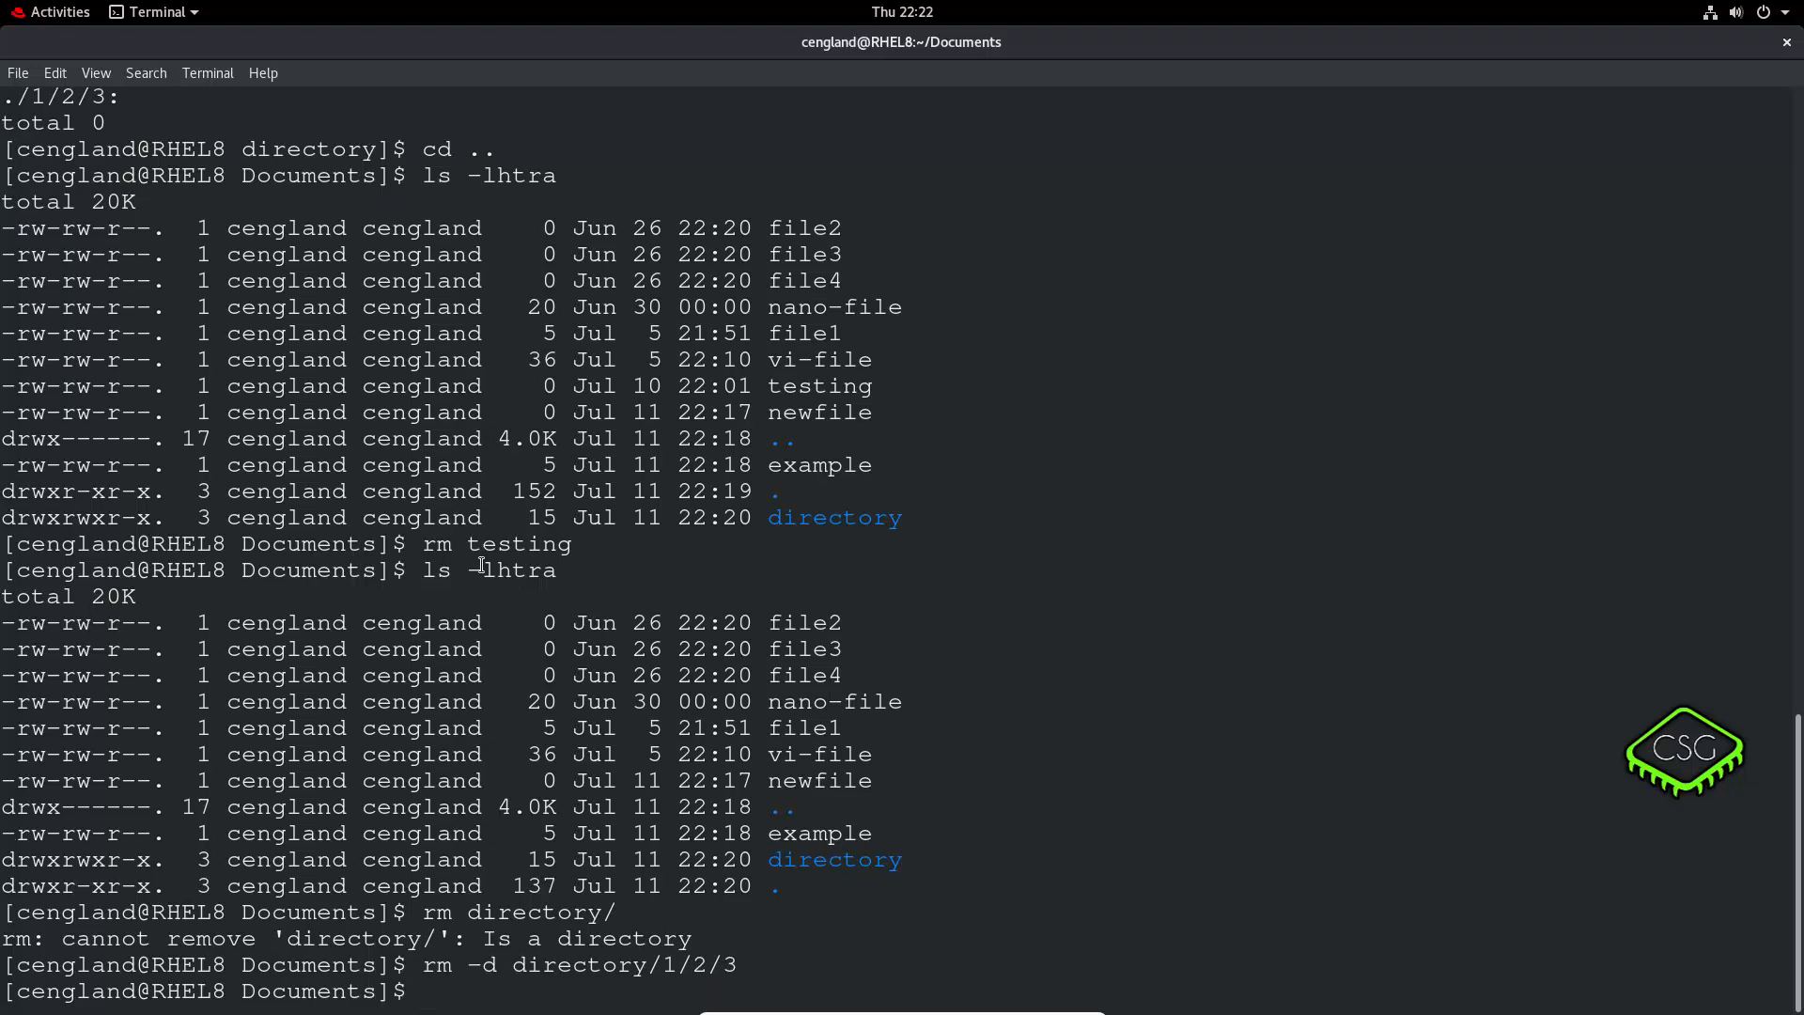
text(rm directory/)
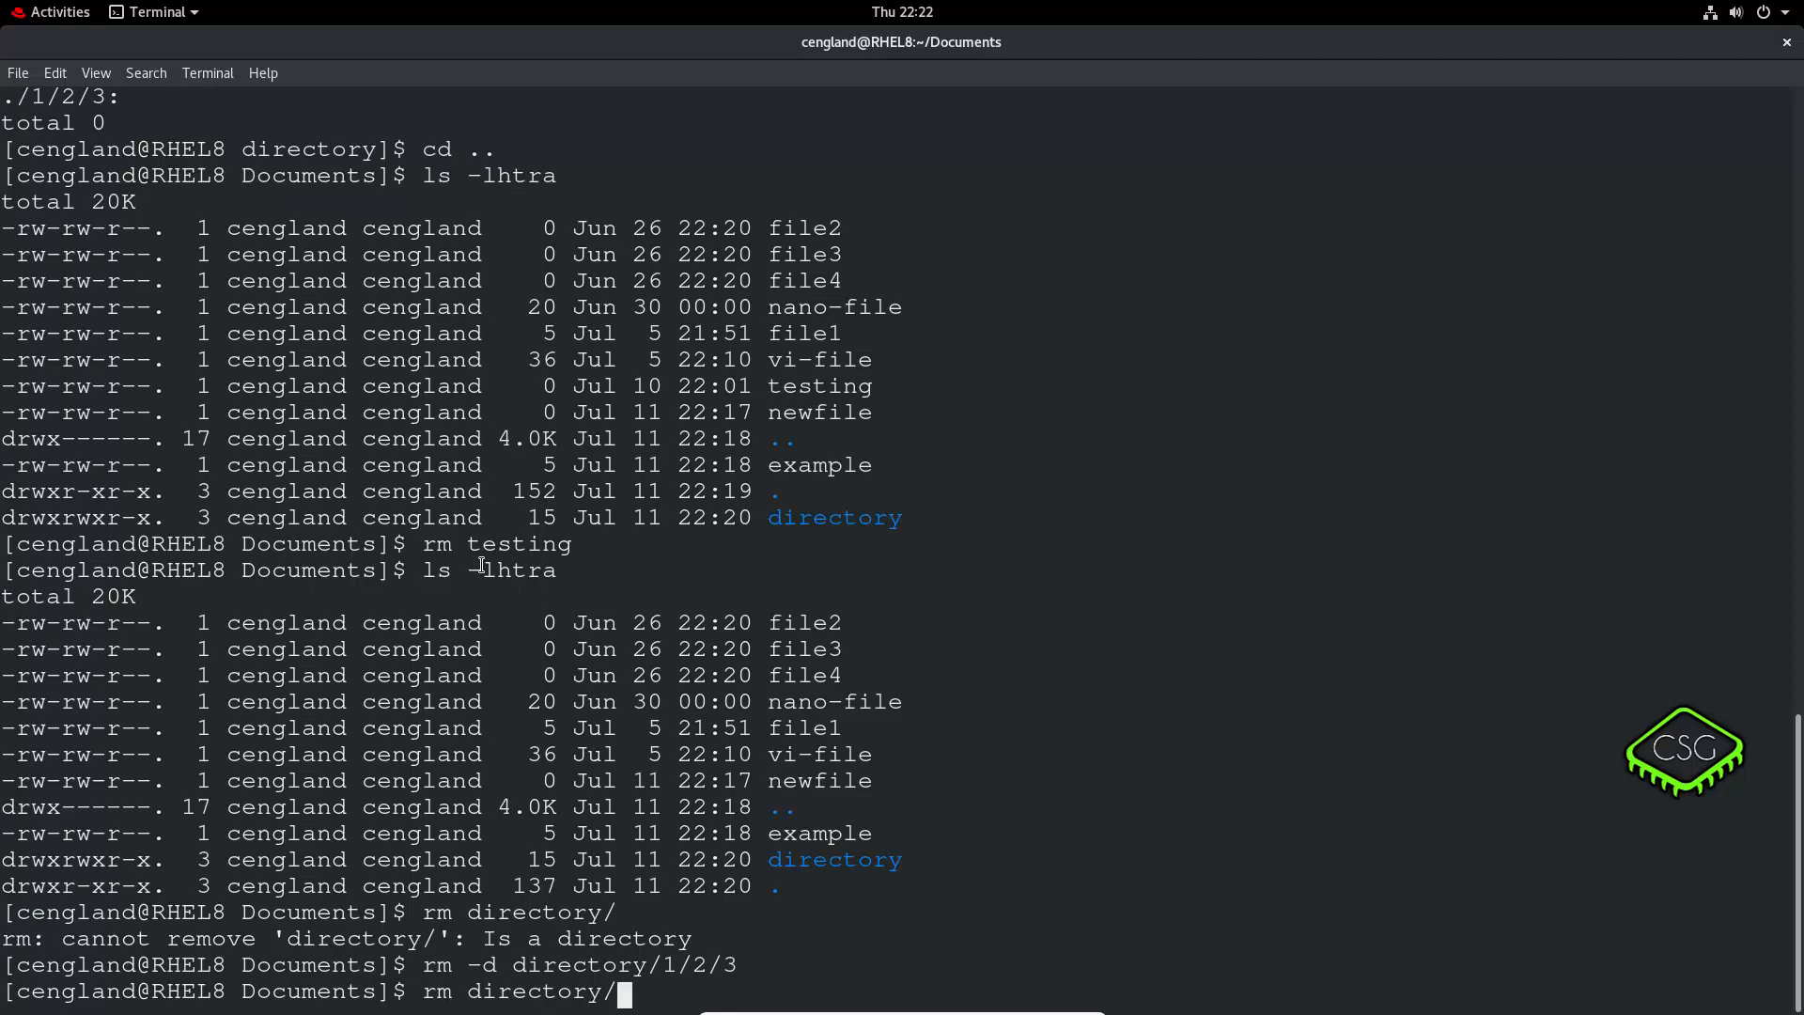
text(ls -lhtra)
key(Return)
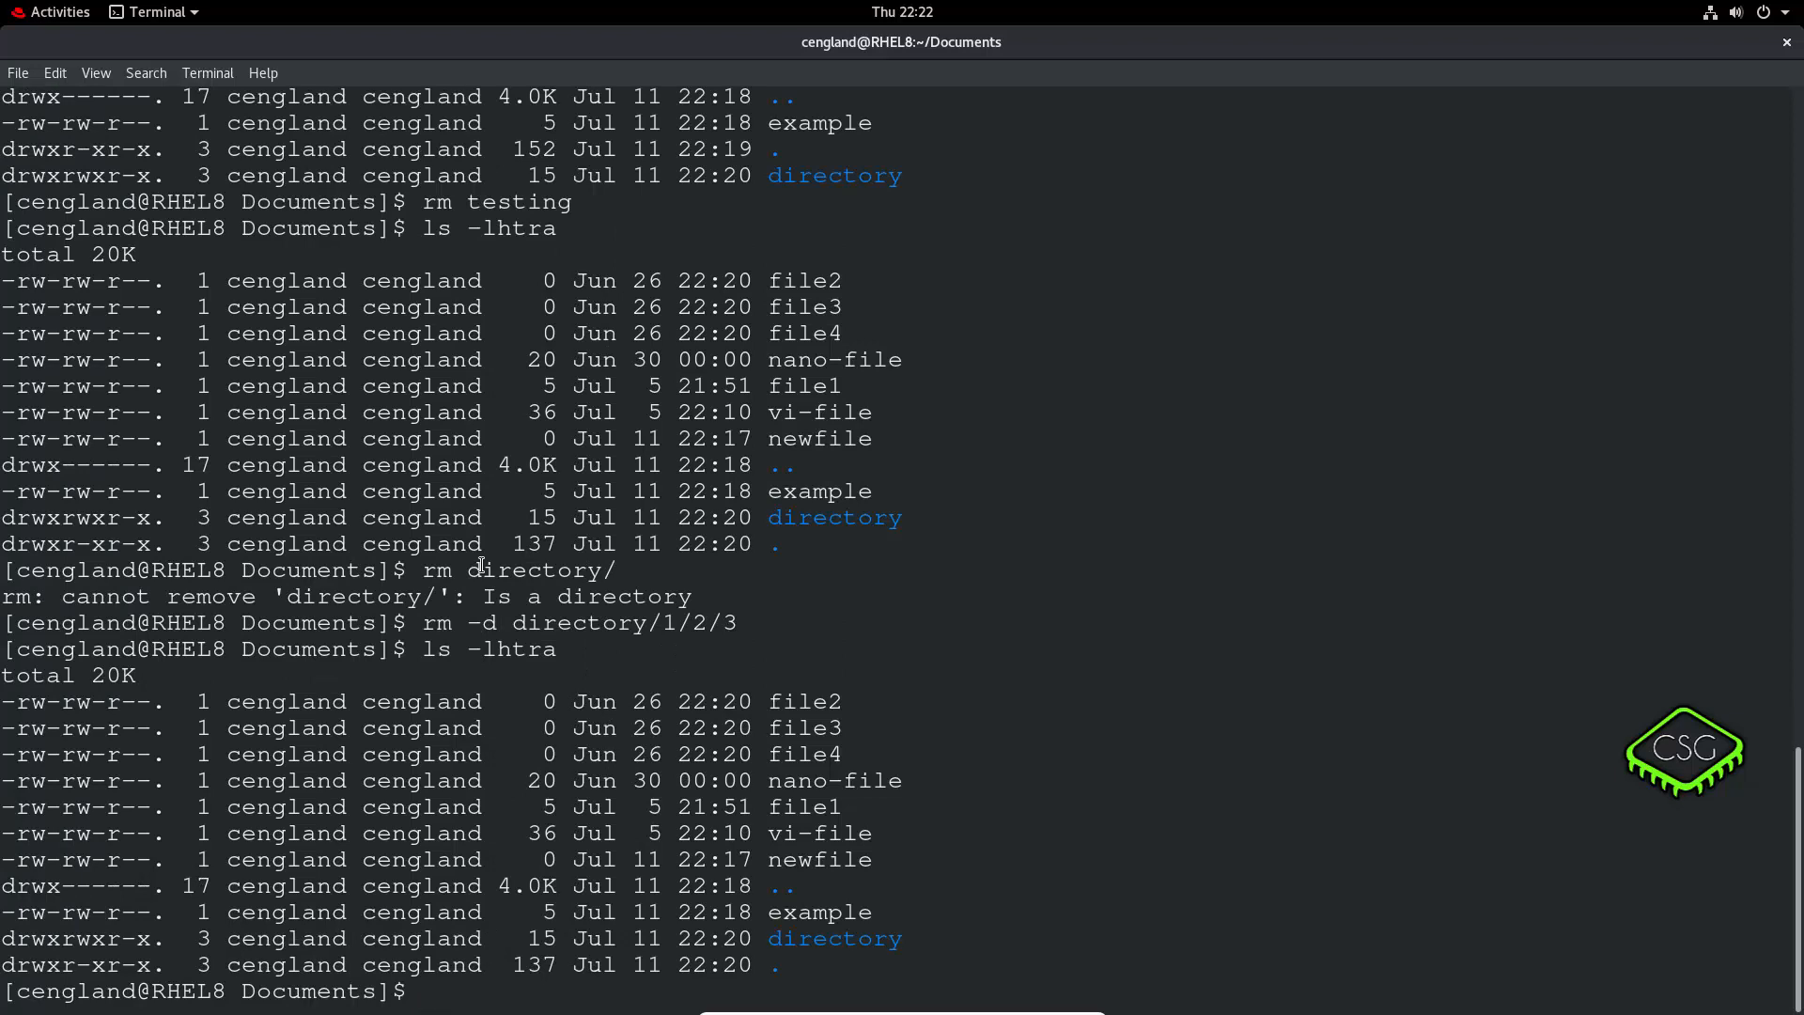
Try rm -d on folder 1, delete directory recursively, and list Documents.
text(rm -d directory/1/2/3)
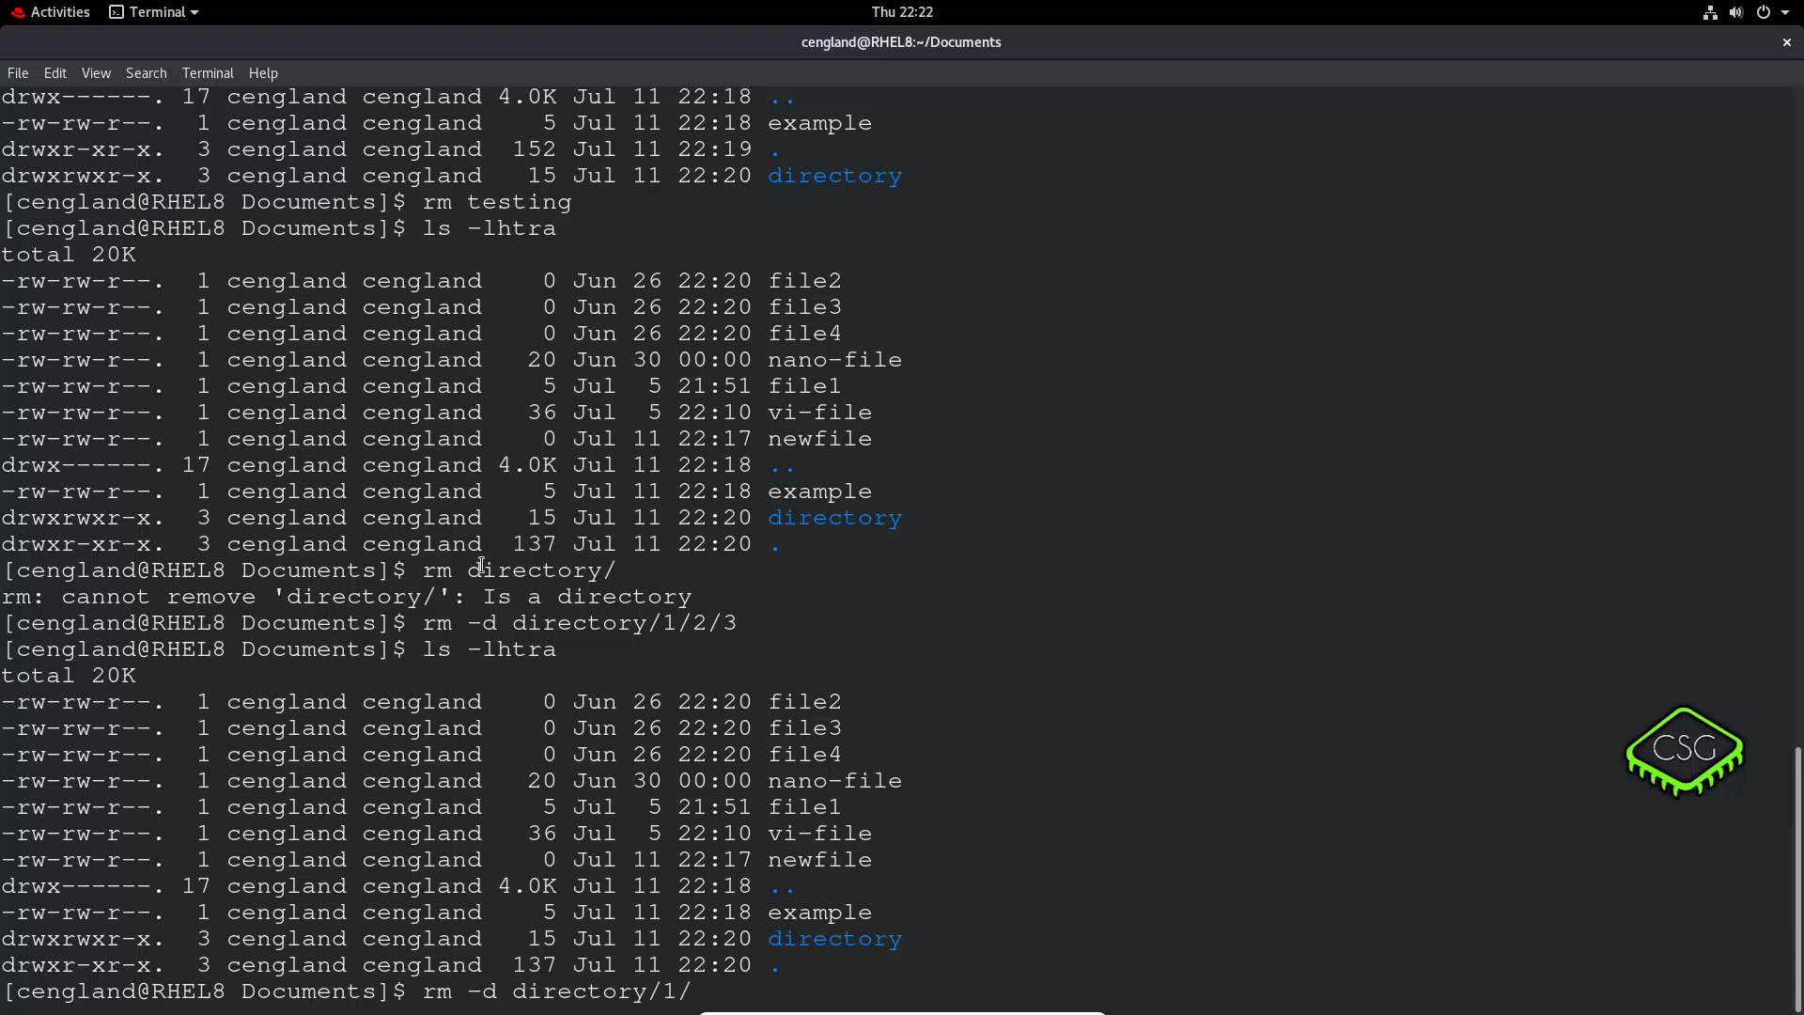
key(BackSpace)
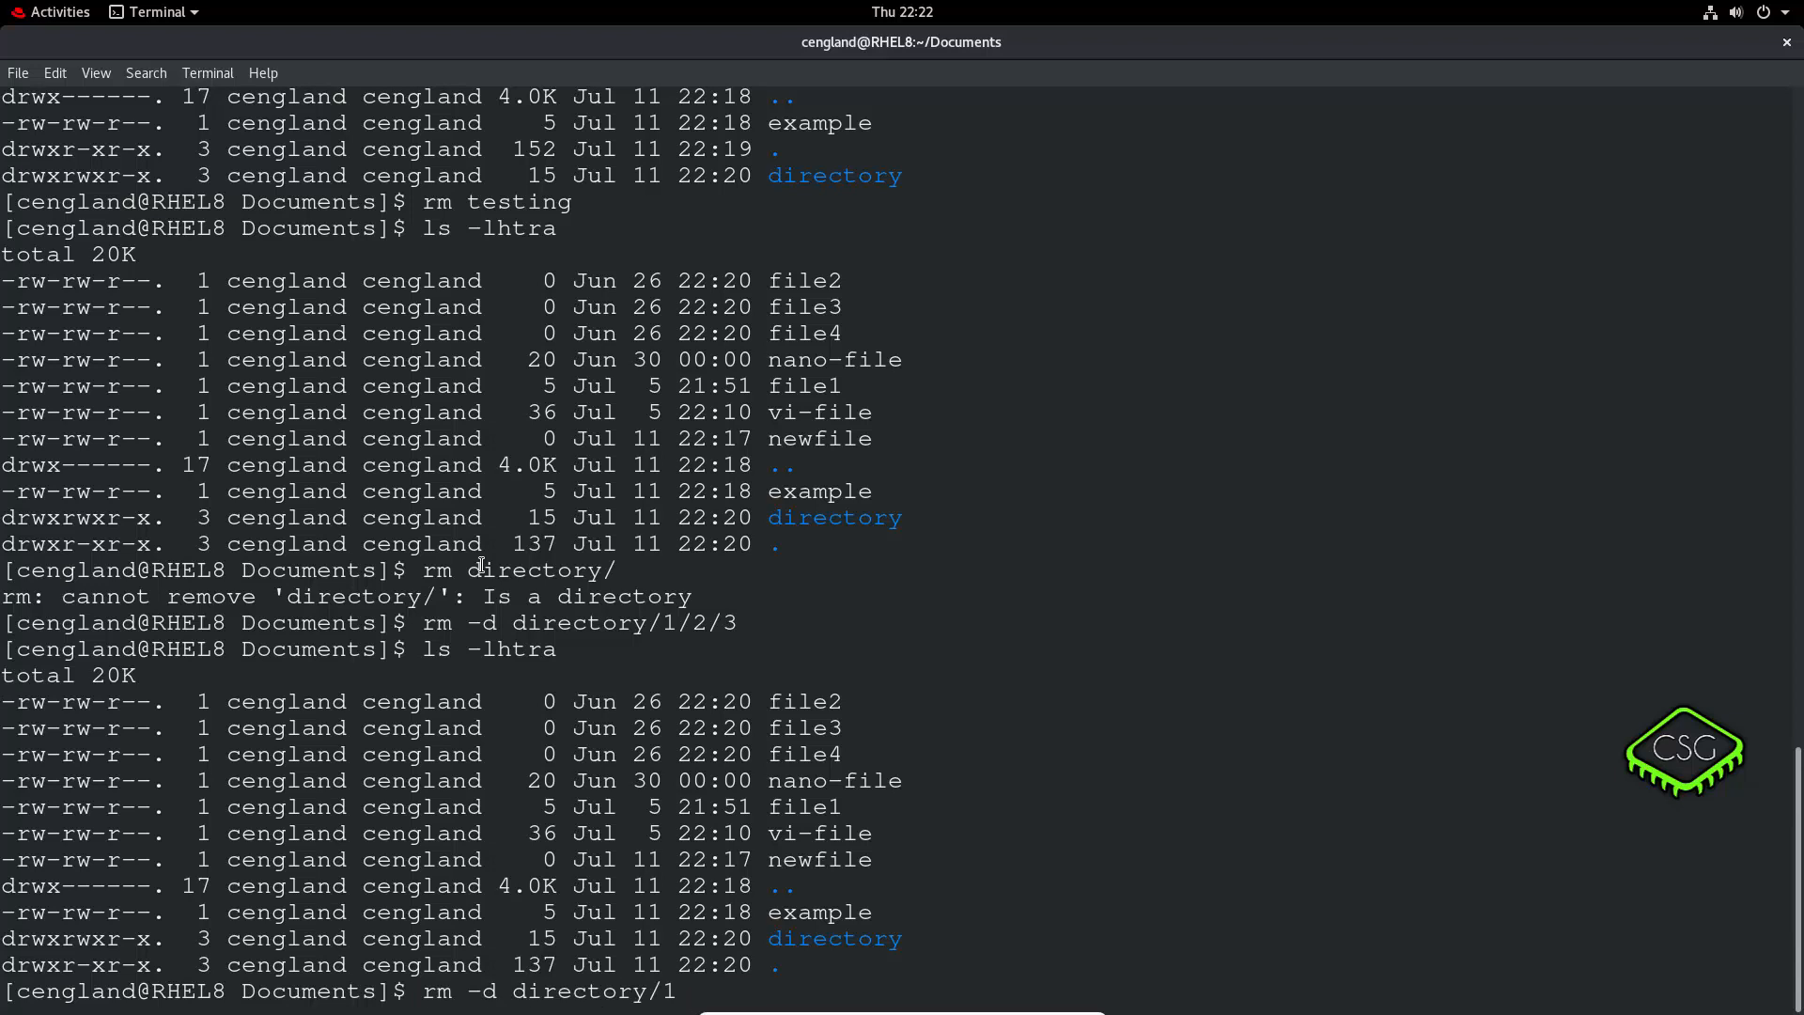
key(Return)
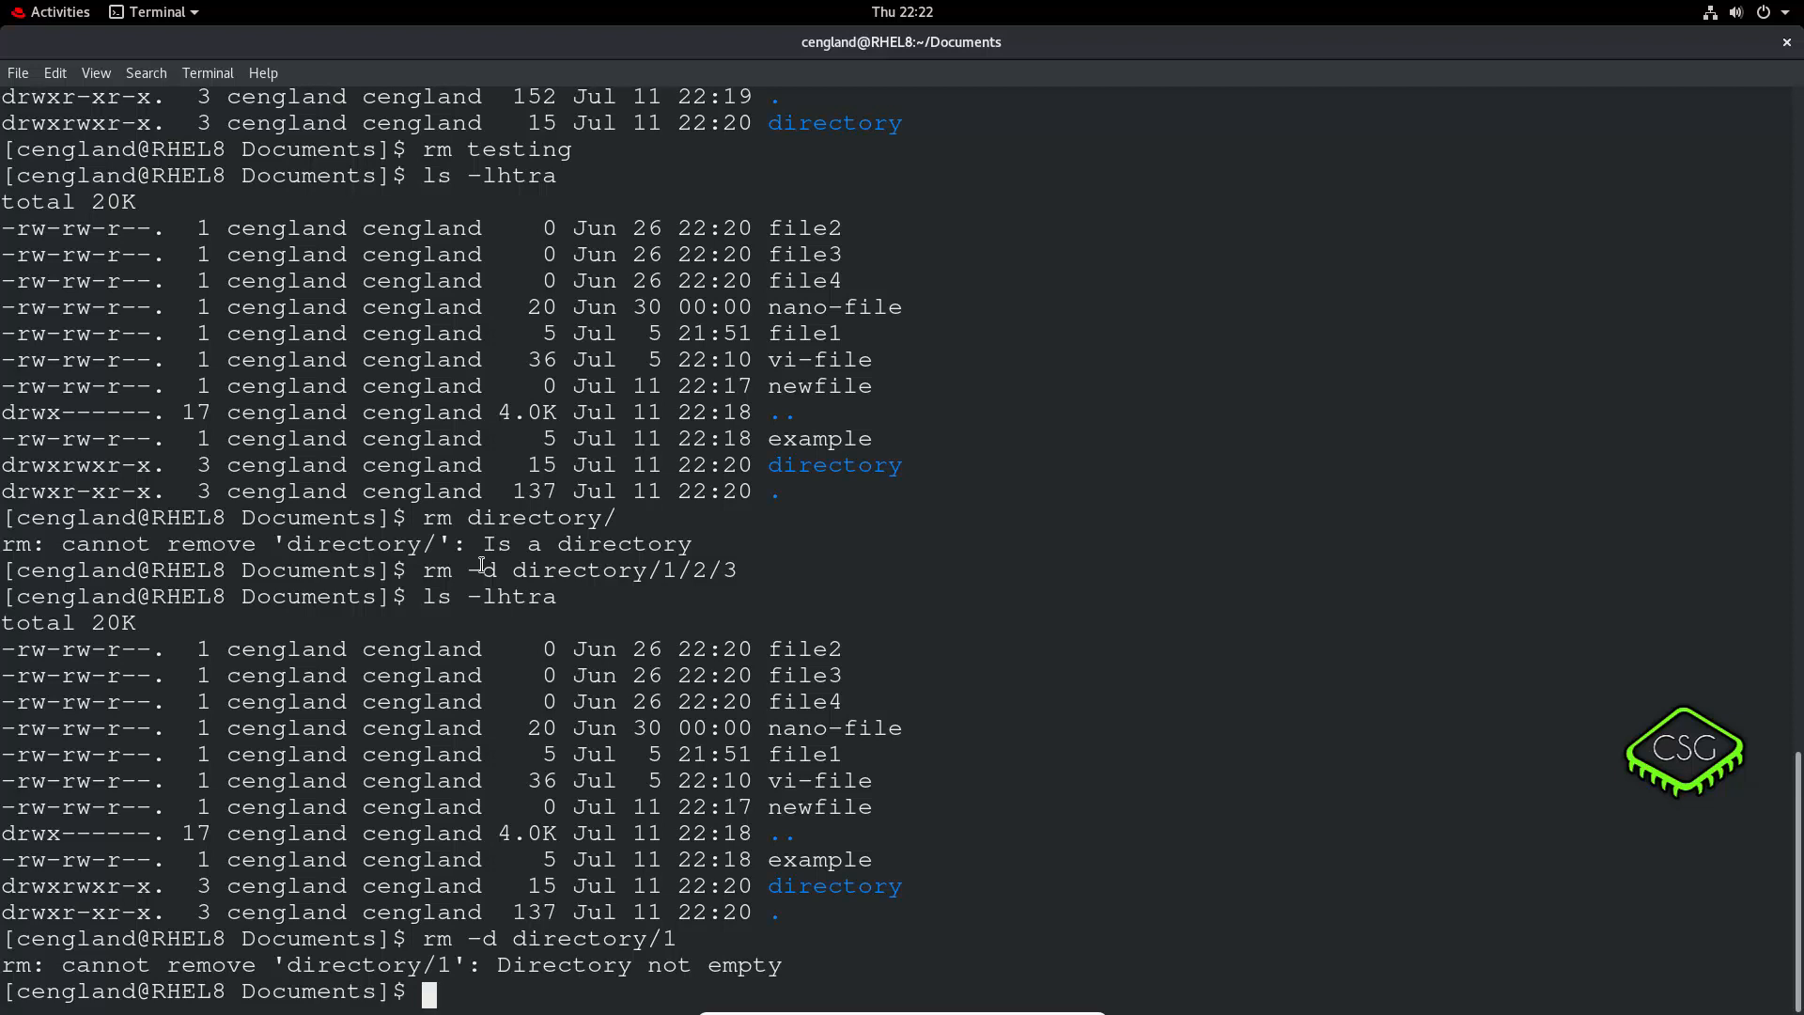
text(rm -d directory/1)
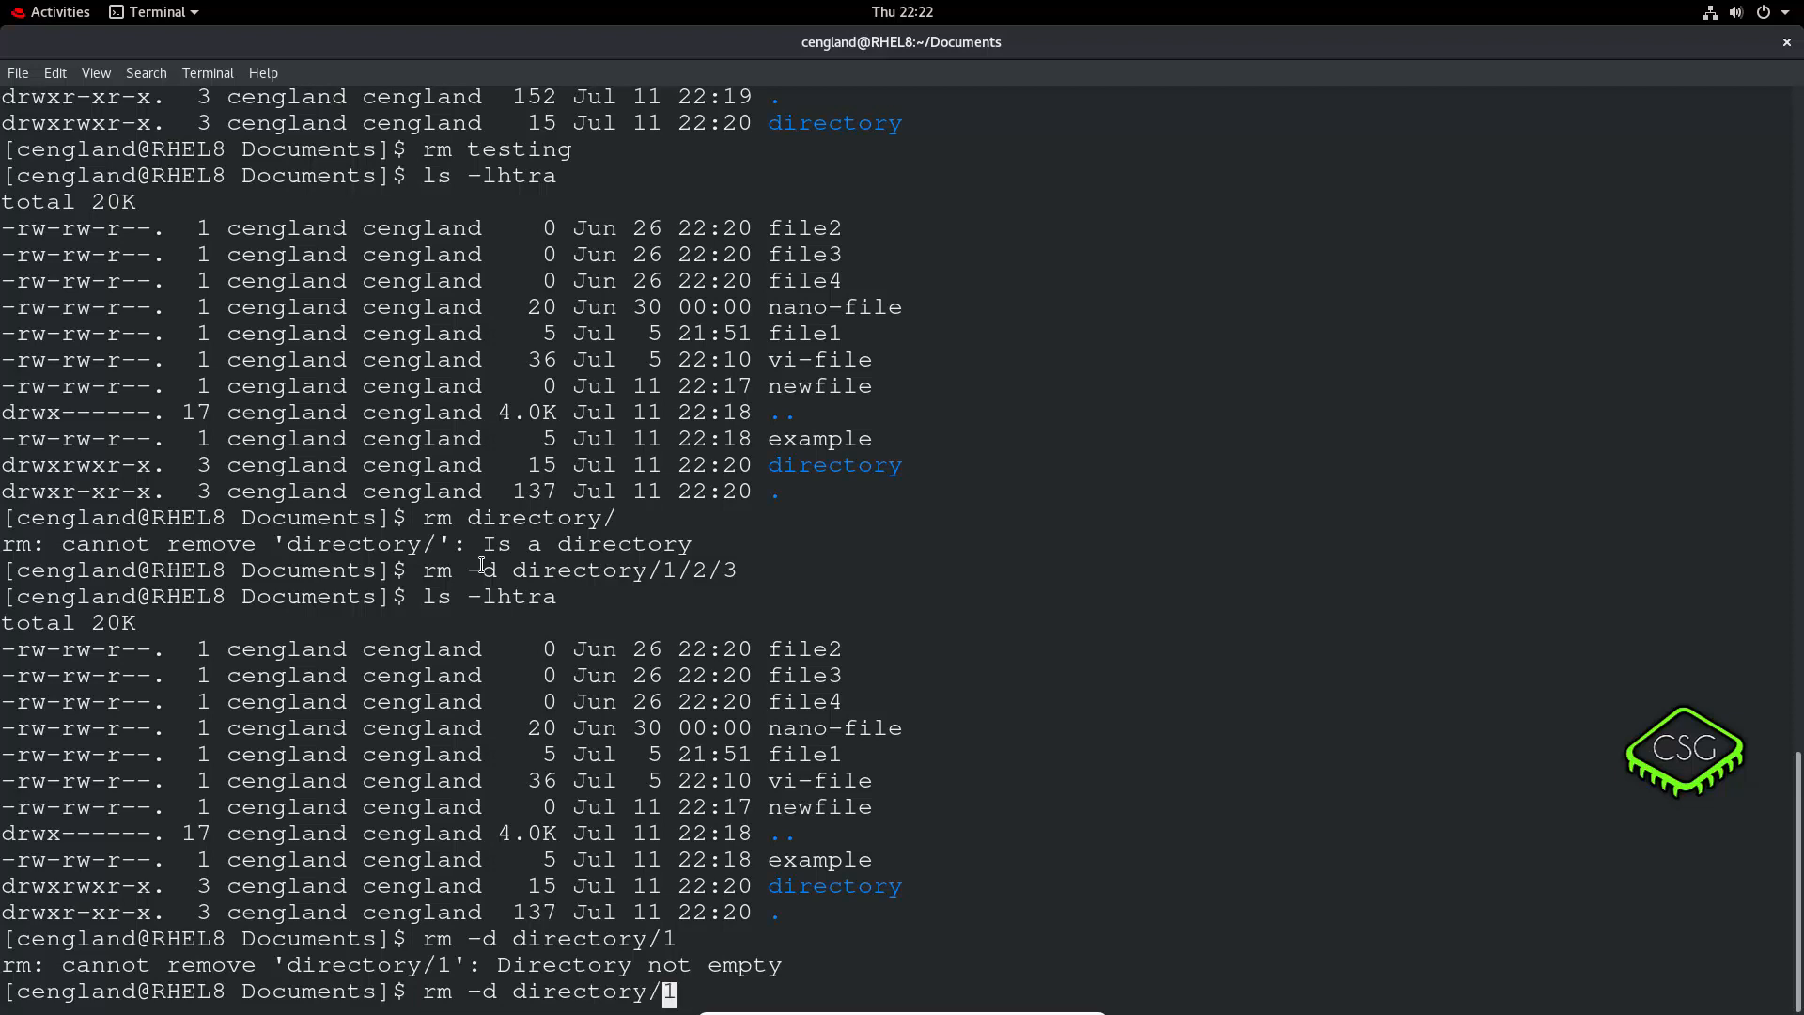
text(/2/3)
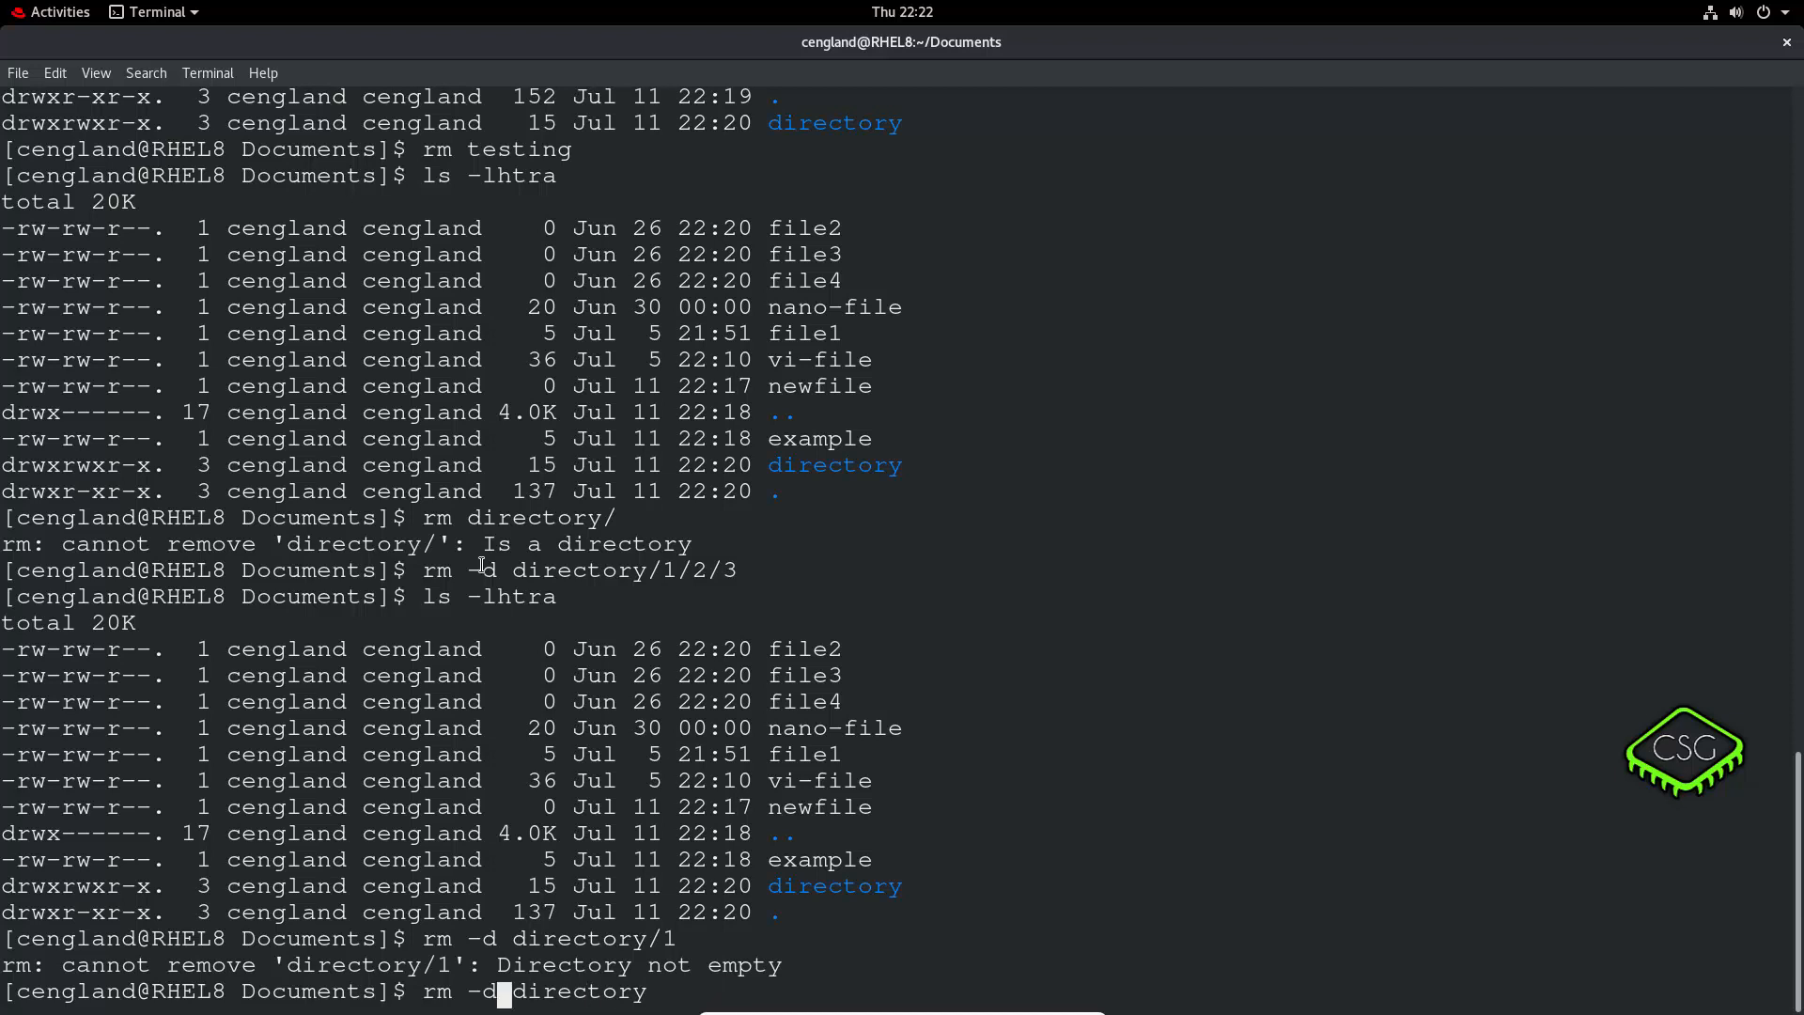
text(r)
key(Return)
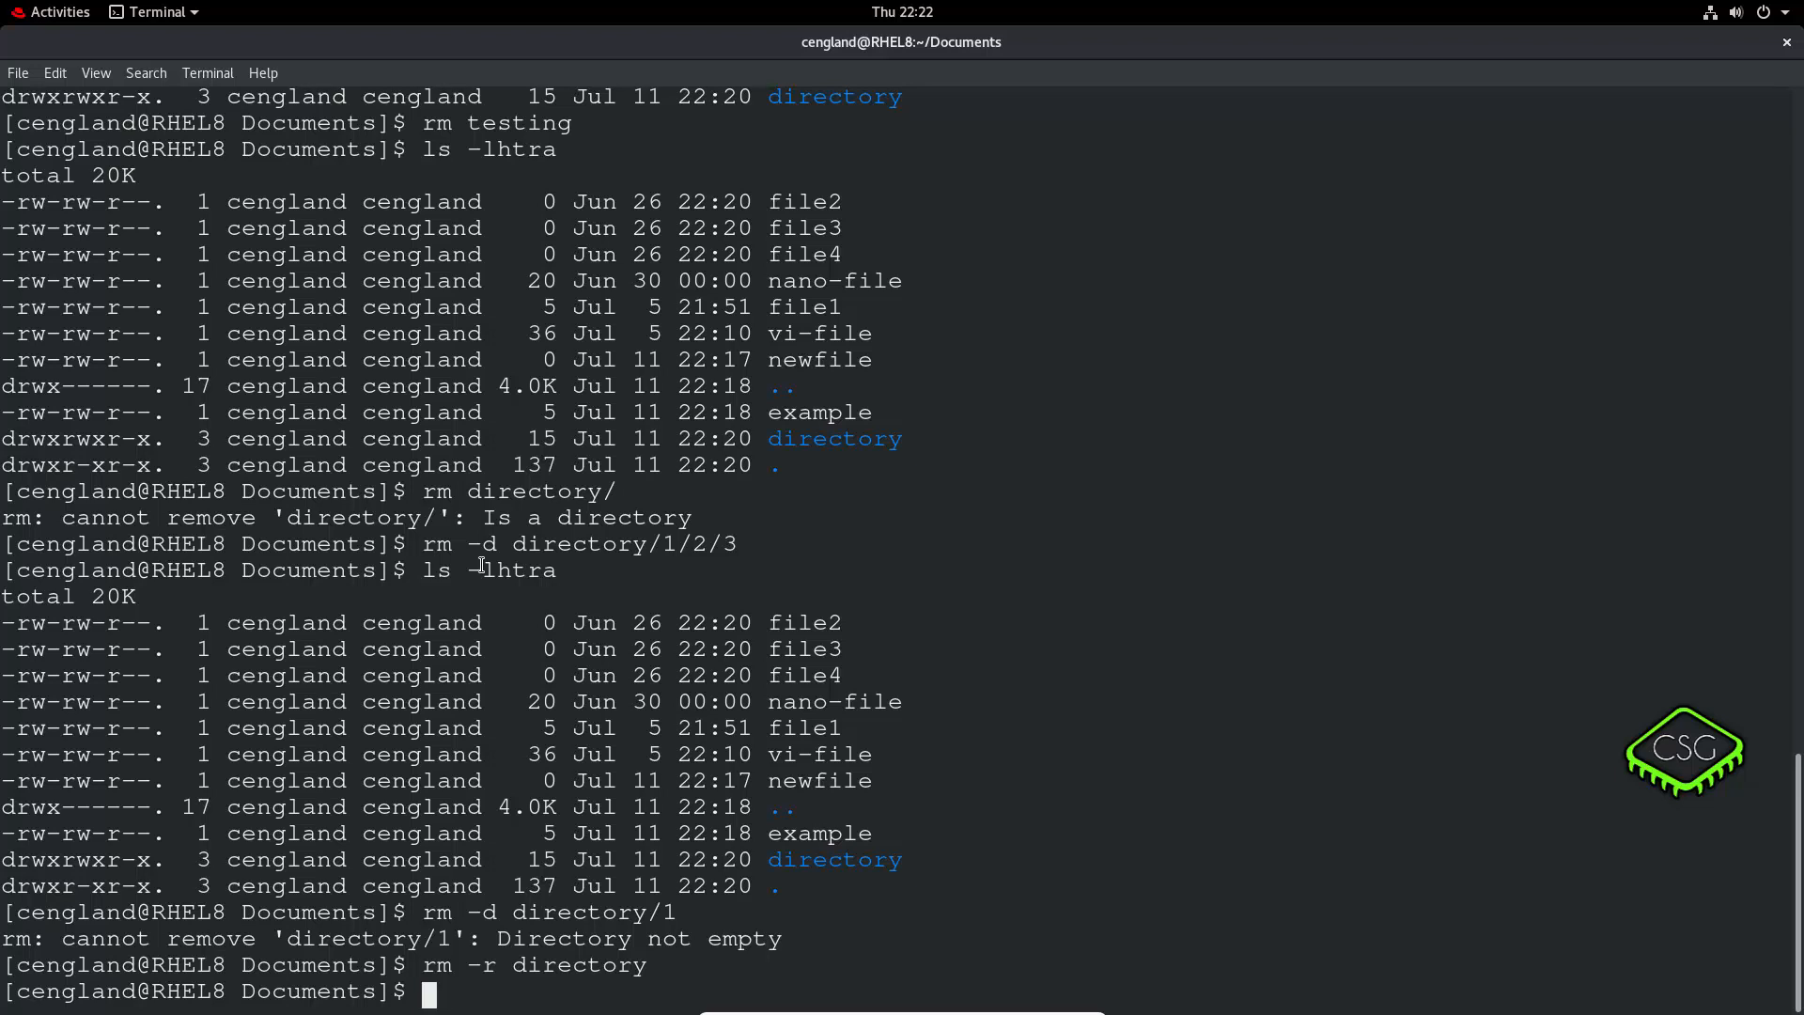
text(ls -lhtra)
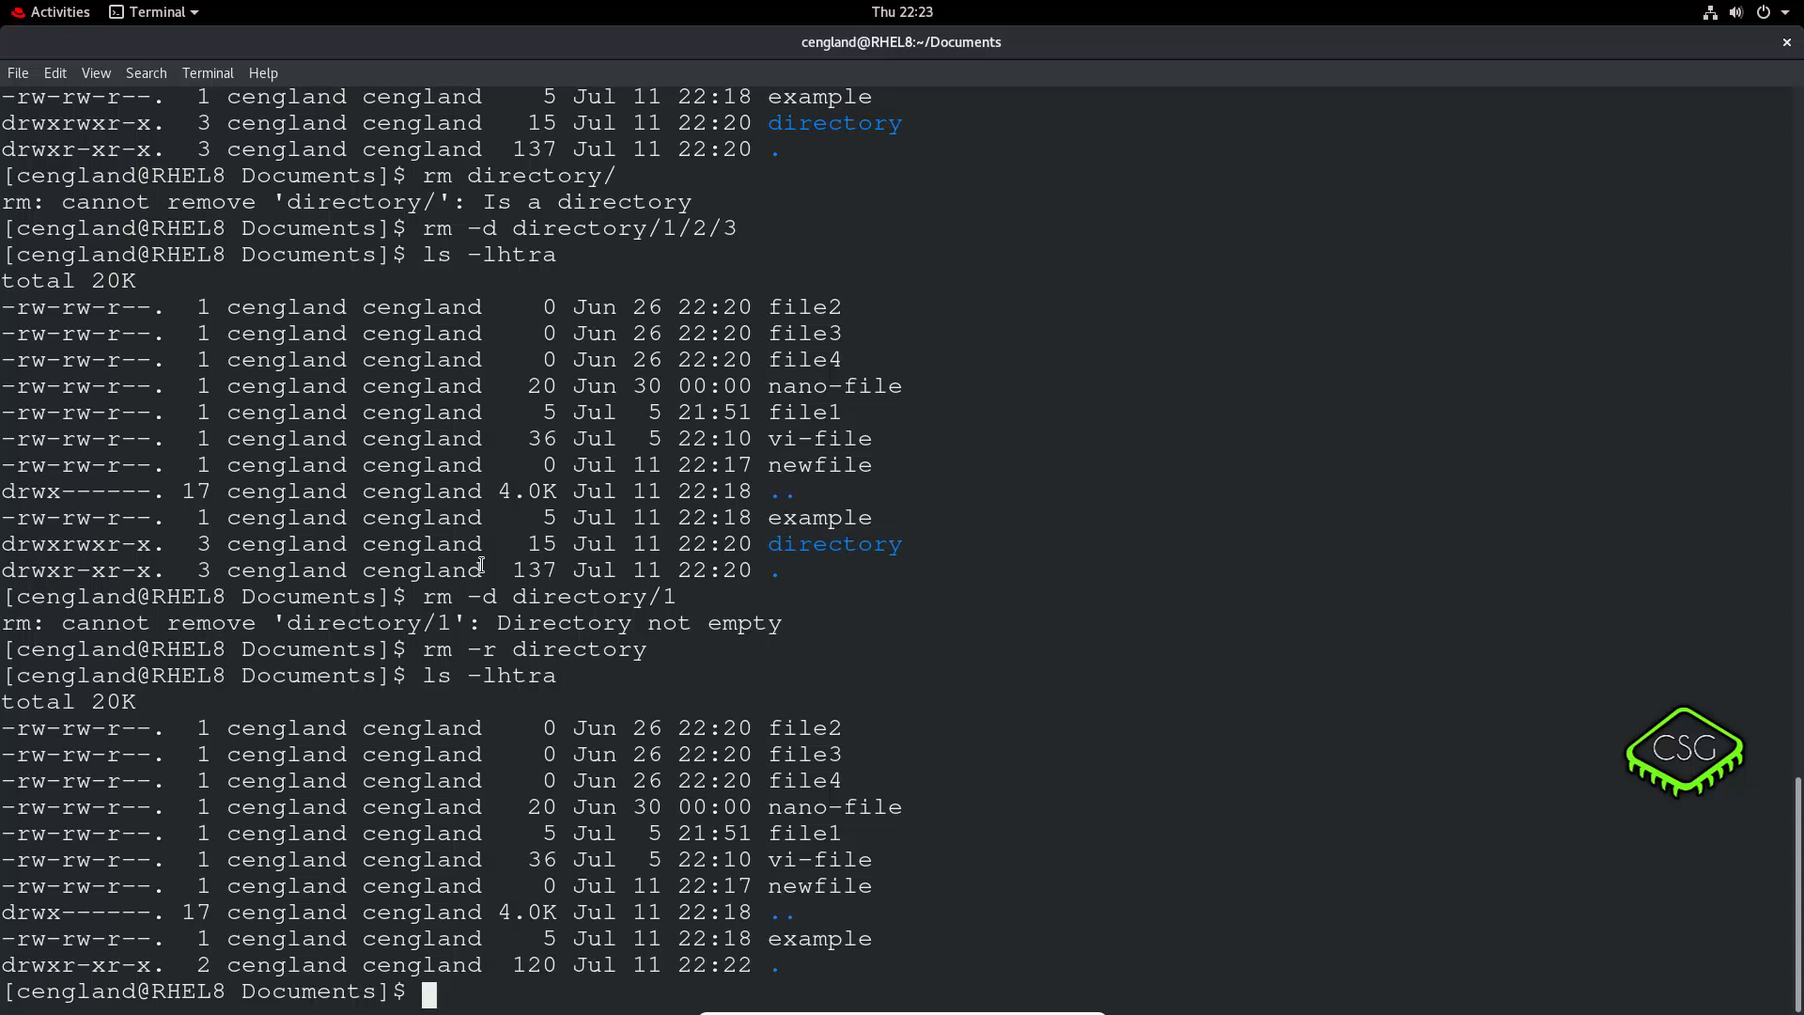
text(cla)
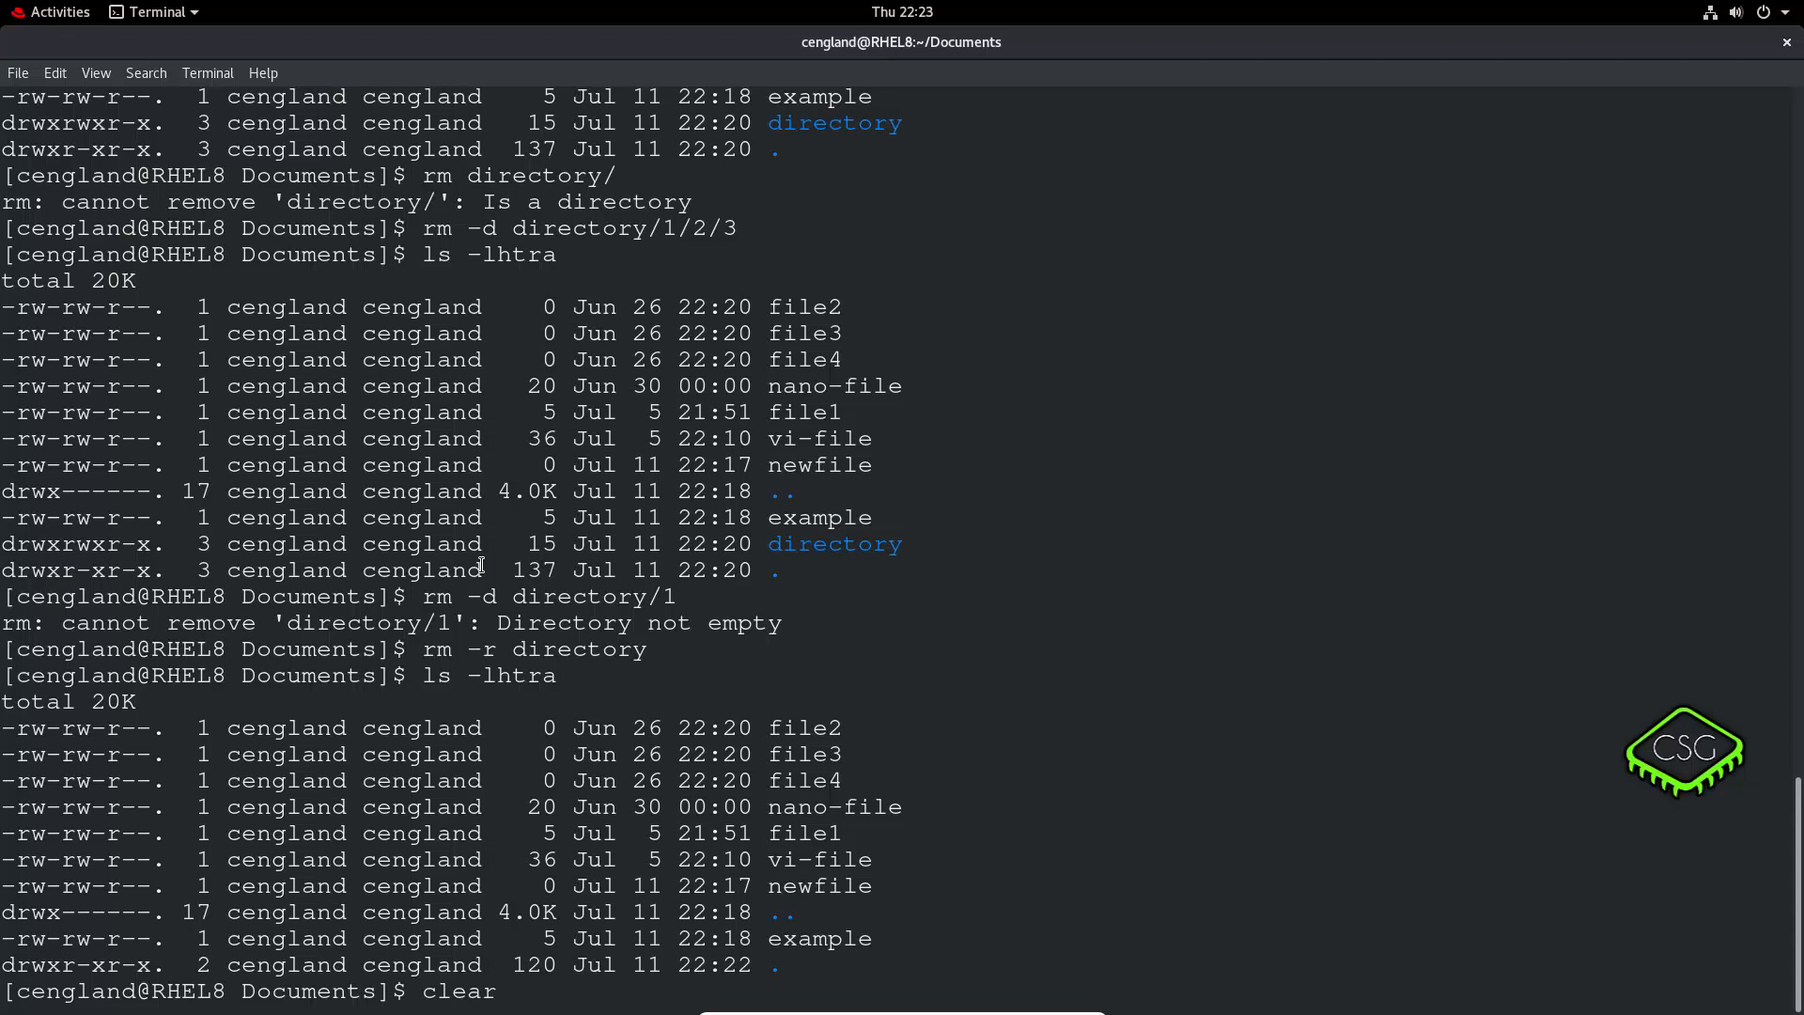
Copy file1 to file5 and highlight both names in the Documents listing.
key(Return)
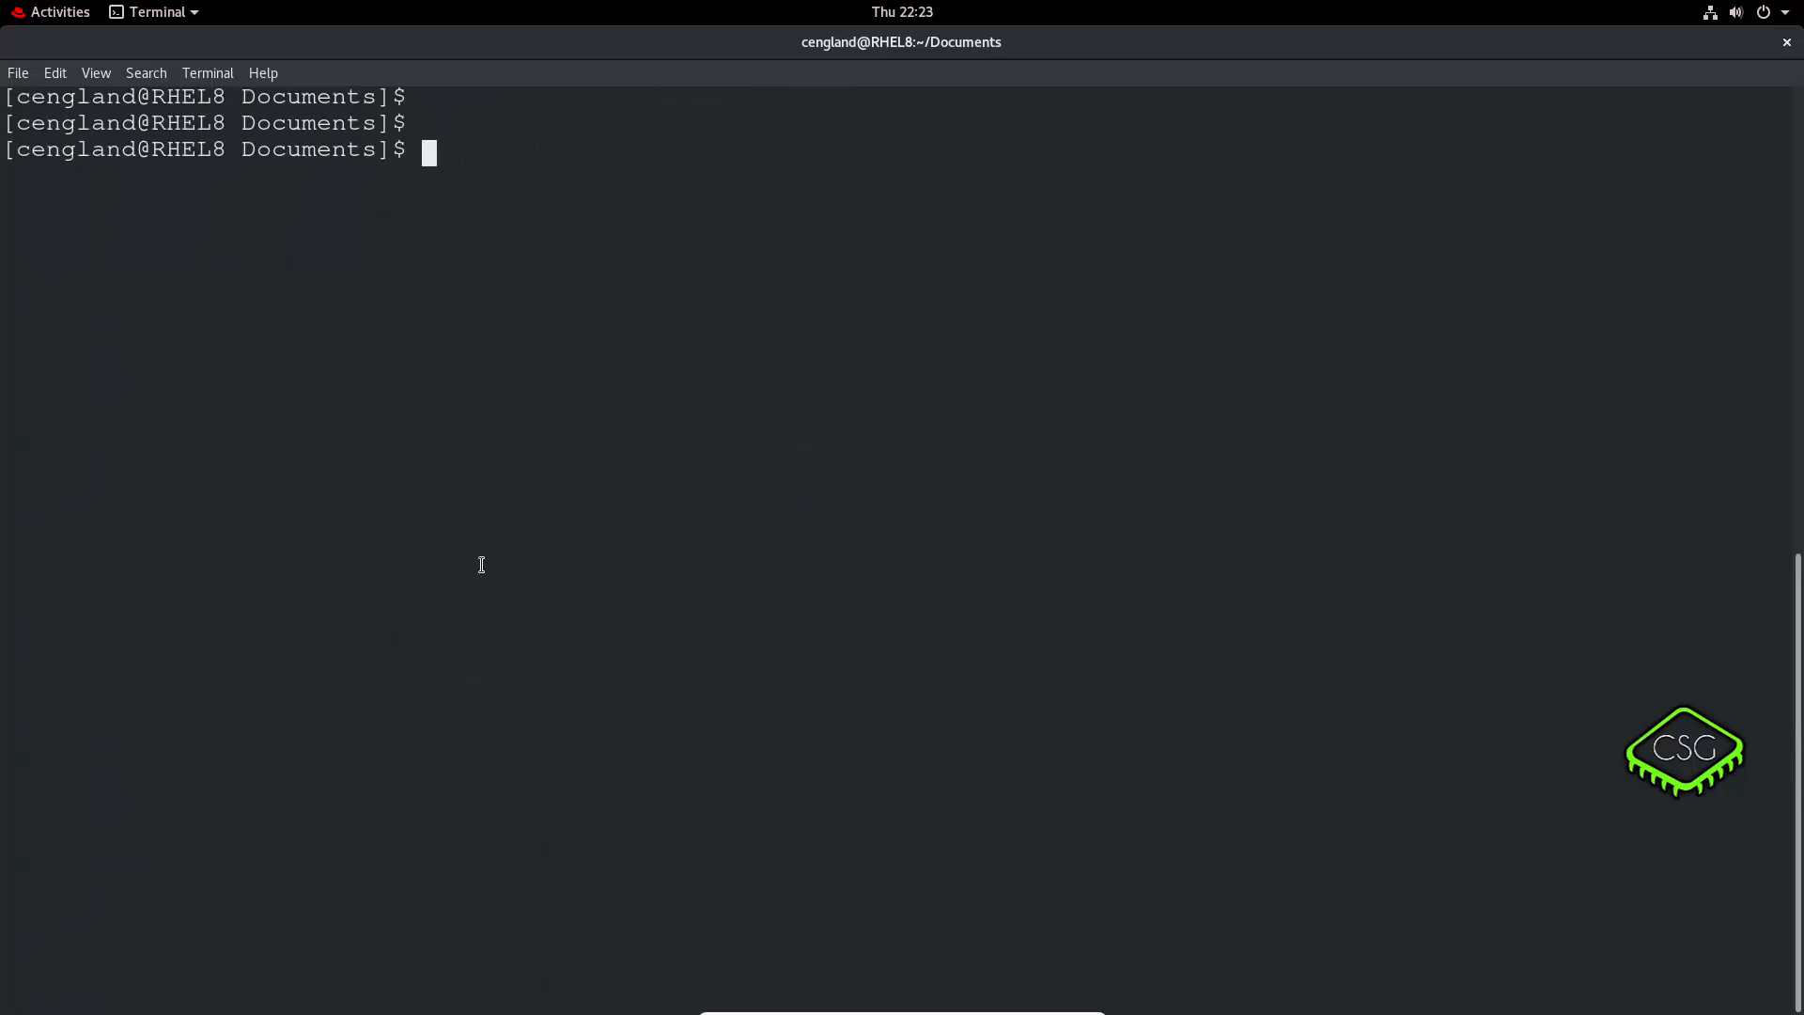
text(ls -l)
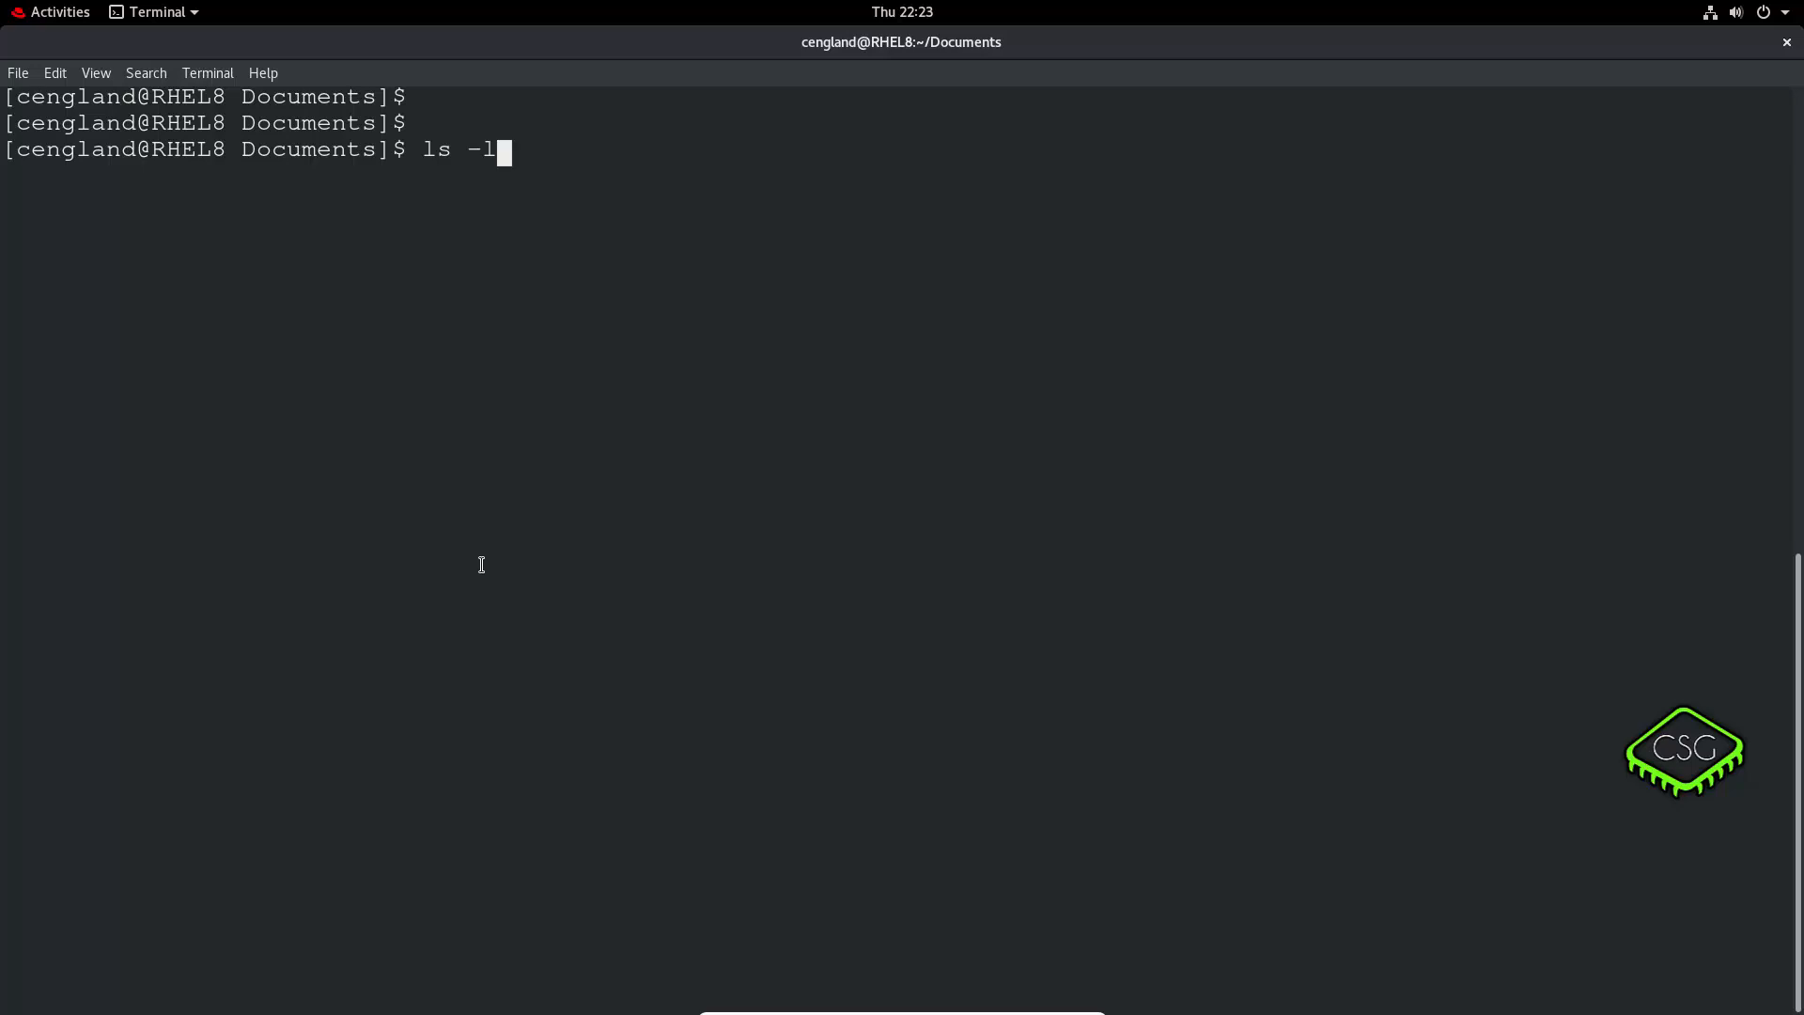
key(Return)
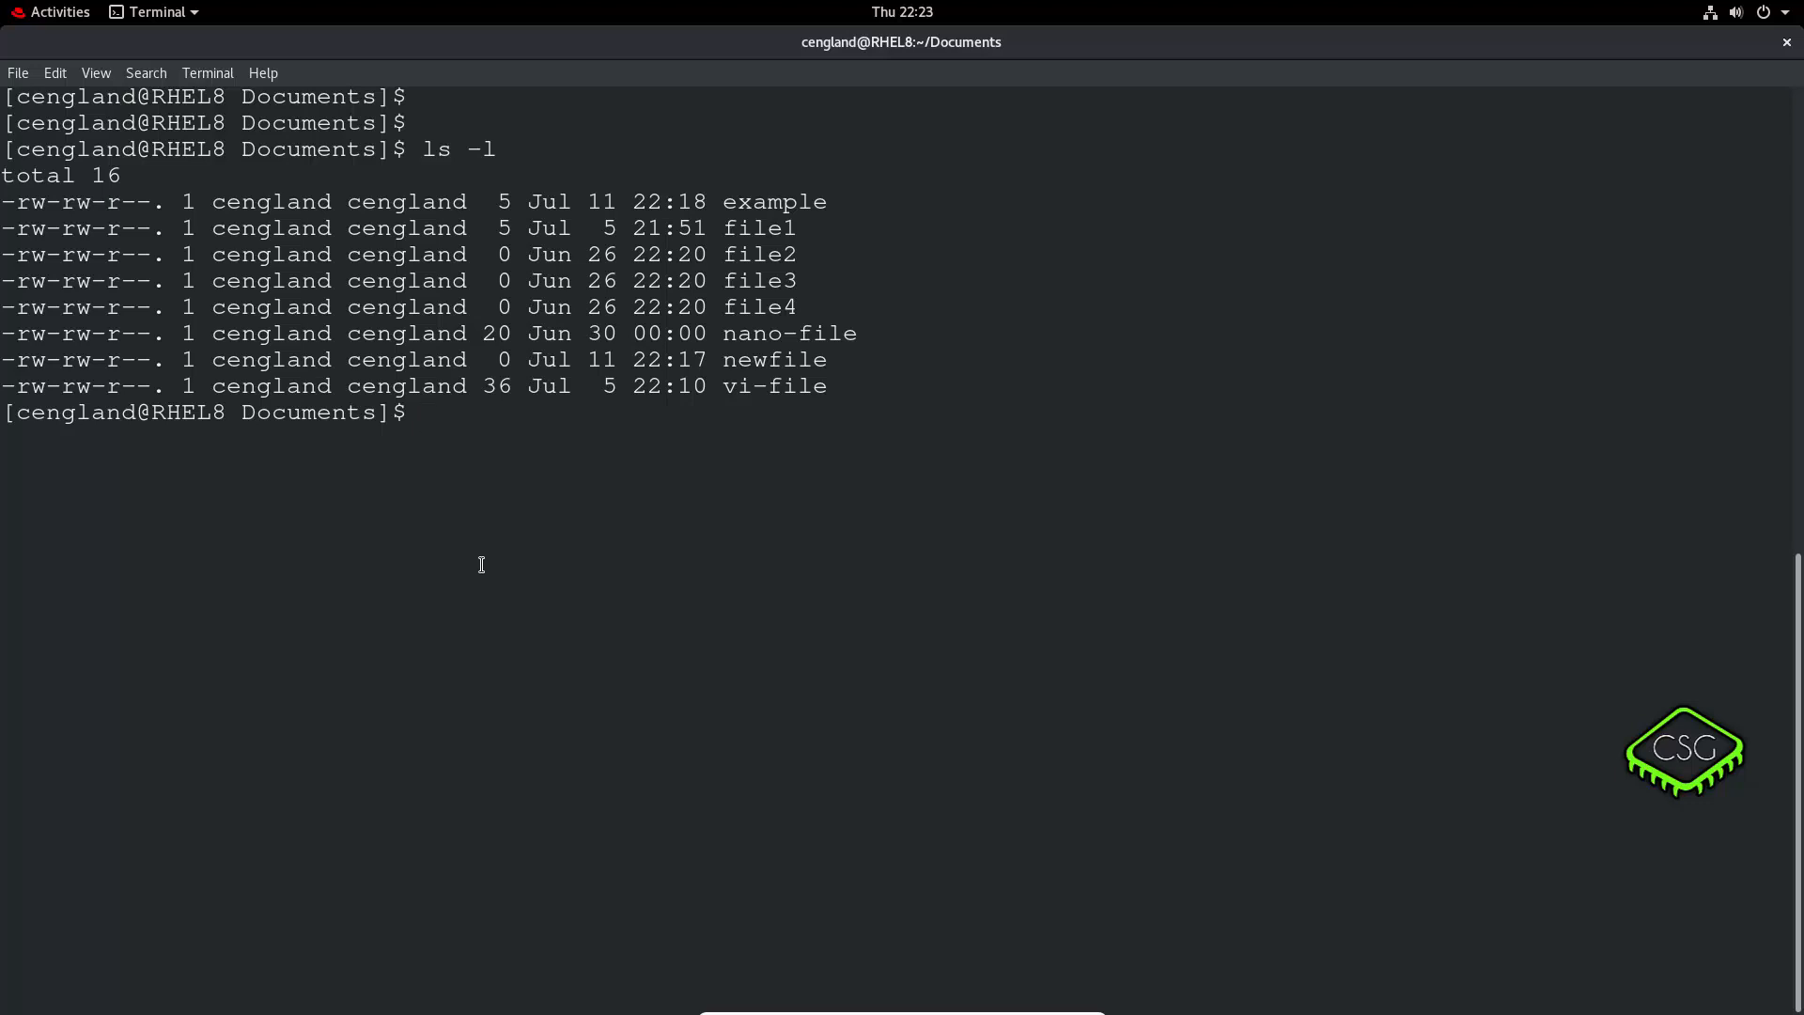
text(c)
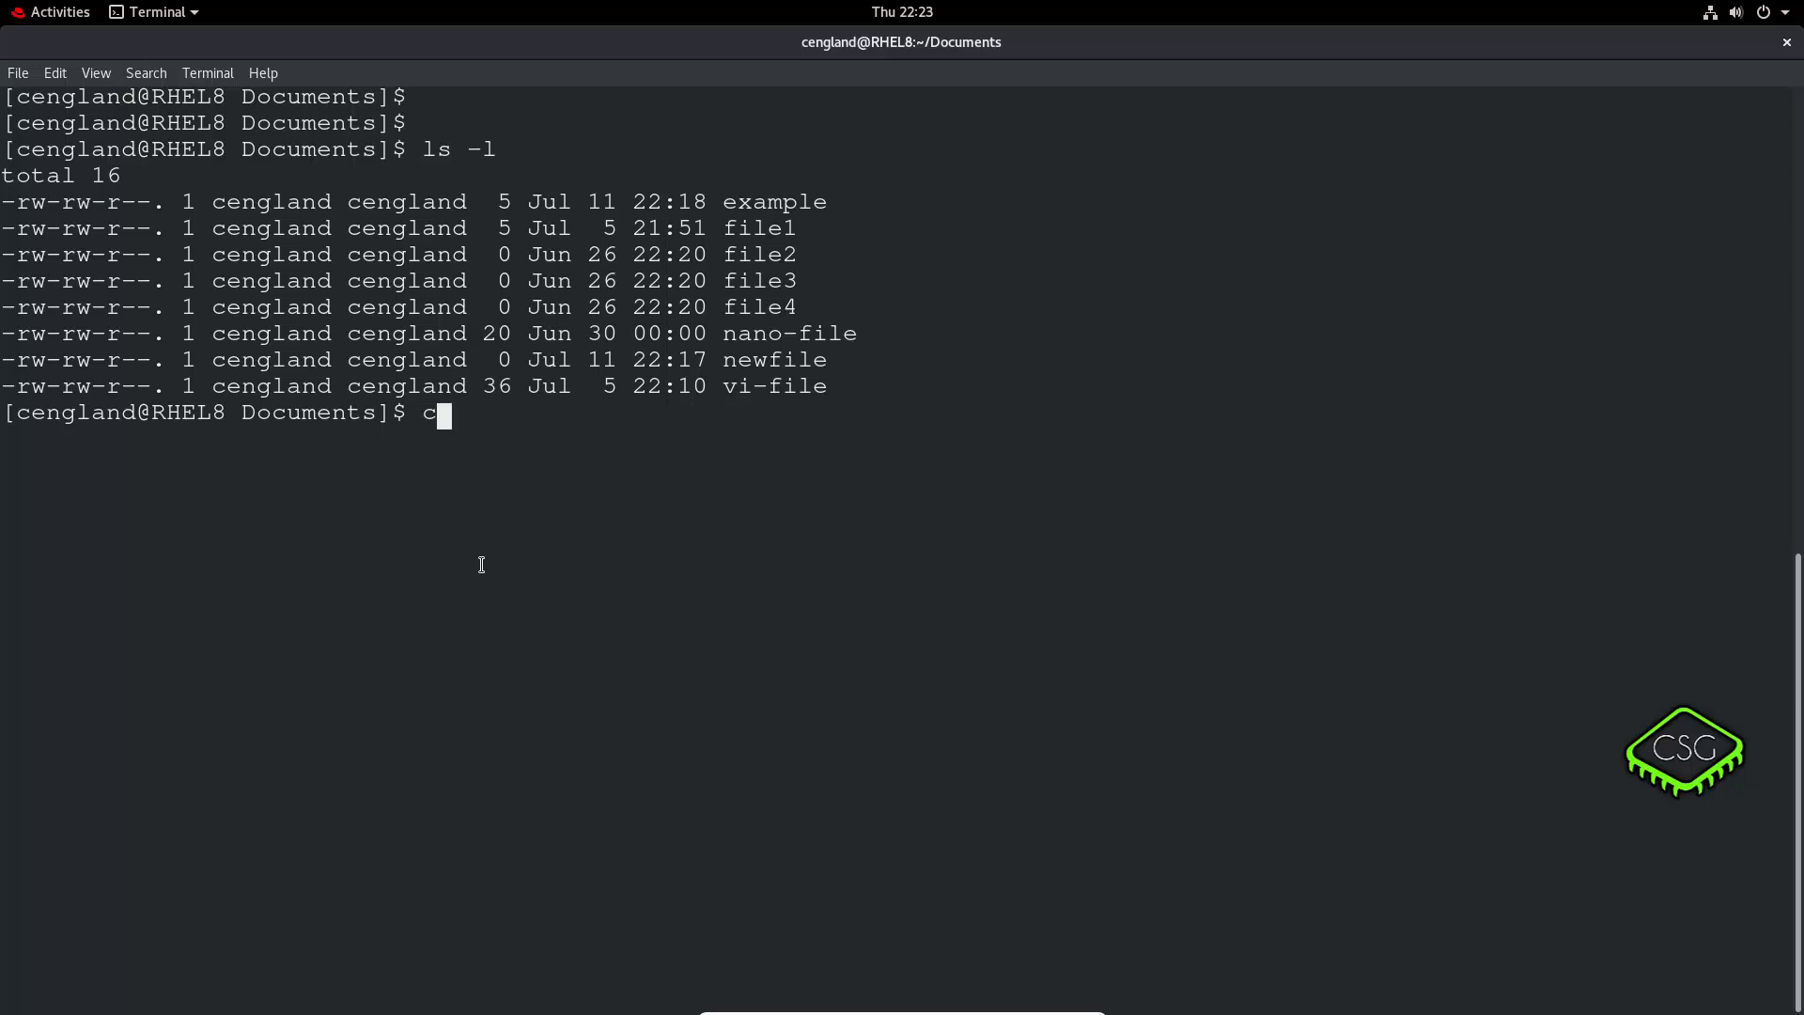
text(p)
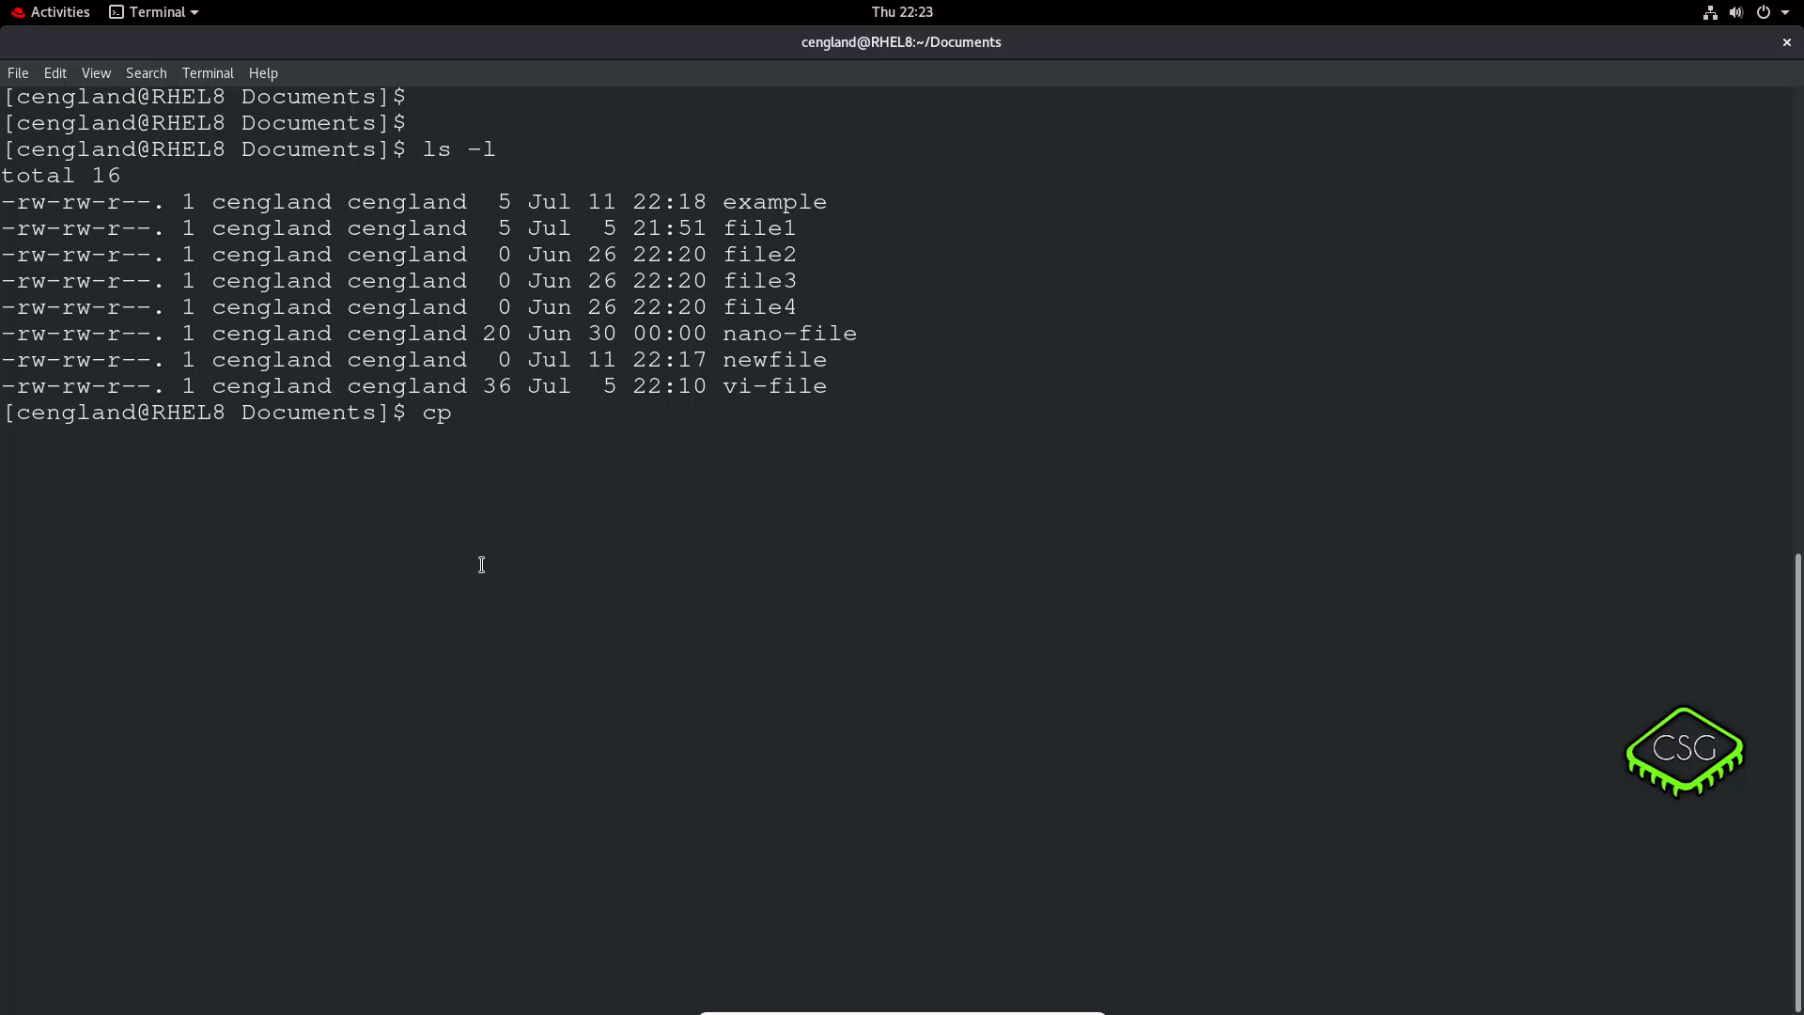
text(file)
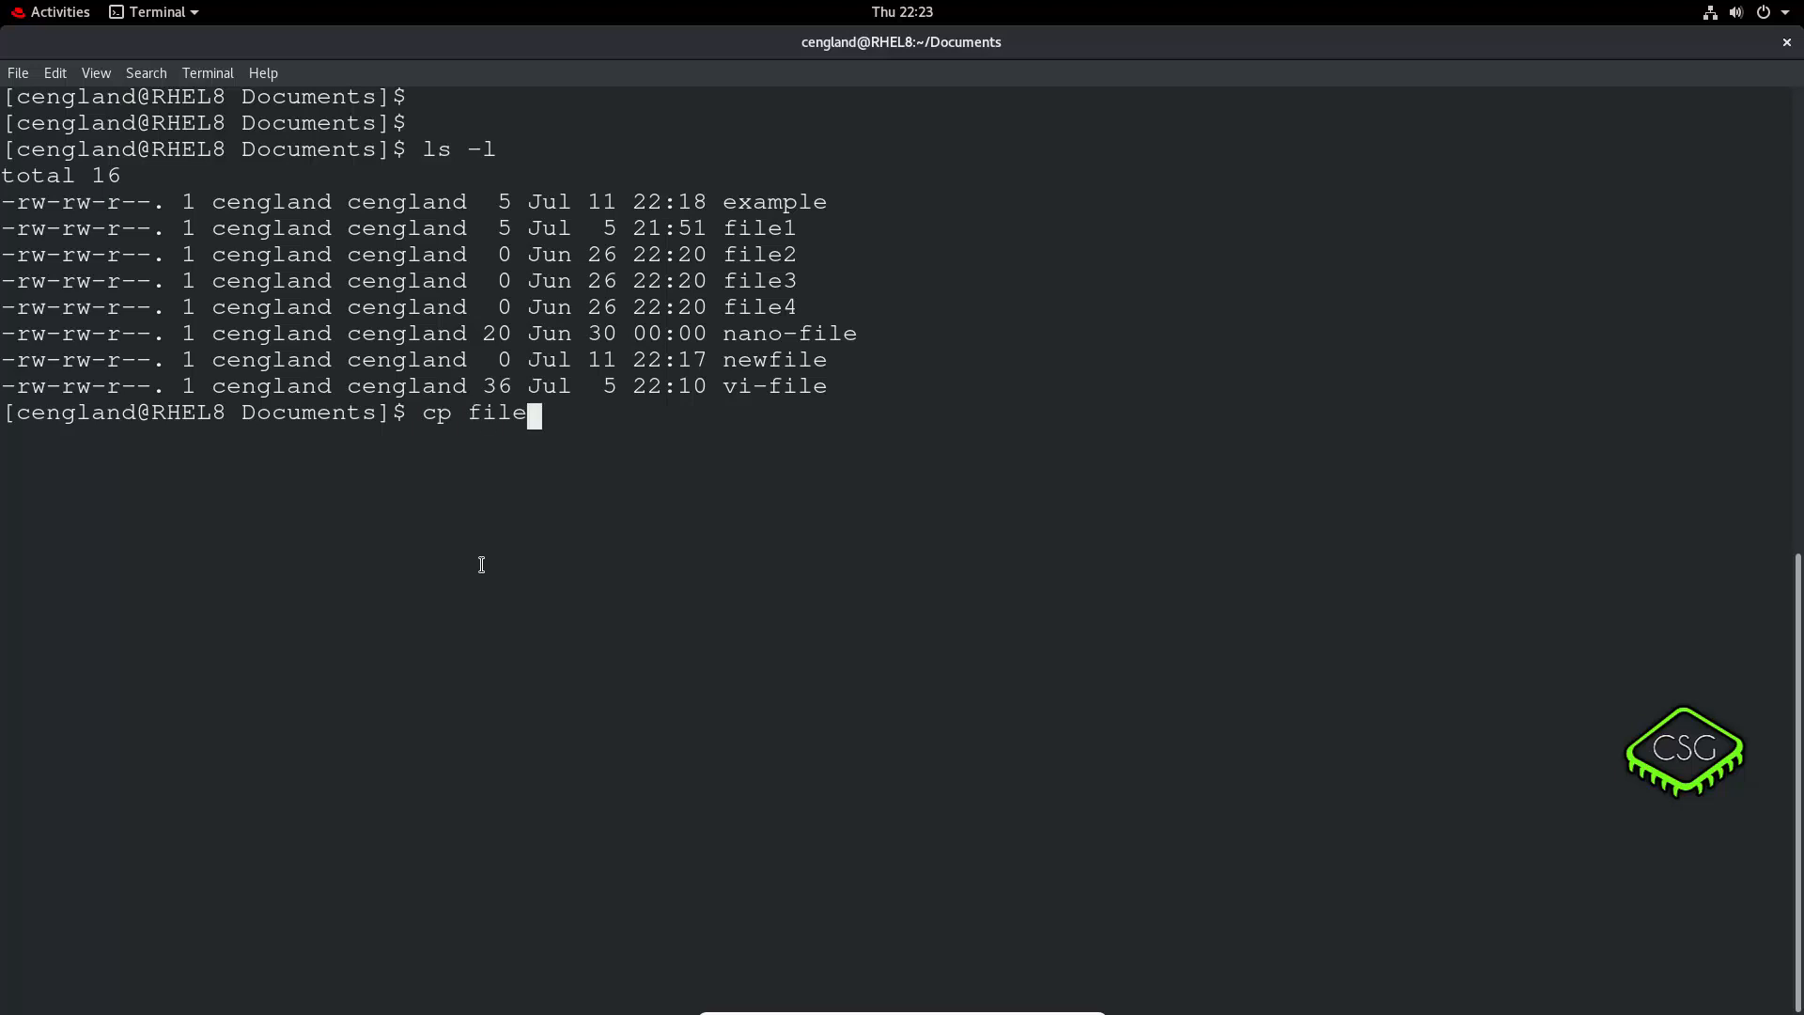
text(1)
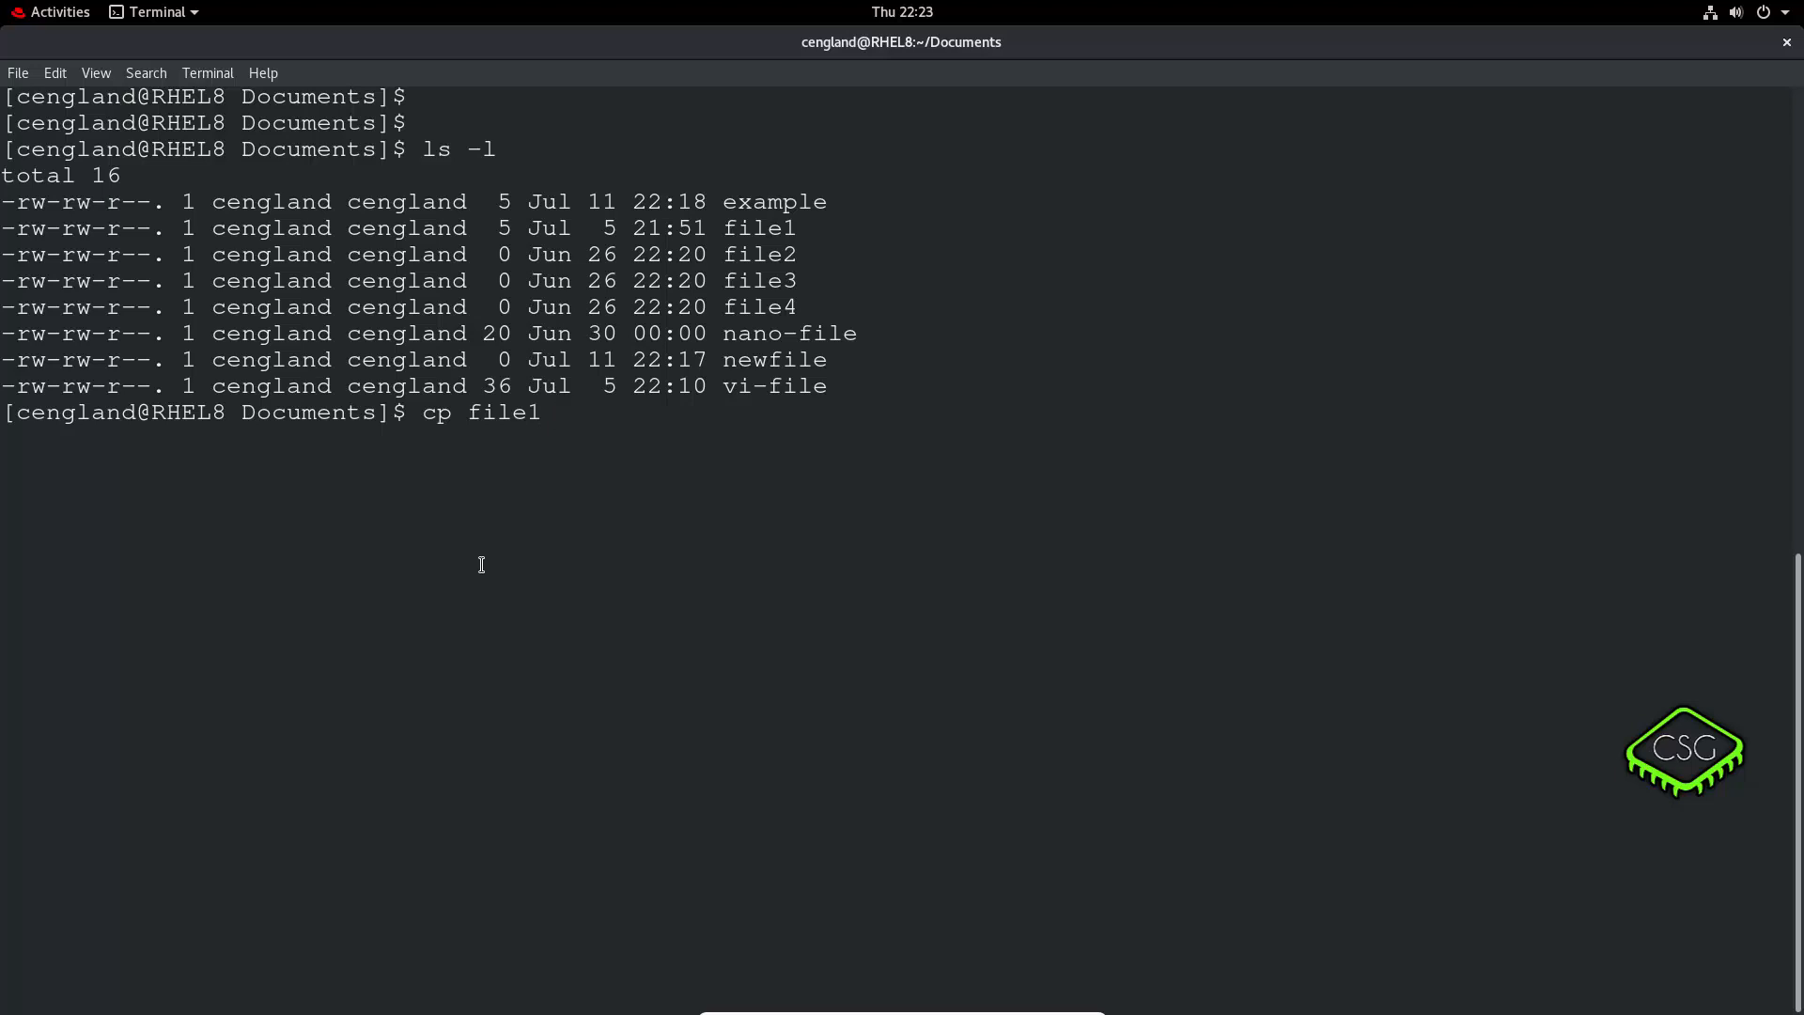
text(fil)
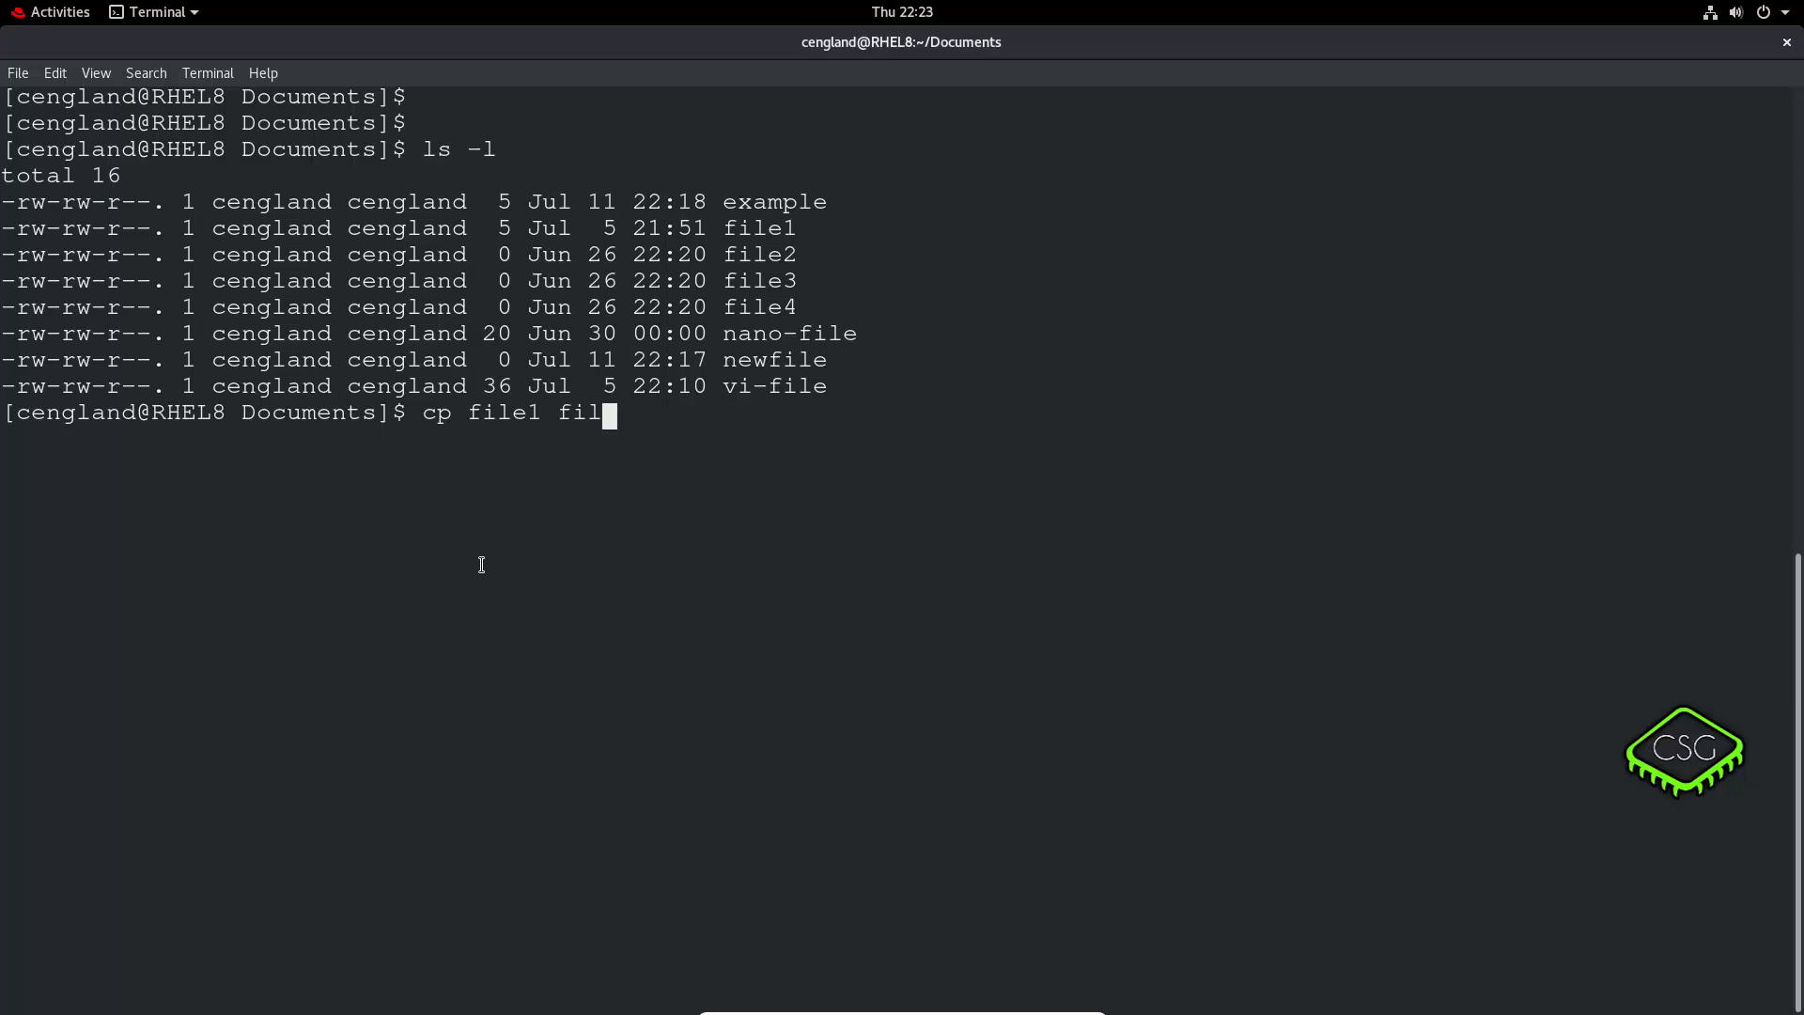
text(e5)
text(ls -lhtra)
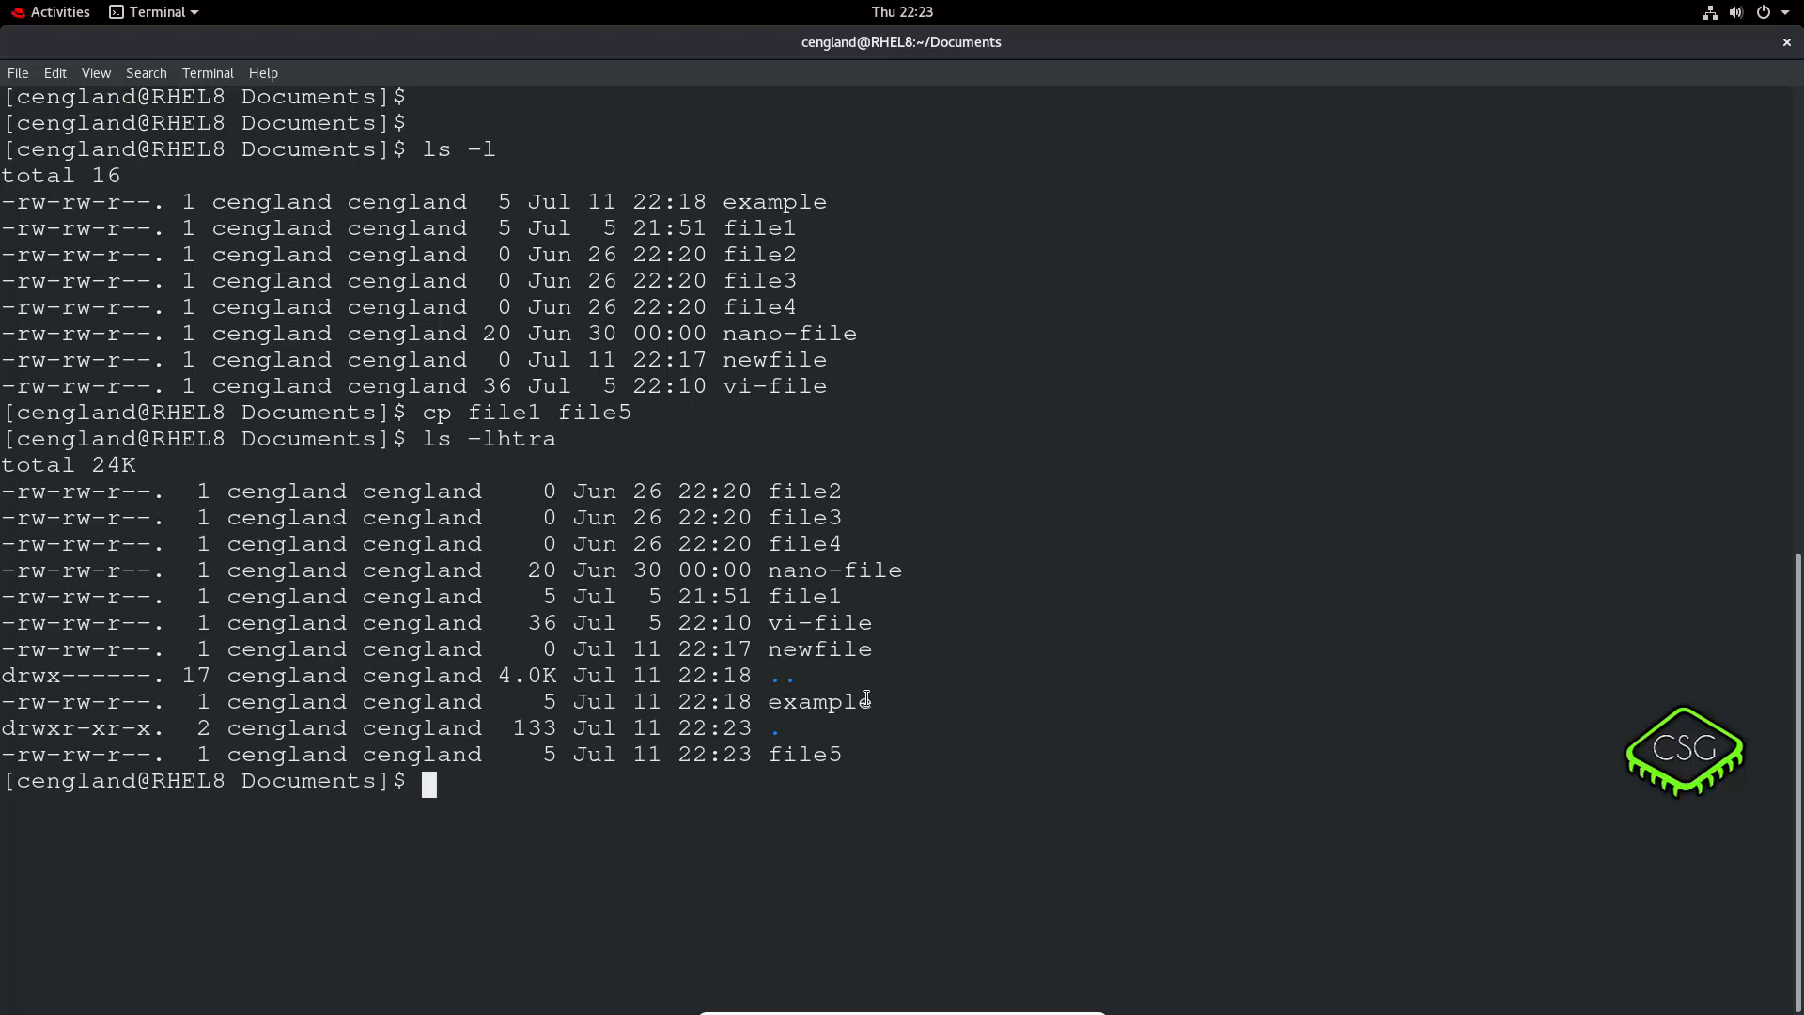
double_click(804, 595)
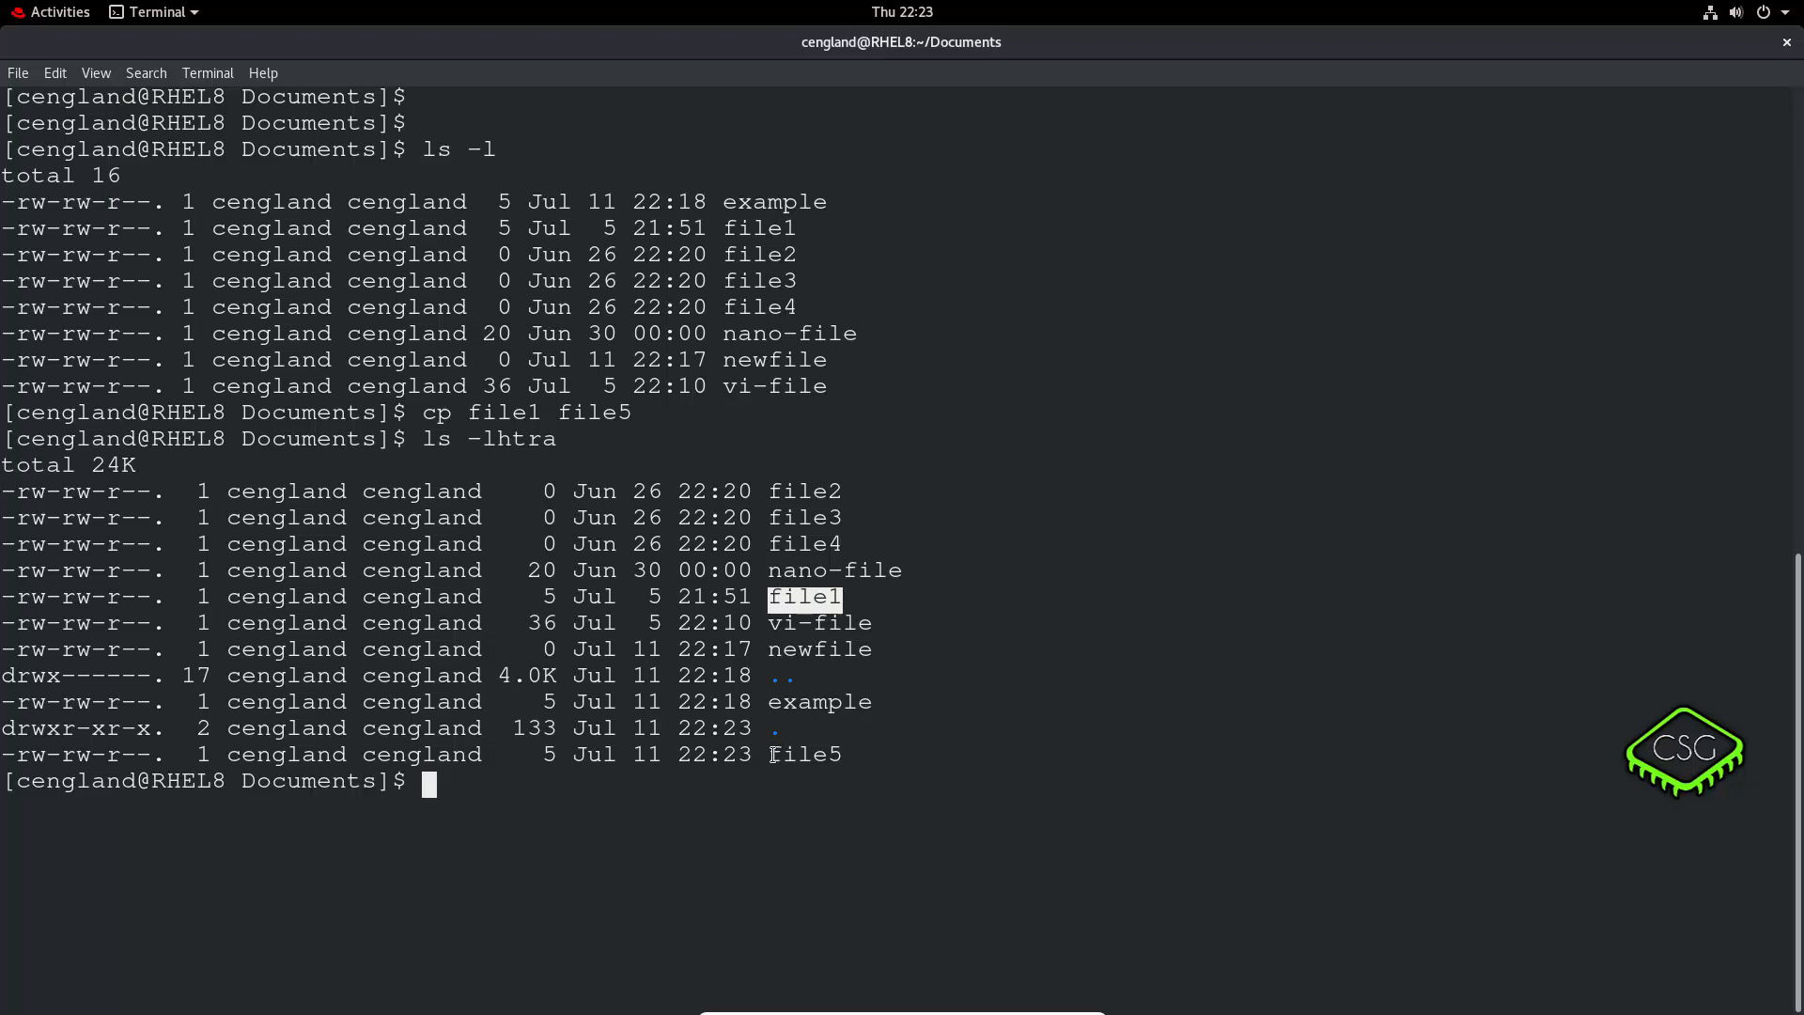
double_click(804, 754)
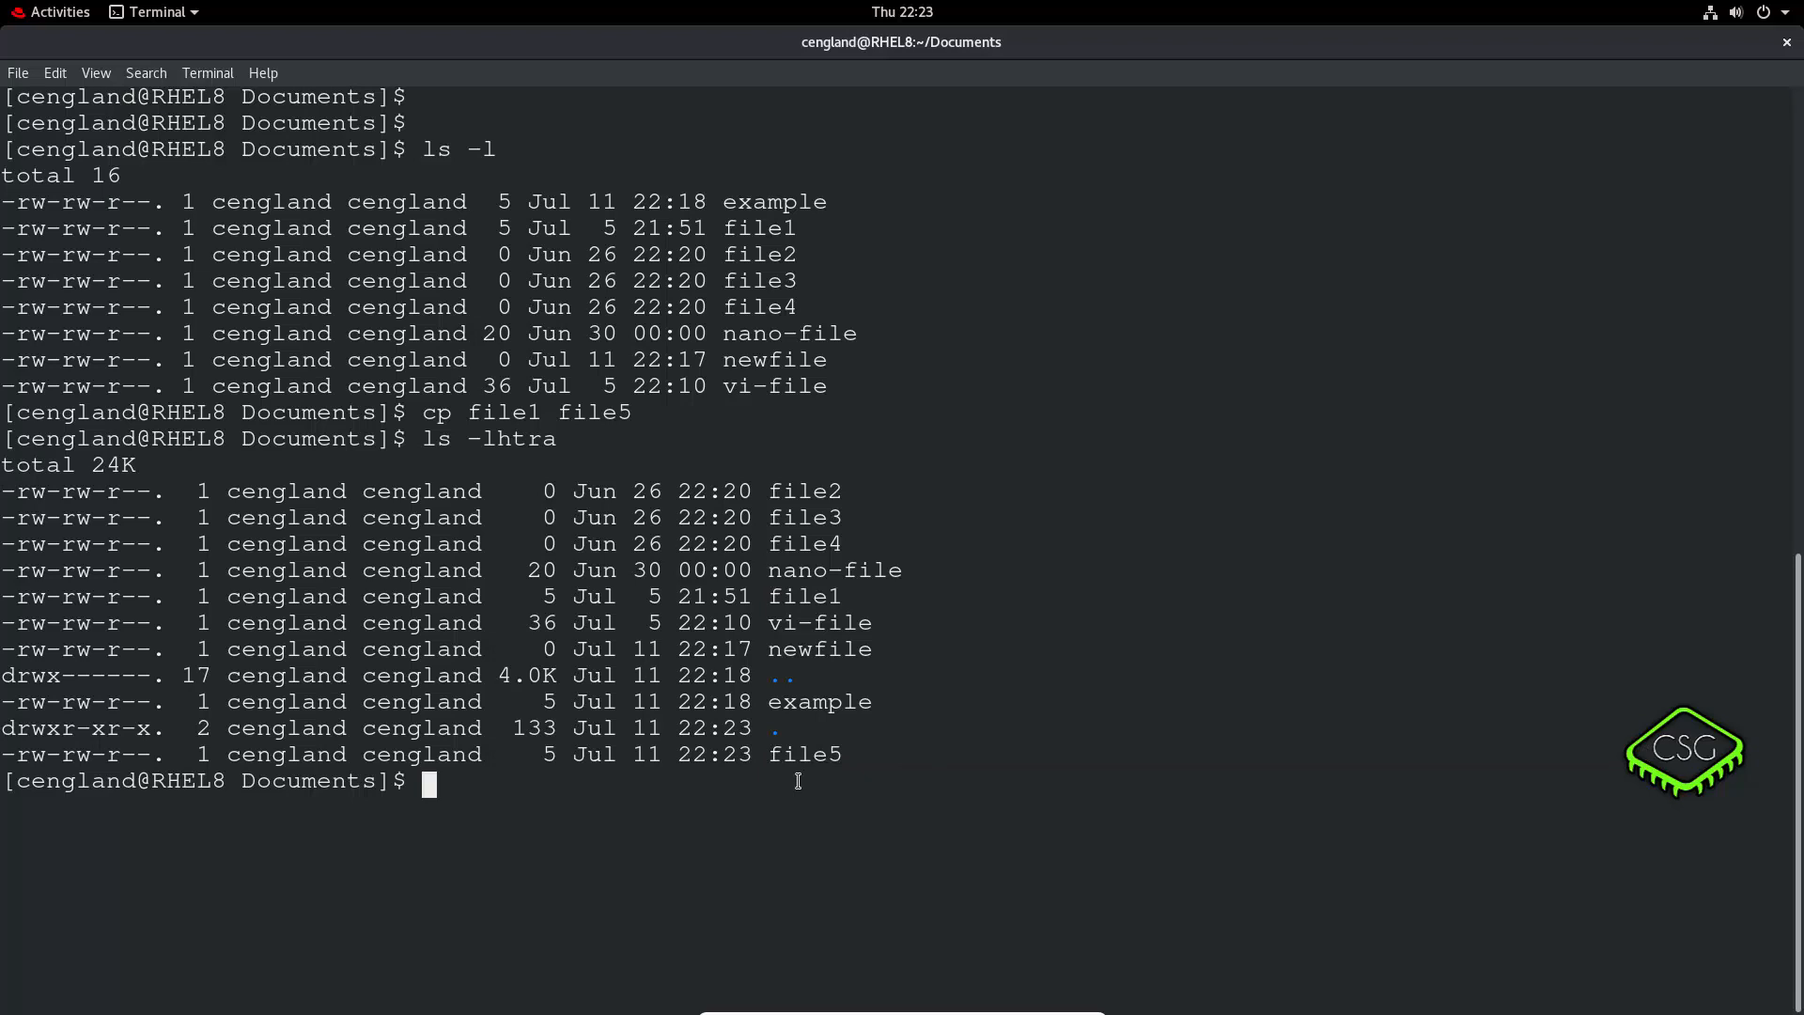
Recreate directory/1/2/3 with mkdir -p and list Documents showing directory.
text(mdk)
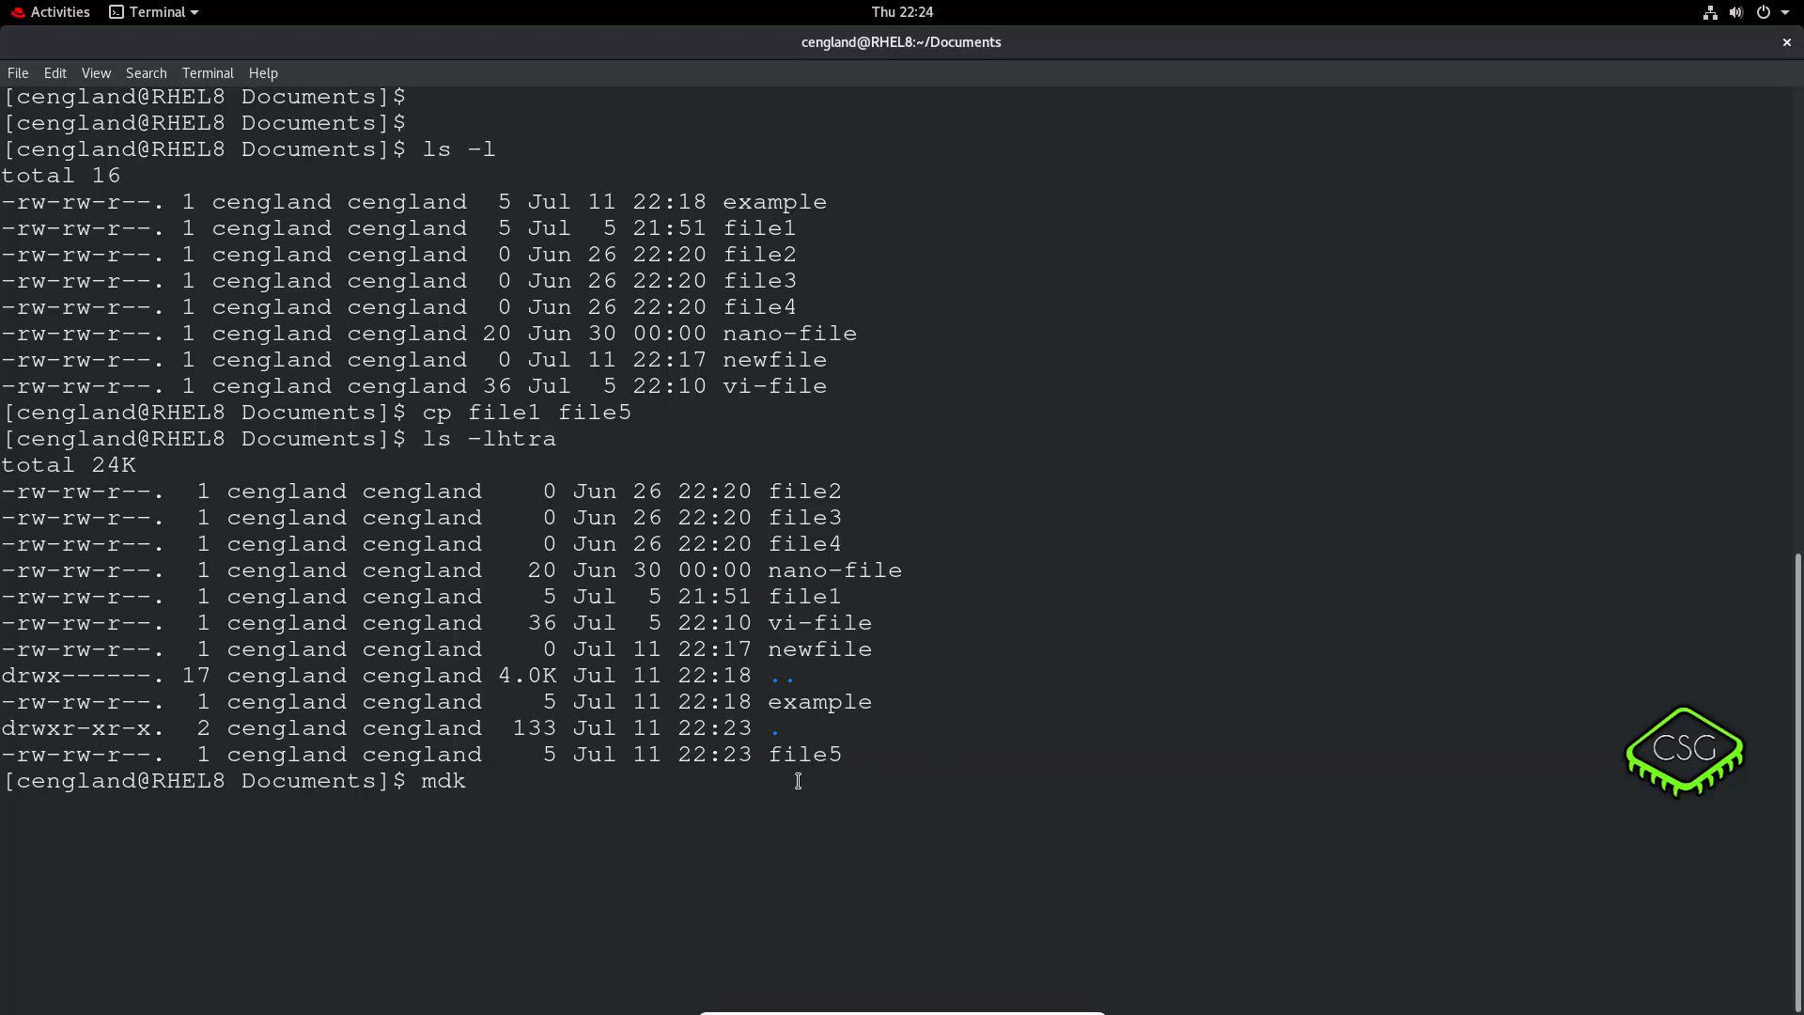
text(ir)
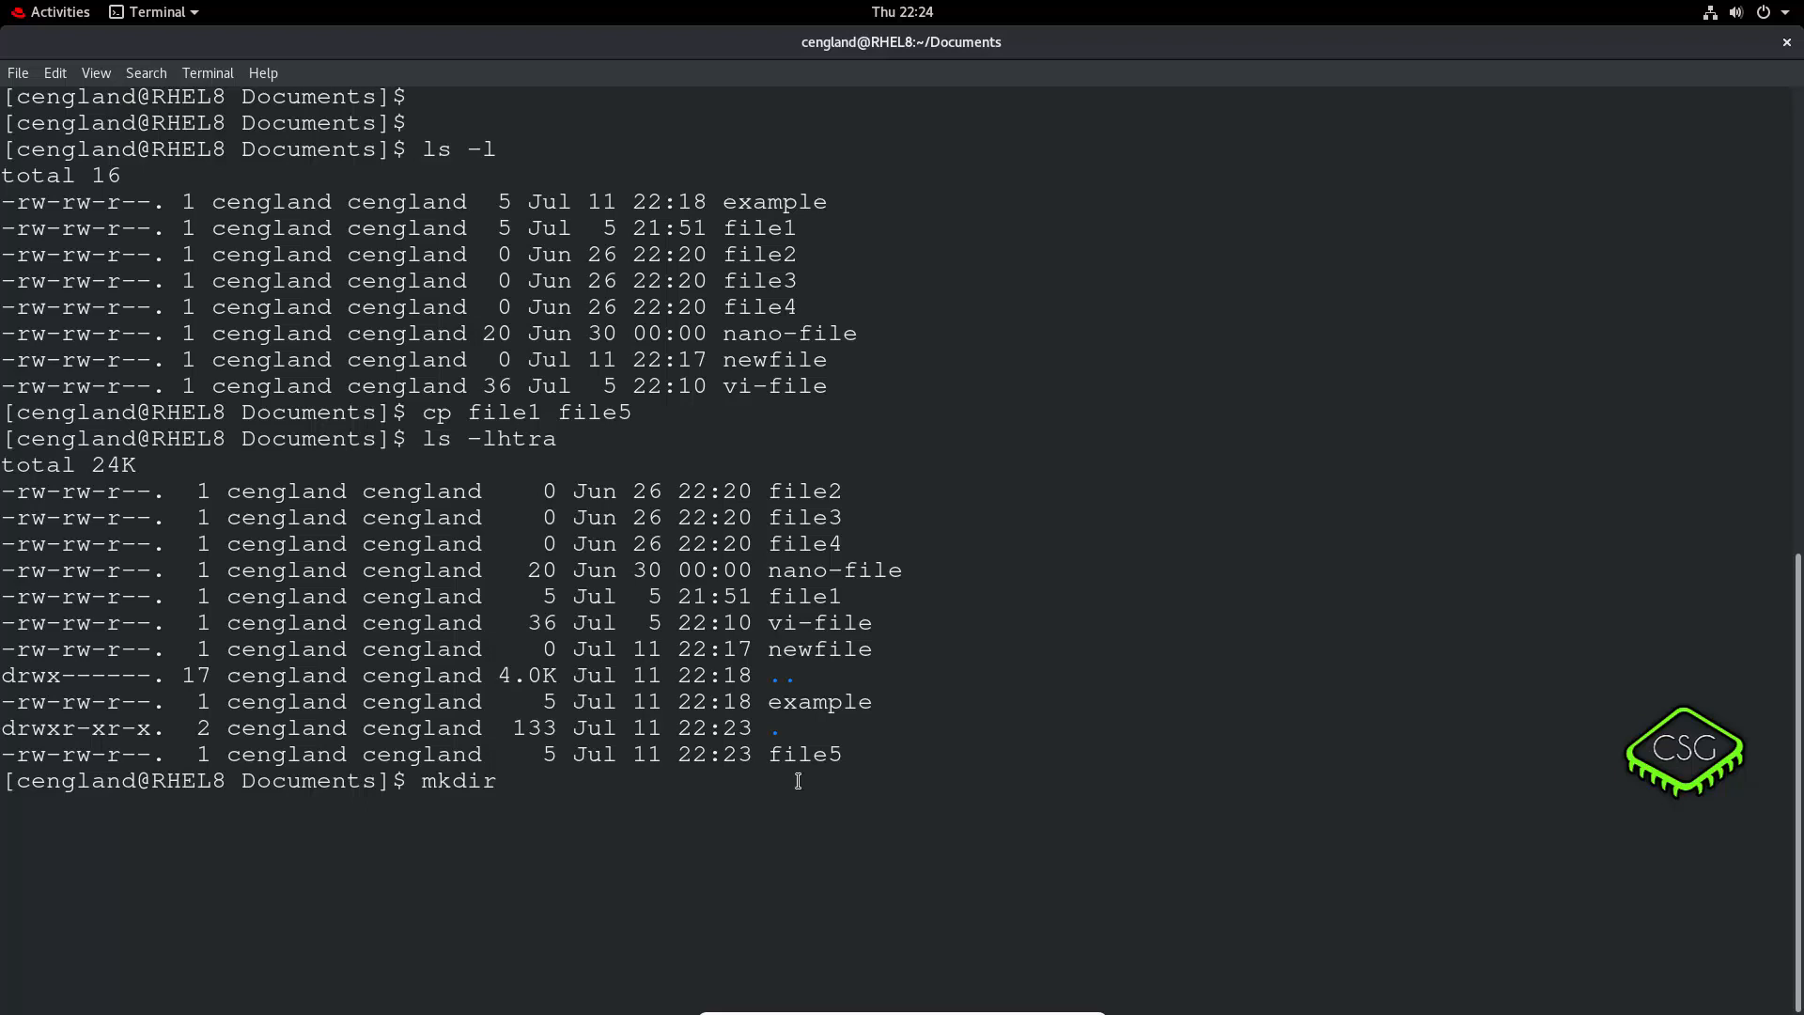
text(directory)
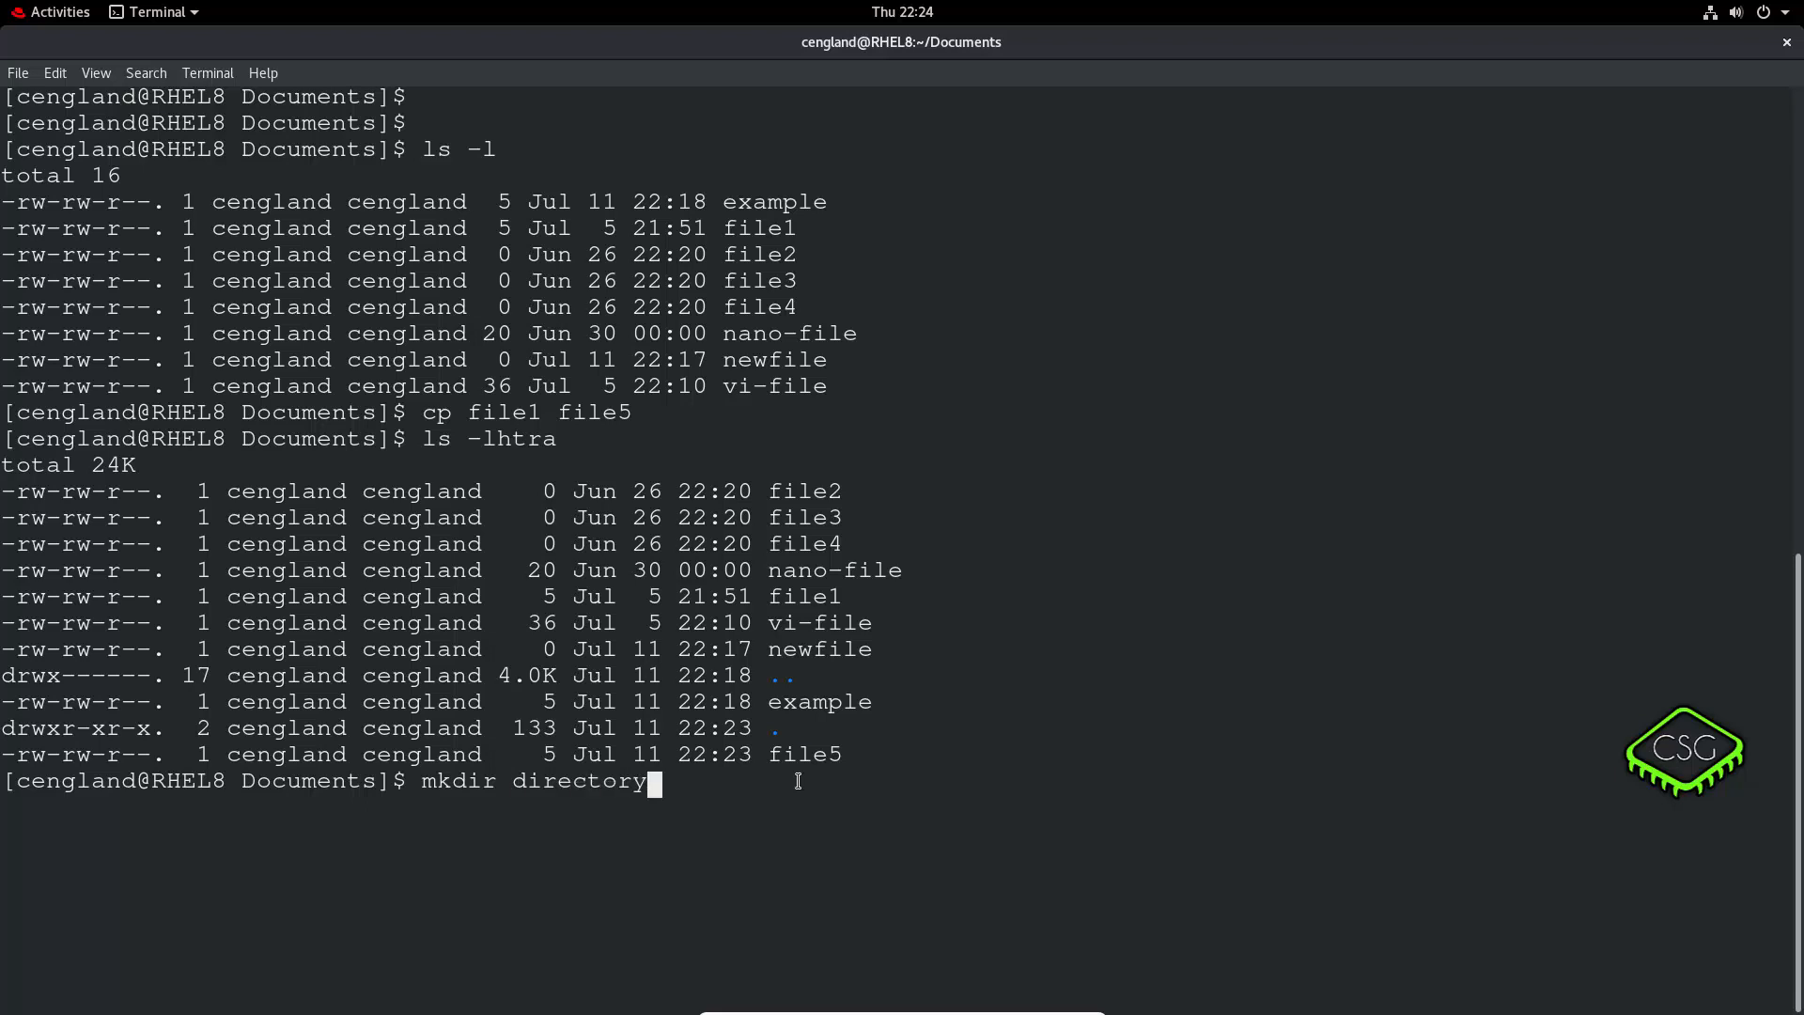
text(/)
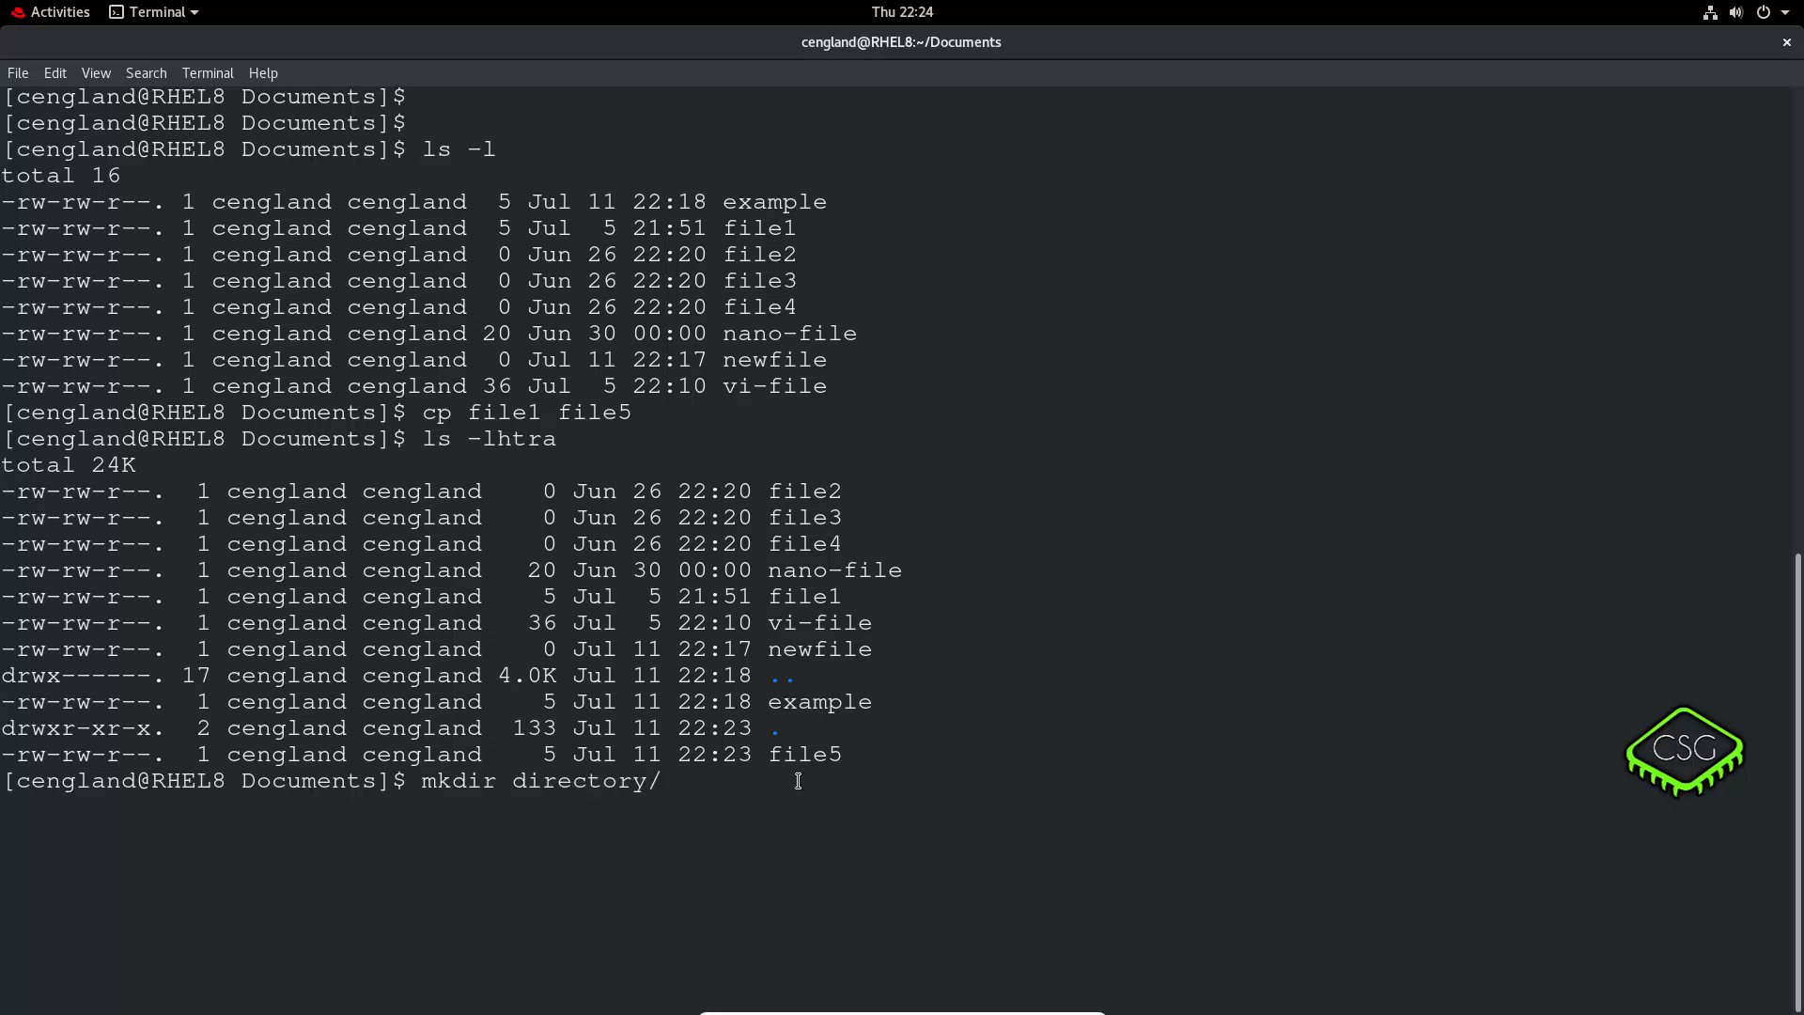
text(1/2/3)
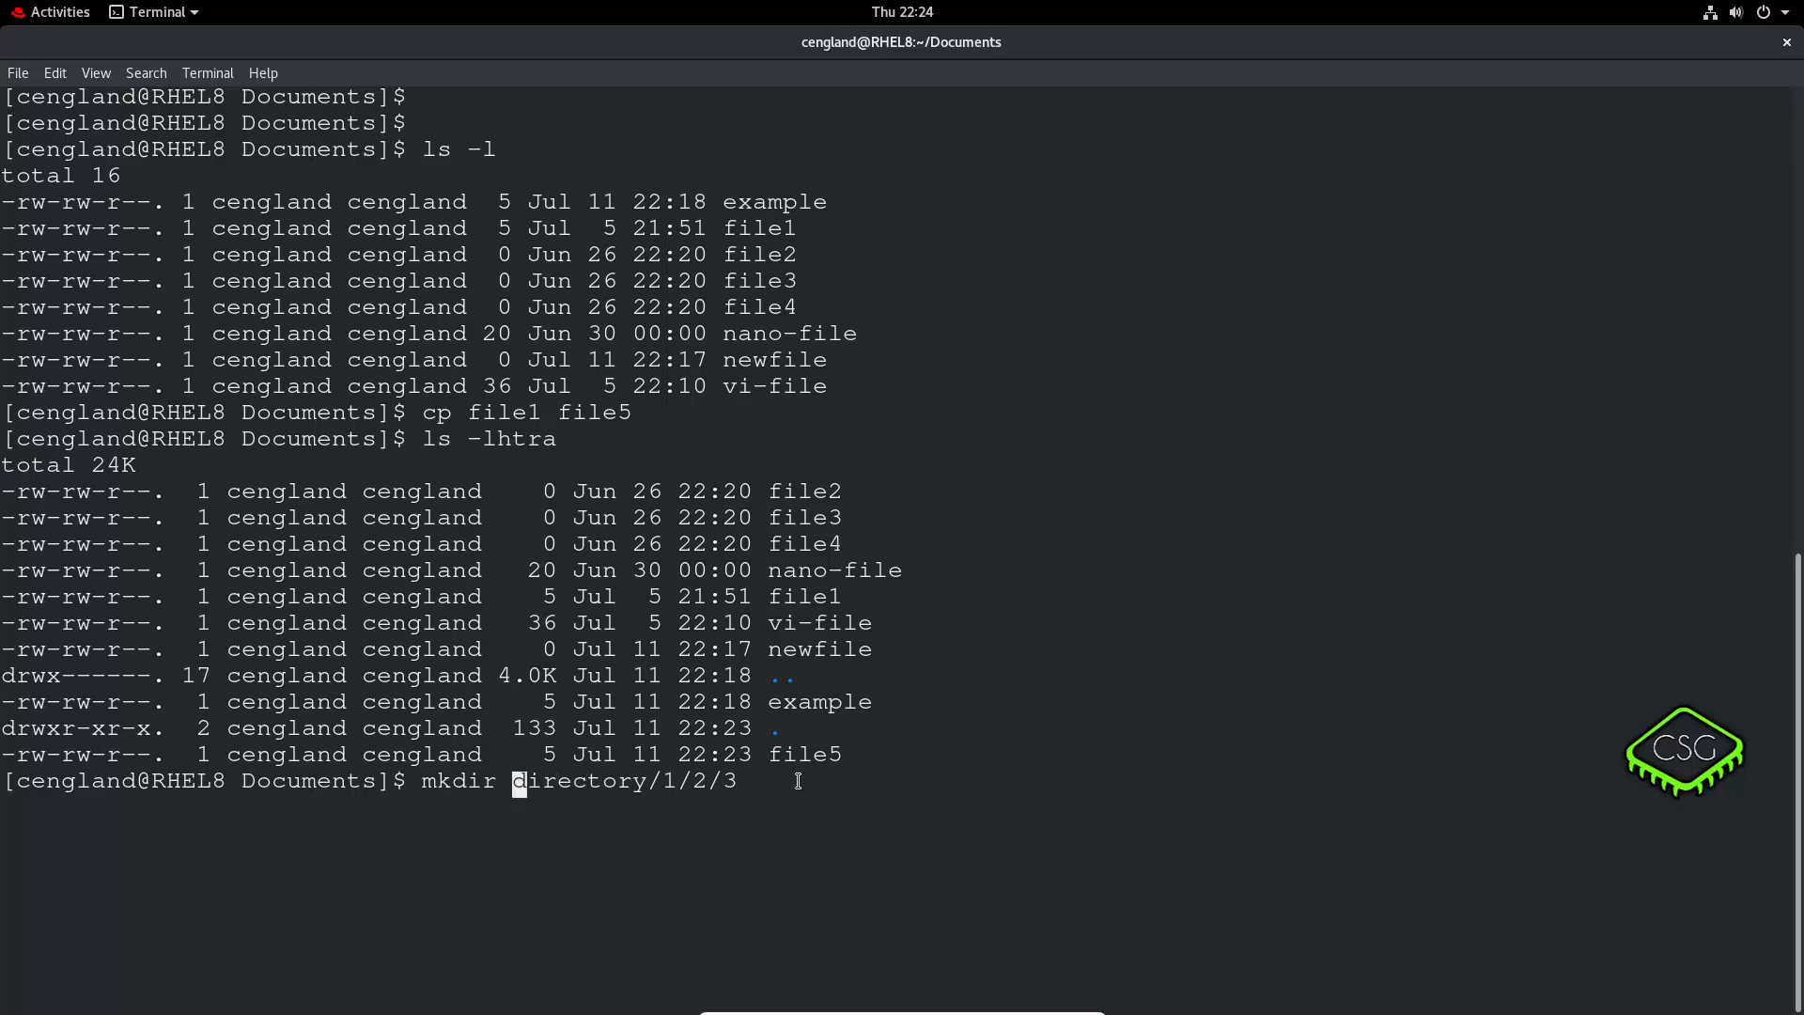
text(-p)
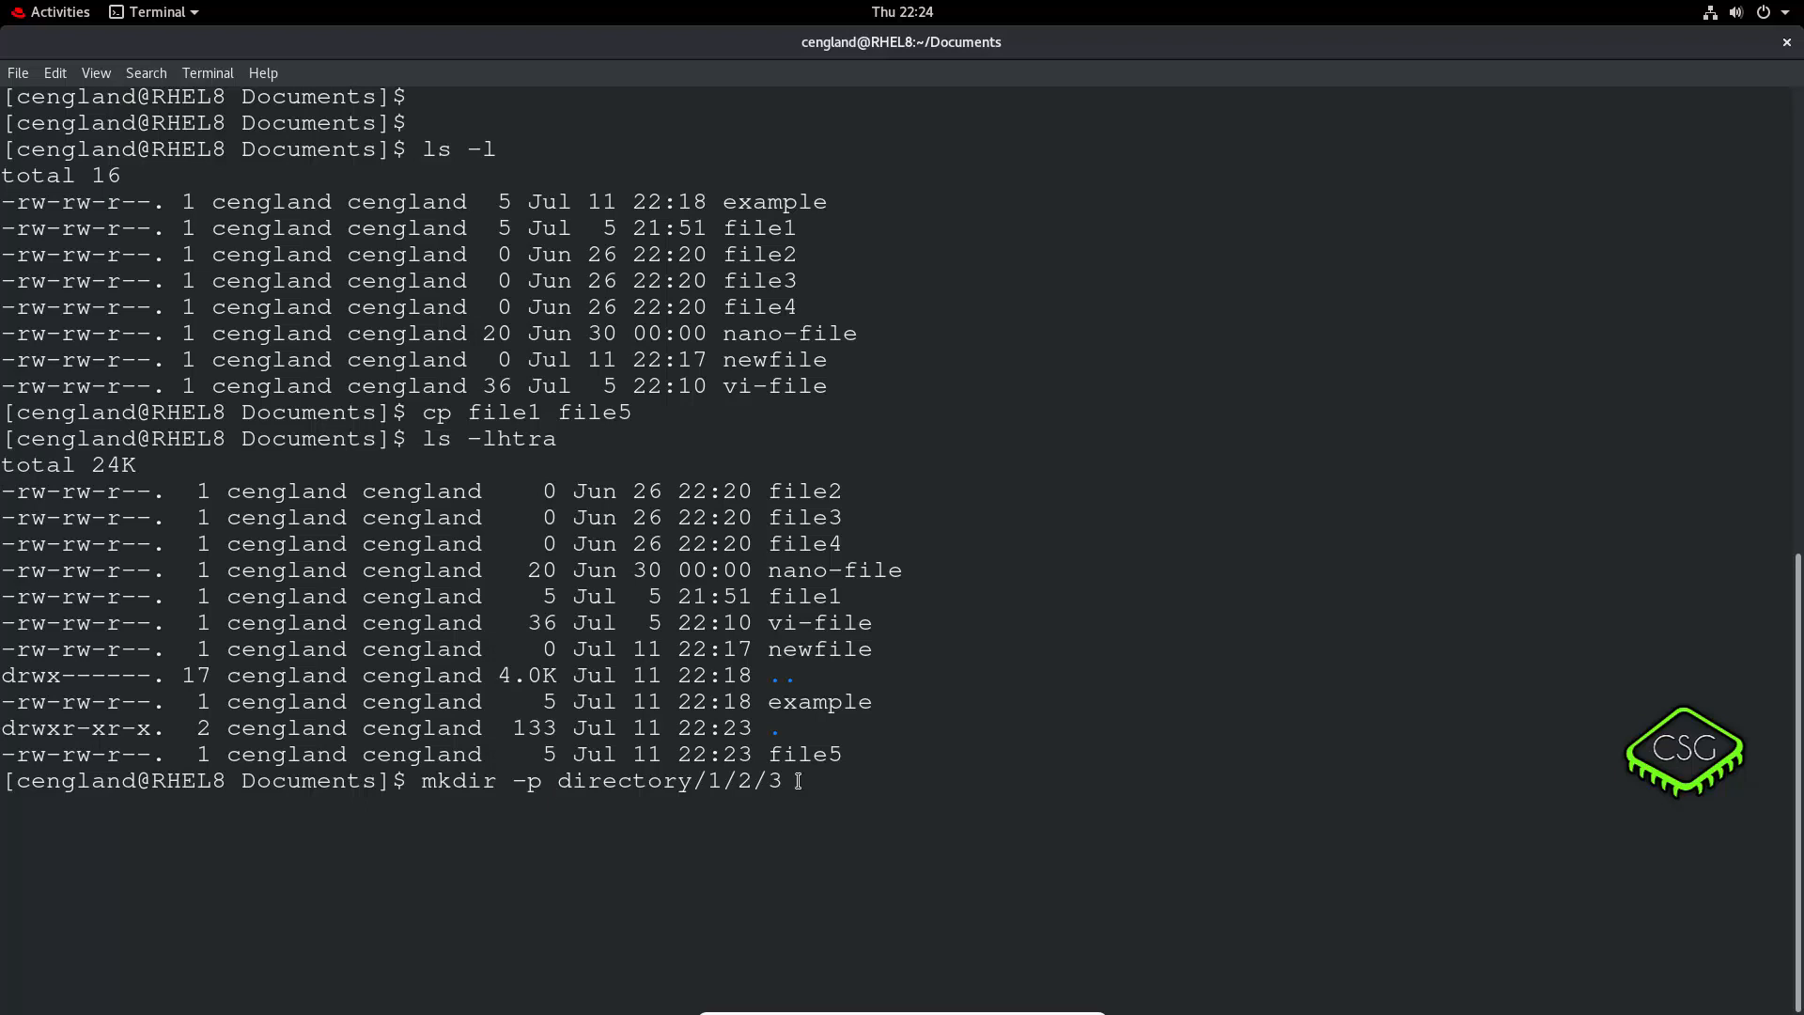
text(ls)
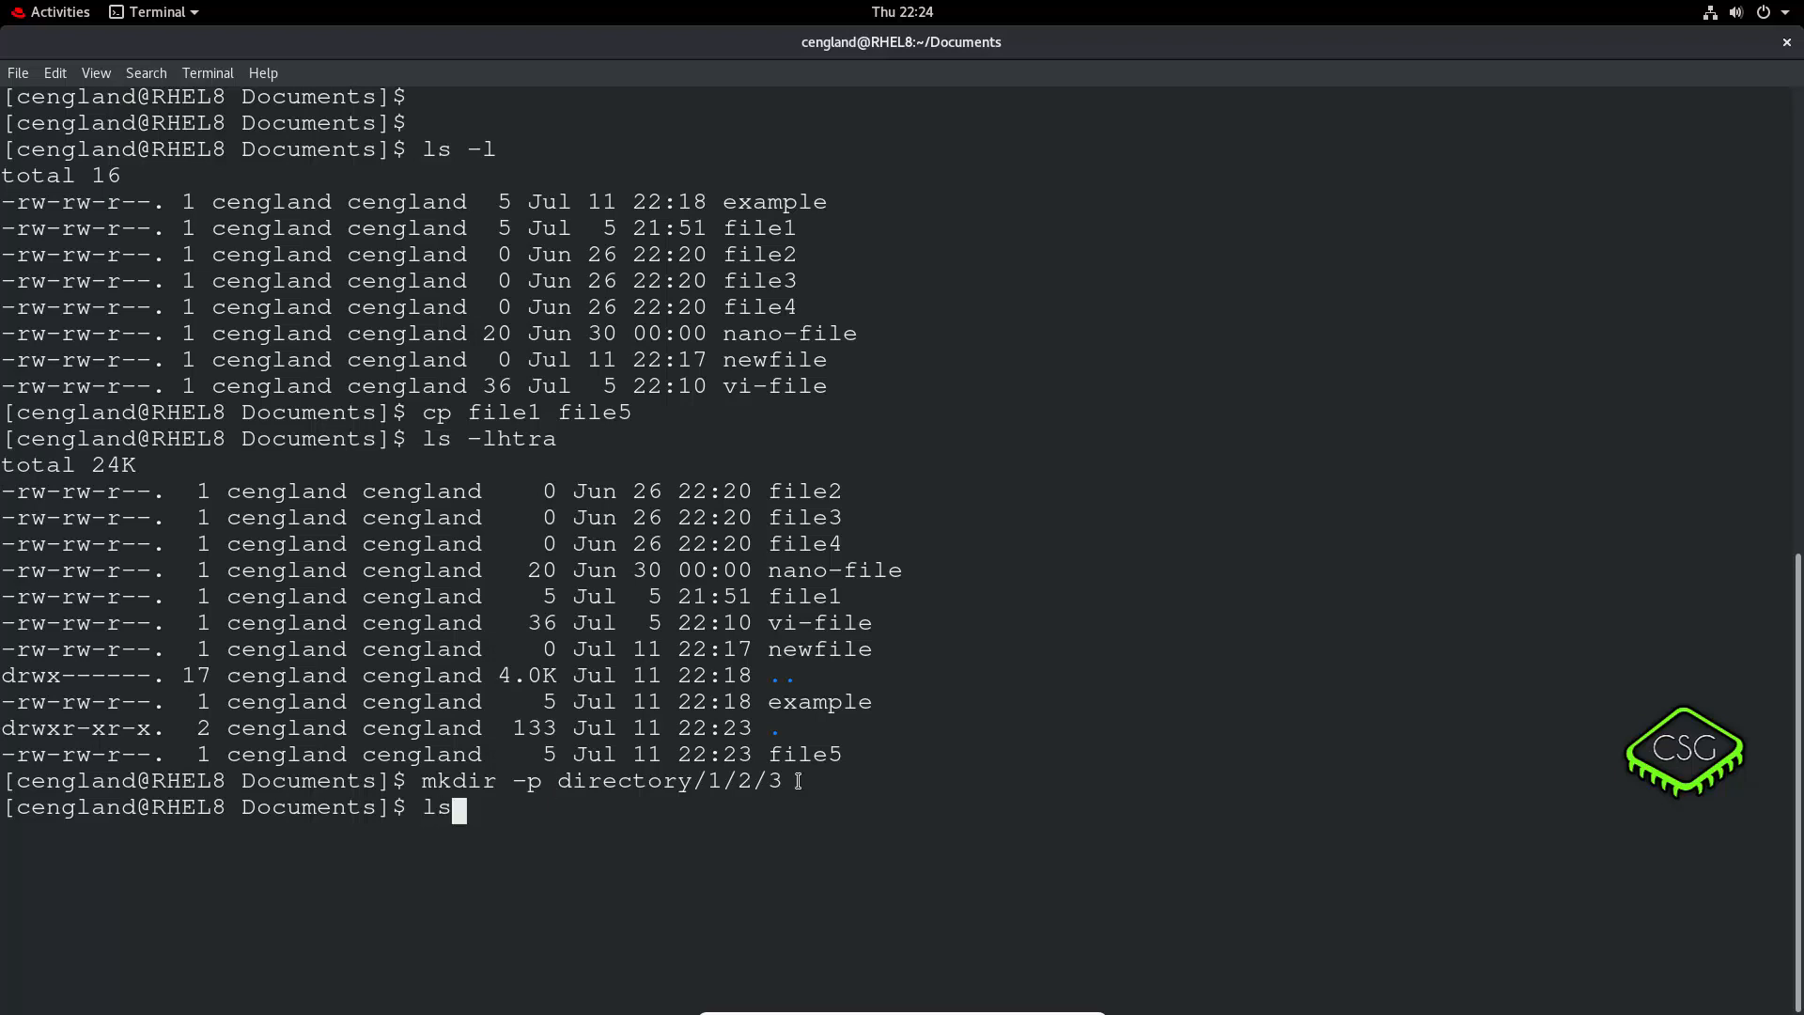
text(-lhtra)
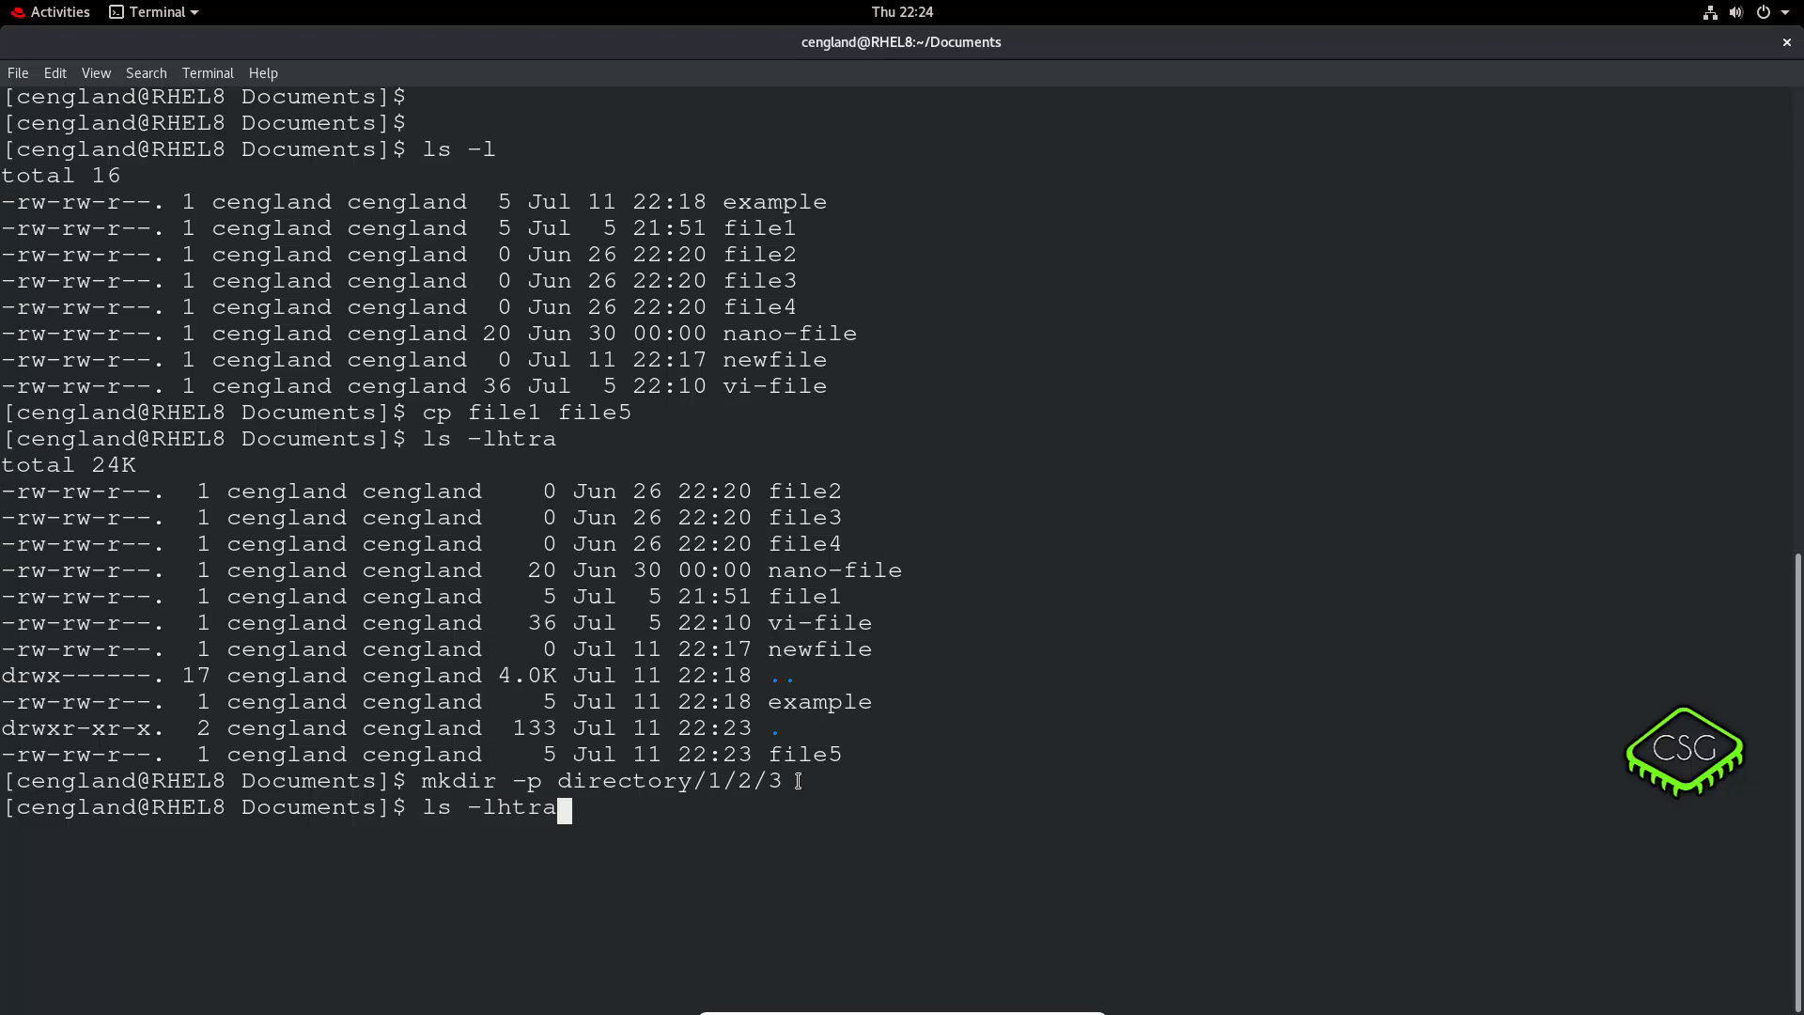
key(Return)
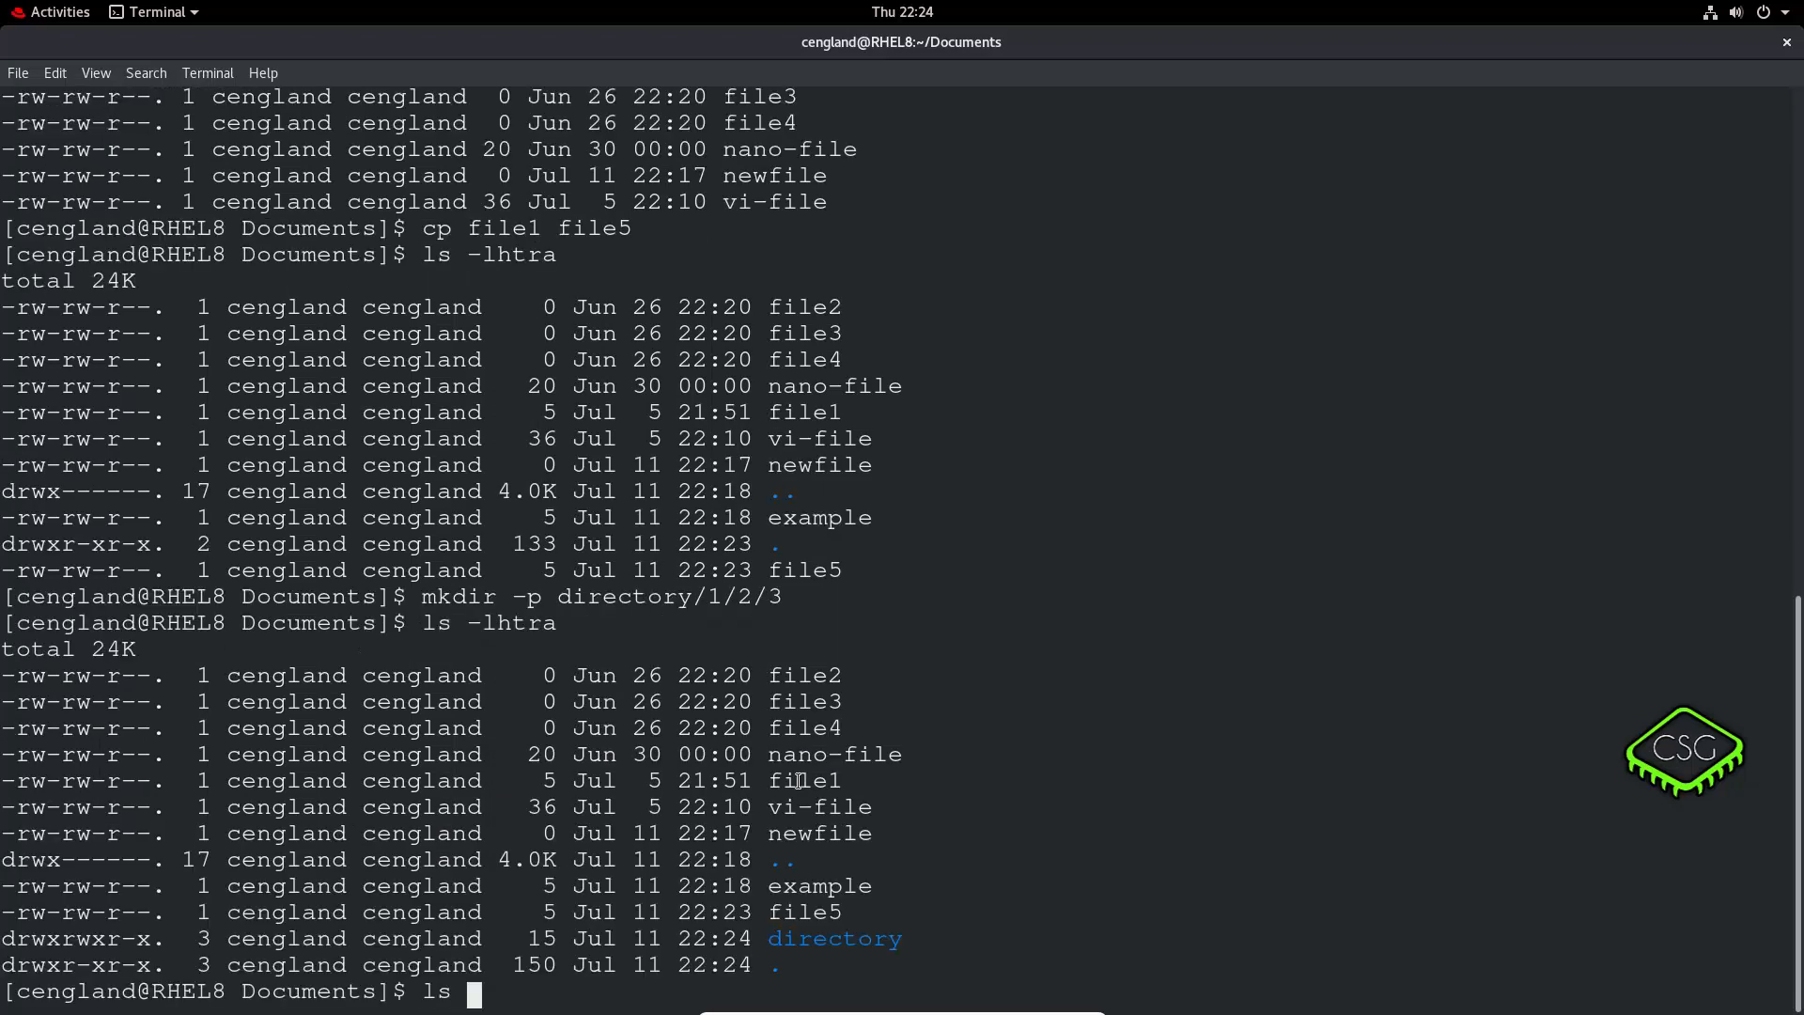
text(cla)
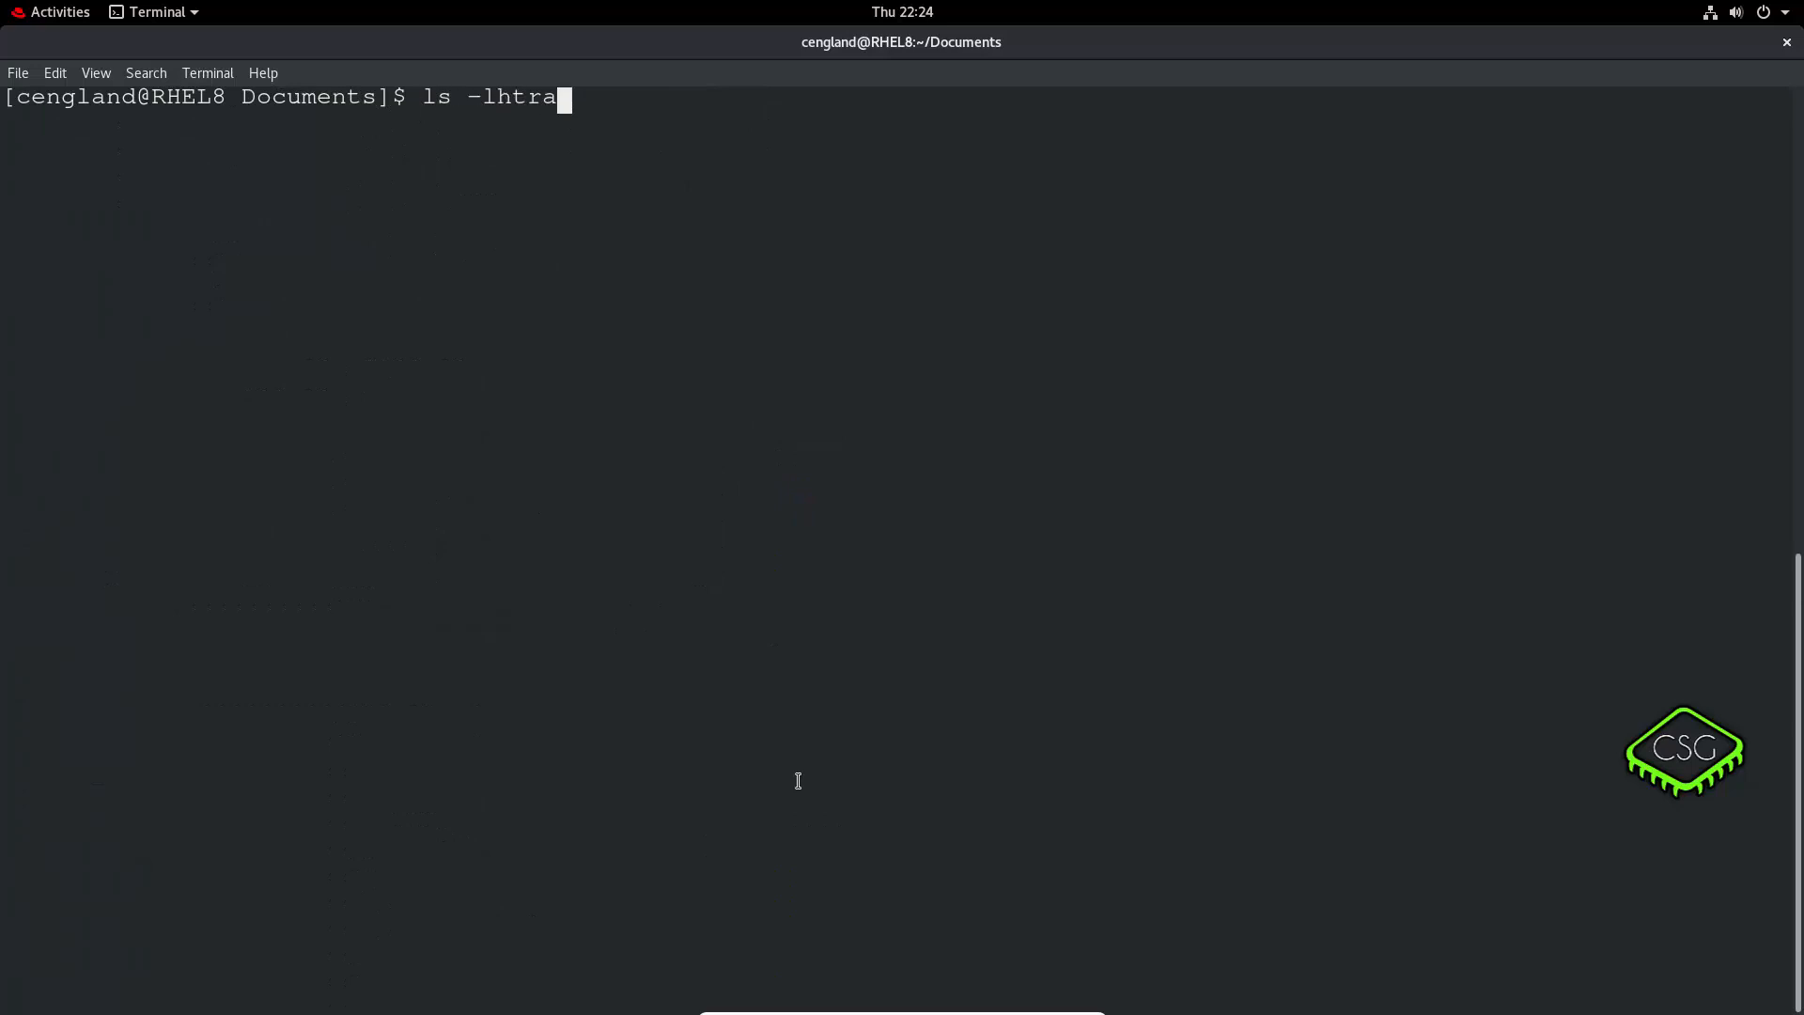
List Documents, try a plain 'cp directory/ newdirectory', then list again.
key(Return)
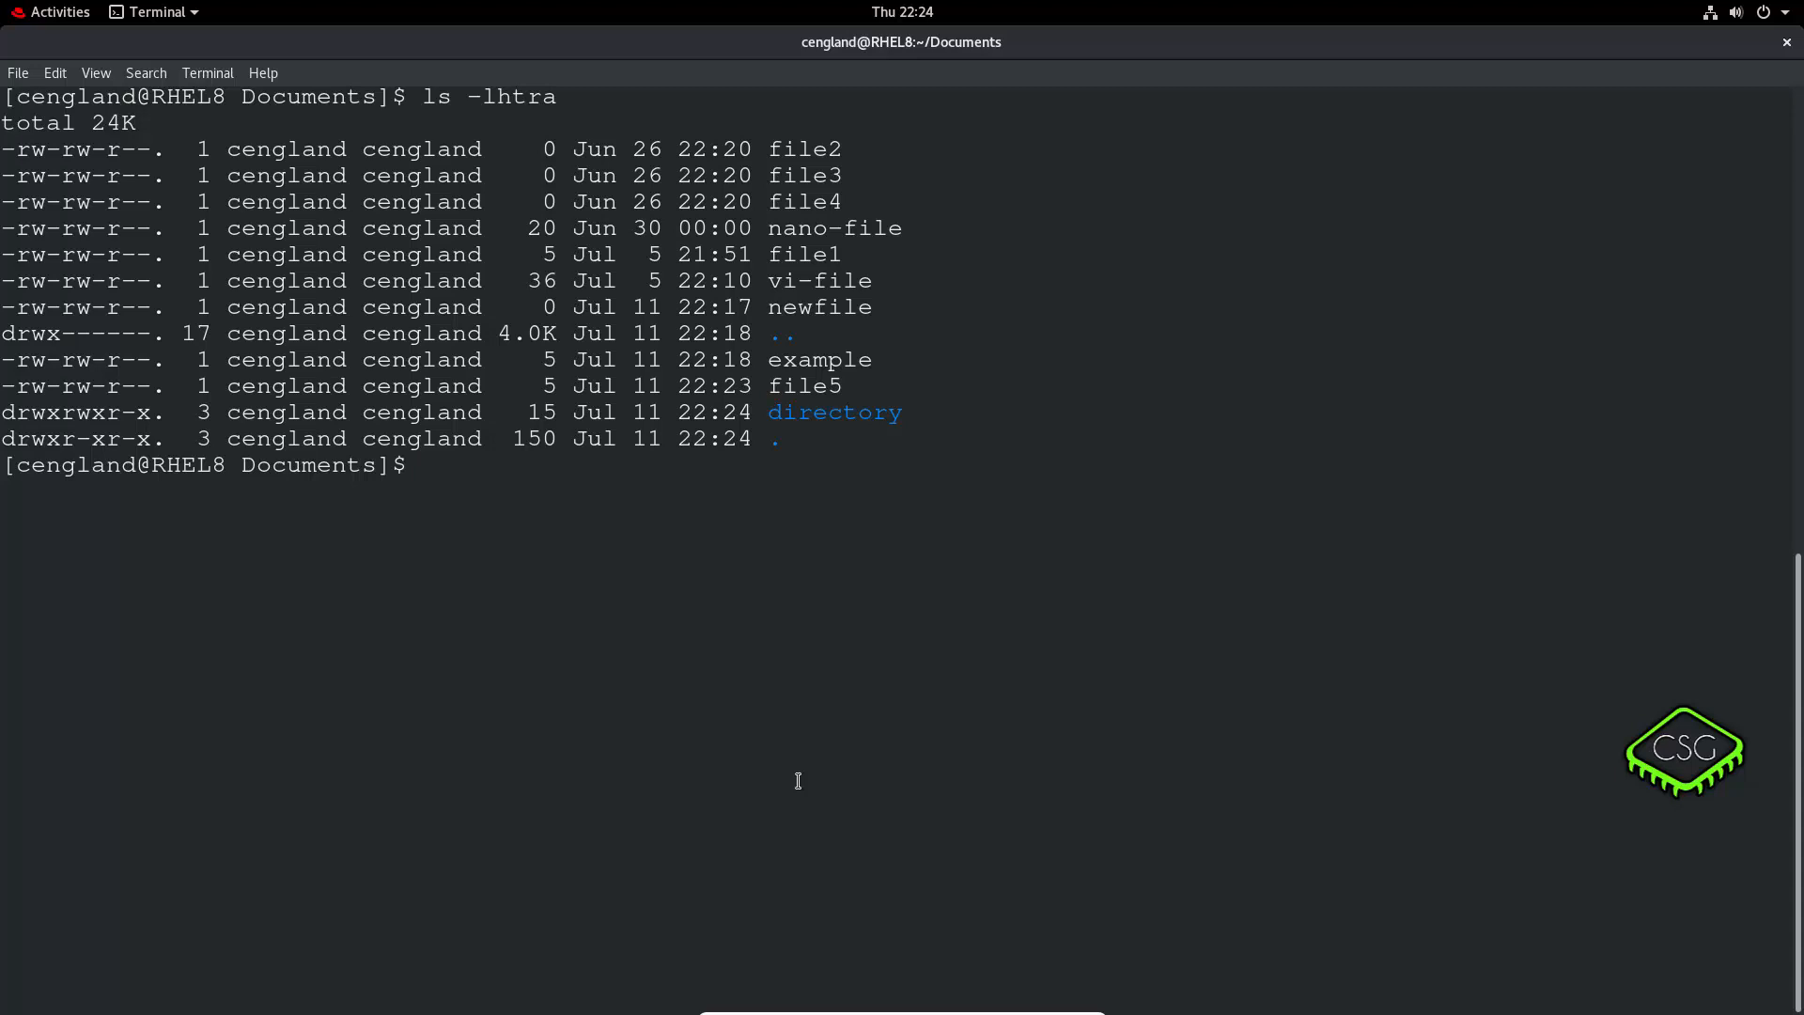
text(cp)
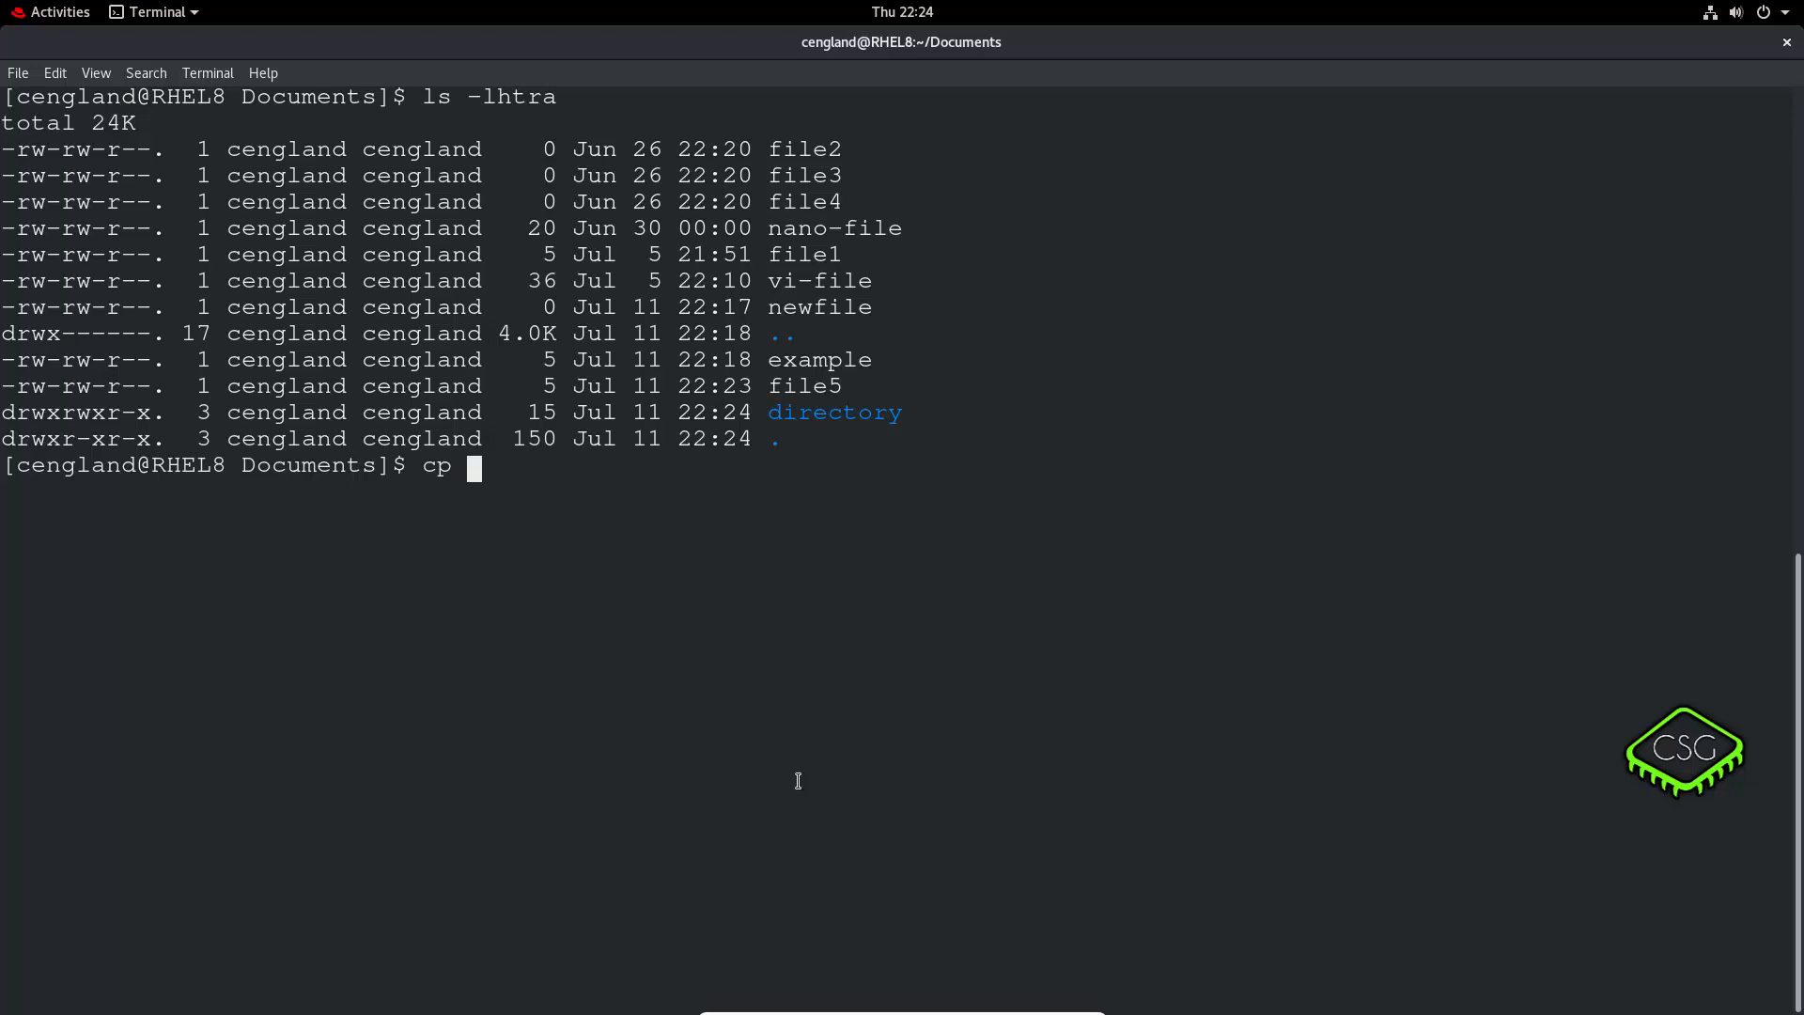
text(directory/)
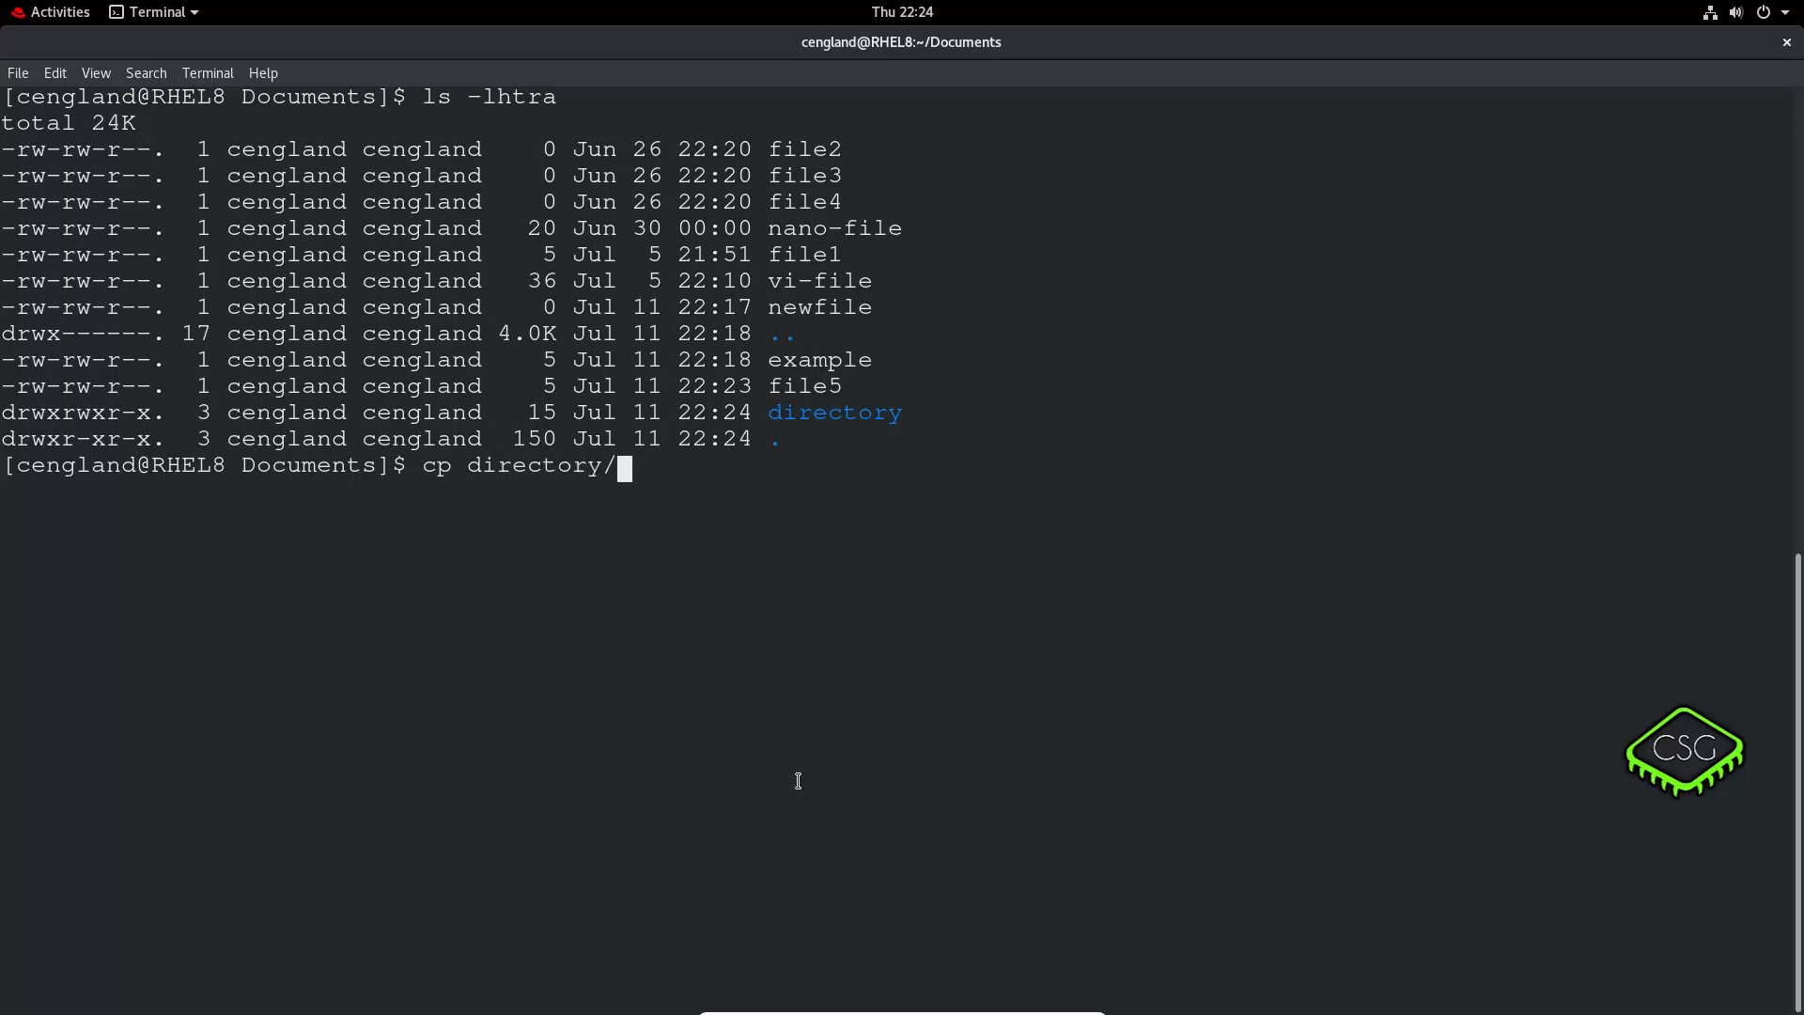
text(new)
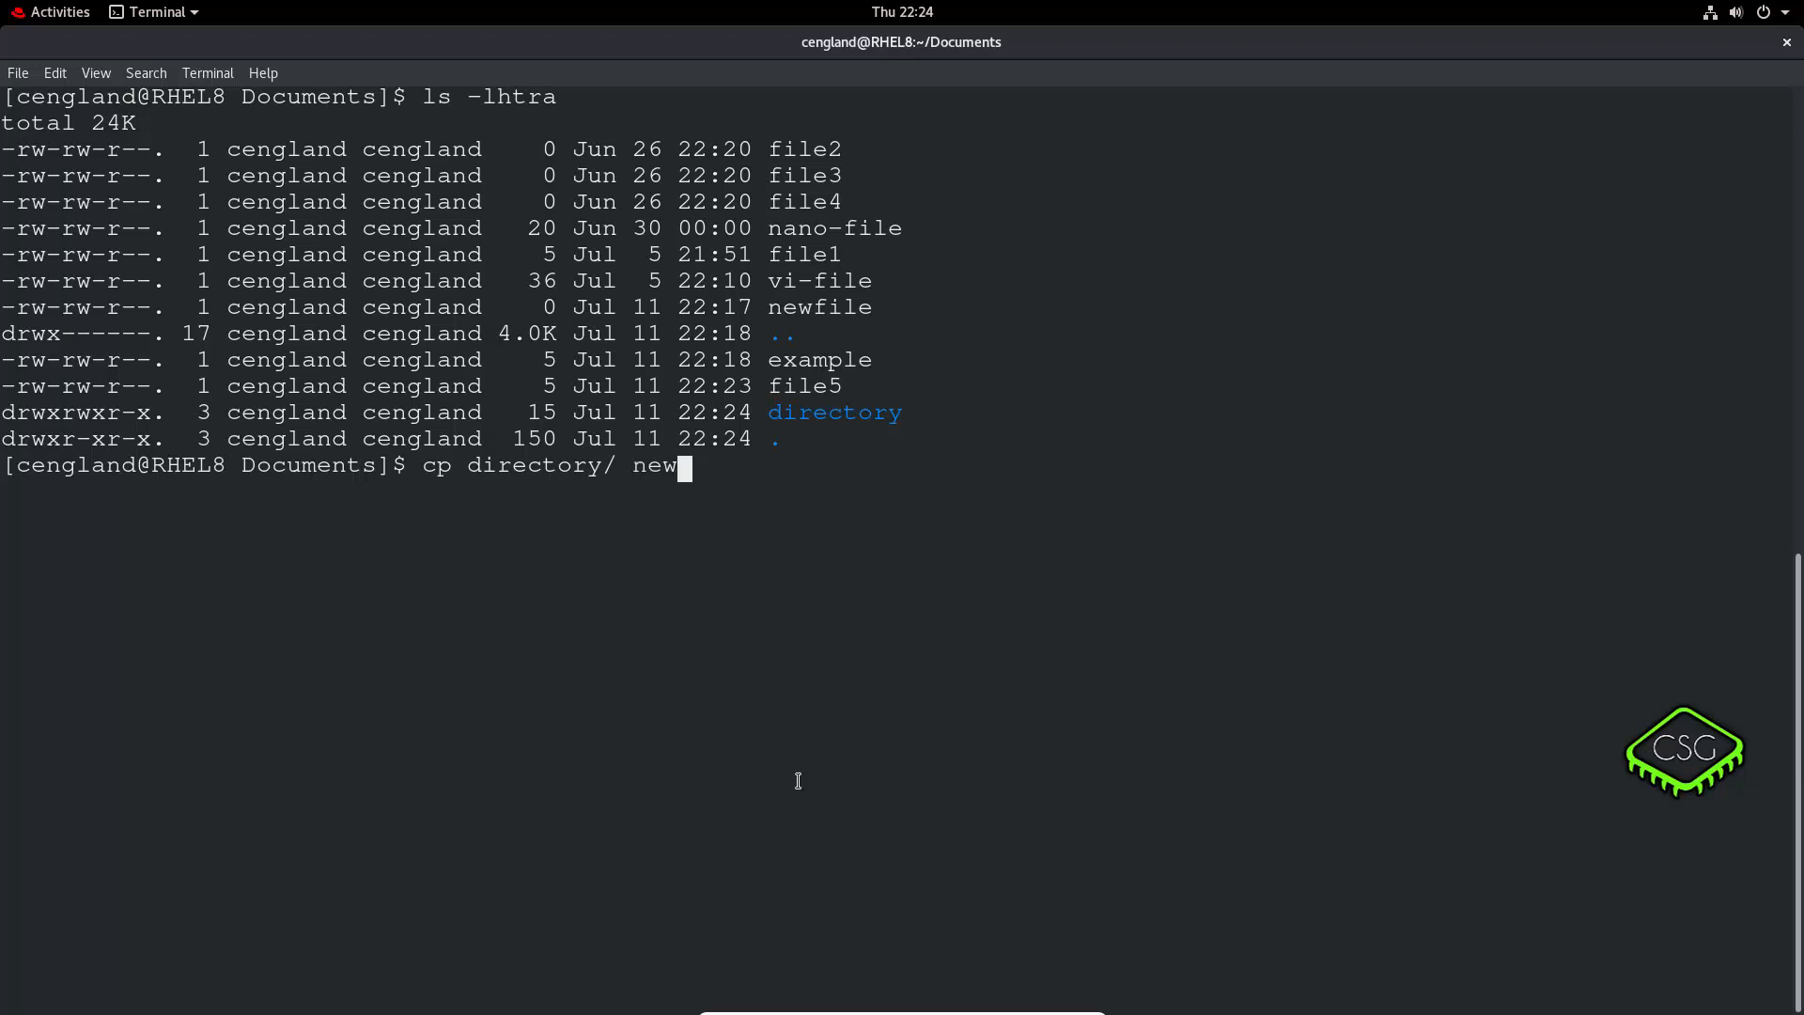
text(directory)
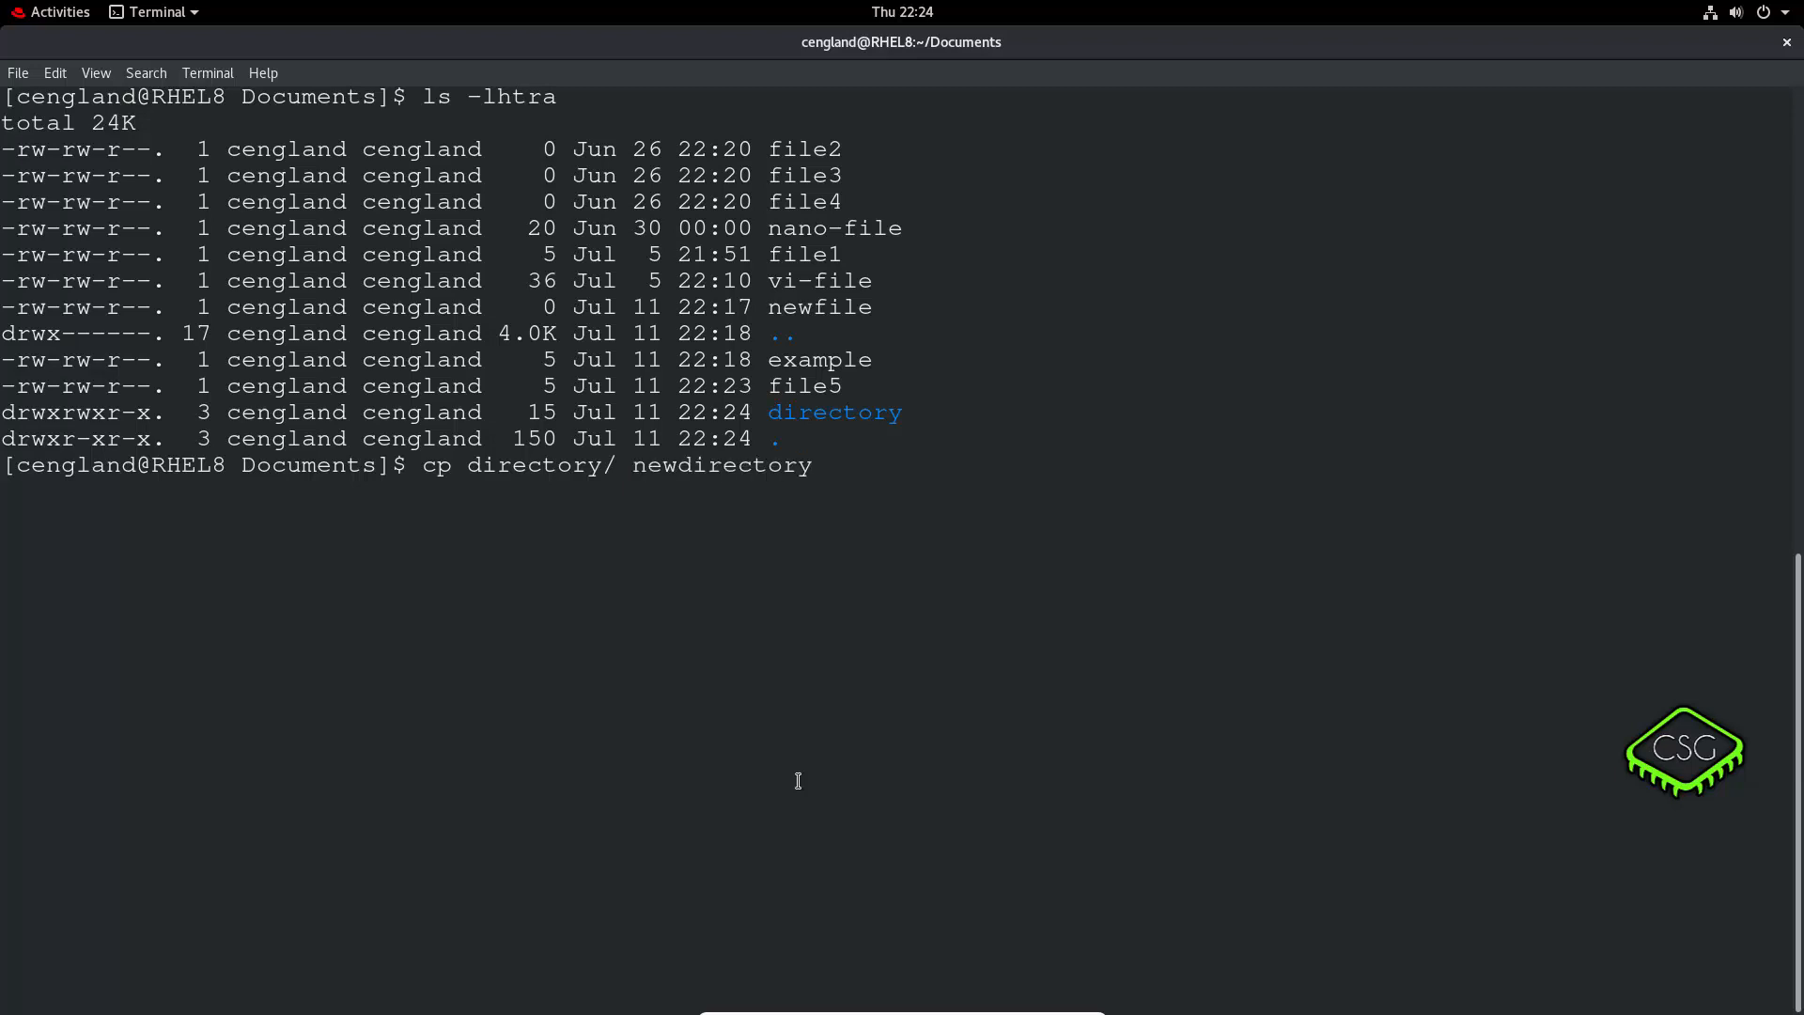
key(Return)
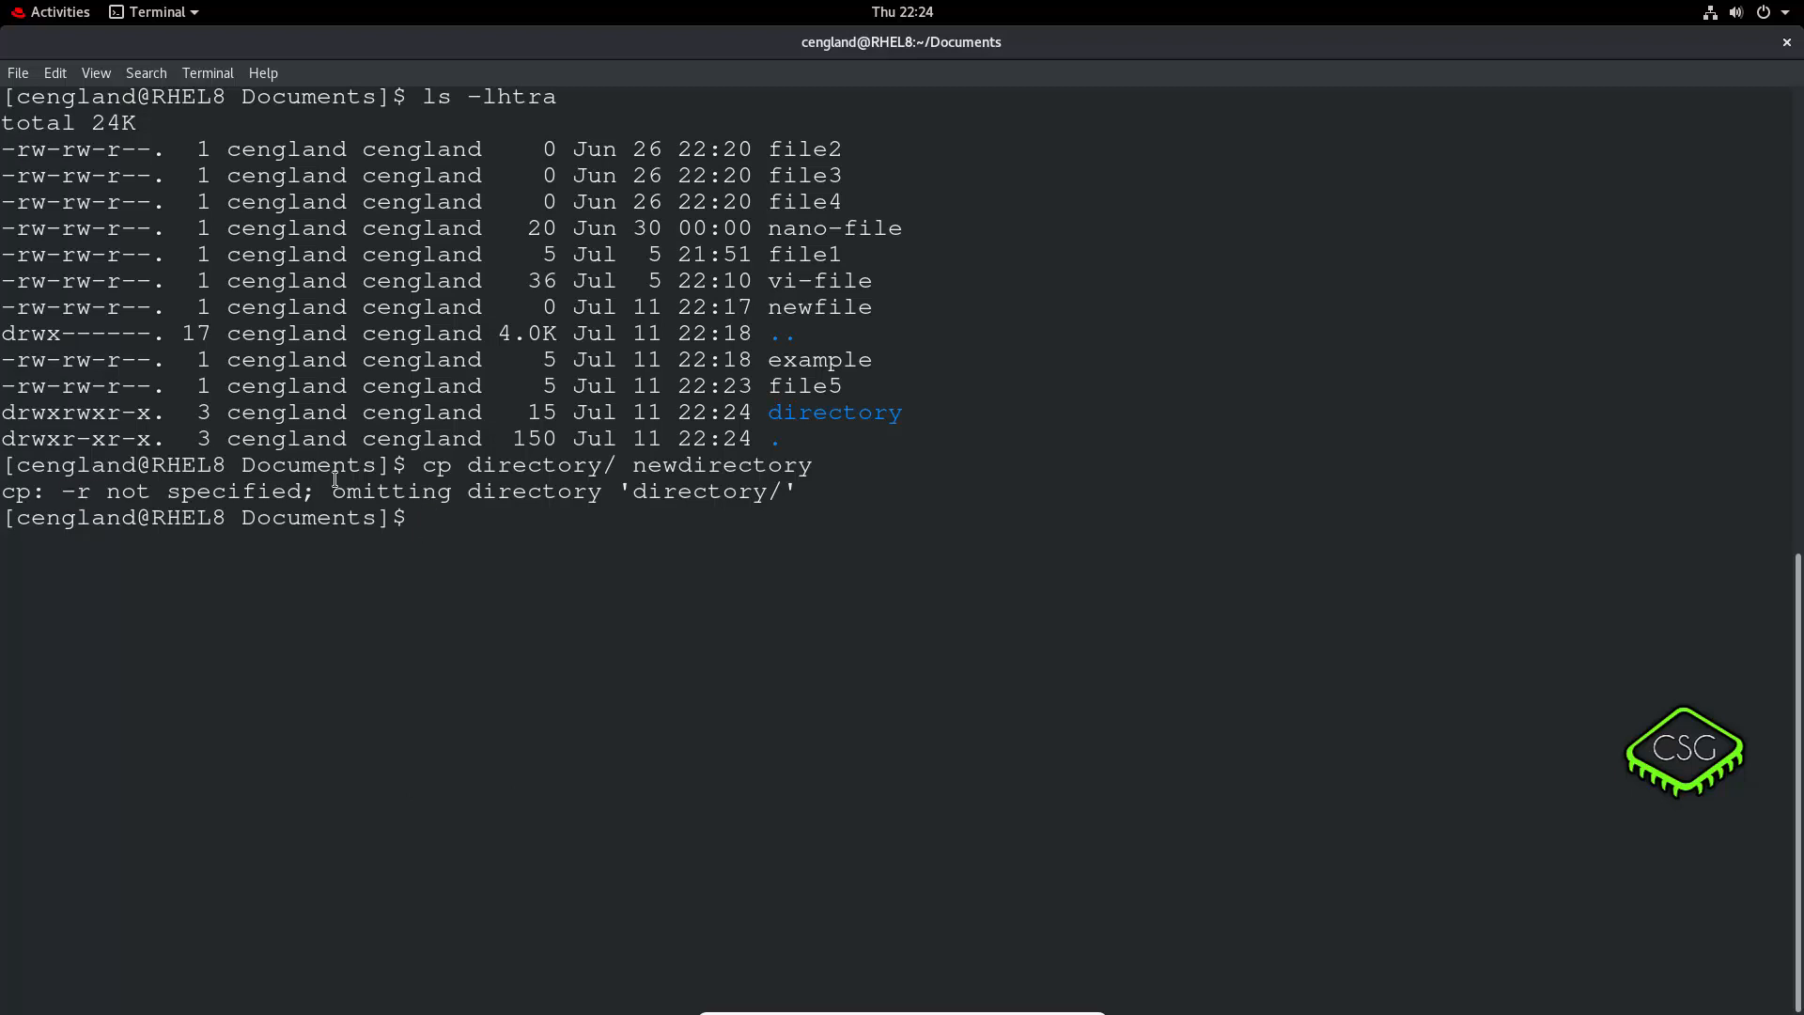
mouse_move(511, 527)
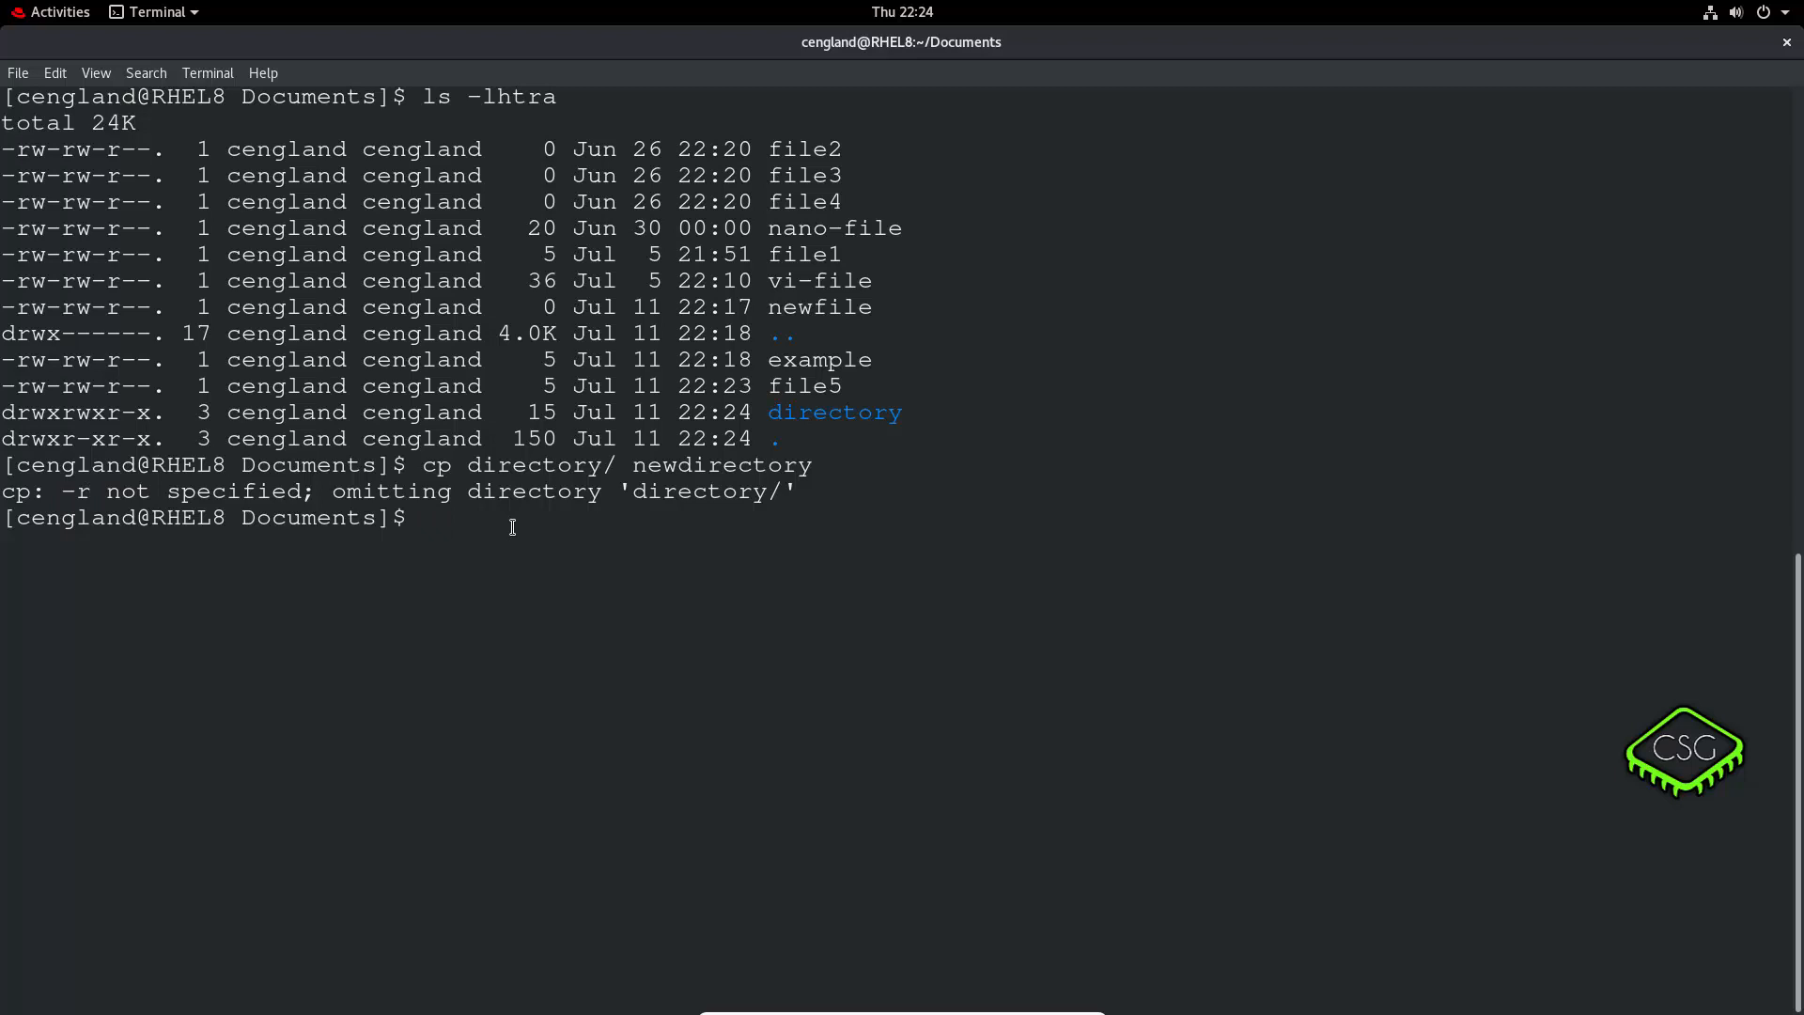
text(ls)
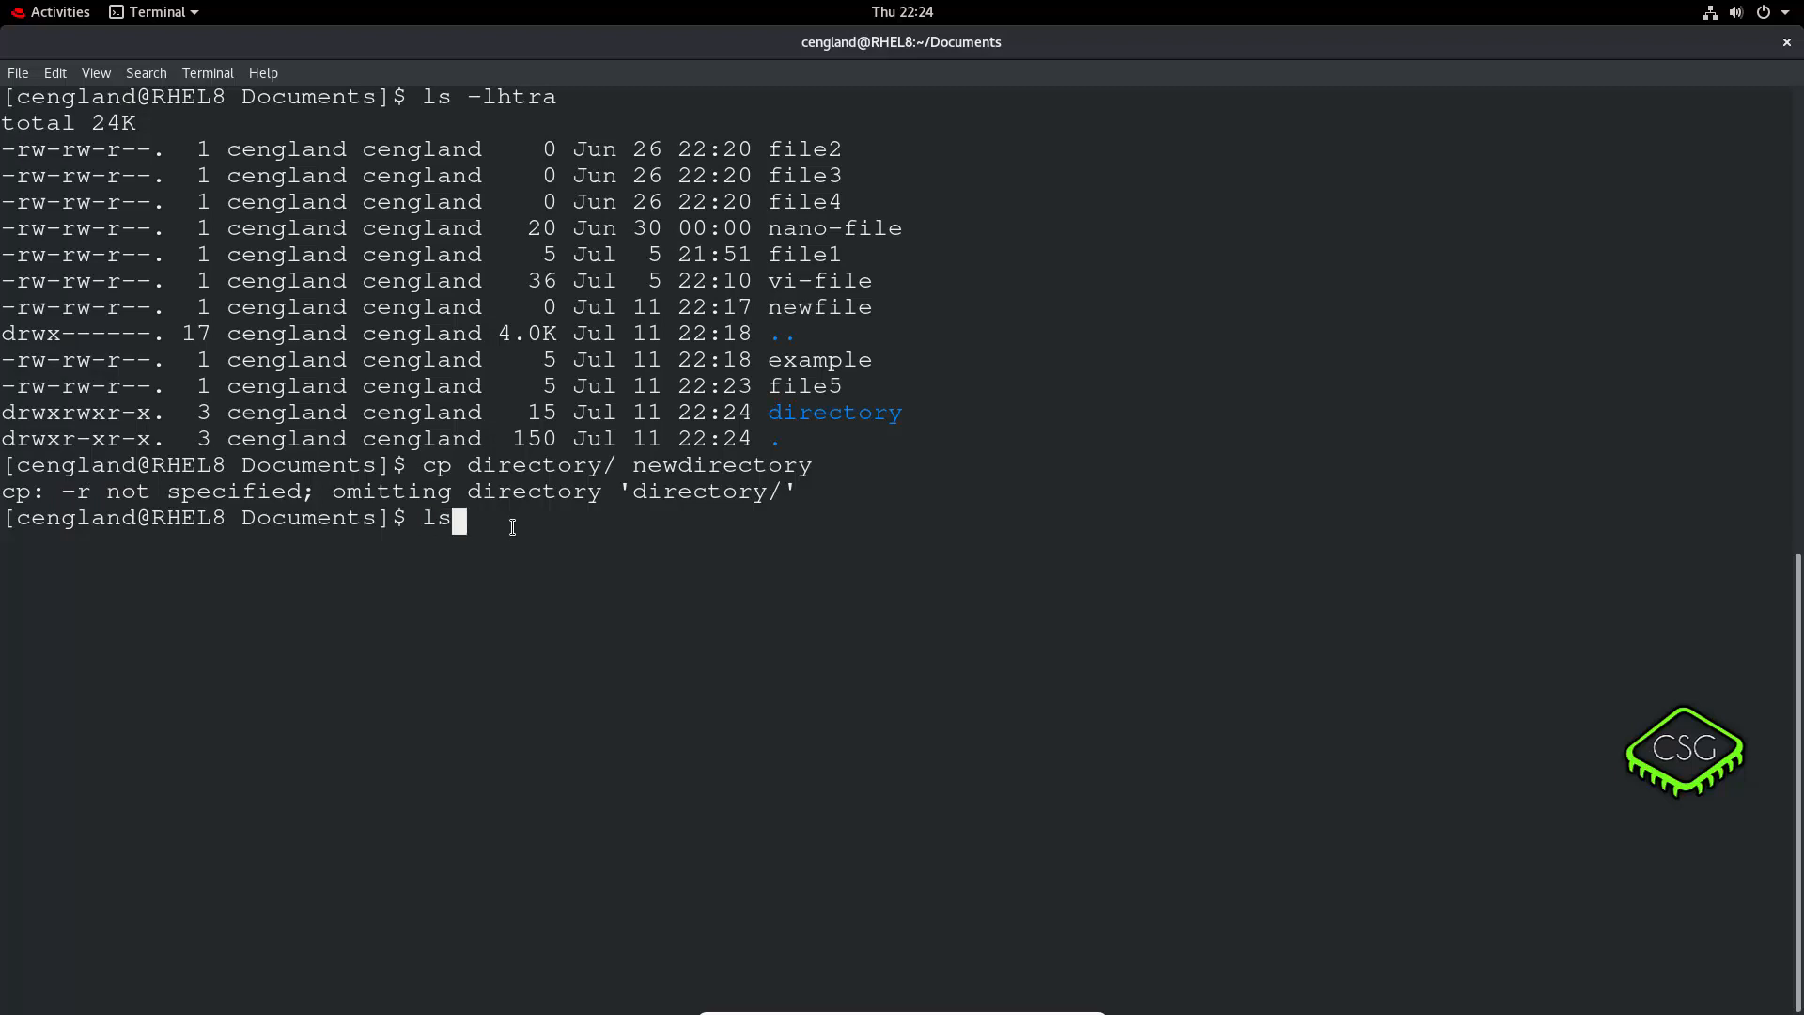
key(Return)
text(cp -r directory/ newdirectory/)
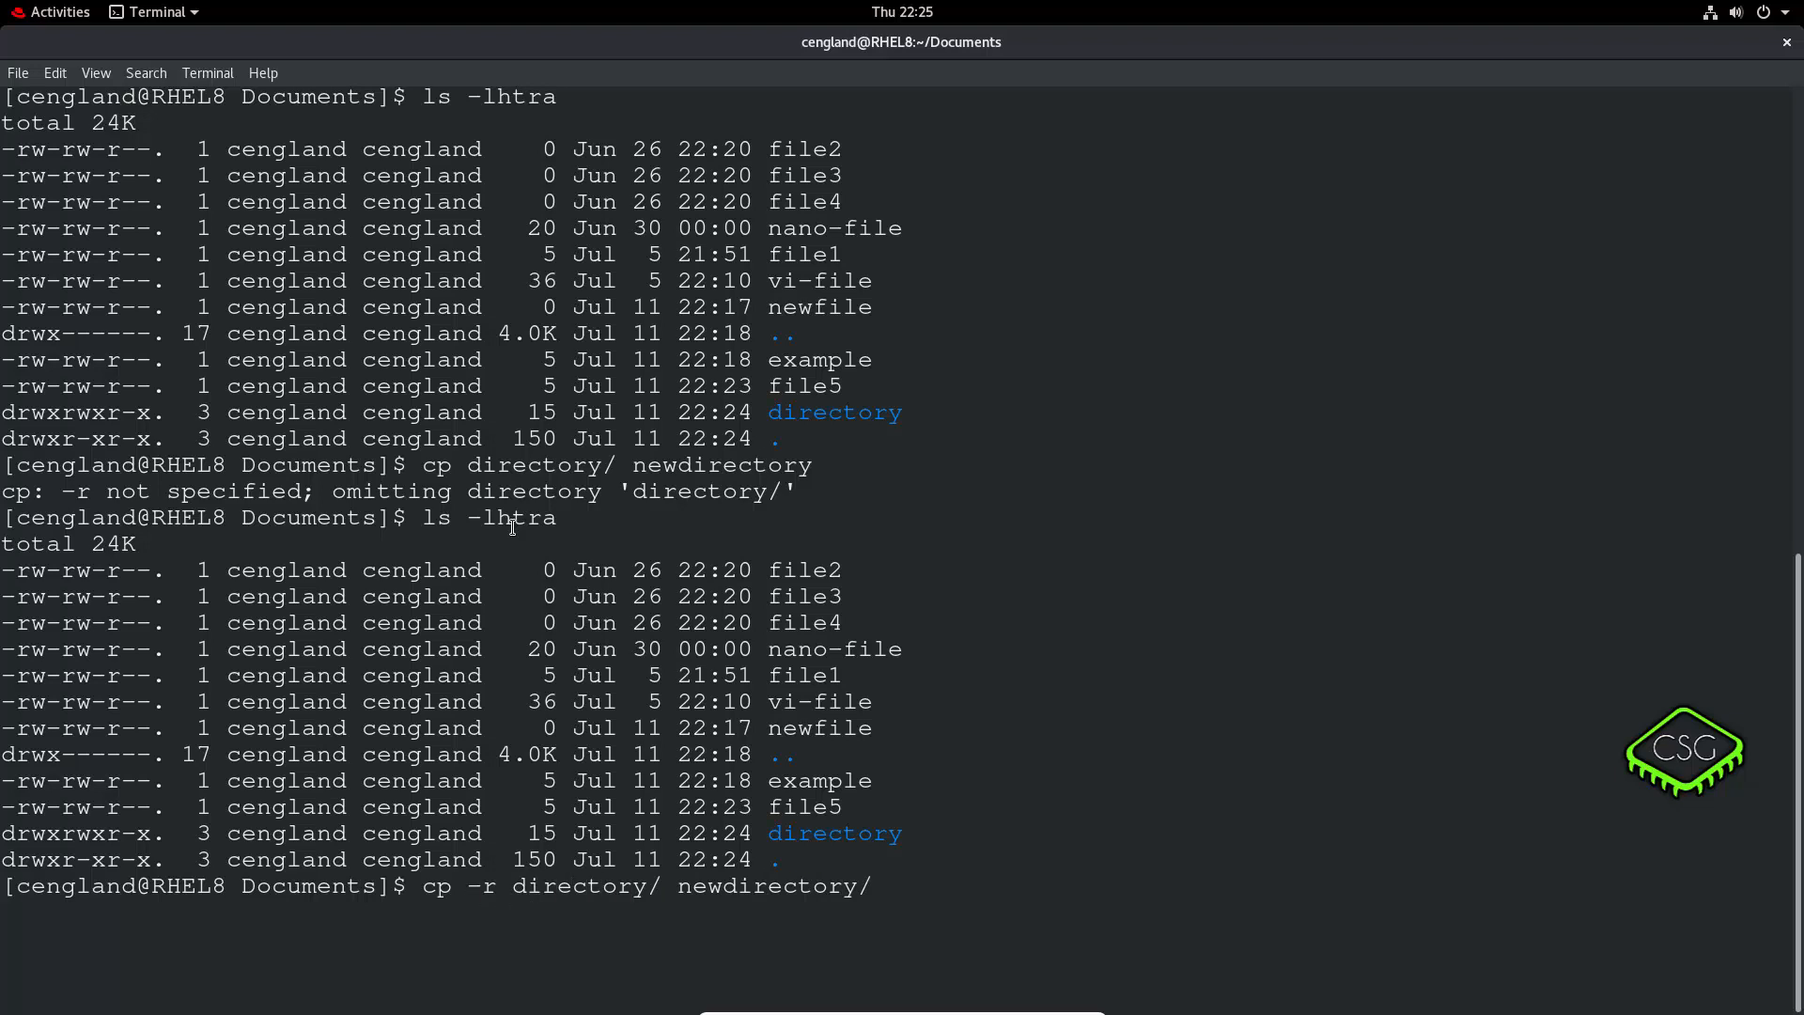
Copy directory recursively to newdirectory, confirm with ls -lhtr, and list inside newdirectory.
key(Return)
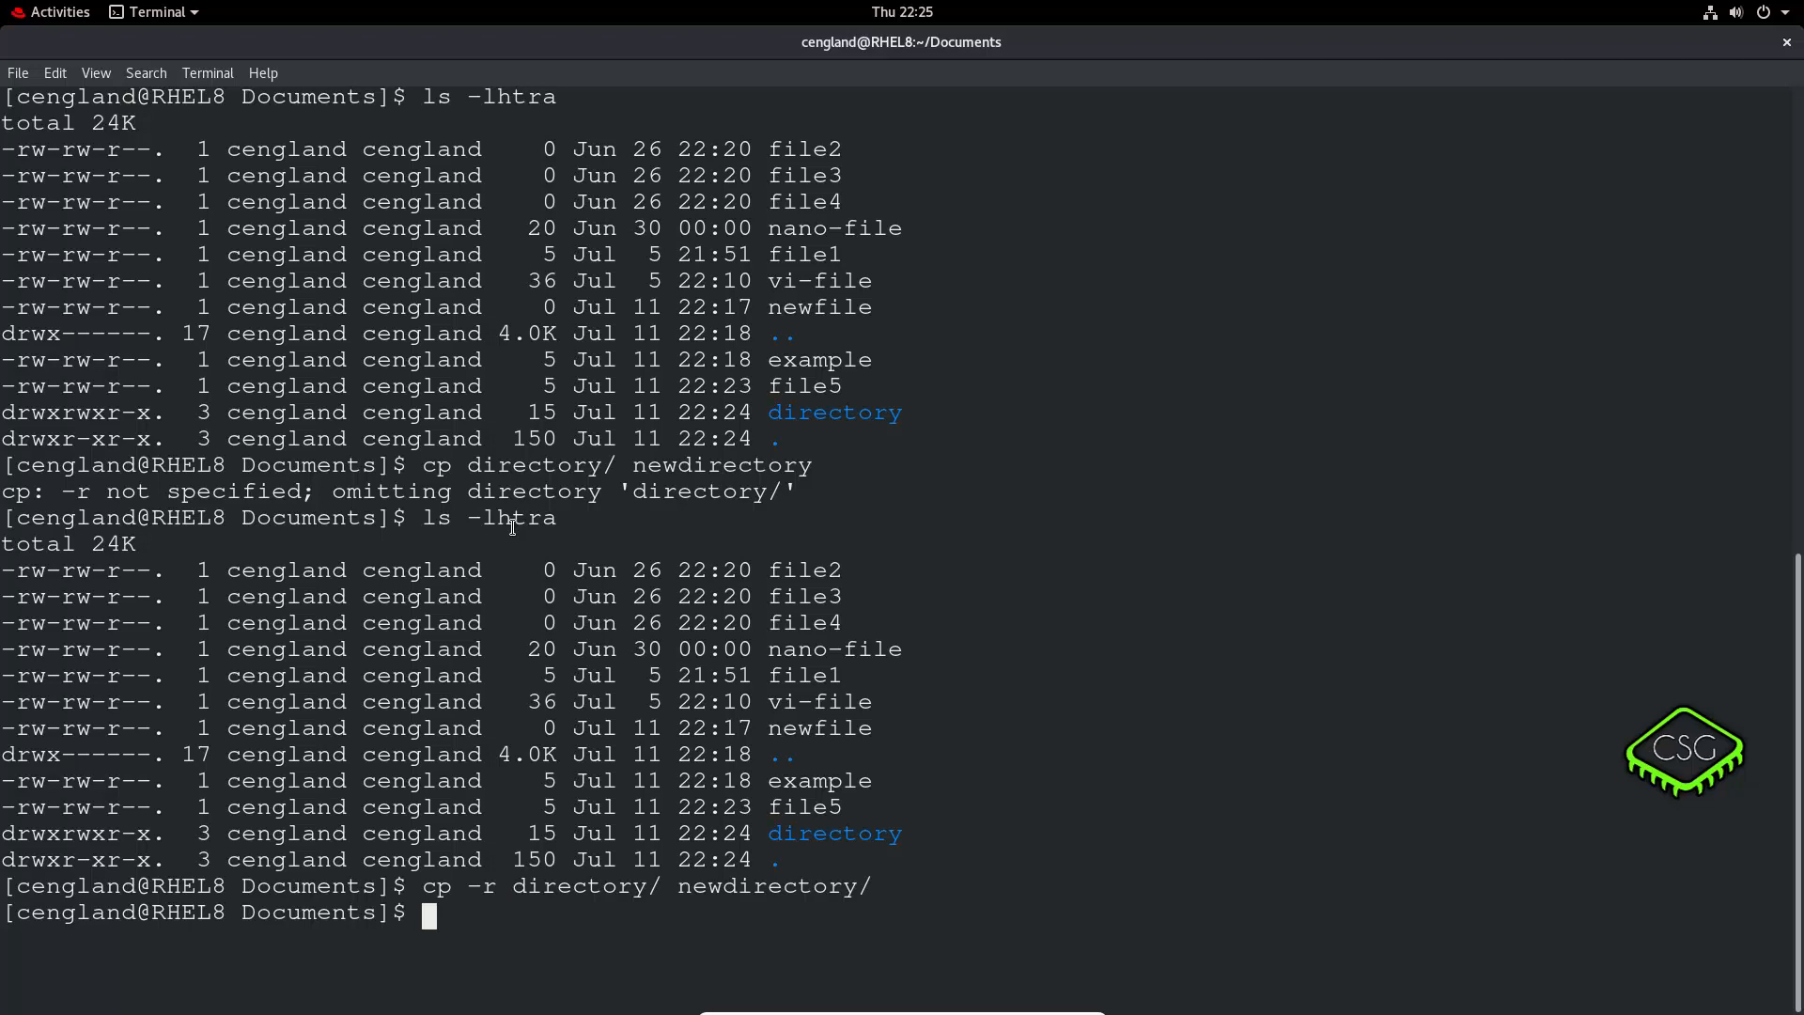
text(ls -lhtr)
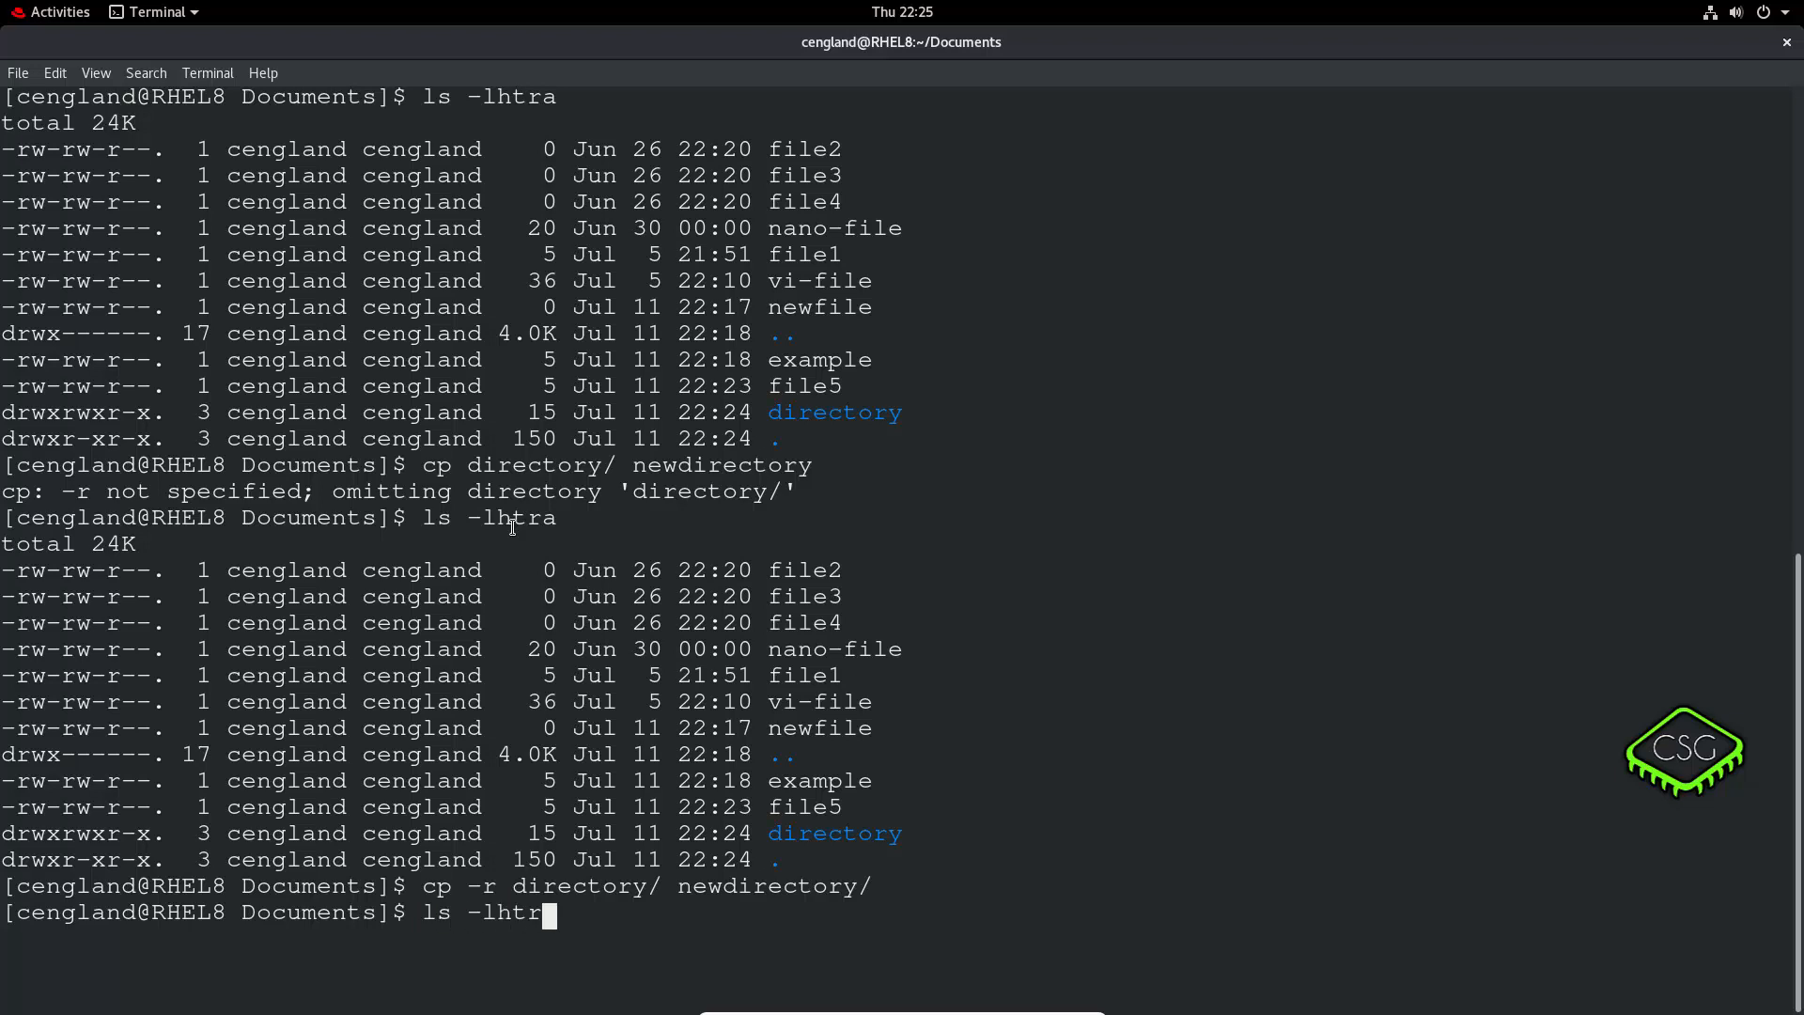
key(Return)
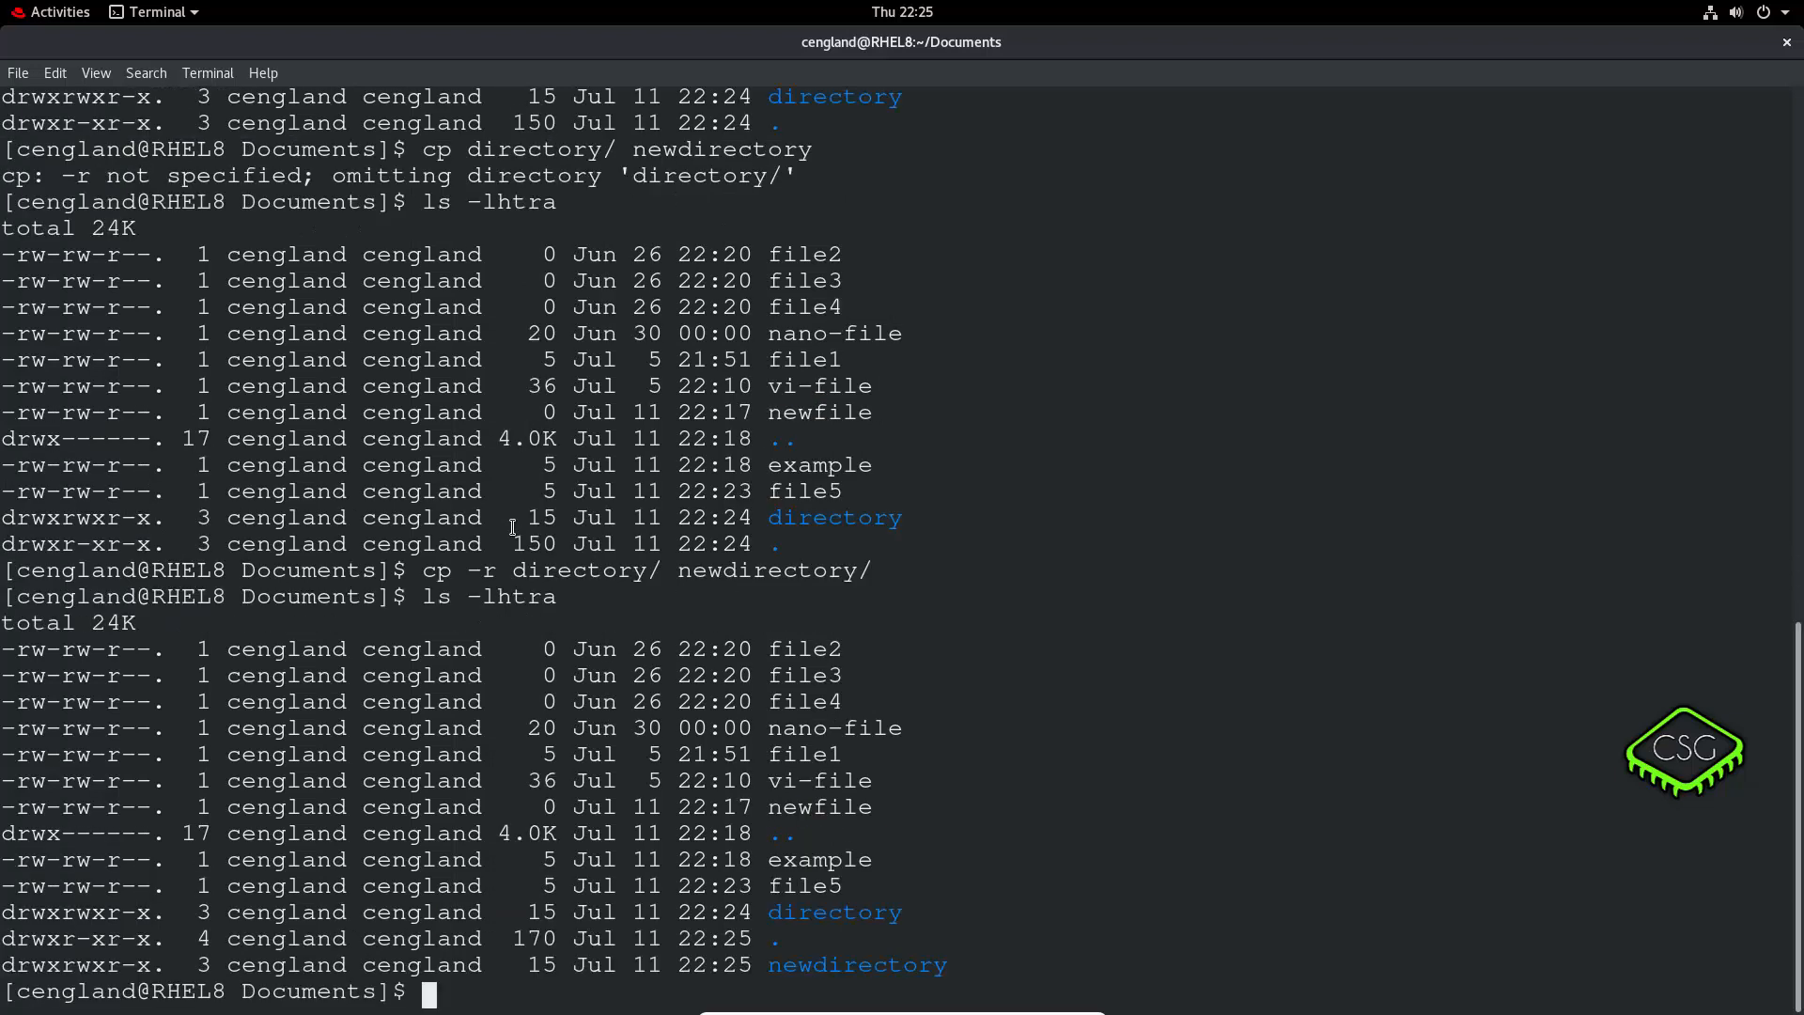
text(cd newdirectory/)
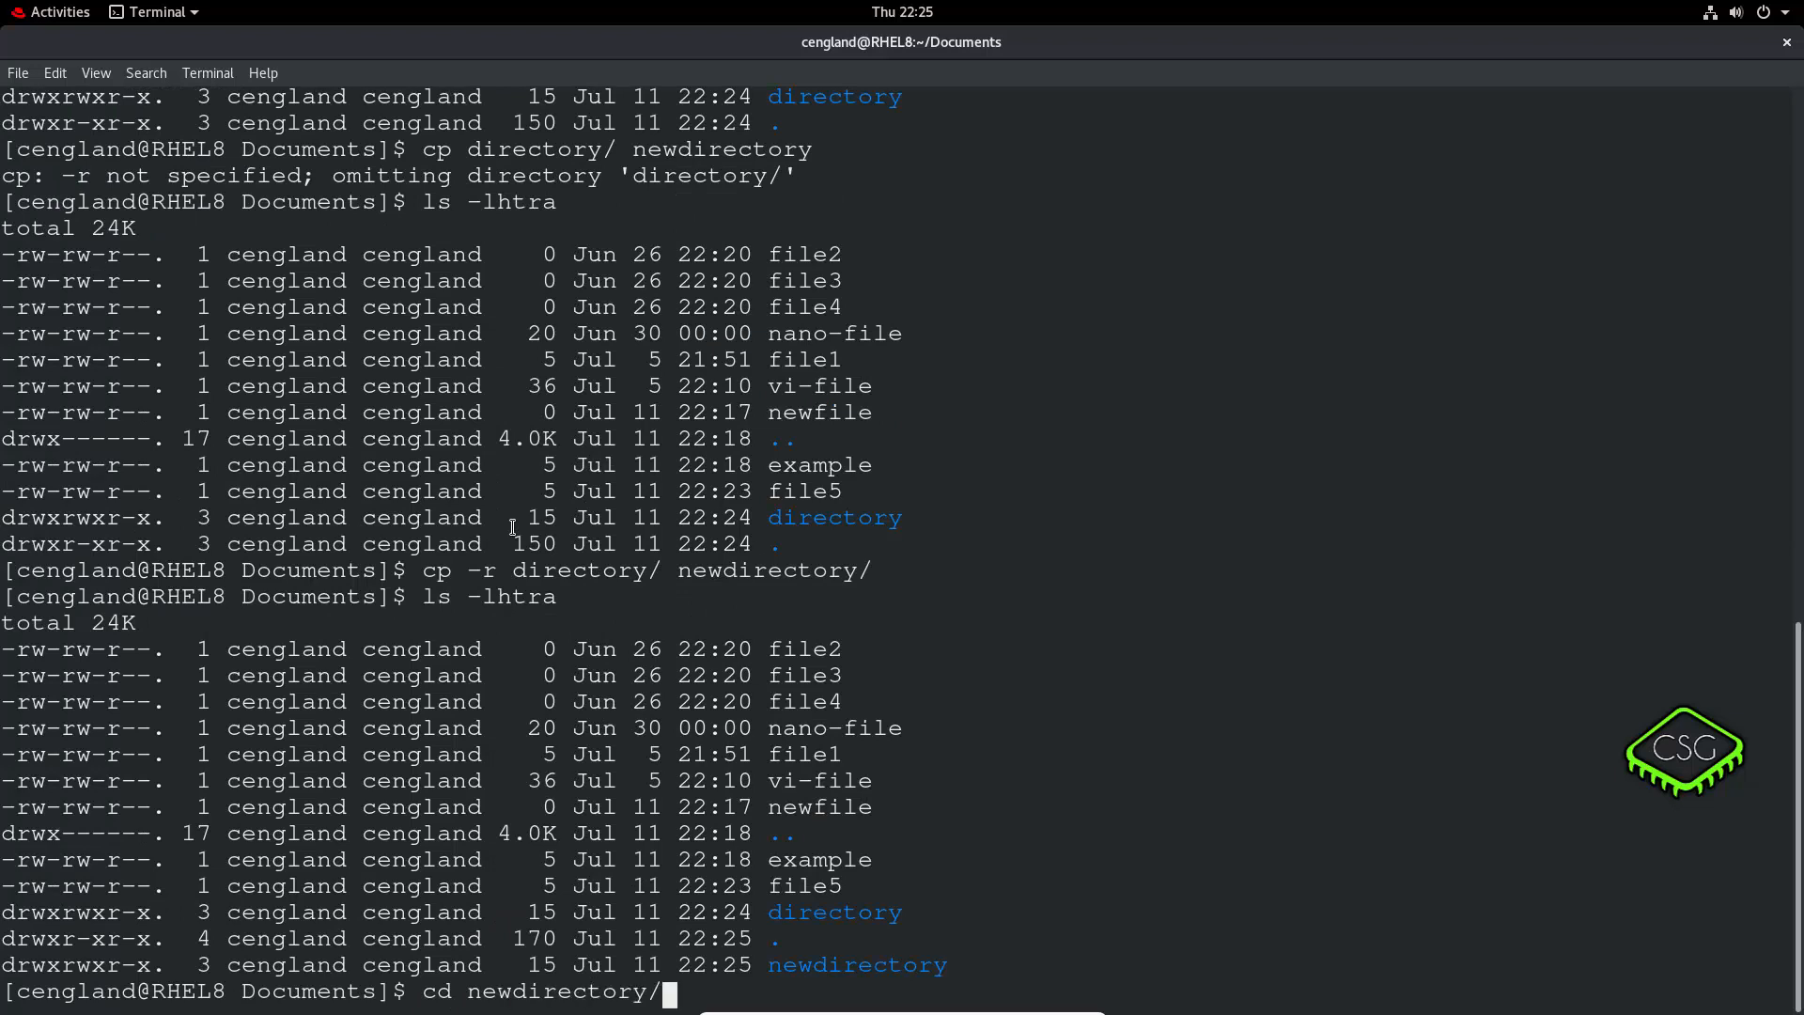
text(ls -l)
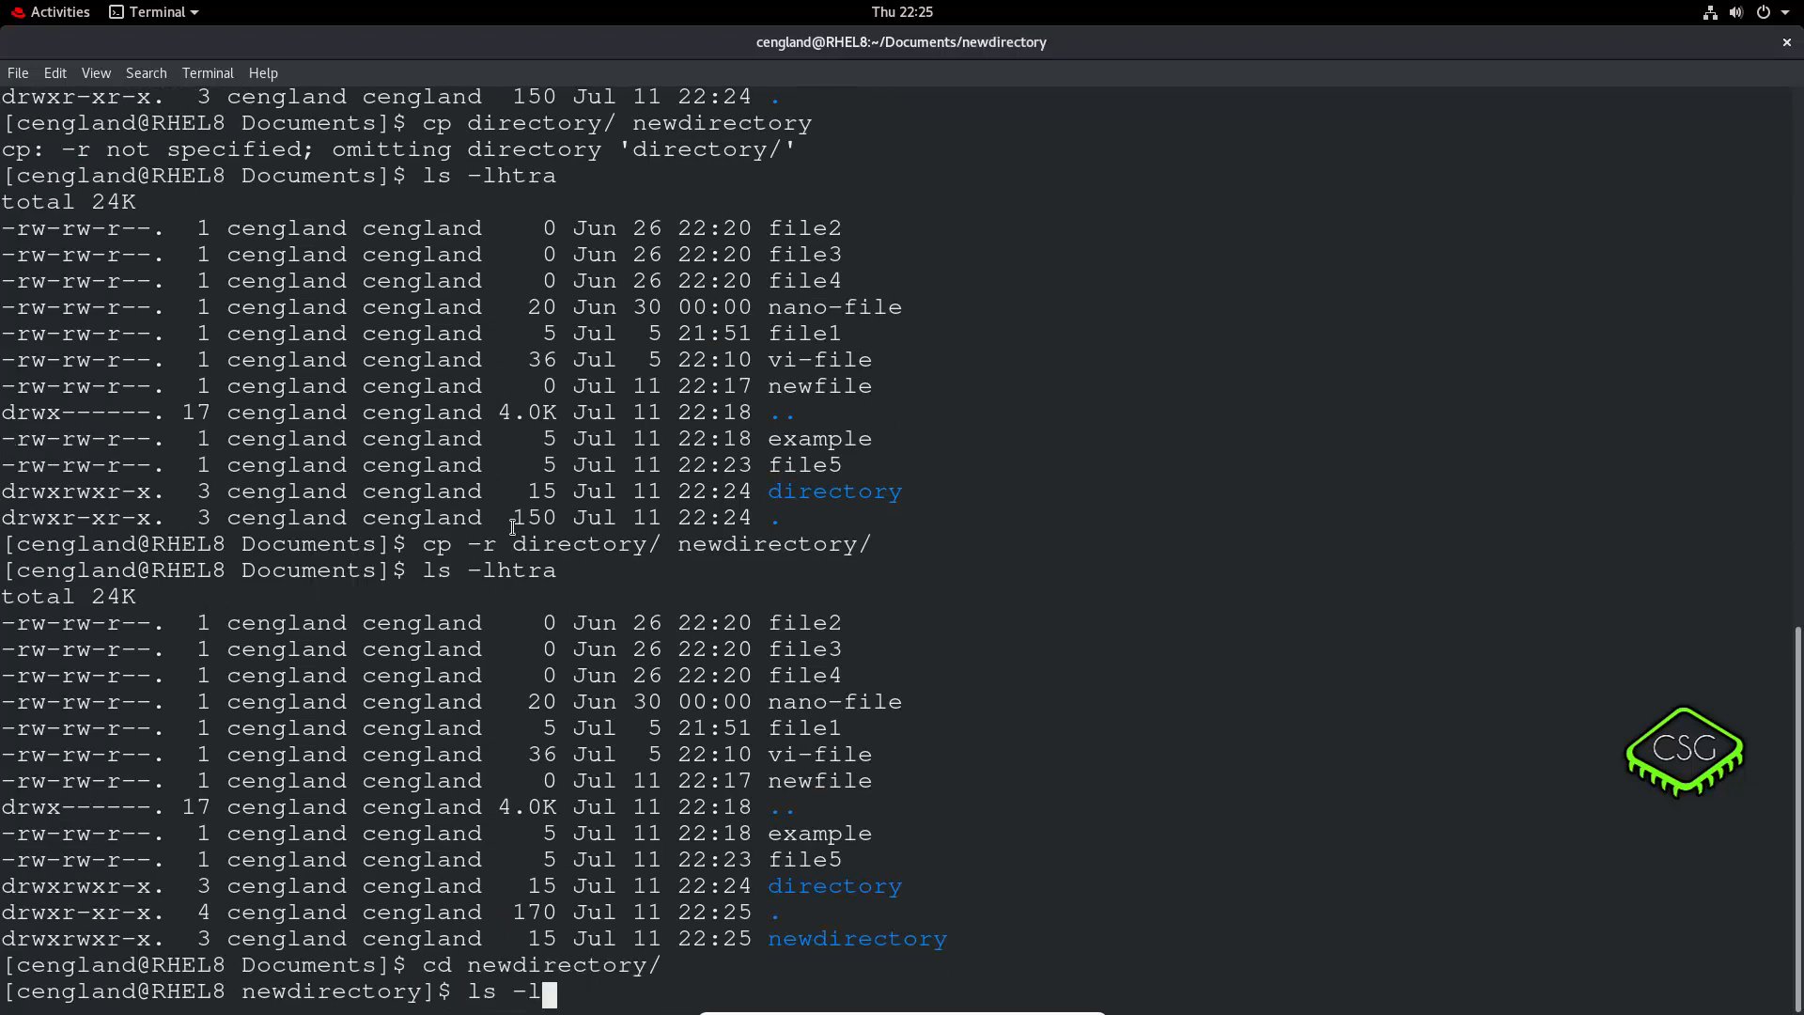
key(Return)
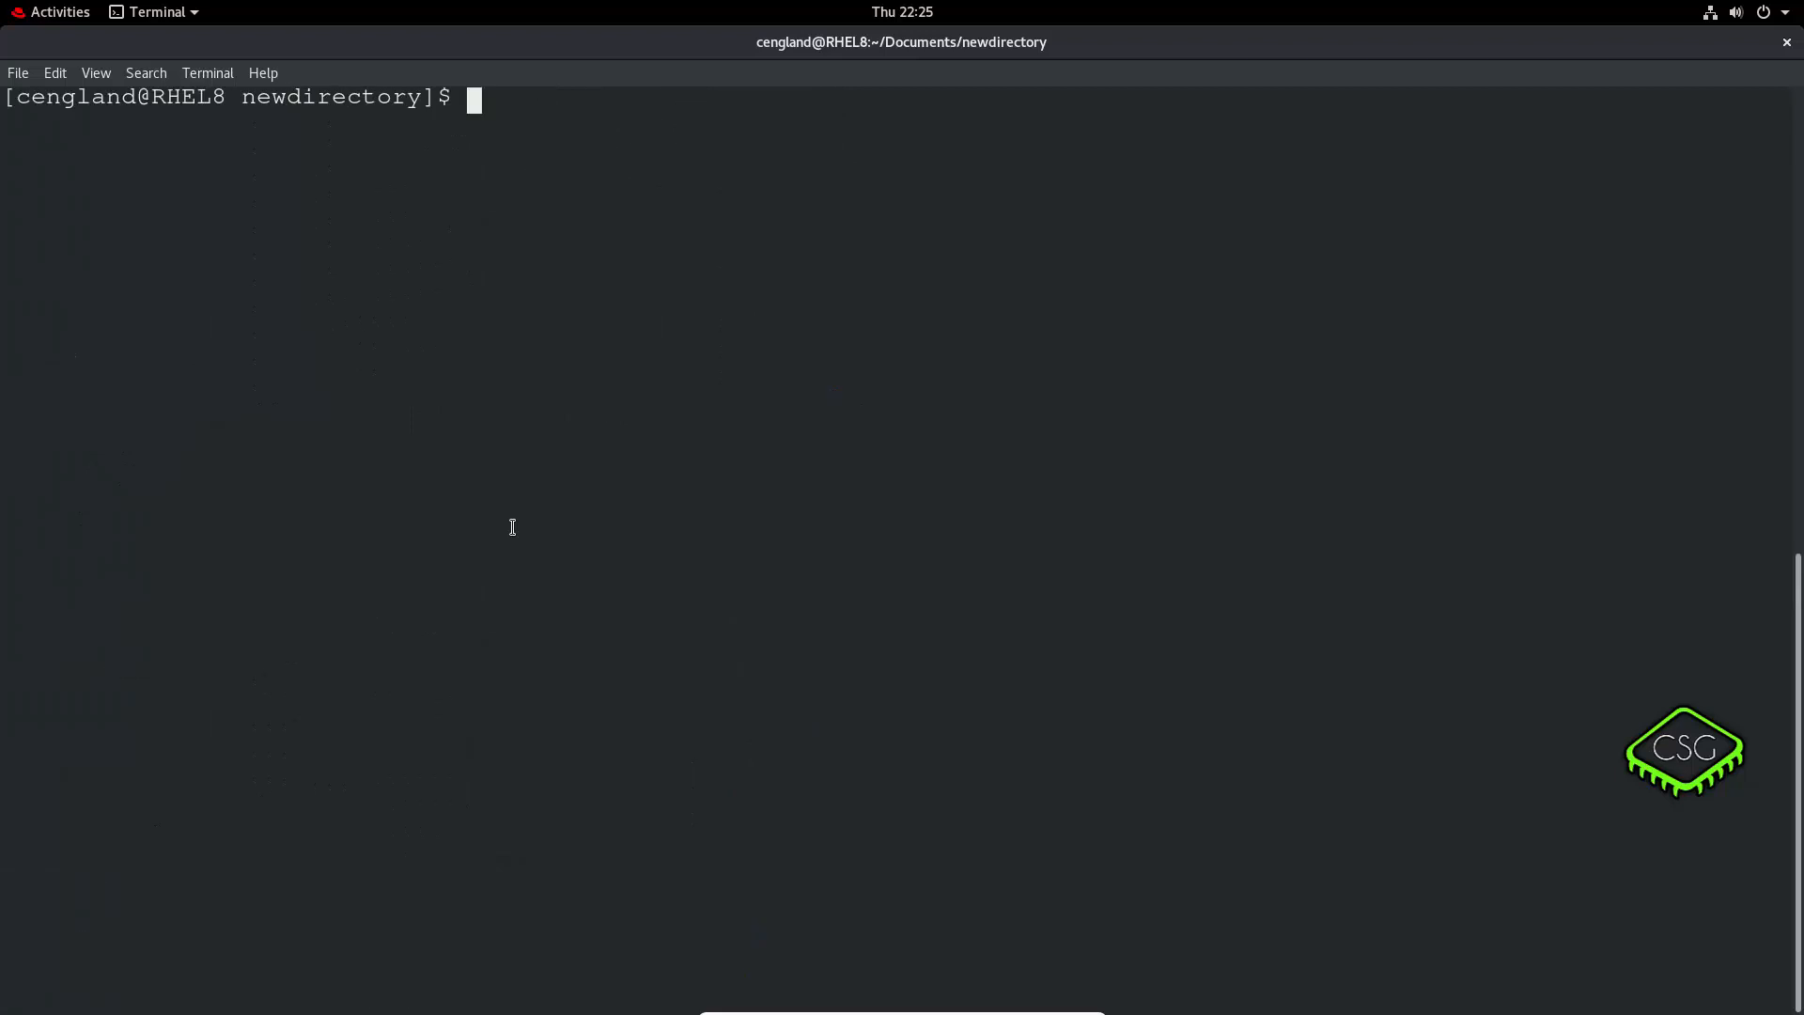
Run 'cd .', go up to ~ with 'cd ..', then return with 'cd Documents/'.
text(ls)
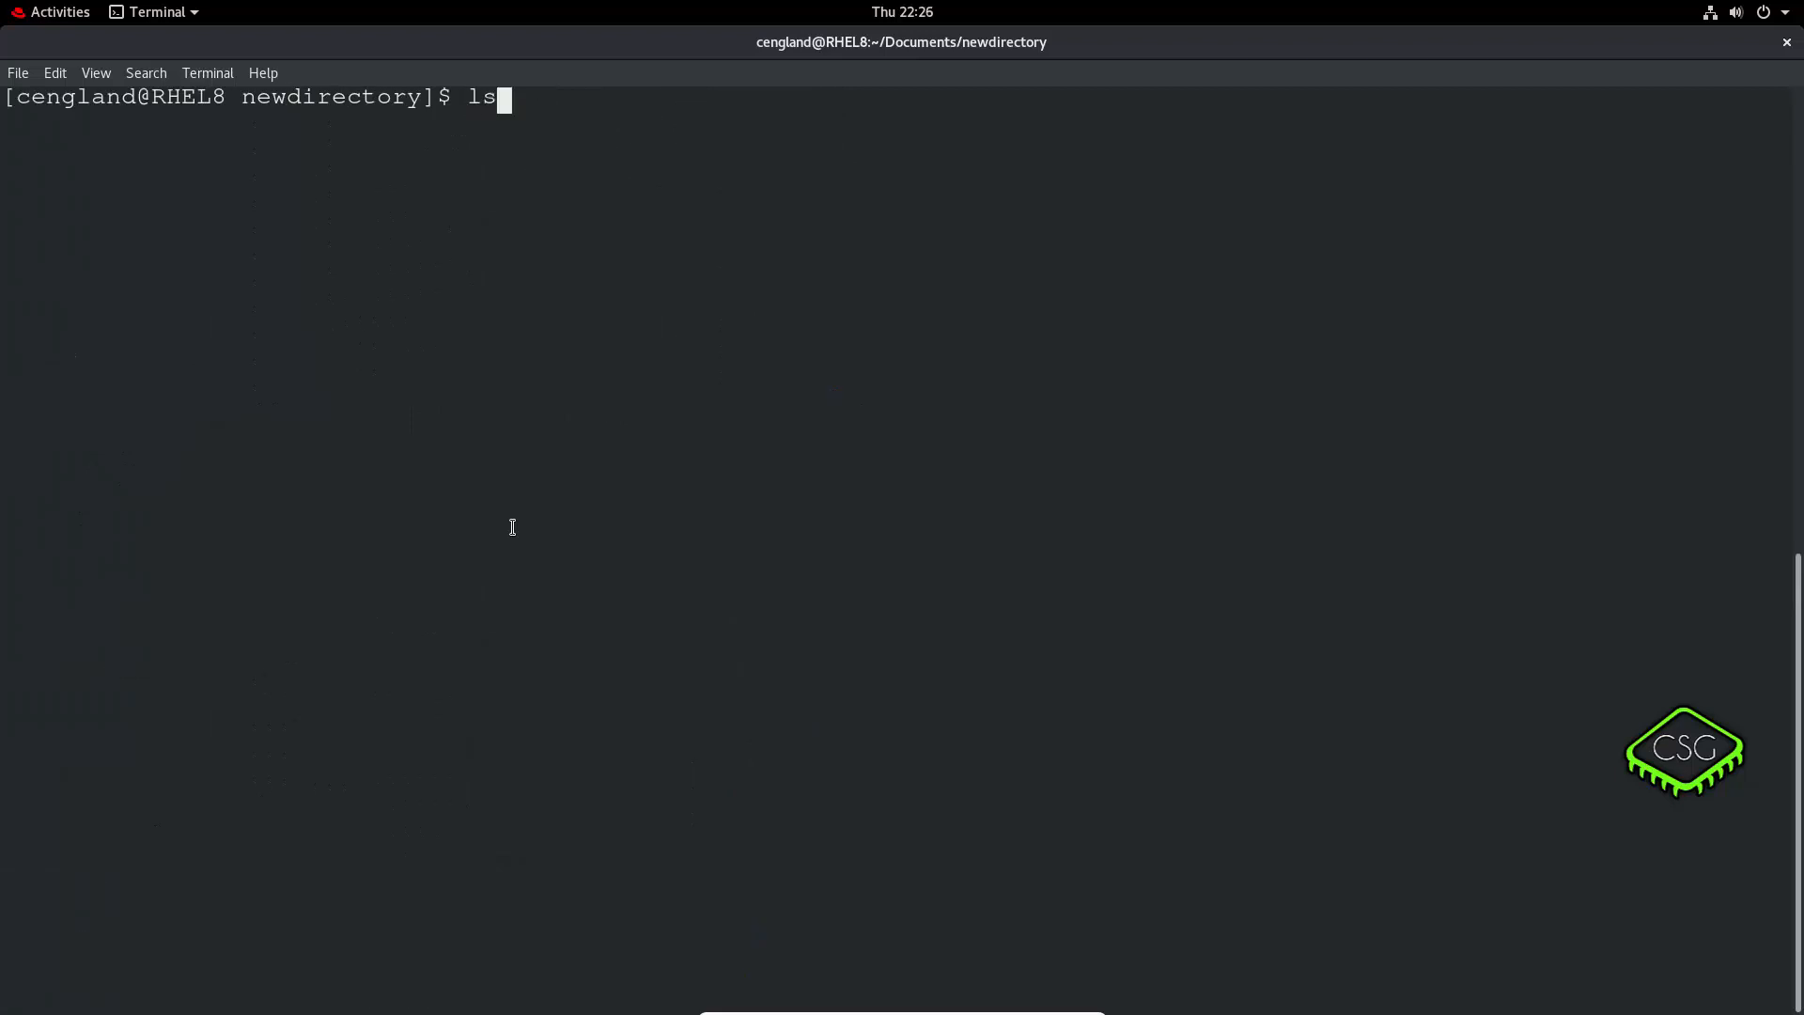
text(-lht)
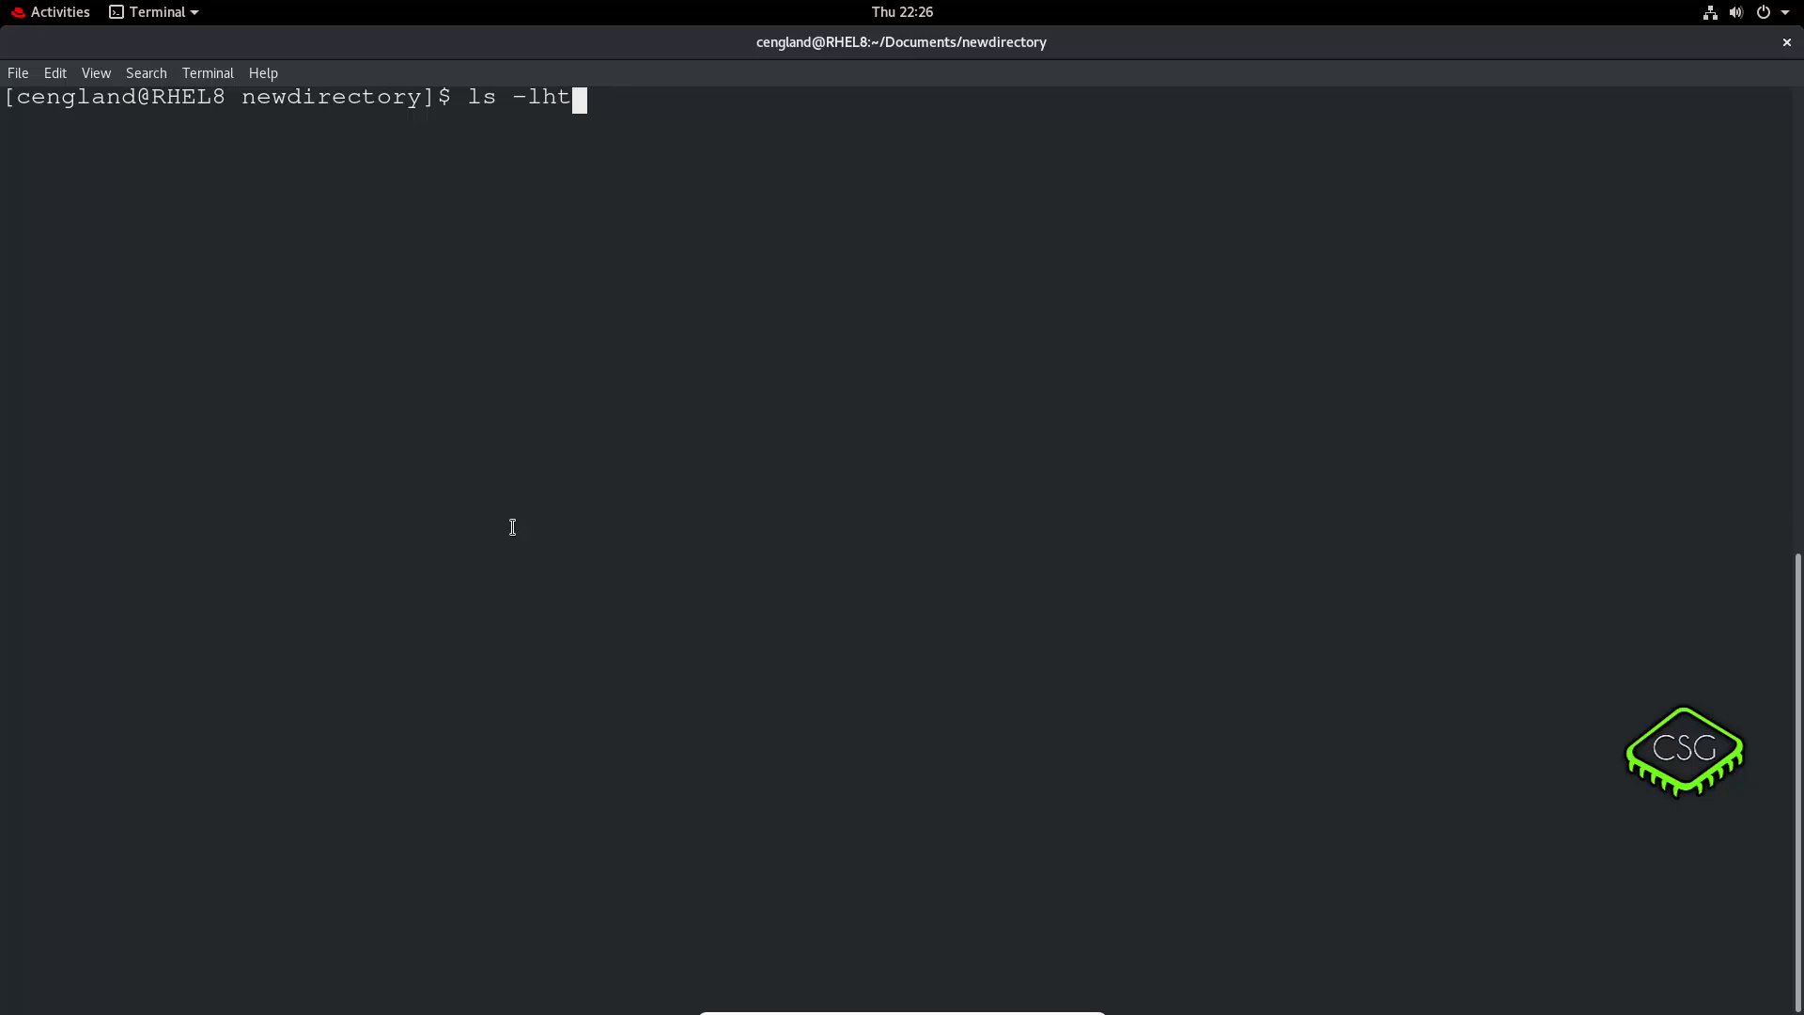
text(cd ../d)
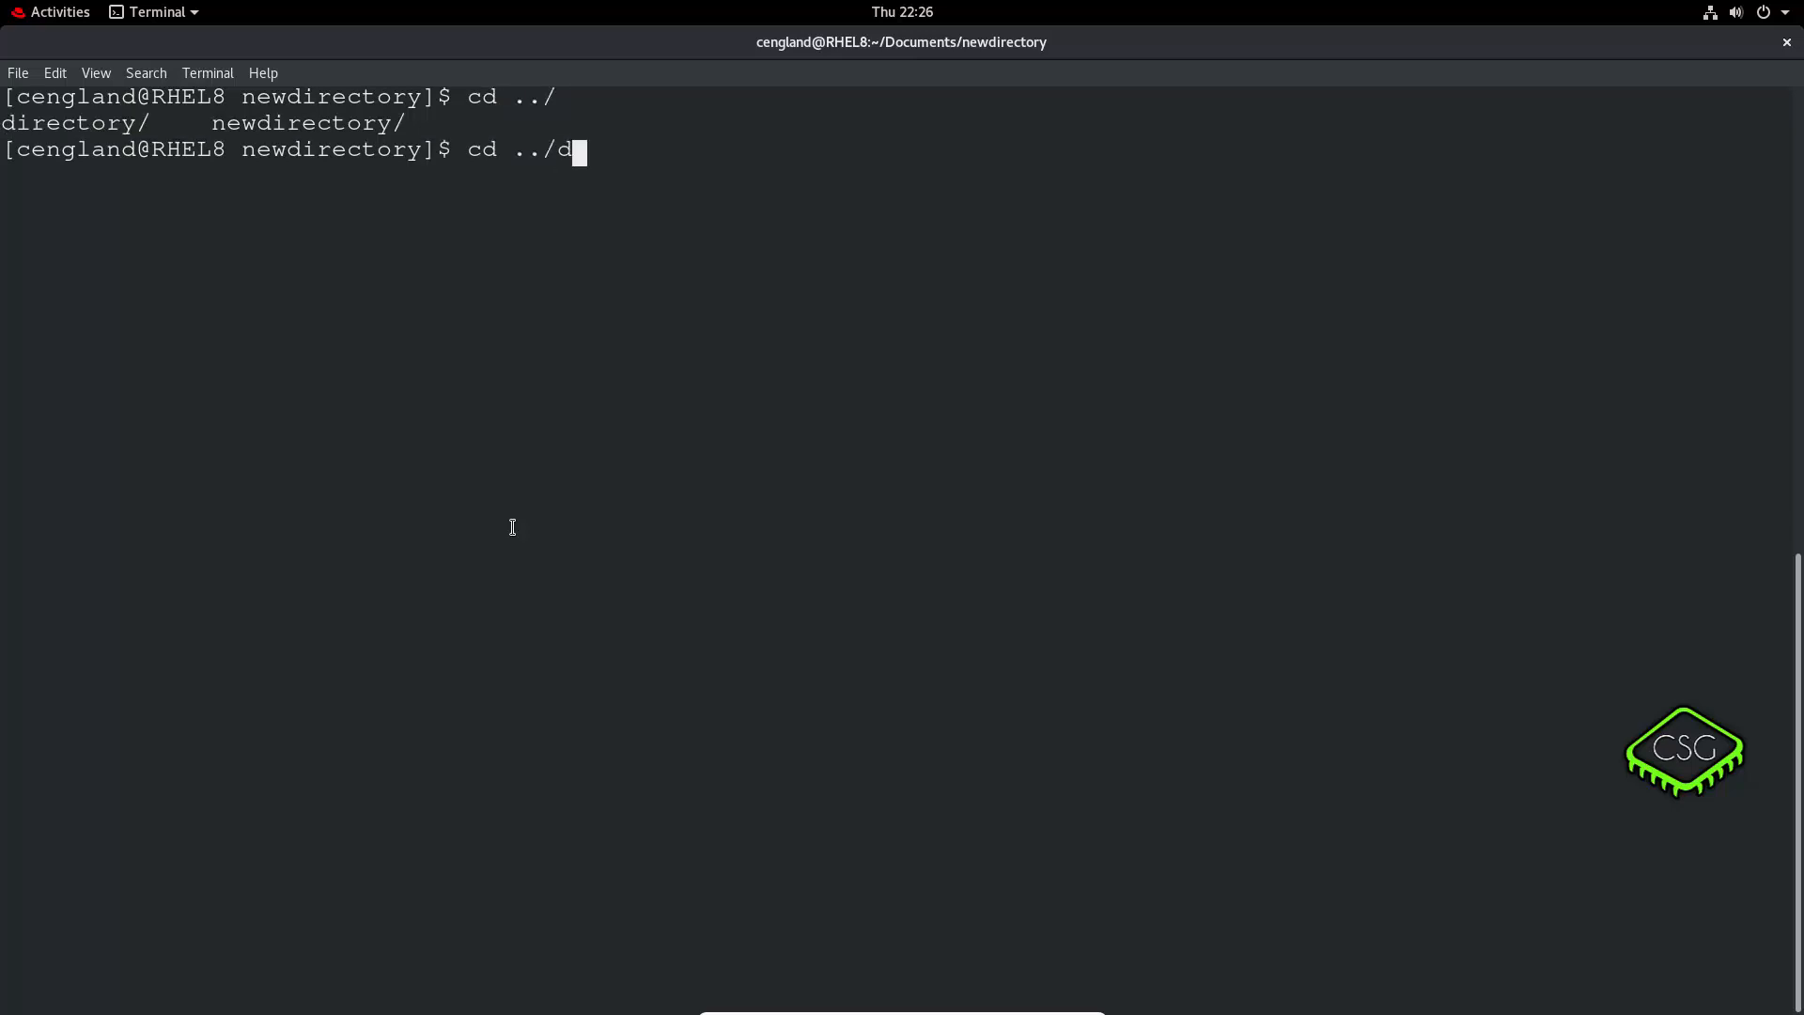
key(Tab)
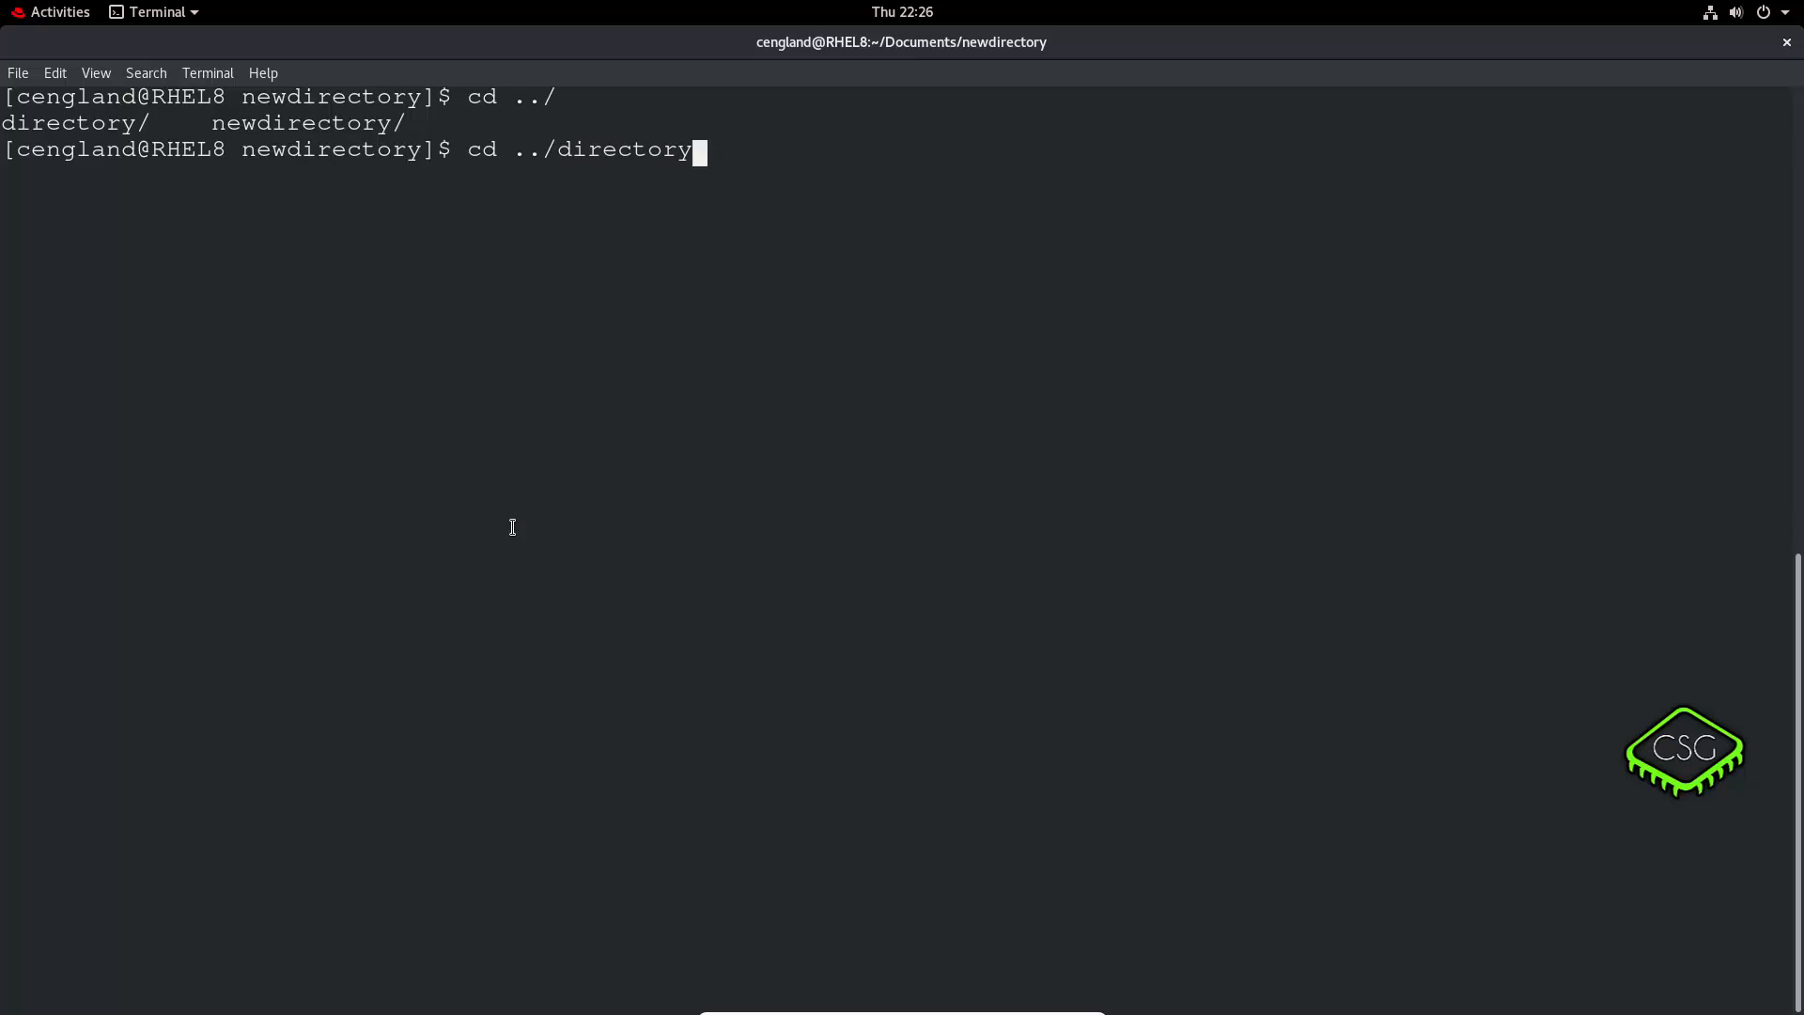
text(/1)
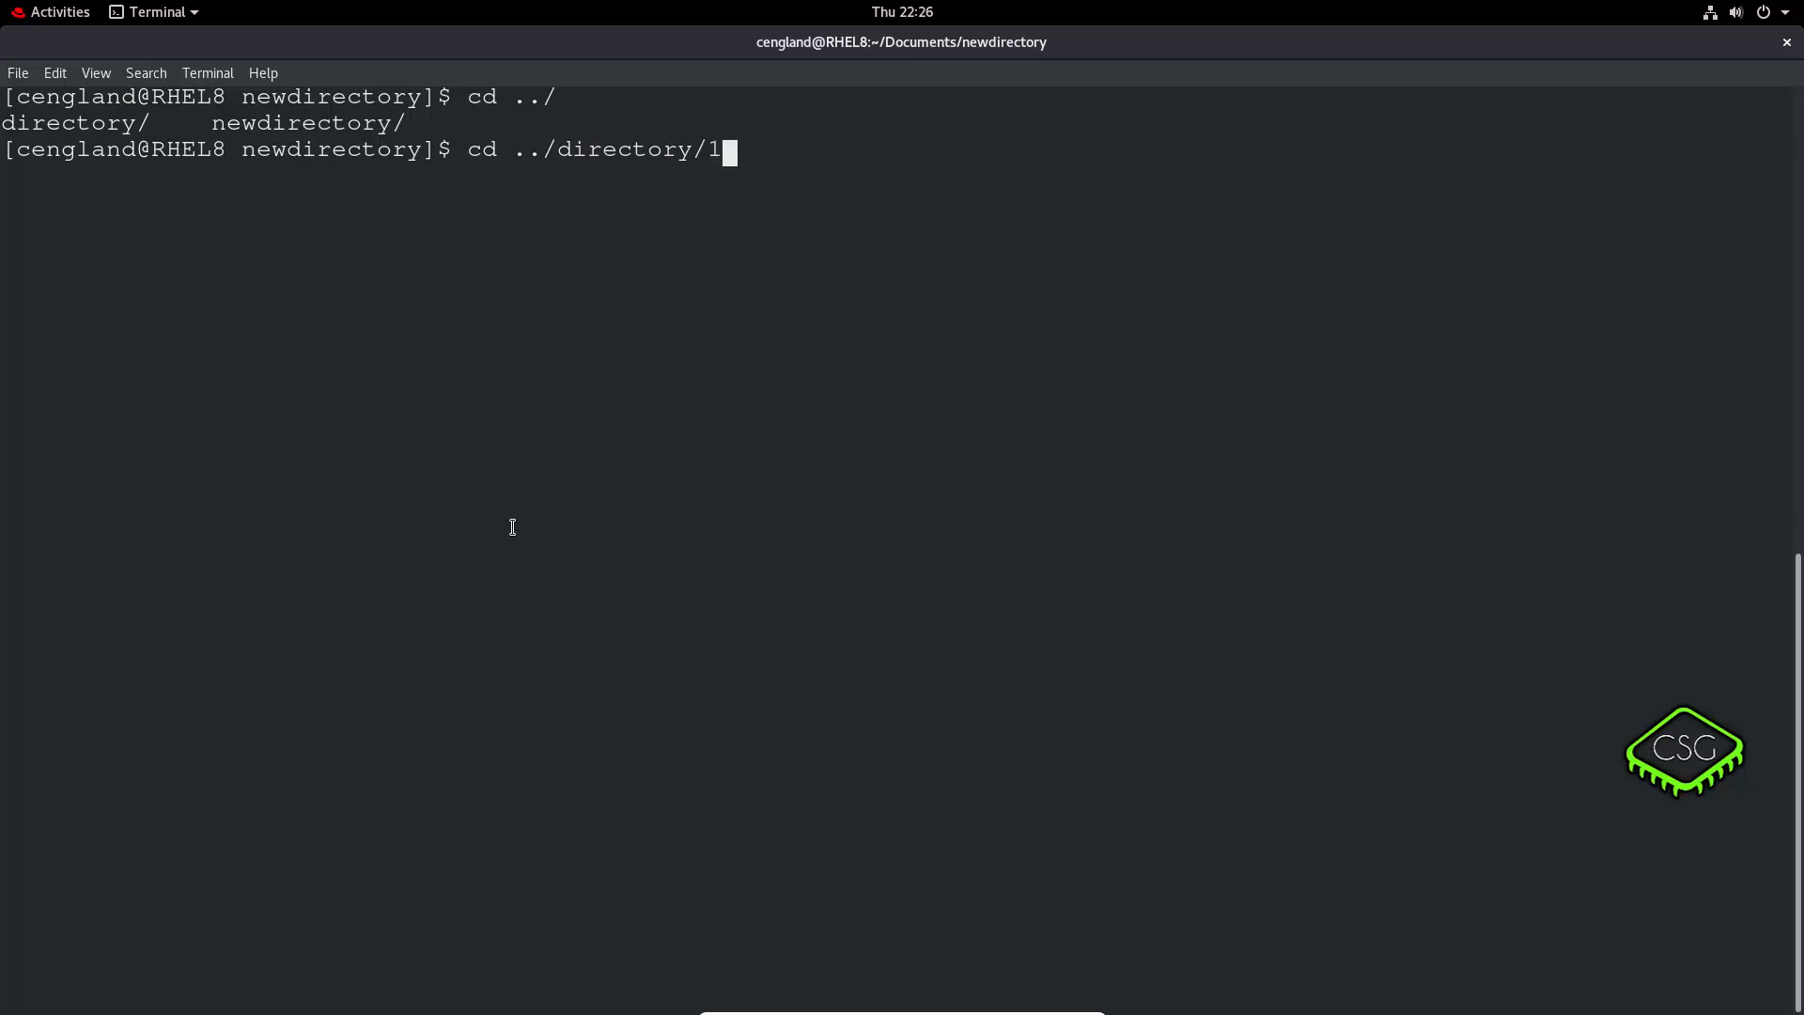
key(BackSpace)
text(cd .)
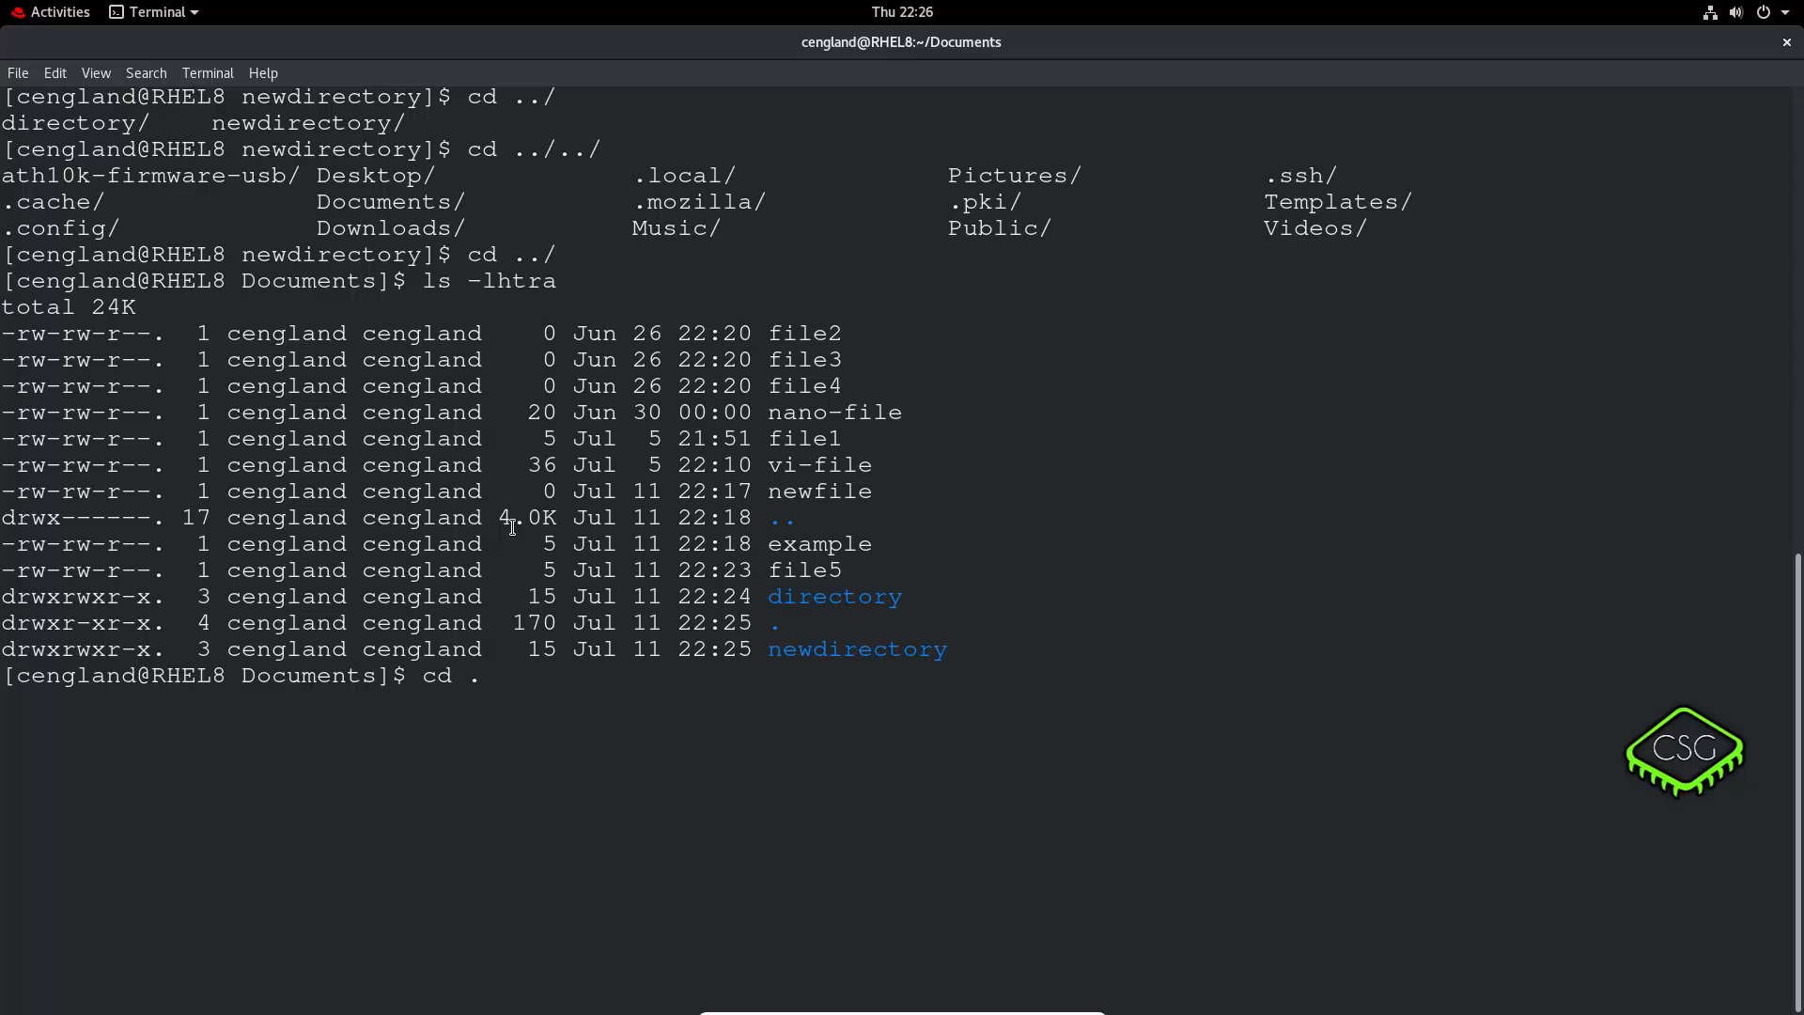
key(Return)
text(cd .)
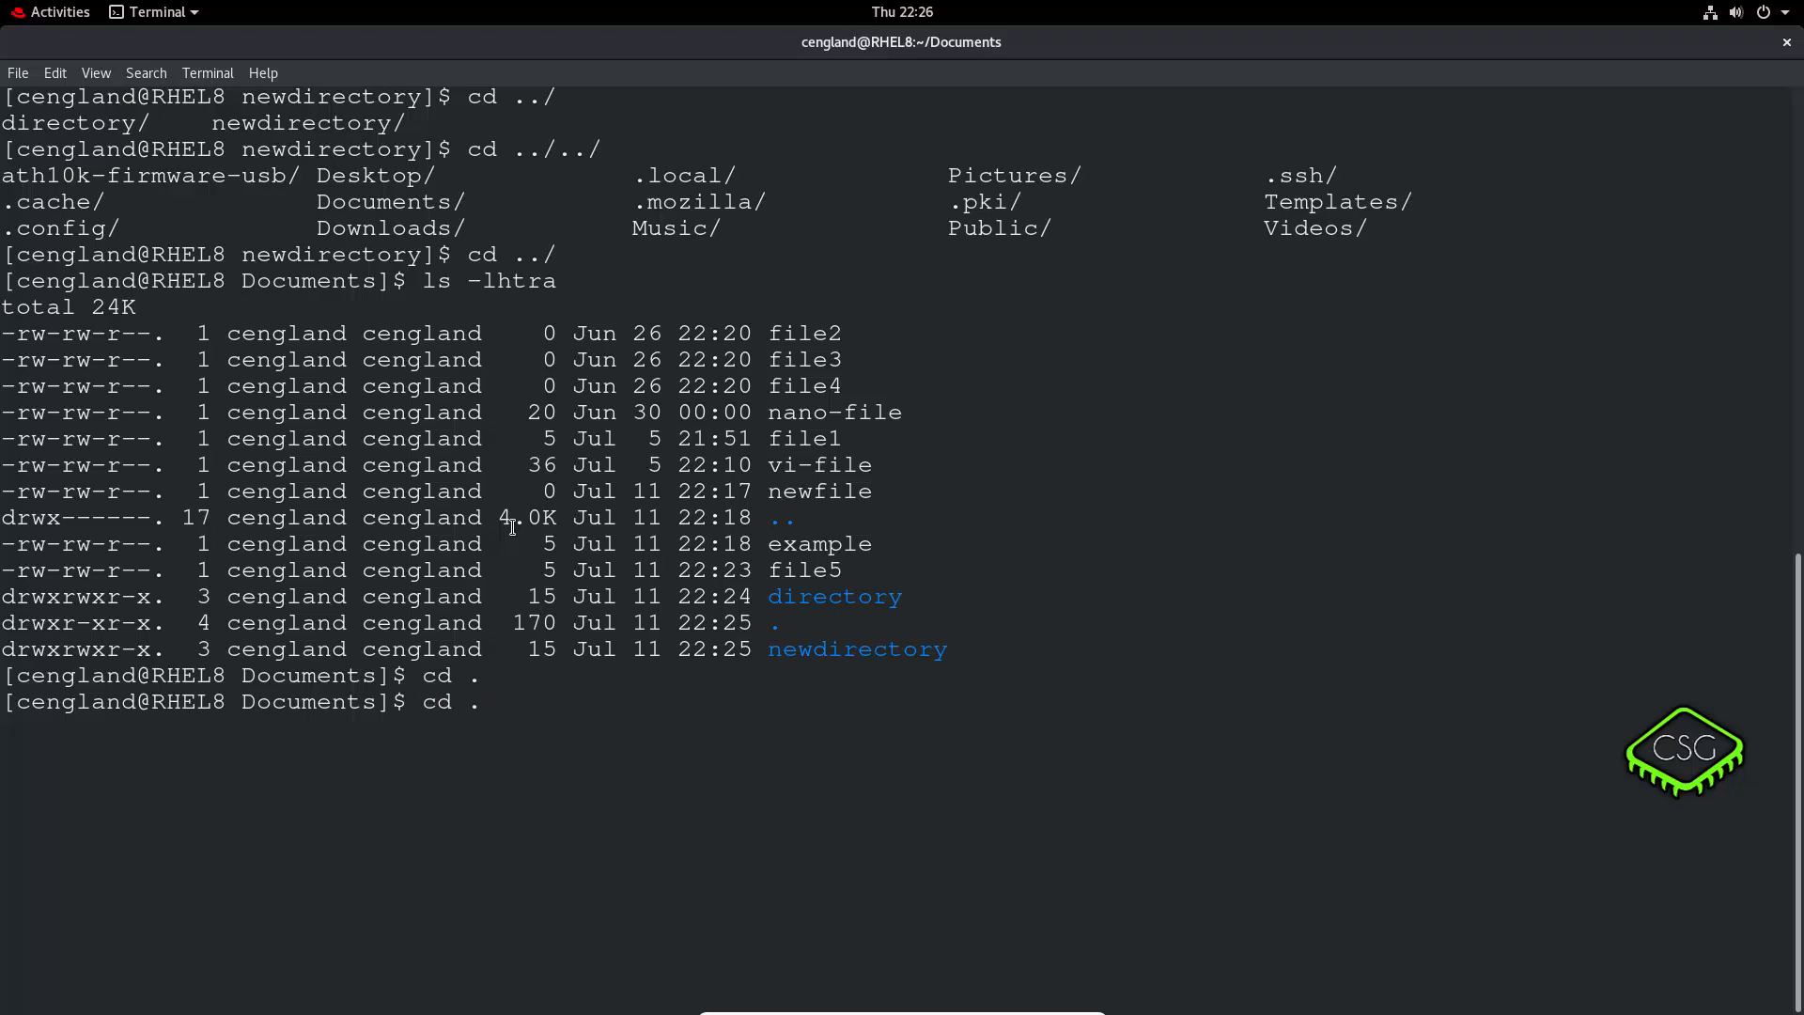
key(Return)
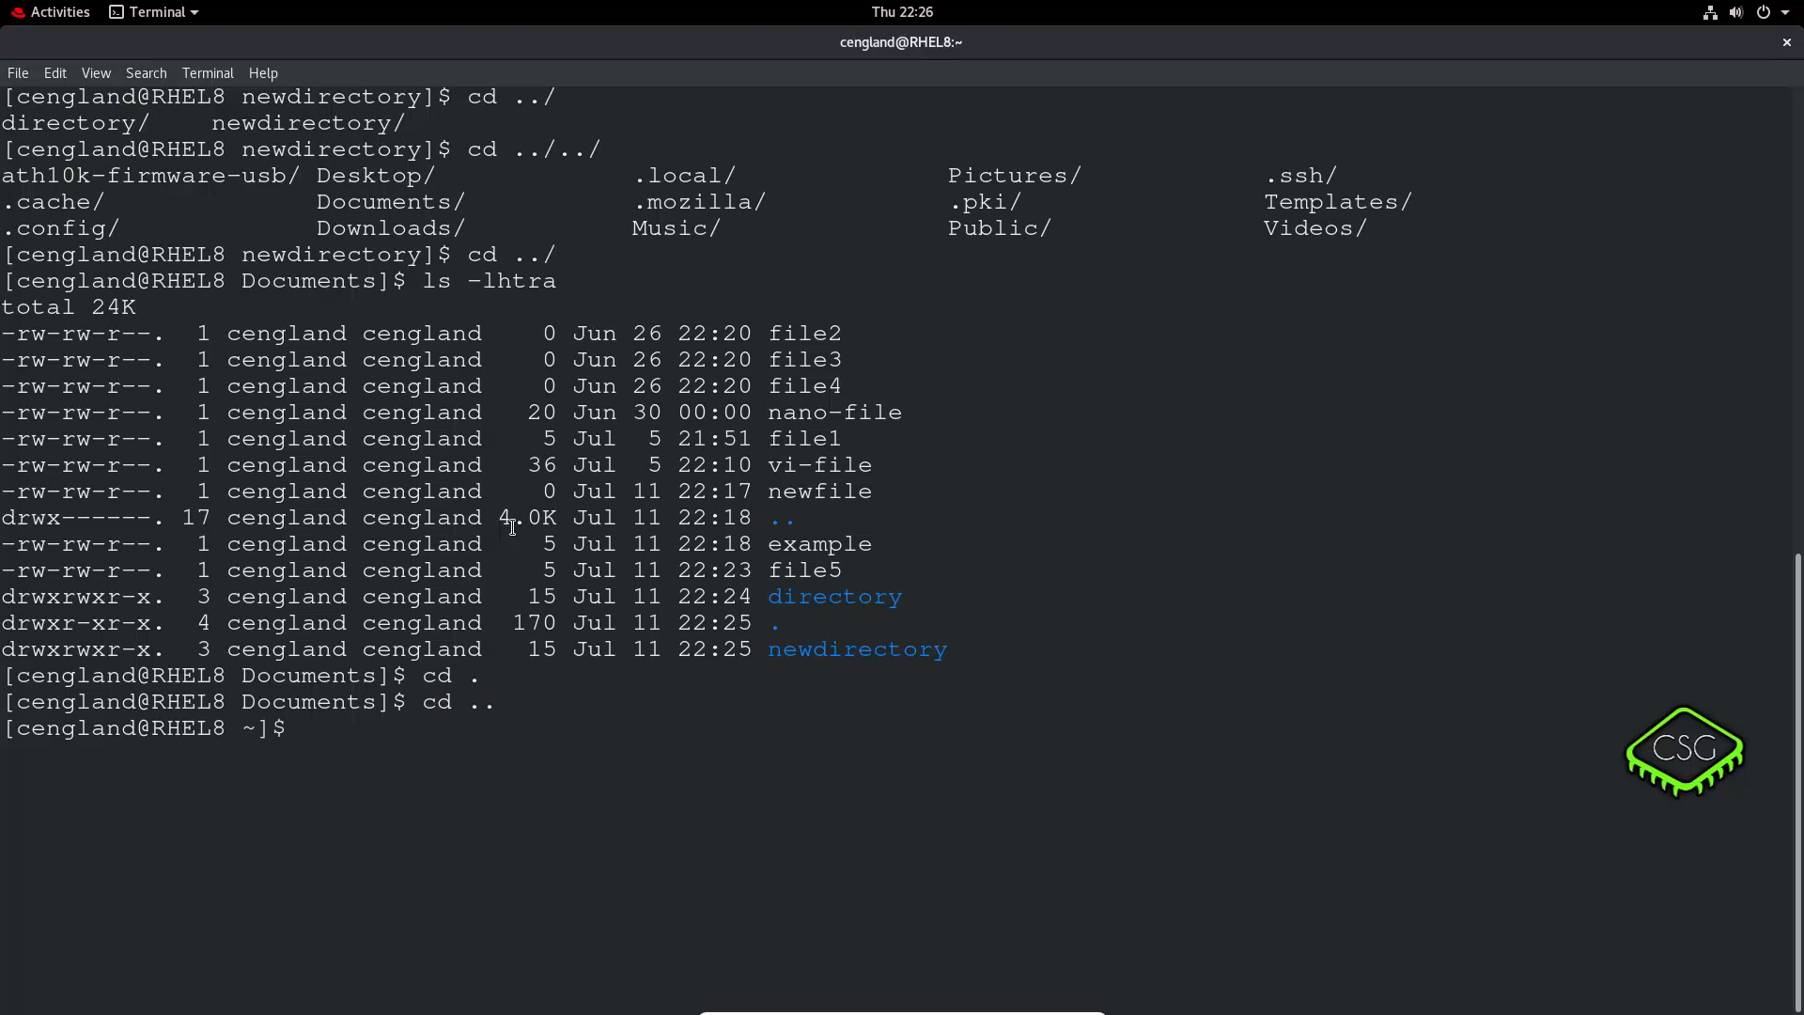
text(cd)
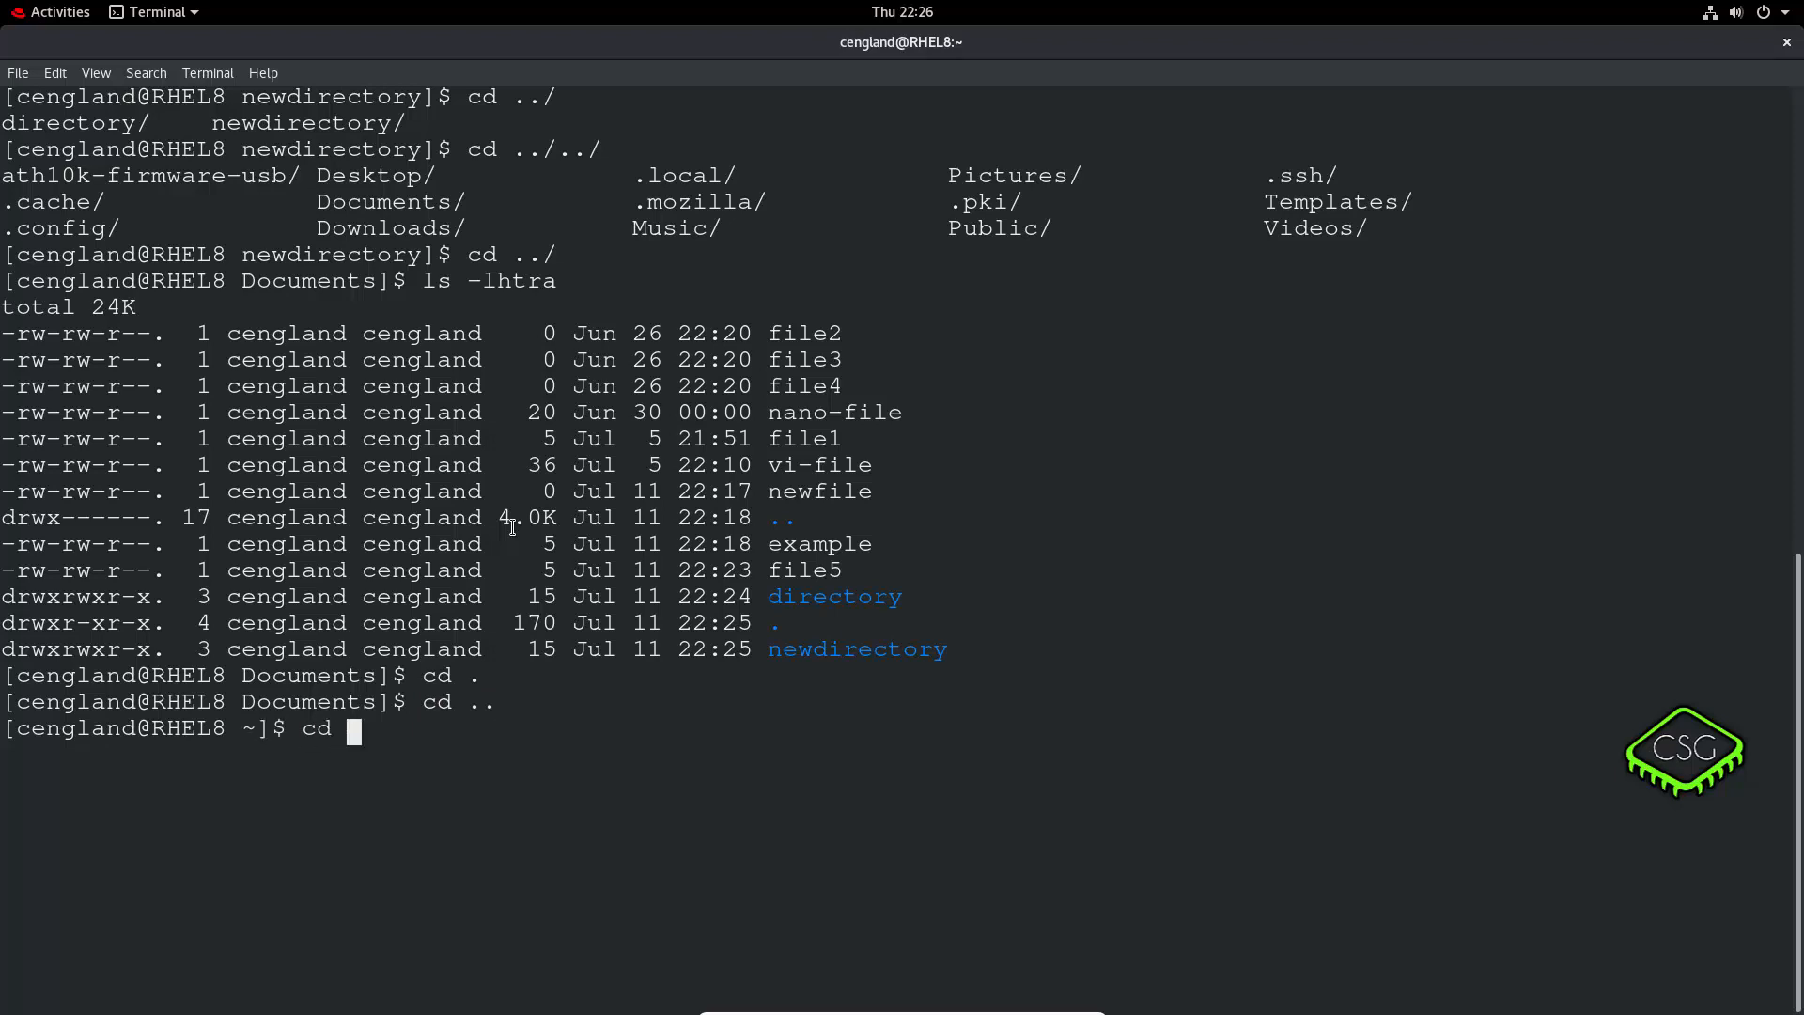
key(Return)
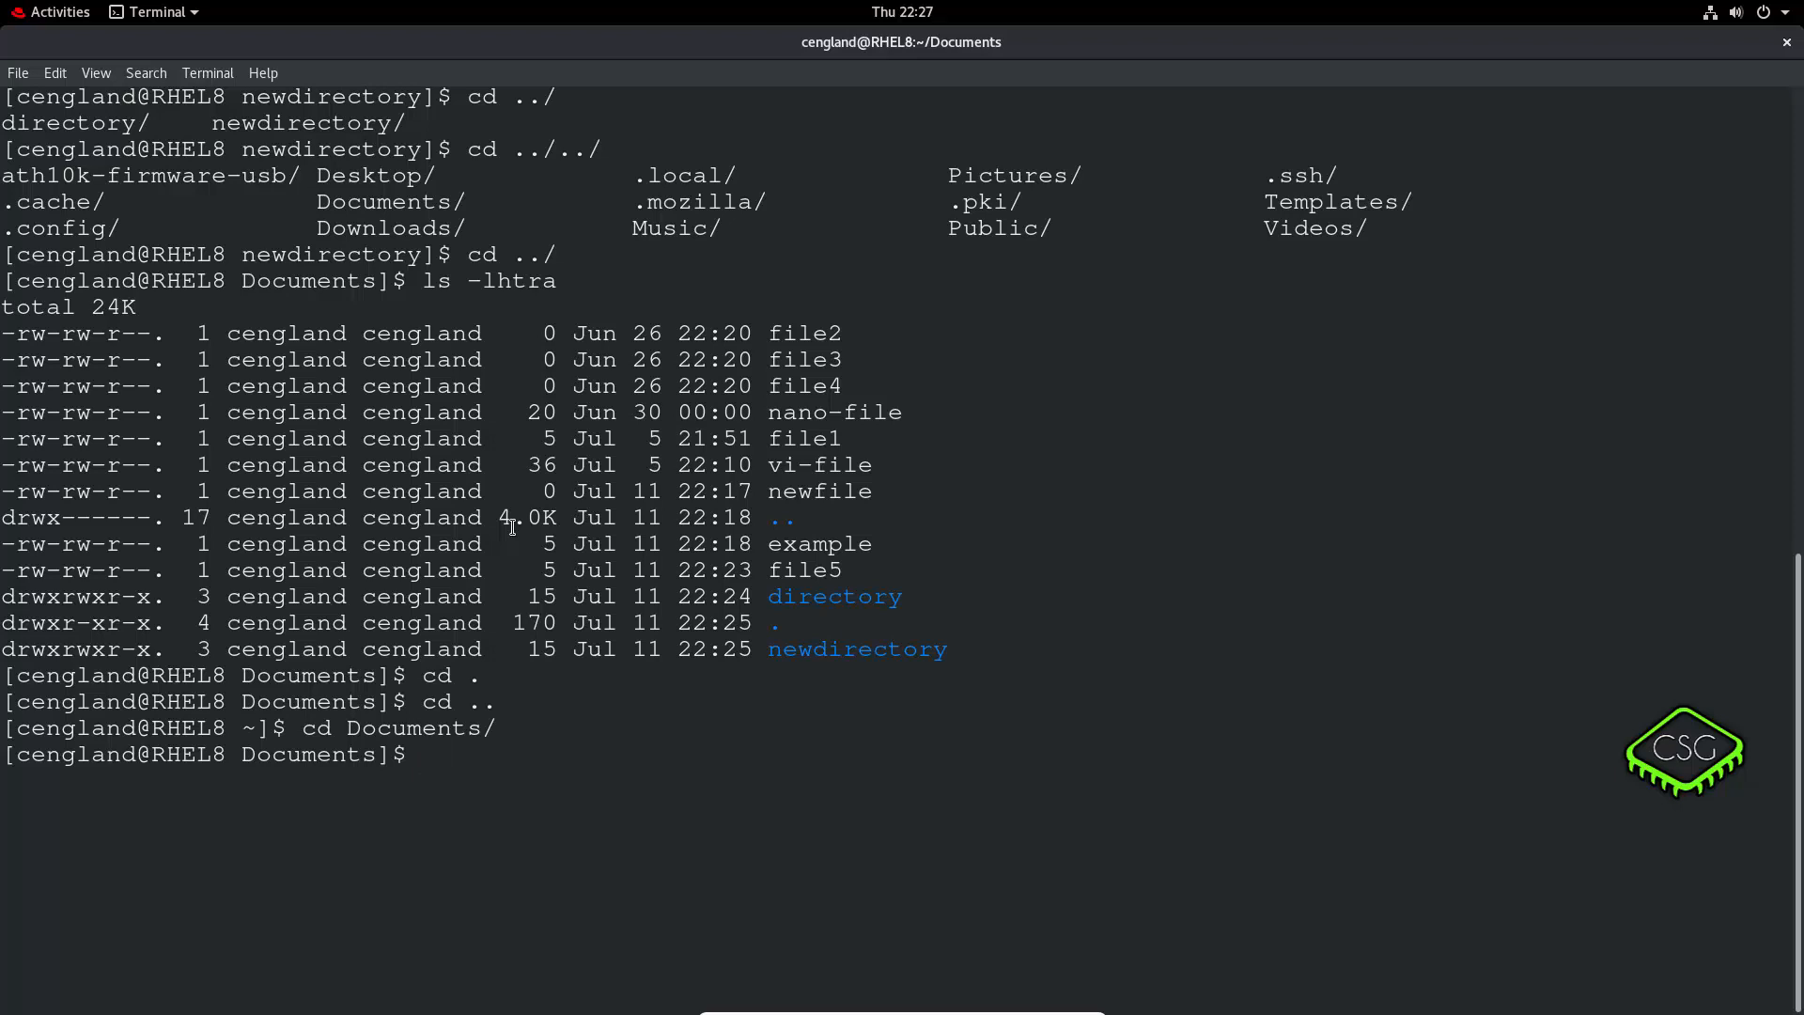
text(clear)
text(ls -l)
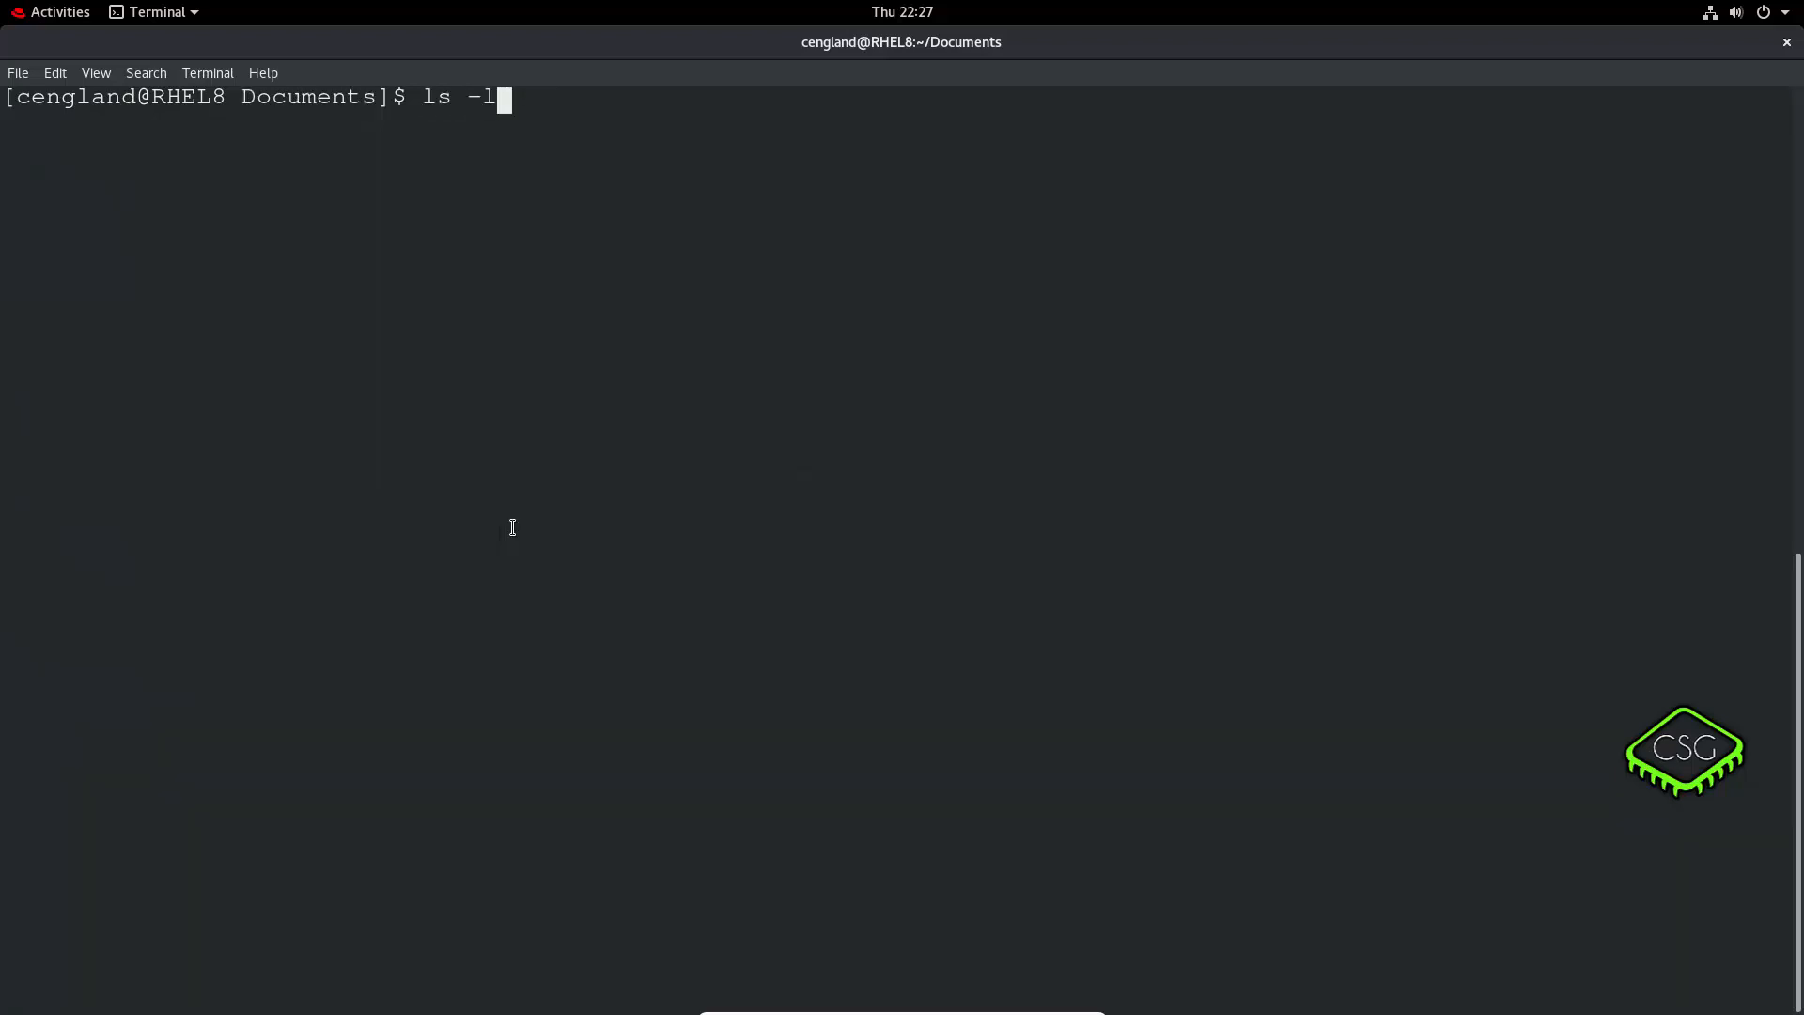
List Documents, rename file2 to file6 with 'mv file2 file6', and relist to confirm.
key(Return)
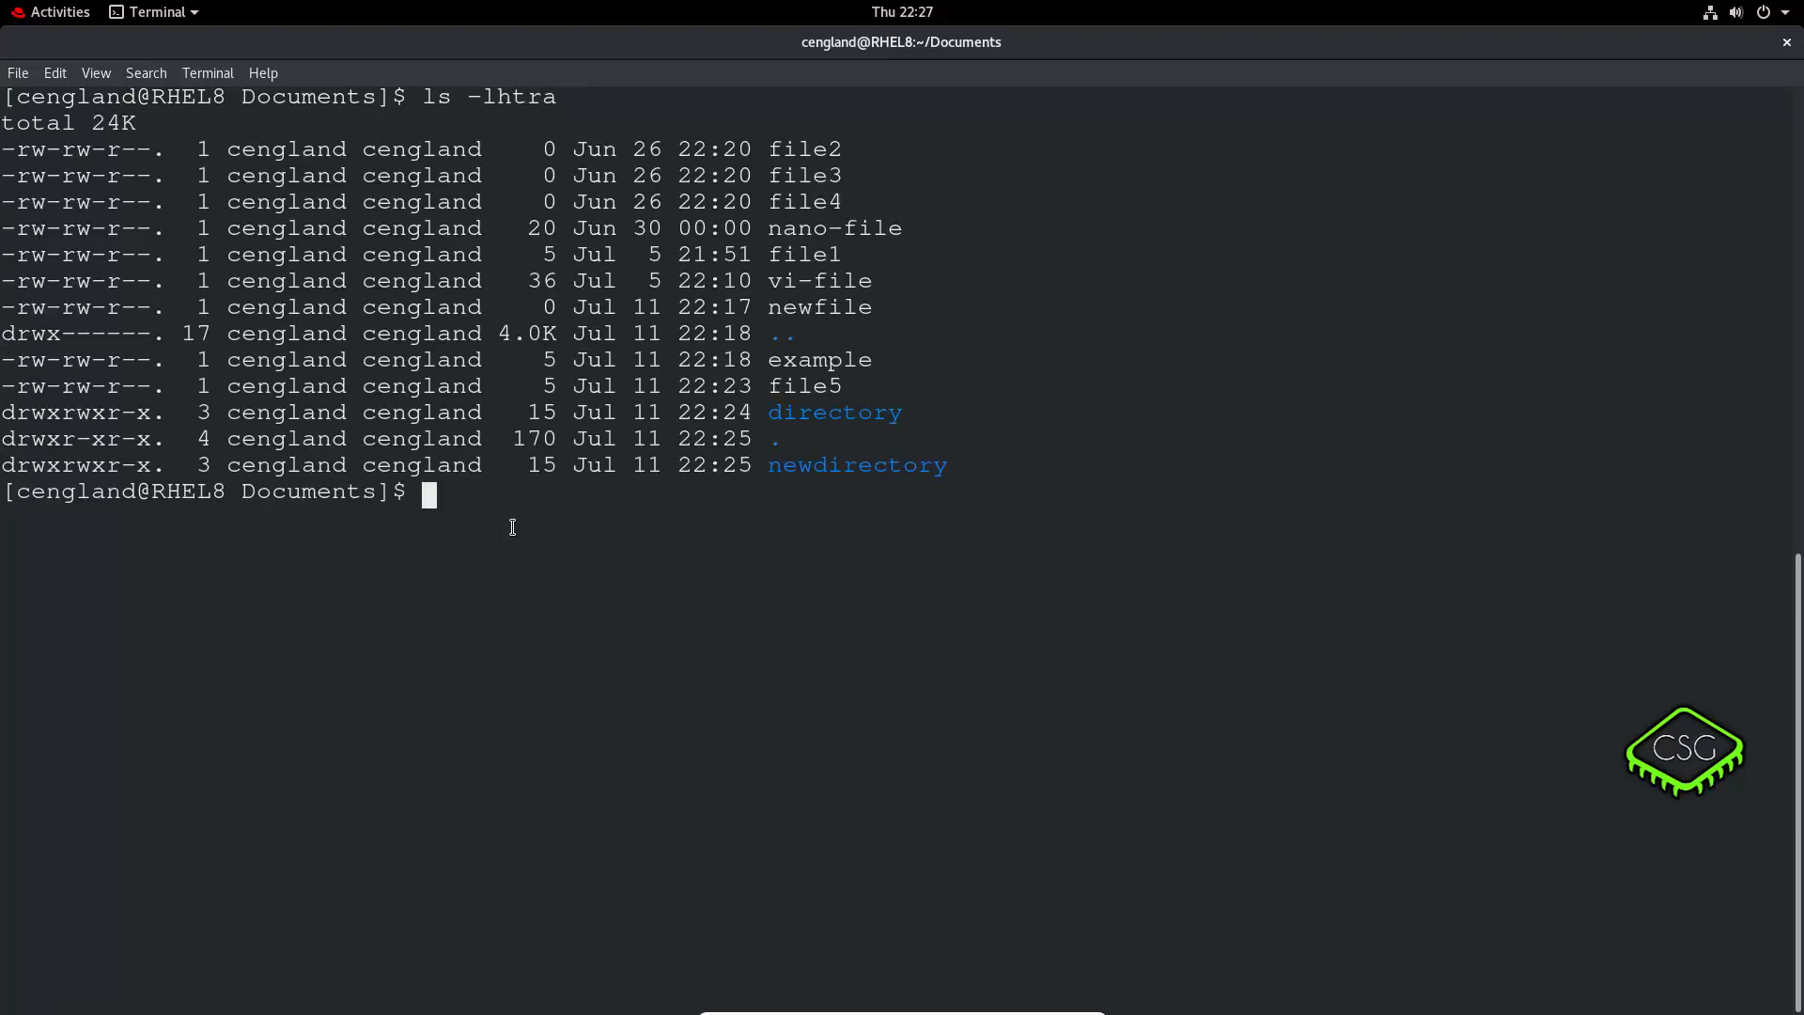
text(m)
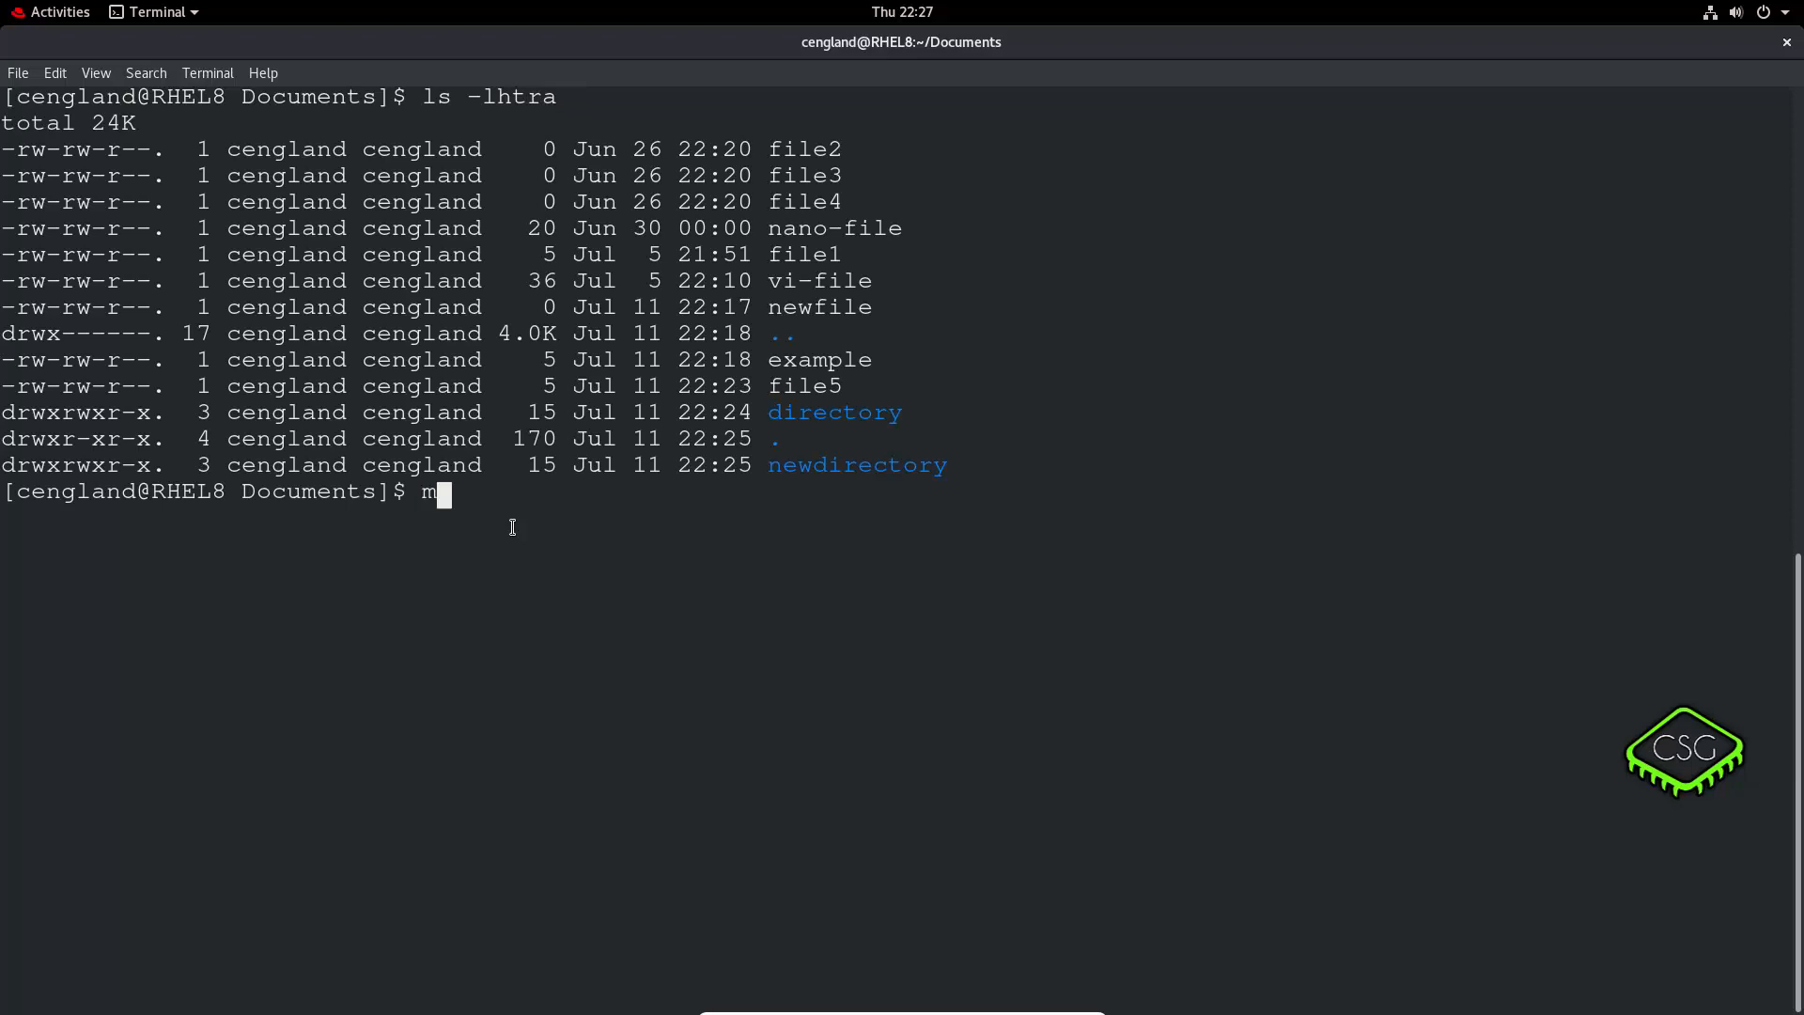
text(v fi)
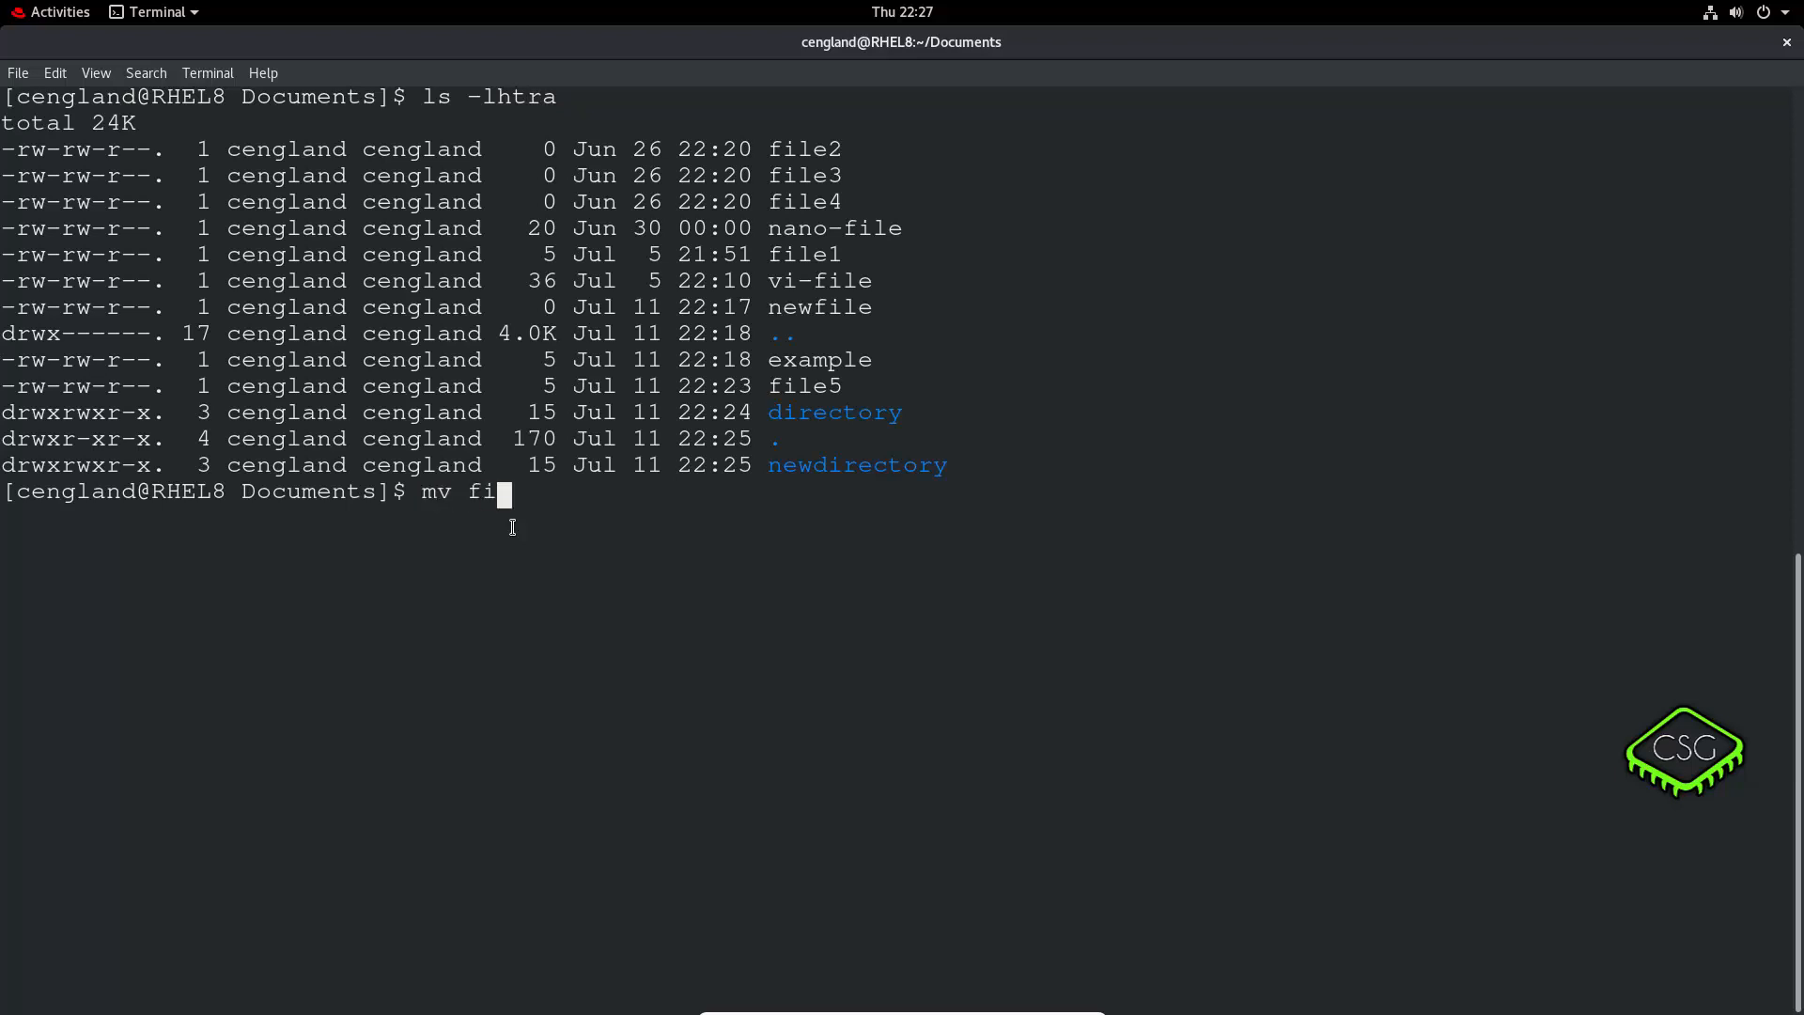
text(le)
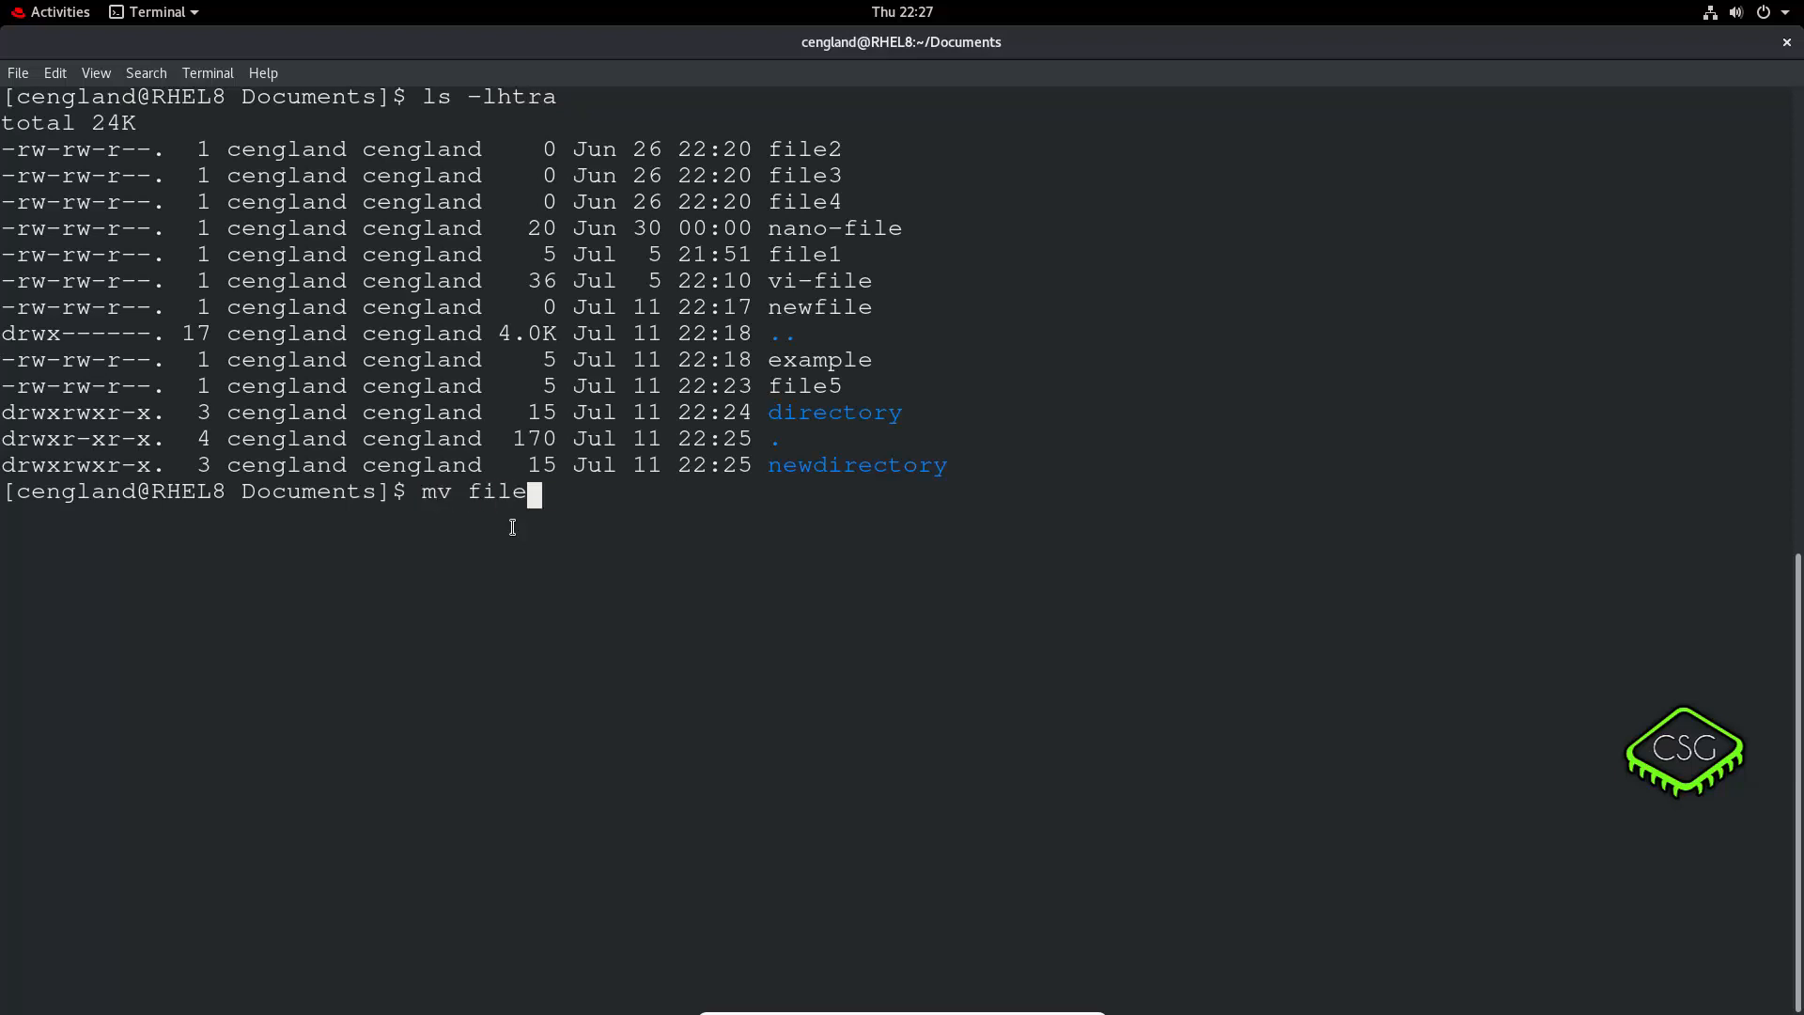
text(2 file)
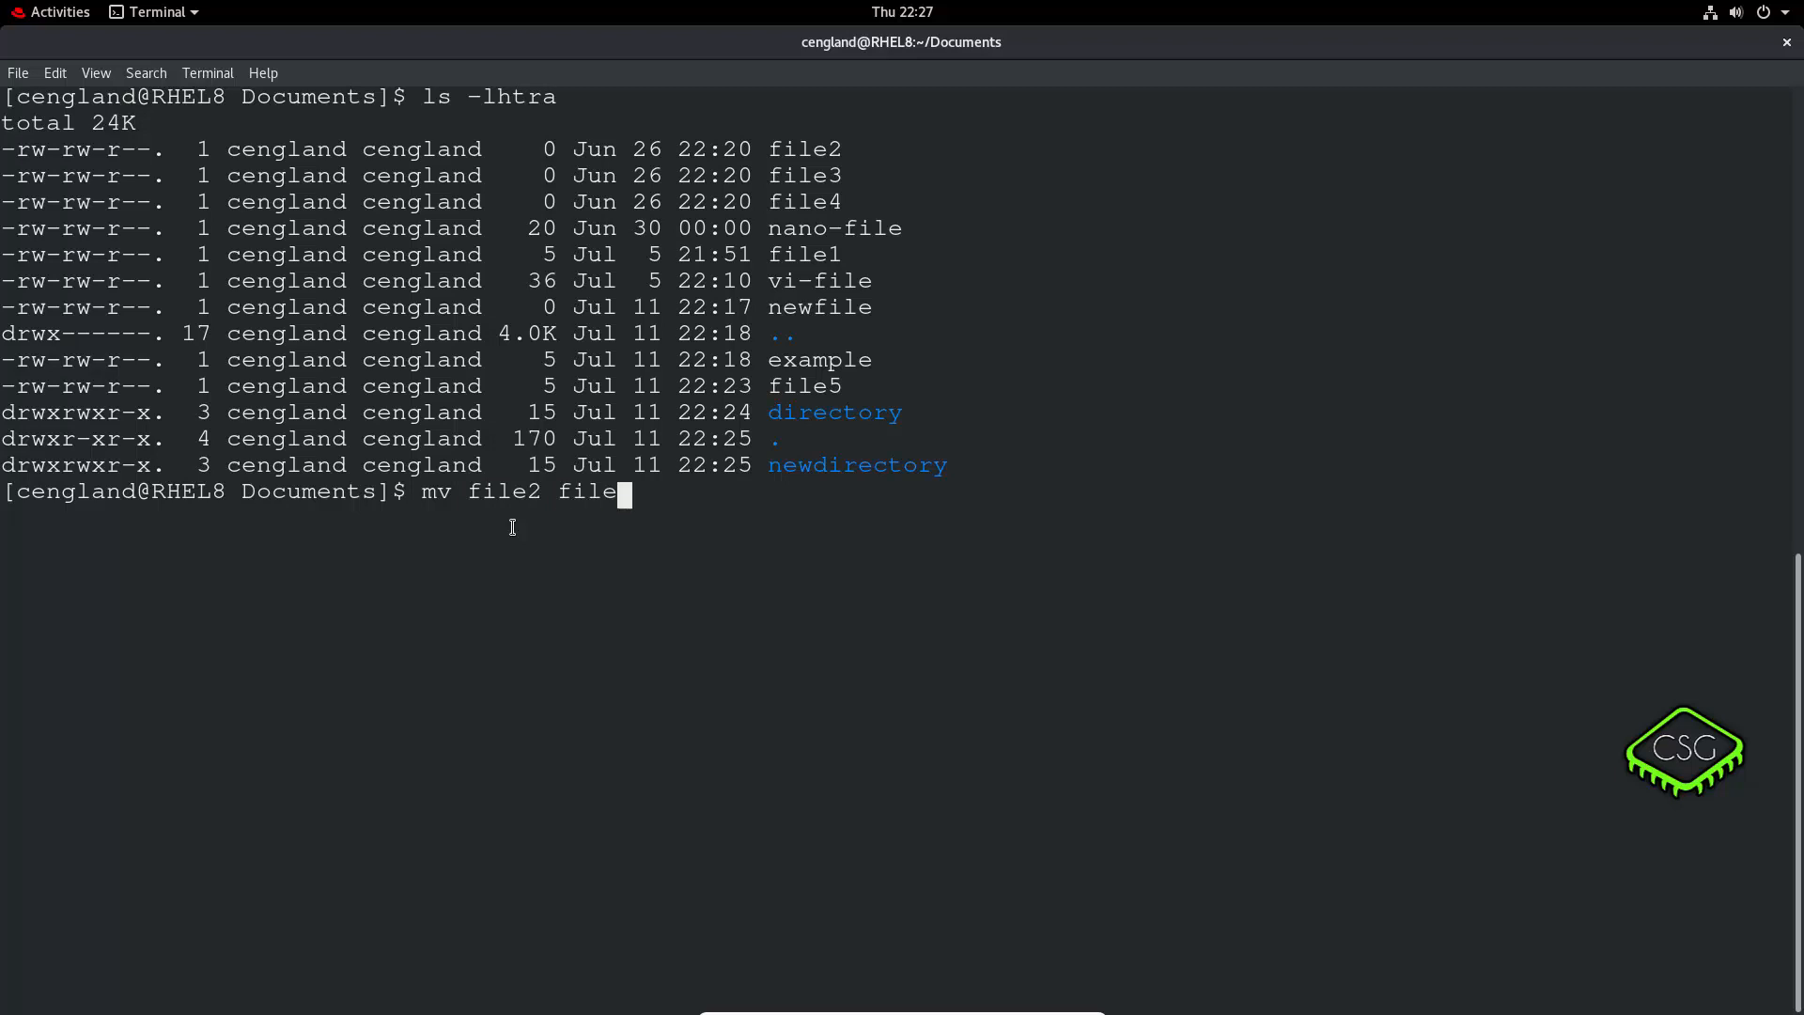
text(6)
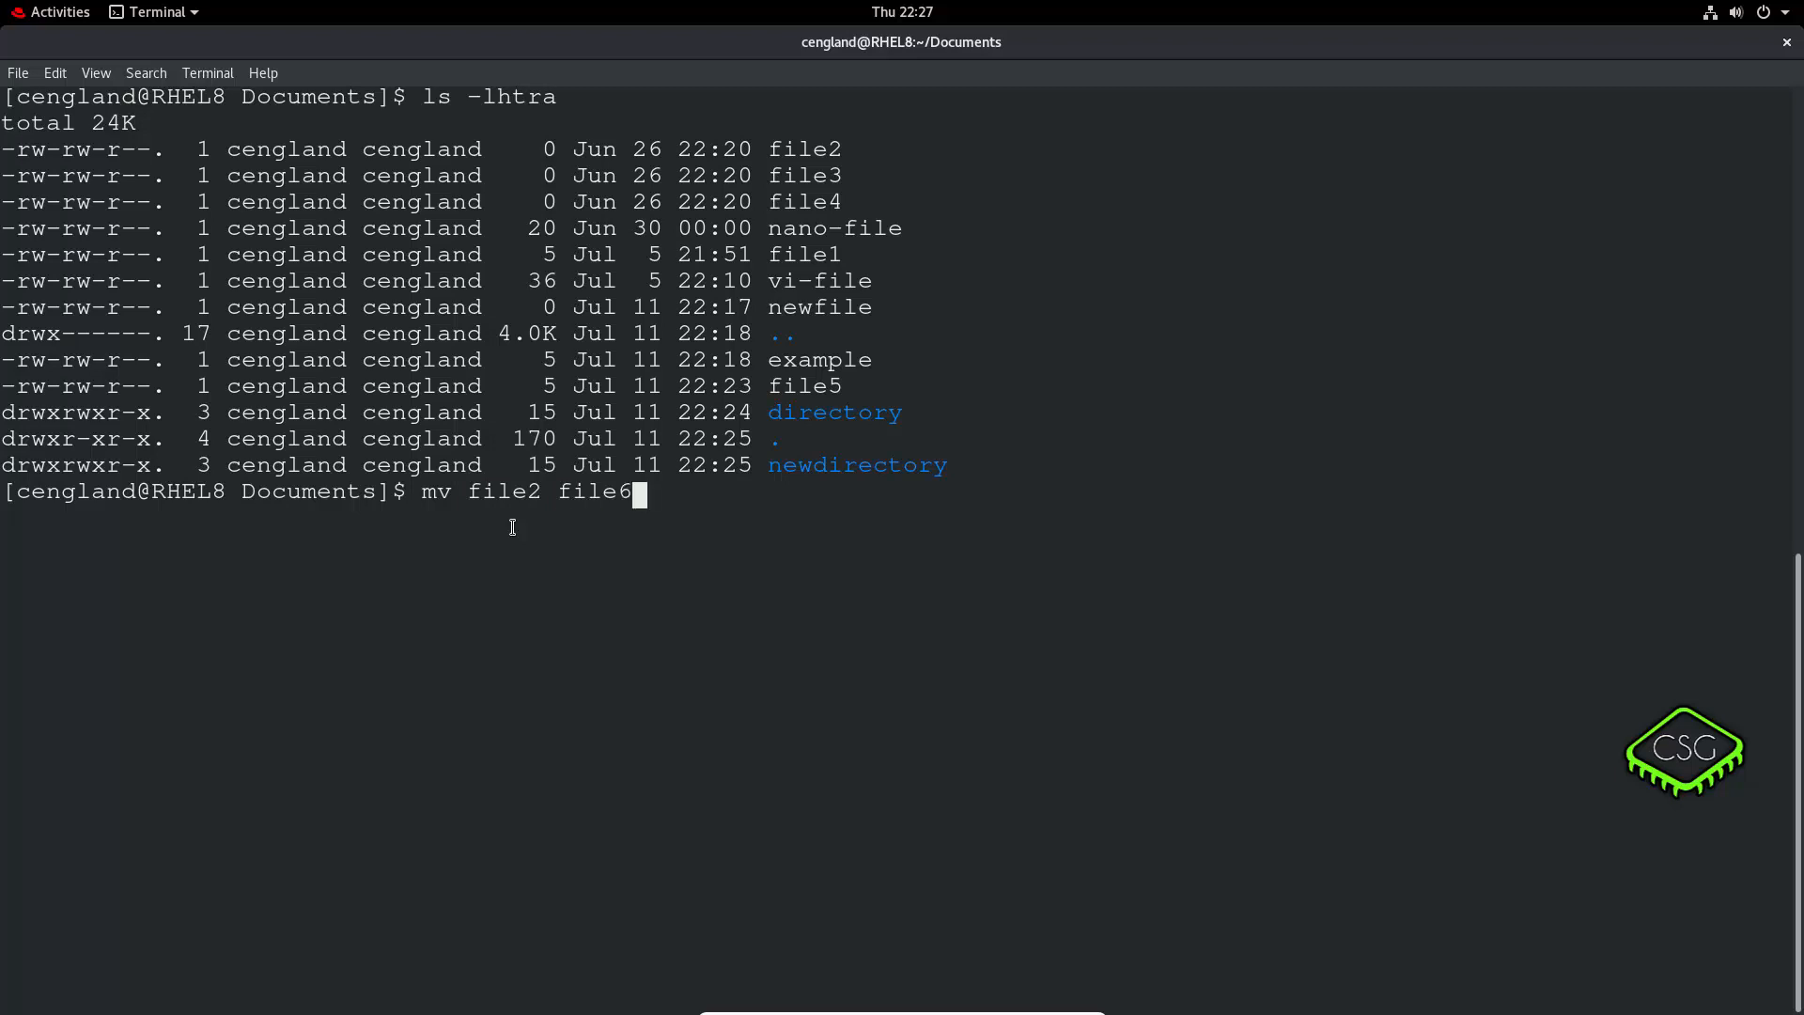
key(Return)
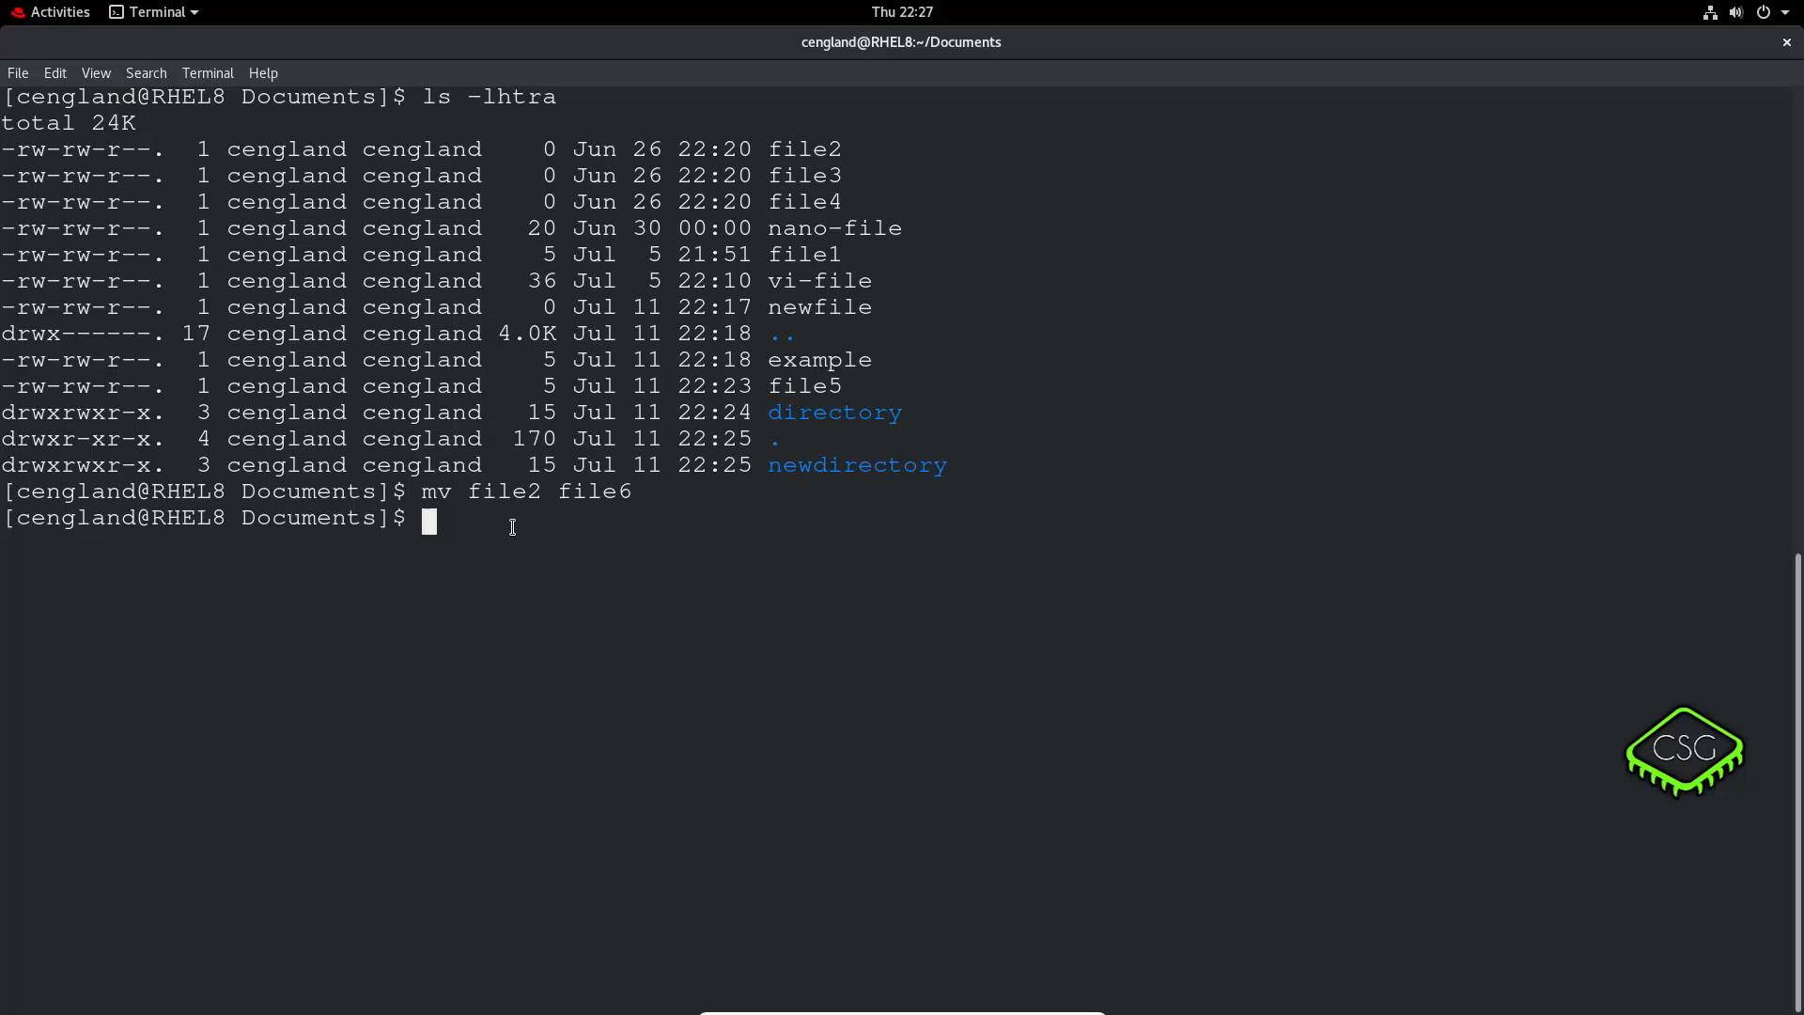
text(ls -l)
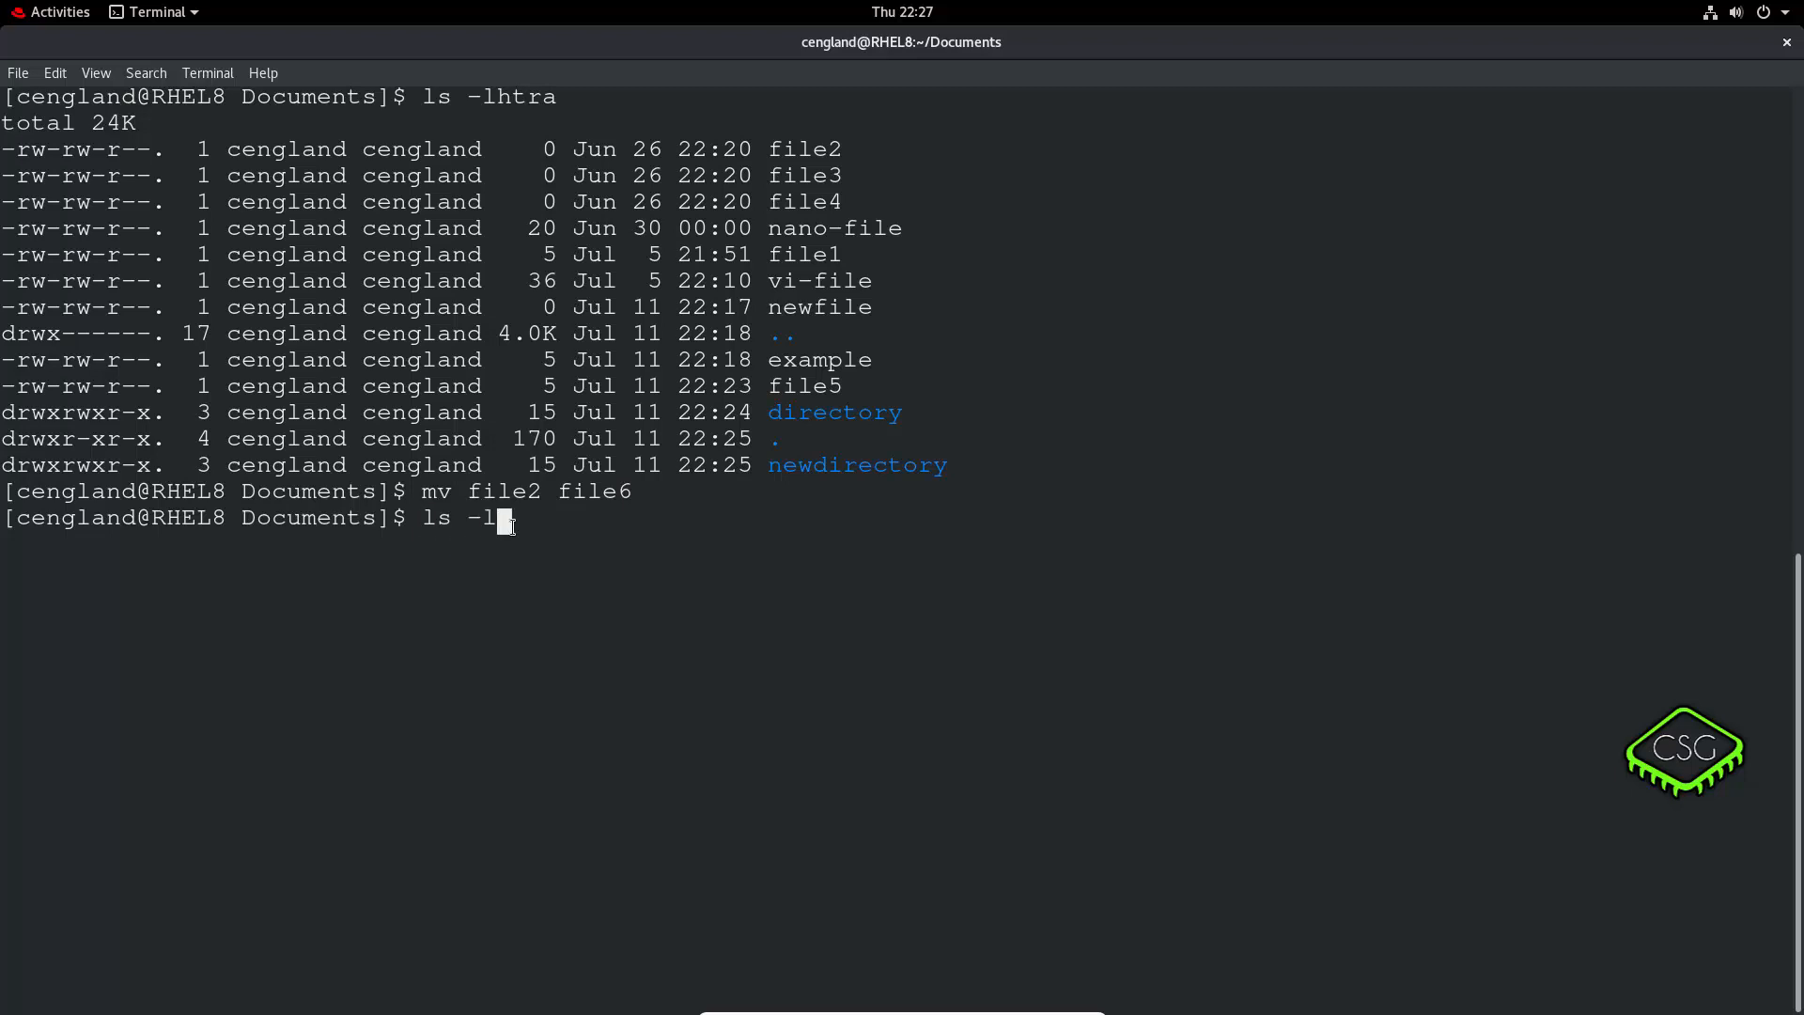
key(Return)
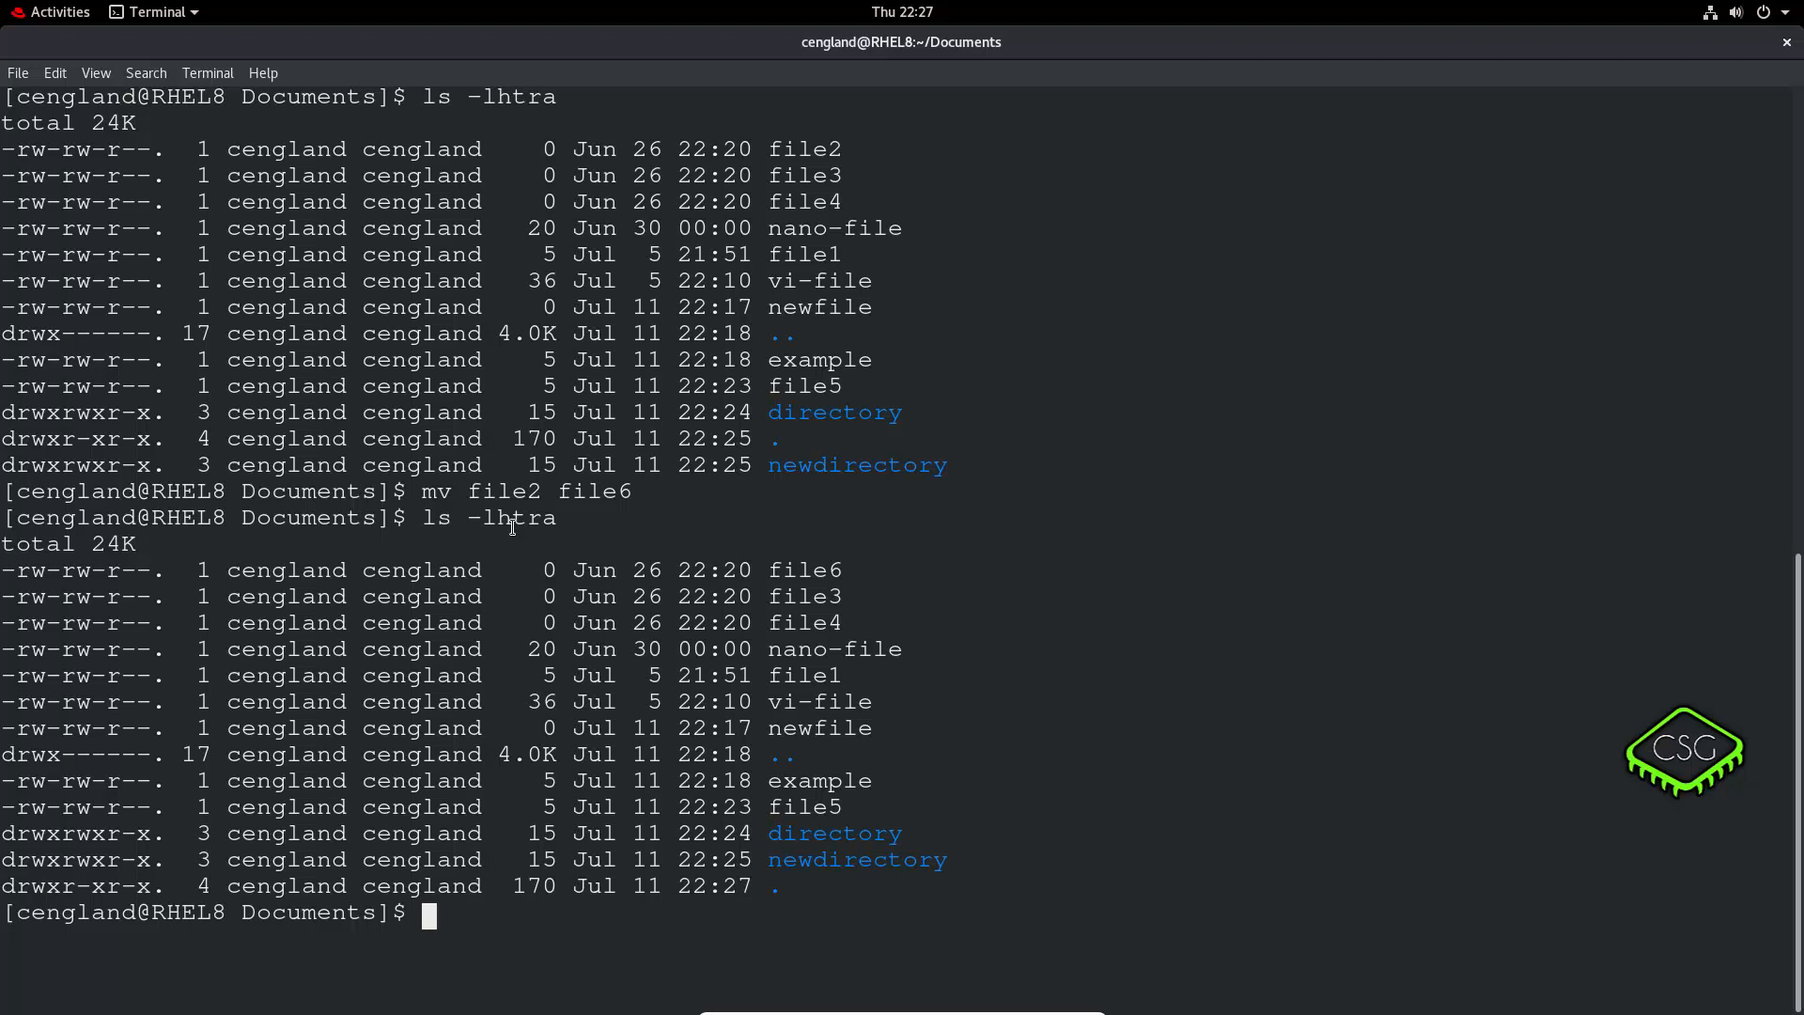
Run 'mv directory/ moved-directory/' to rename the folder.
text(mv directory/)
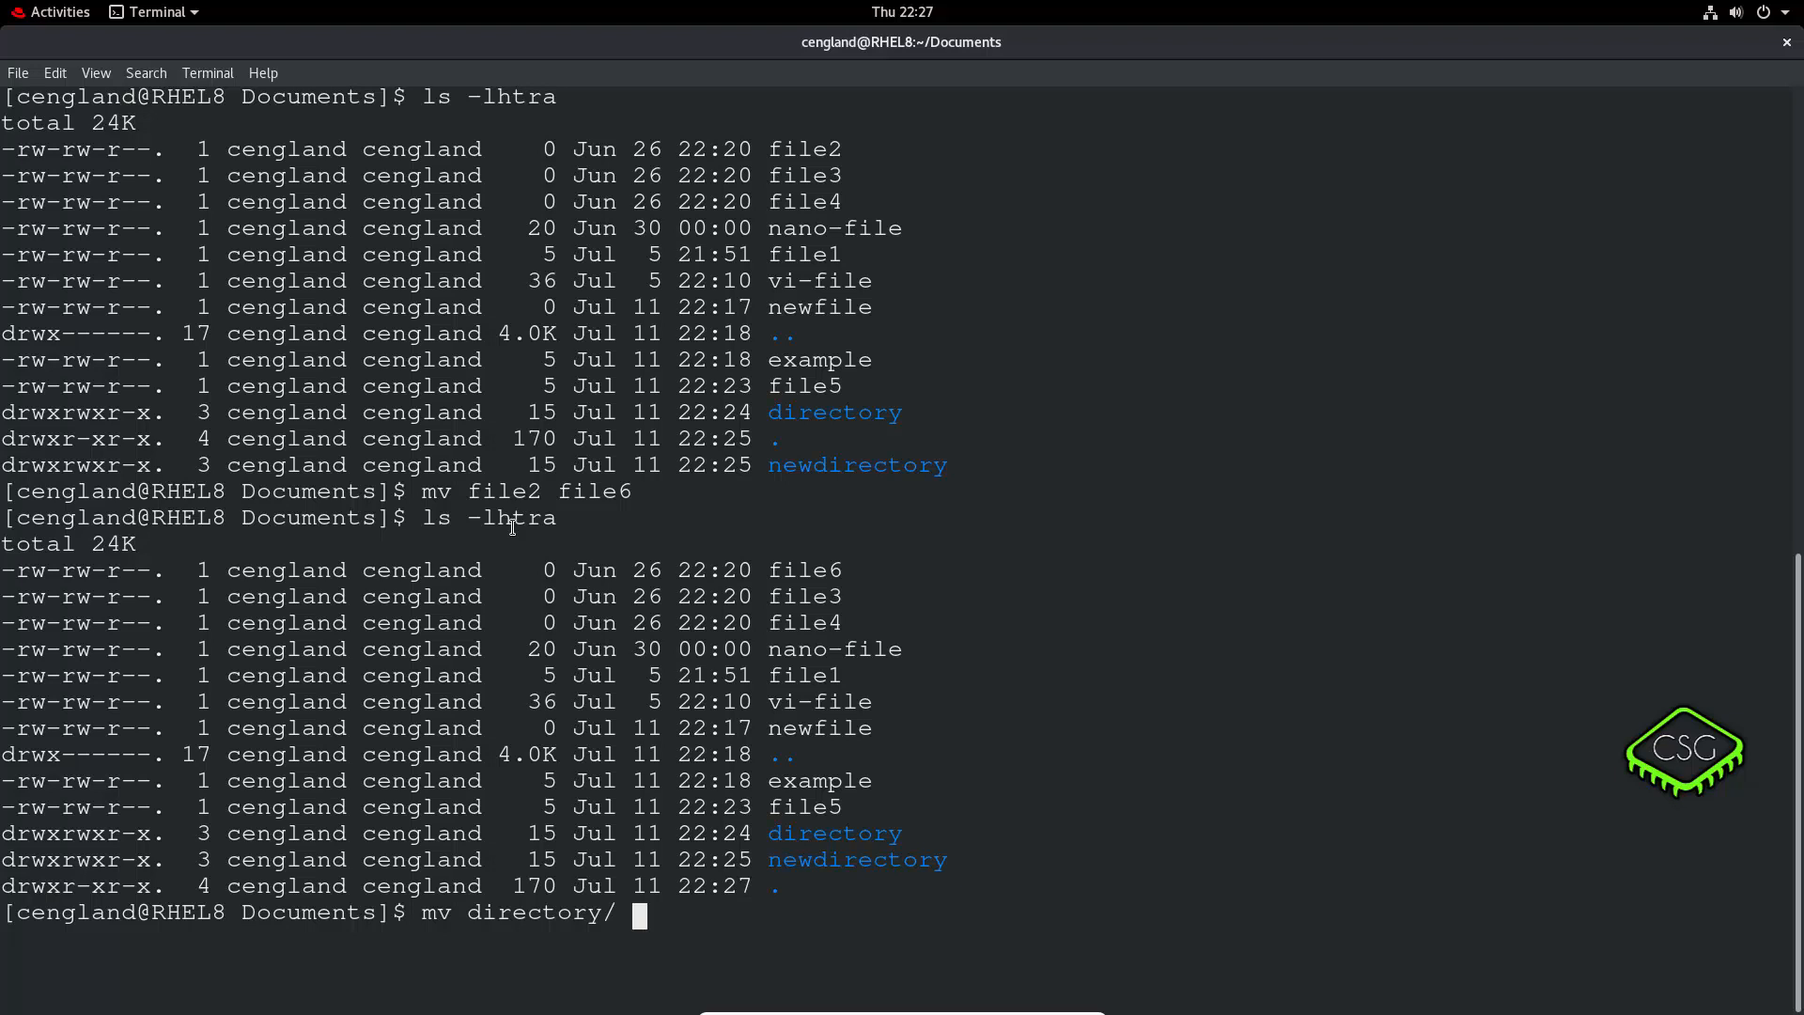
text(move)
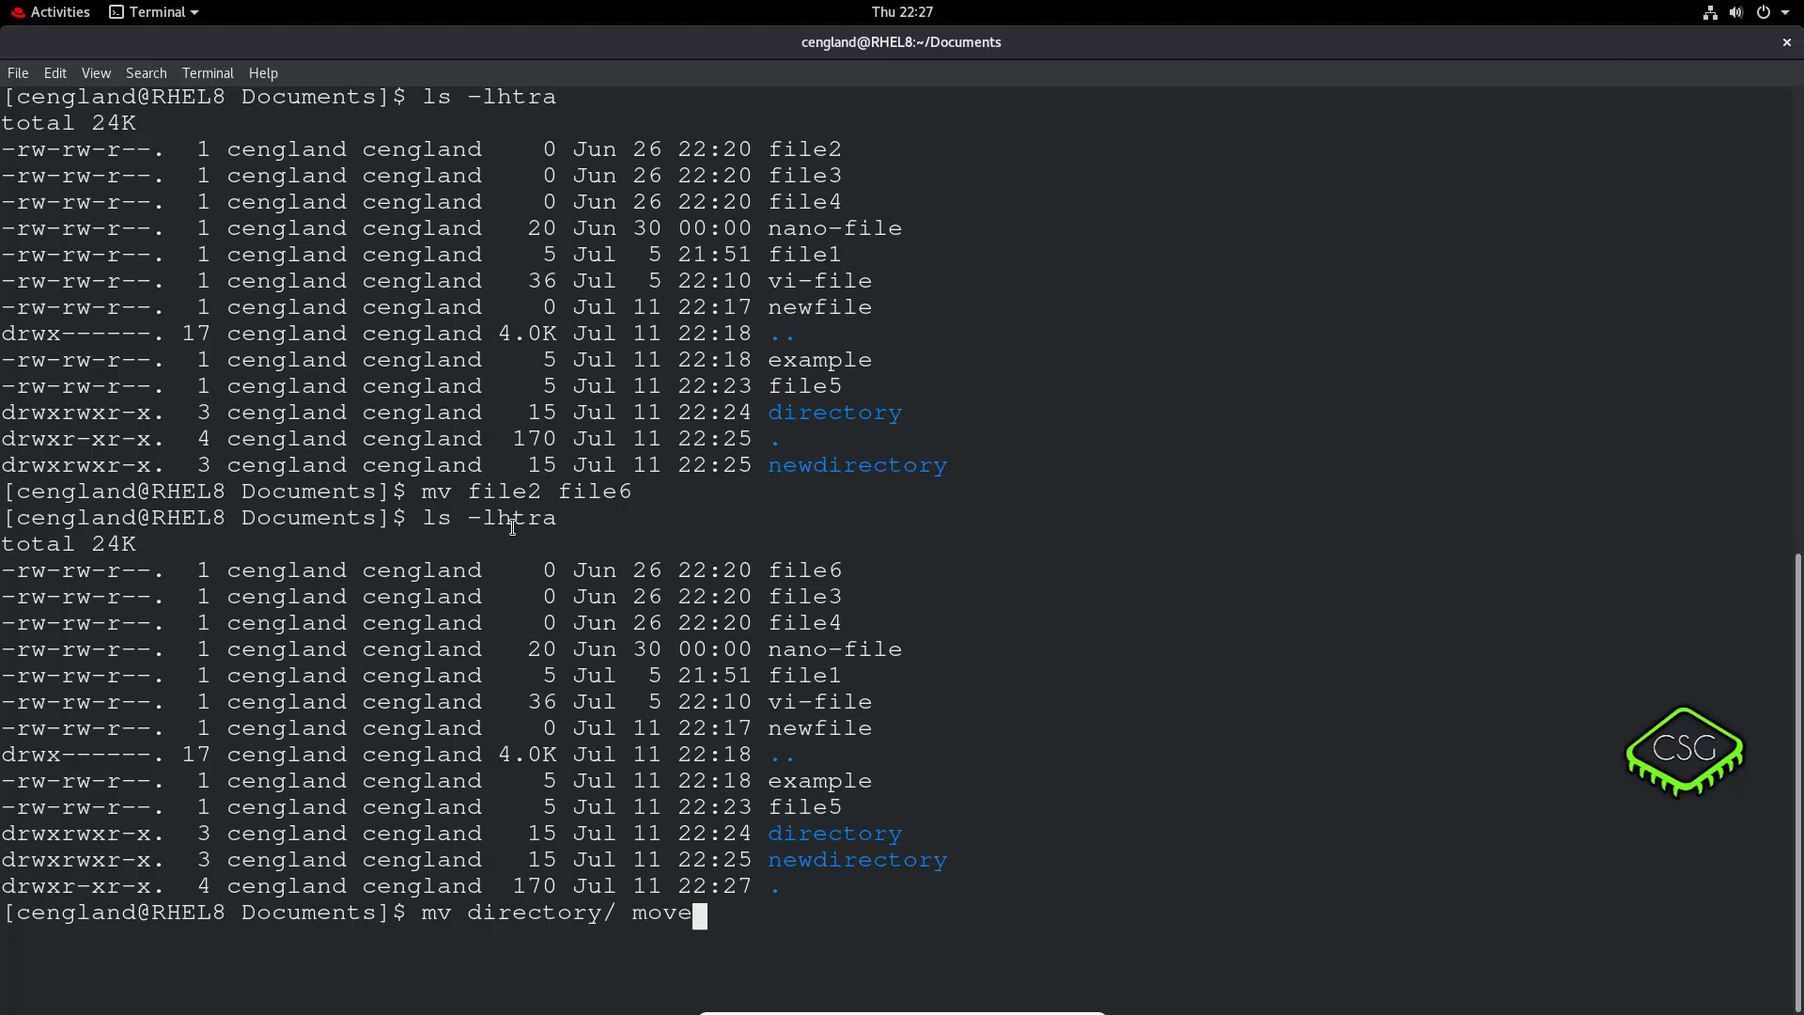
text(d-d)
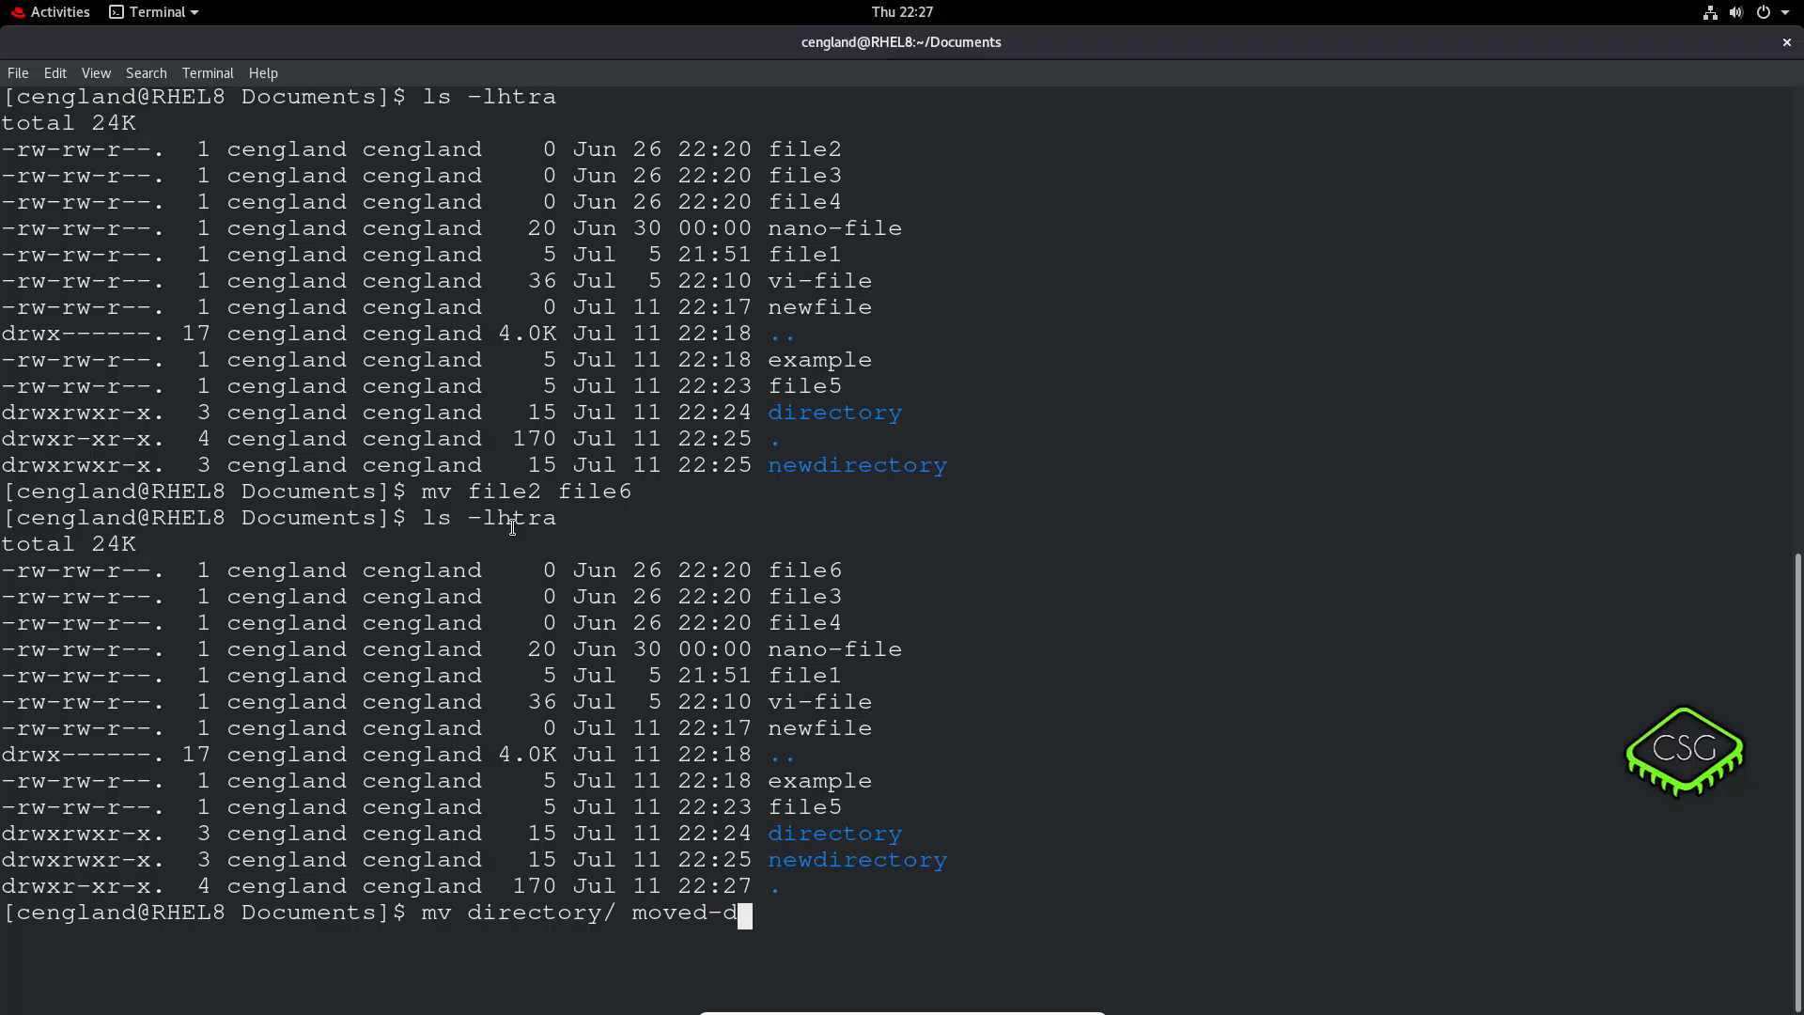
text(irectory/)
text(l)
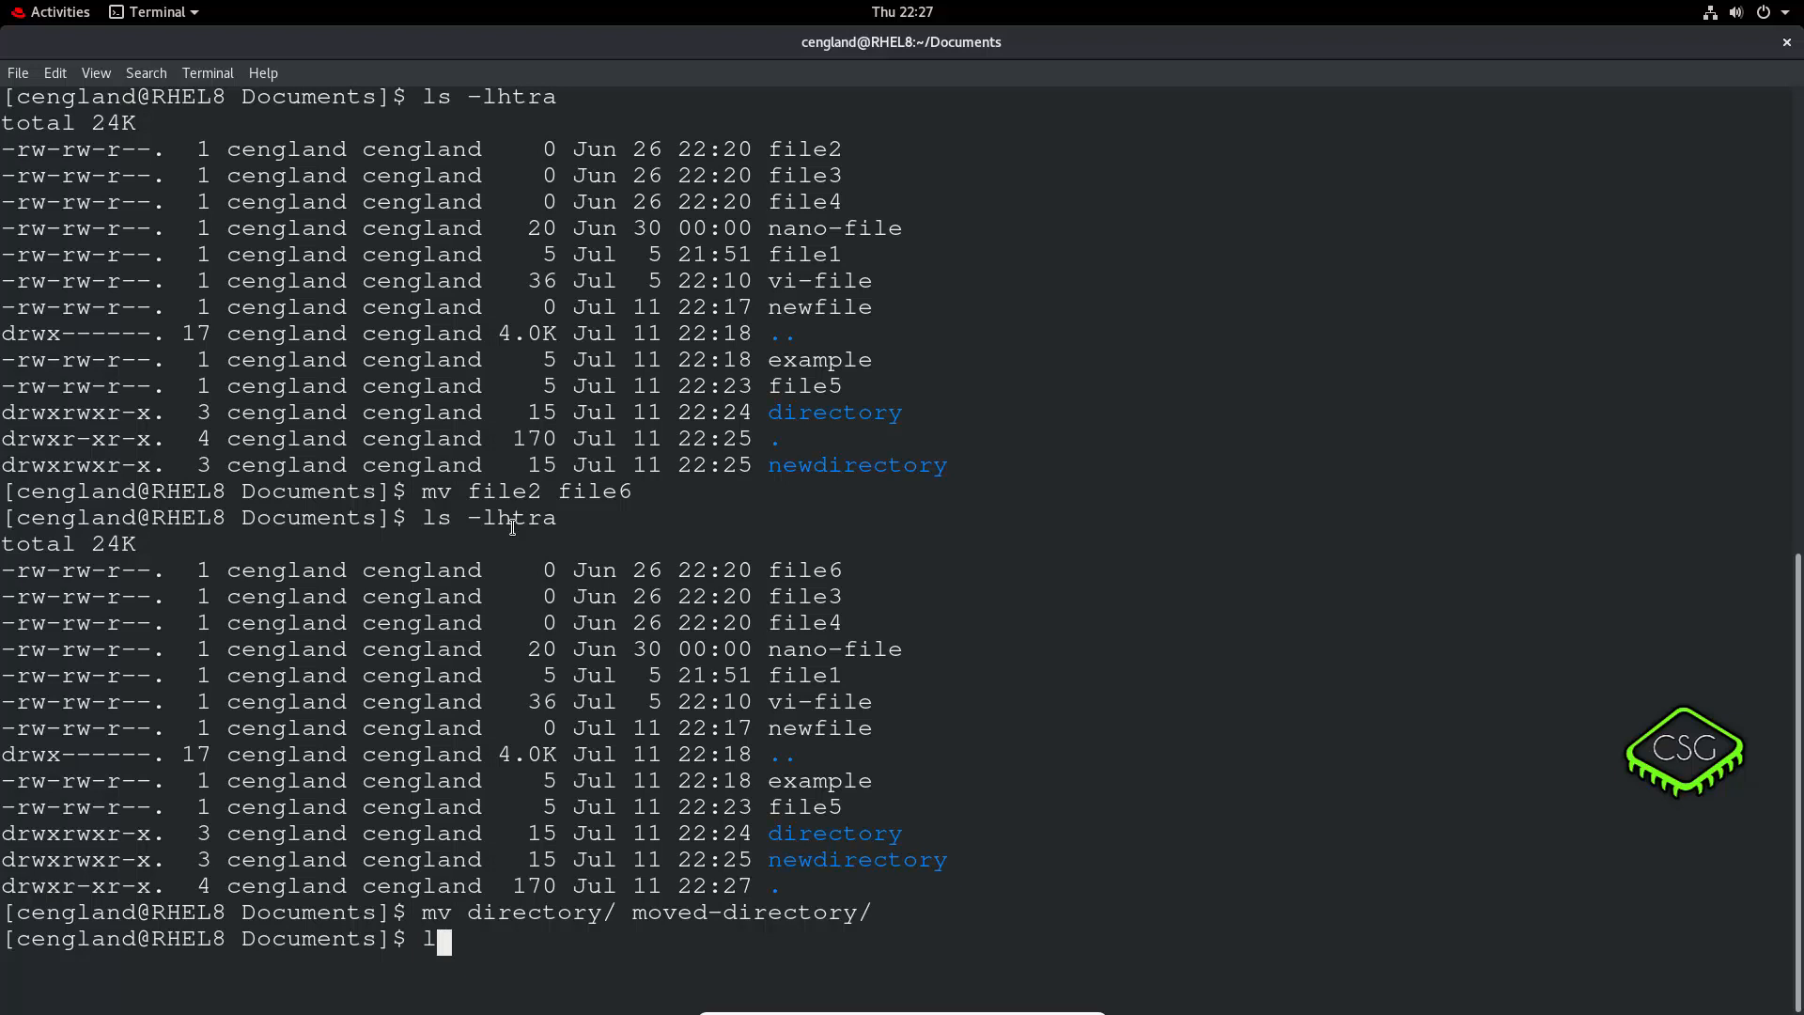
key(Return)
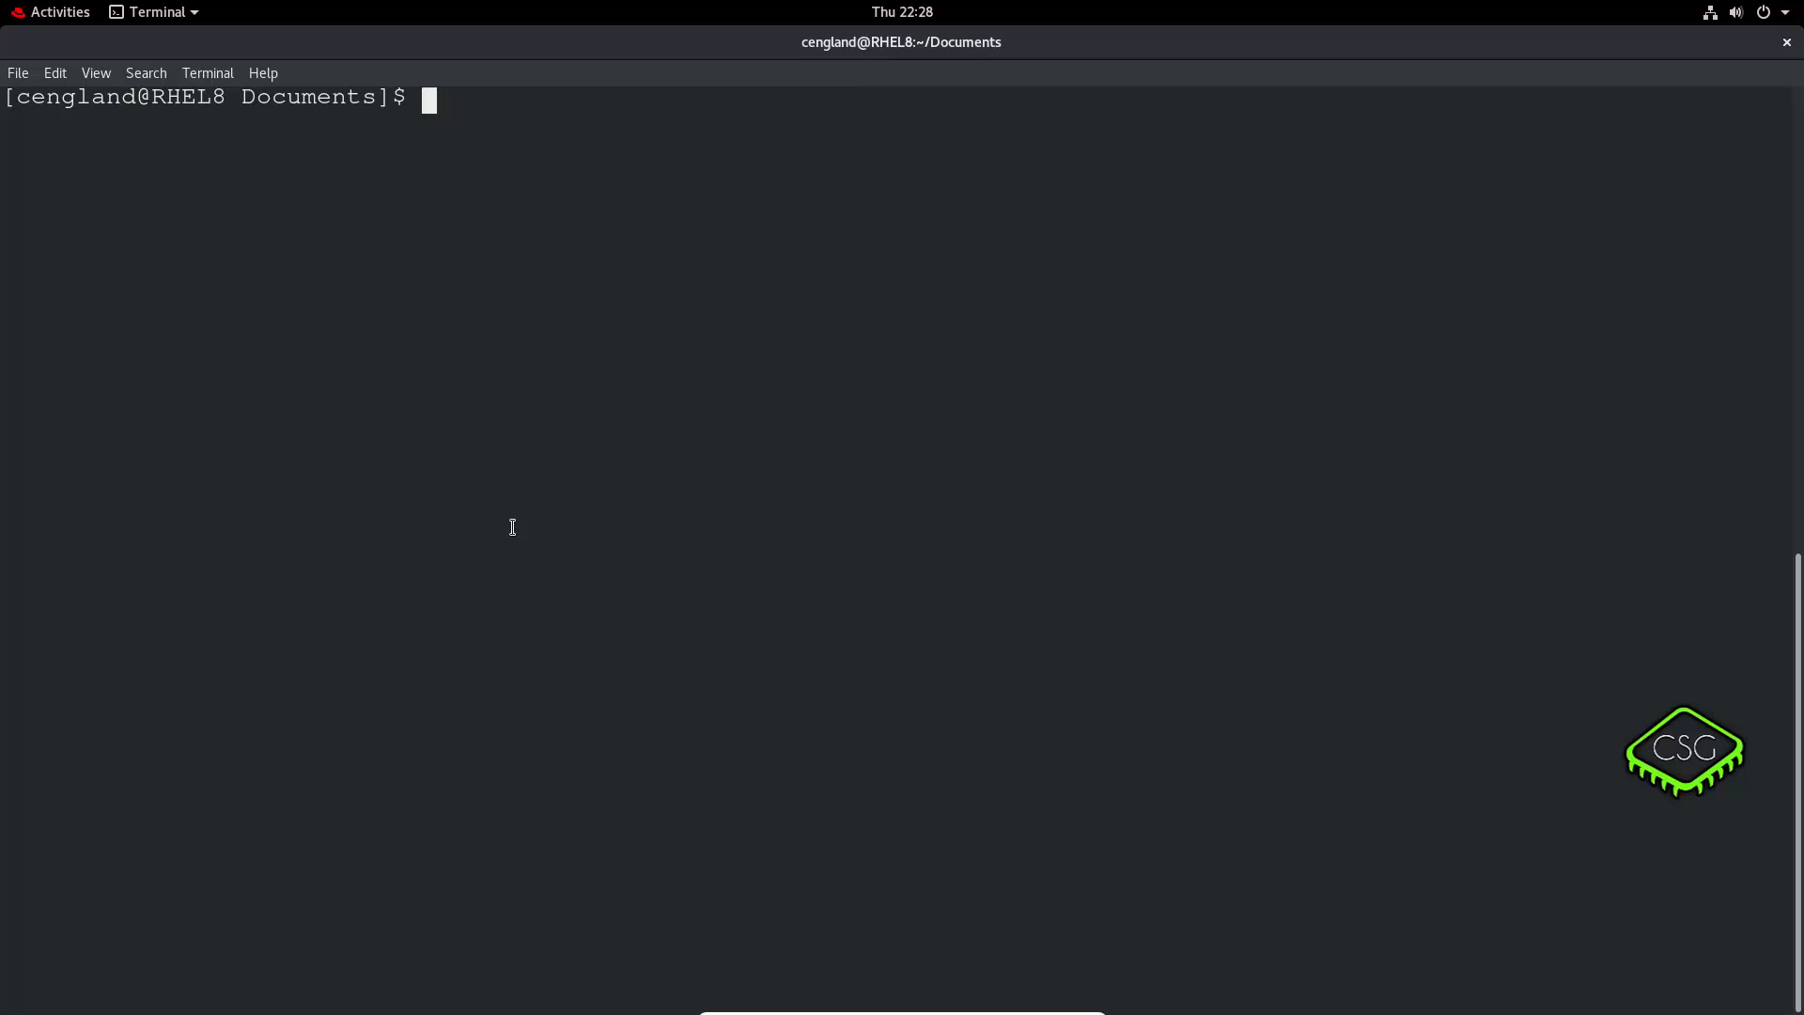
Type a touch command, then abandon it with Ctrl+C.
text(touch)
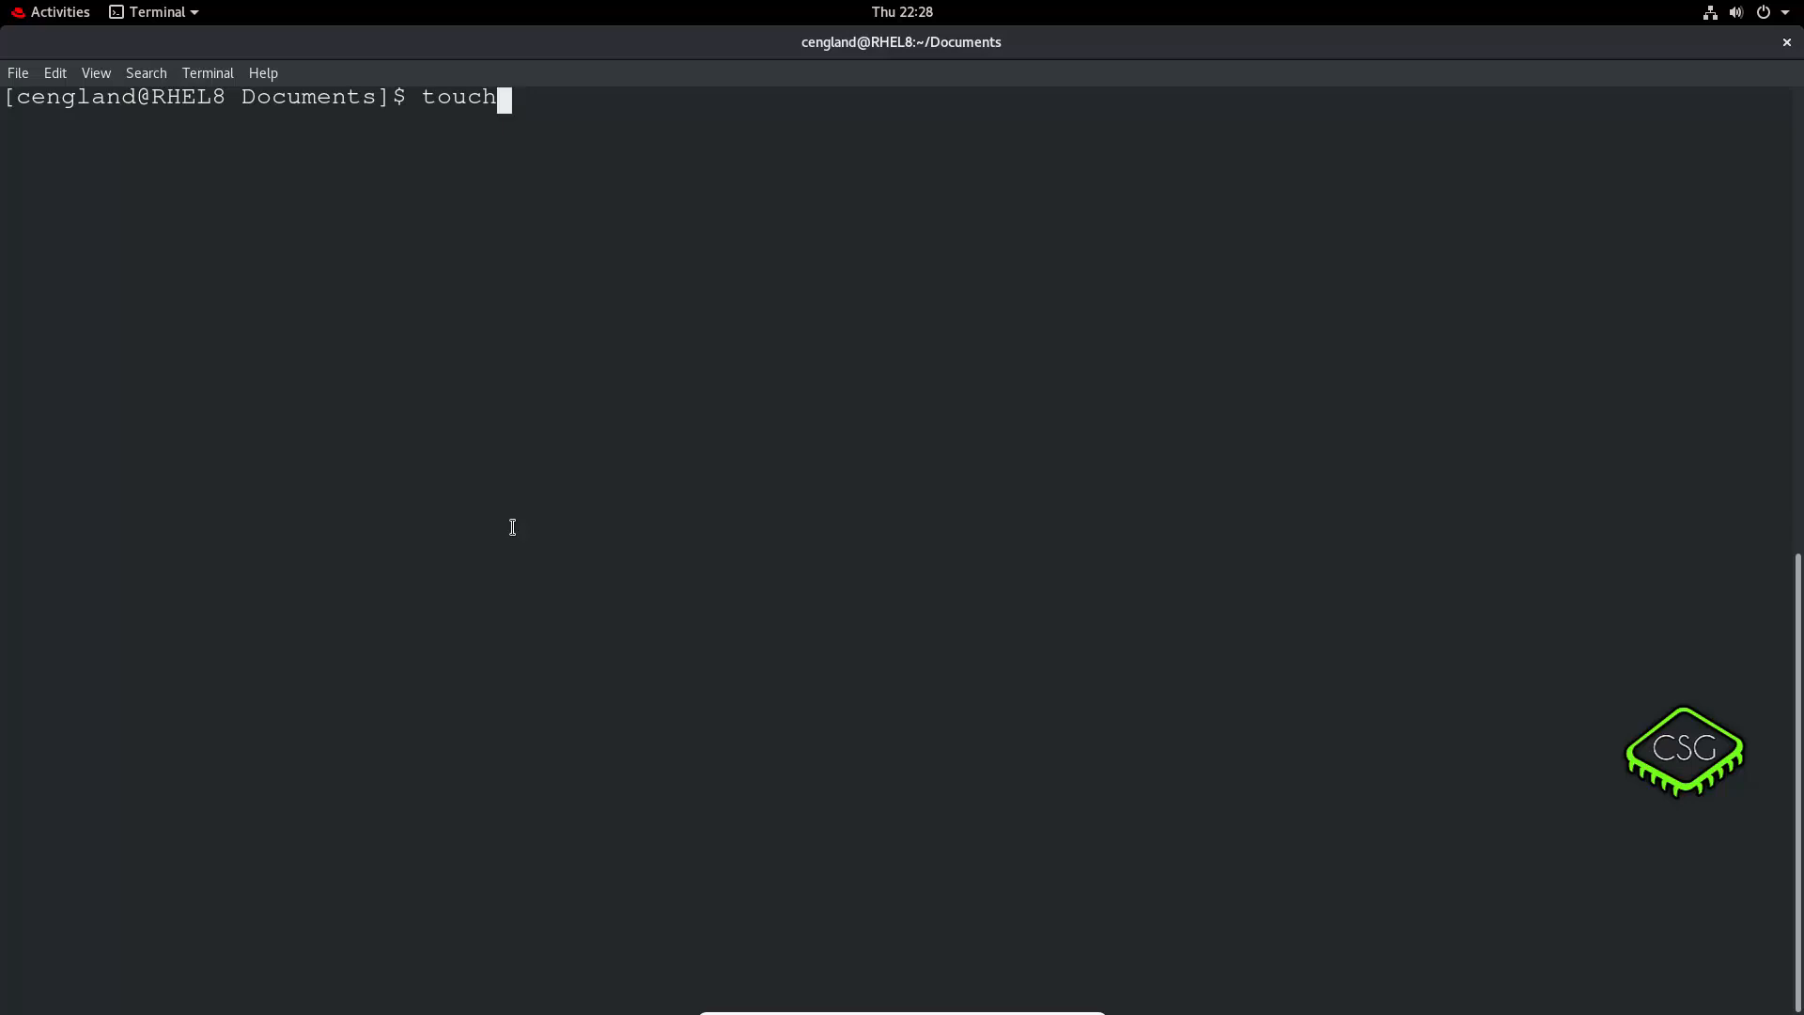
key(BackSpace)
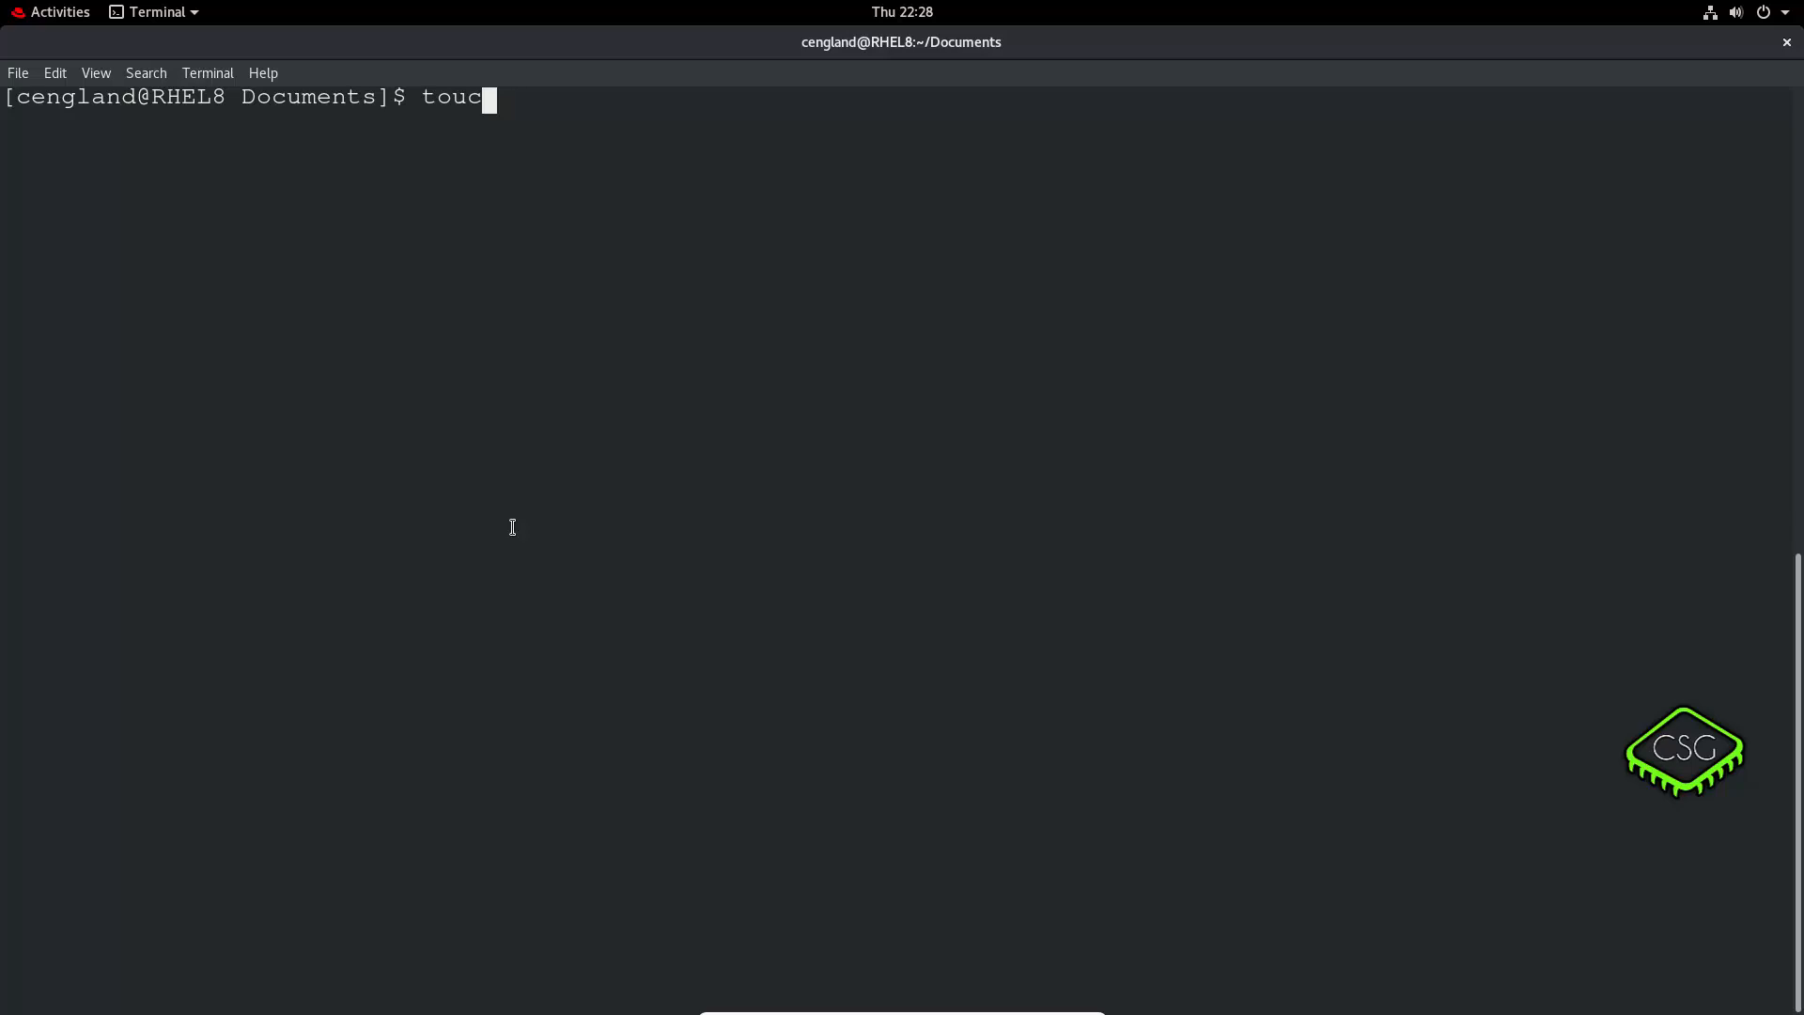
text(h)
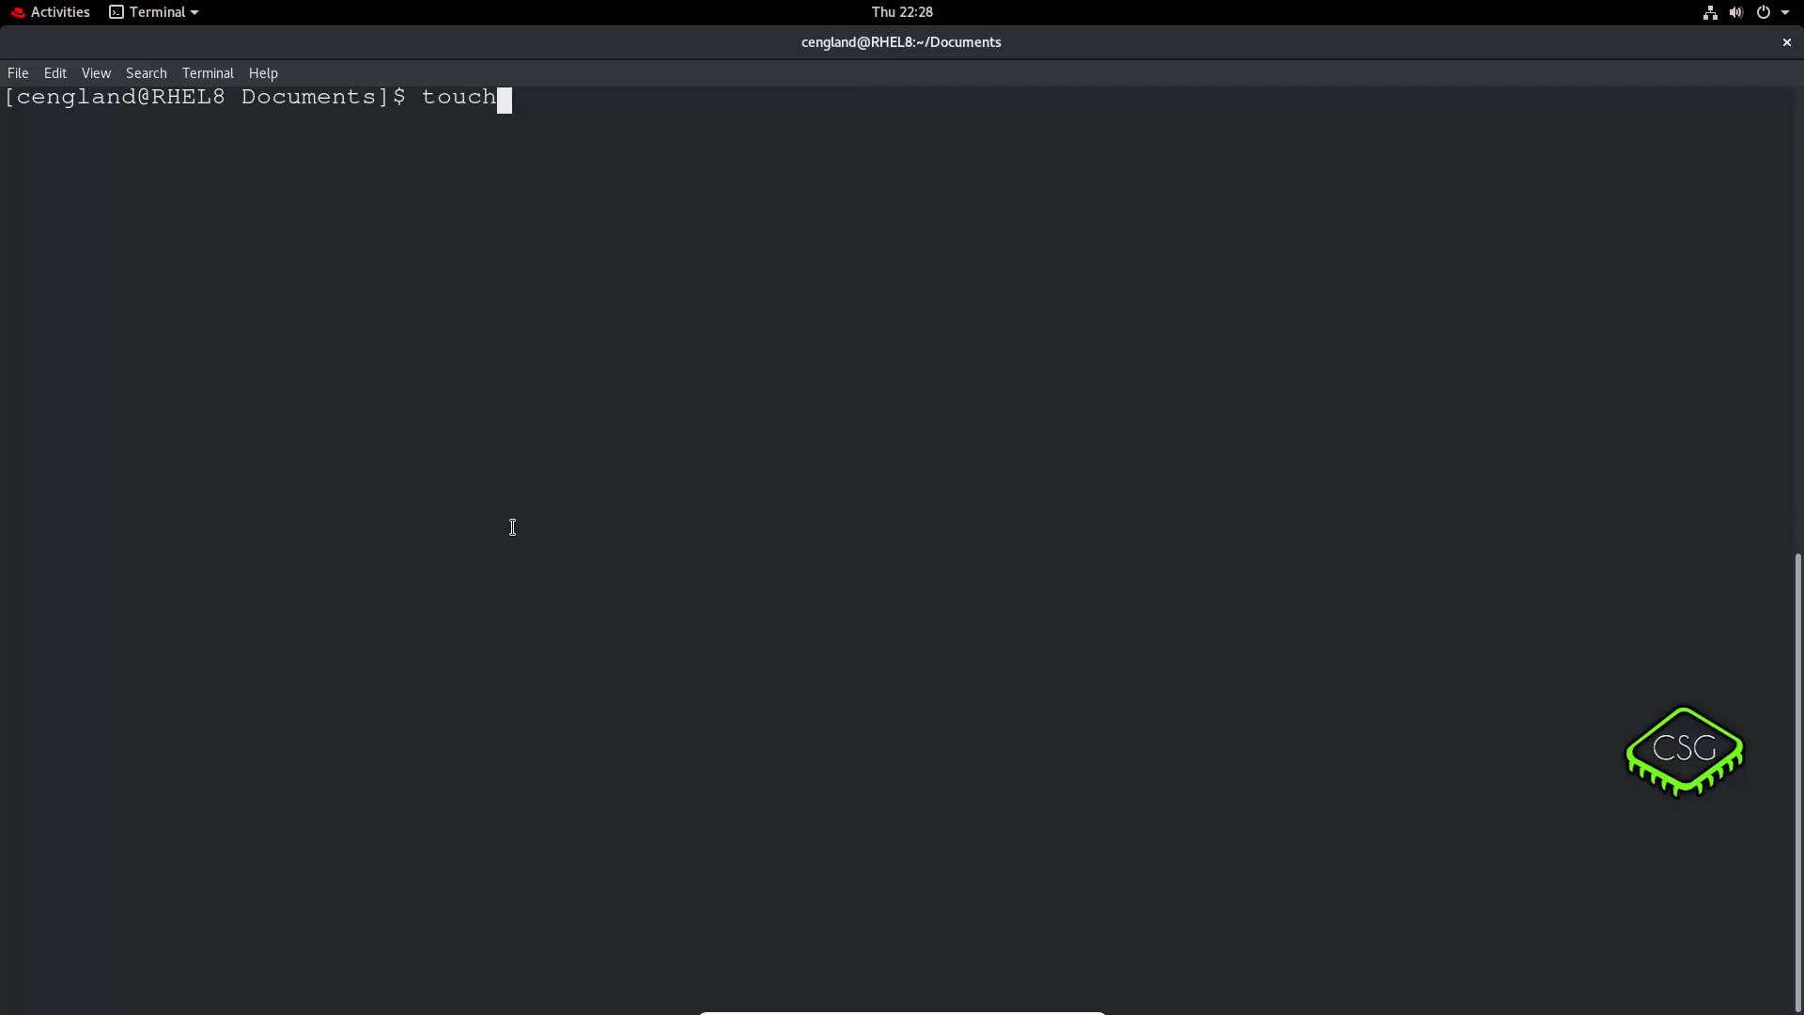
key(ctrl+c)
text(man cp)
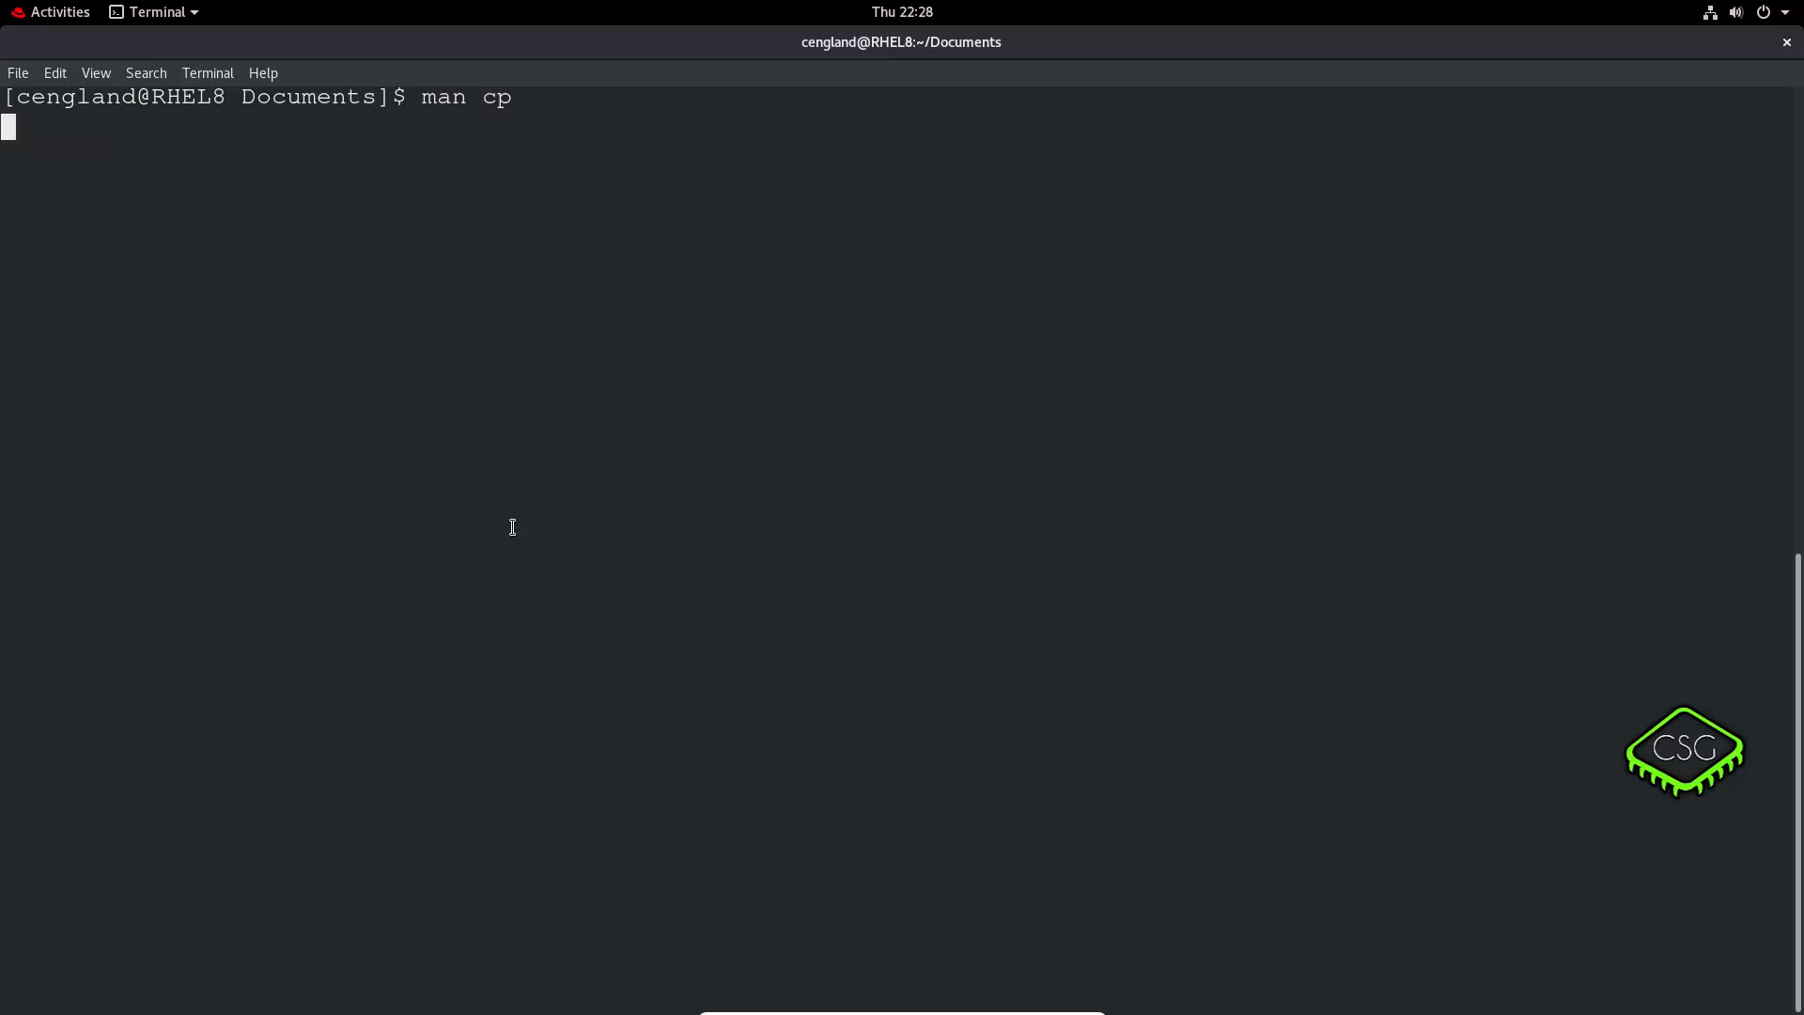
Close the cp manual, view the mv and rm manuals, then quit with q.
key(Return)
text(man mo)
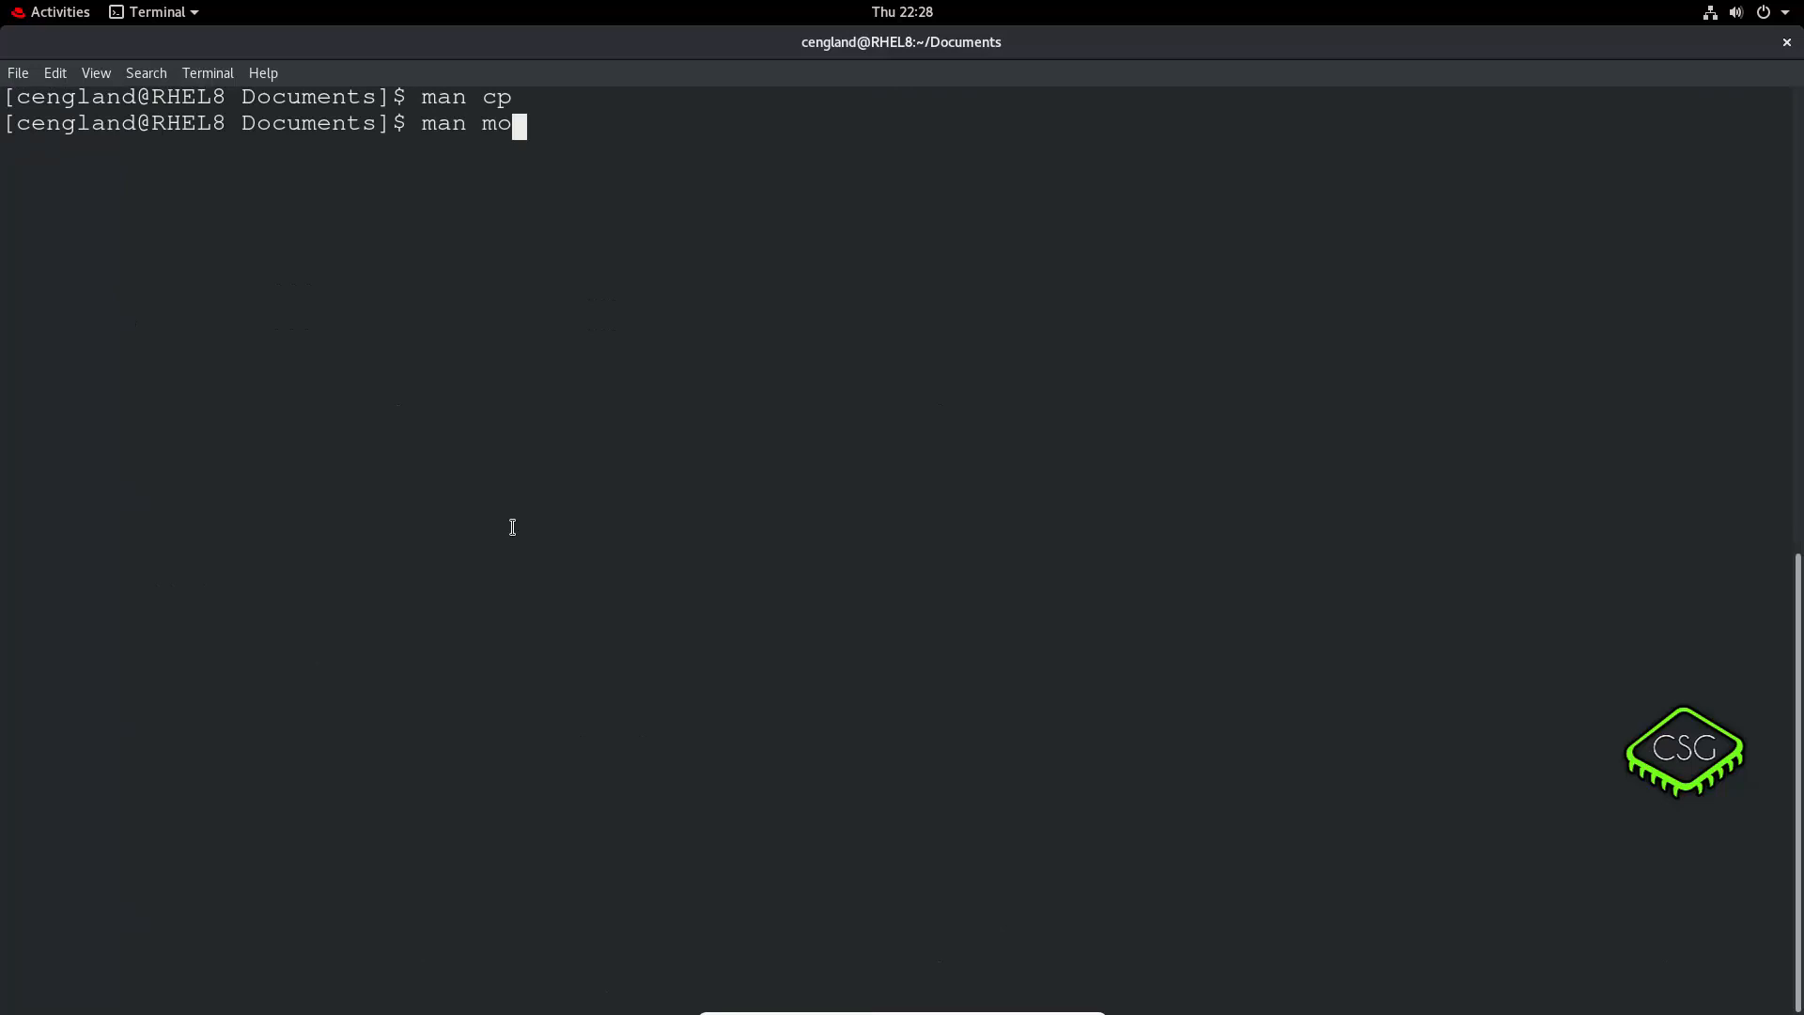
key(Return)
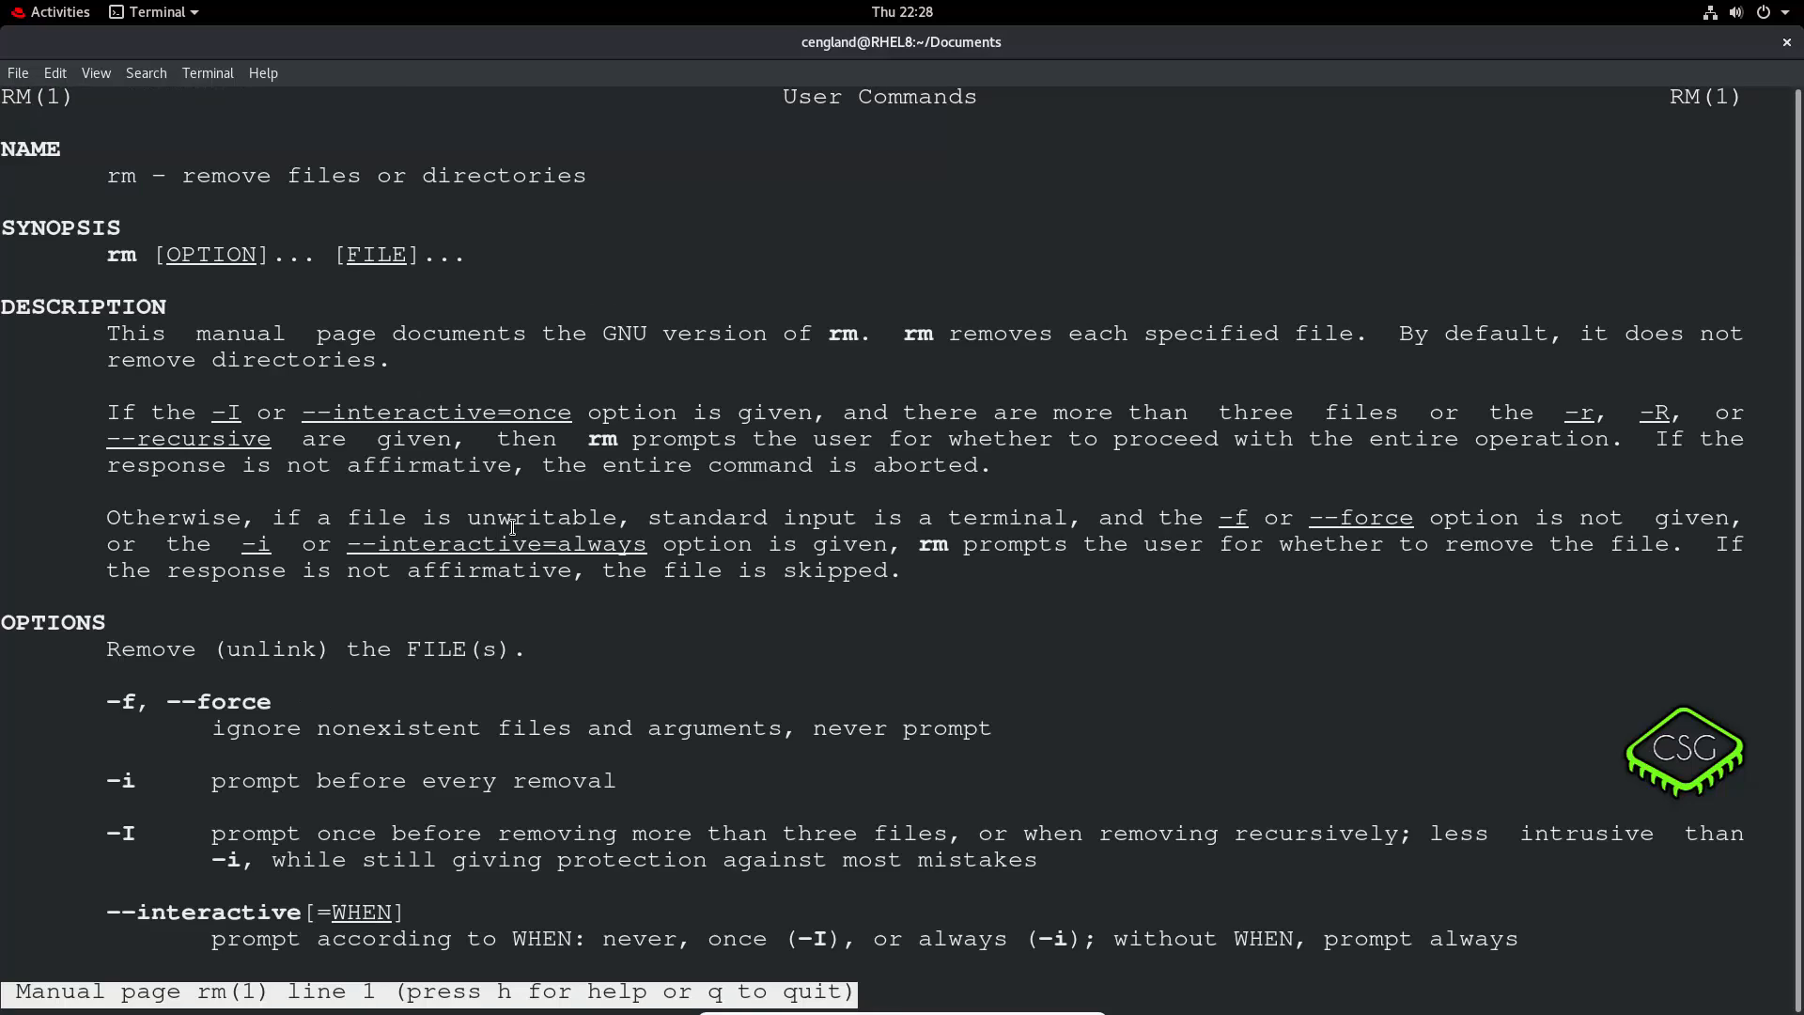
key(q)
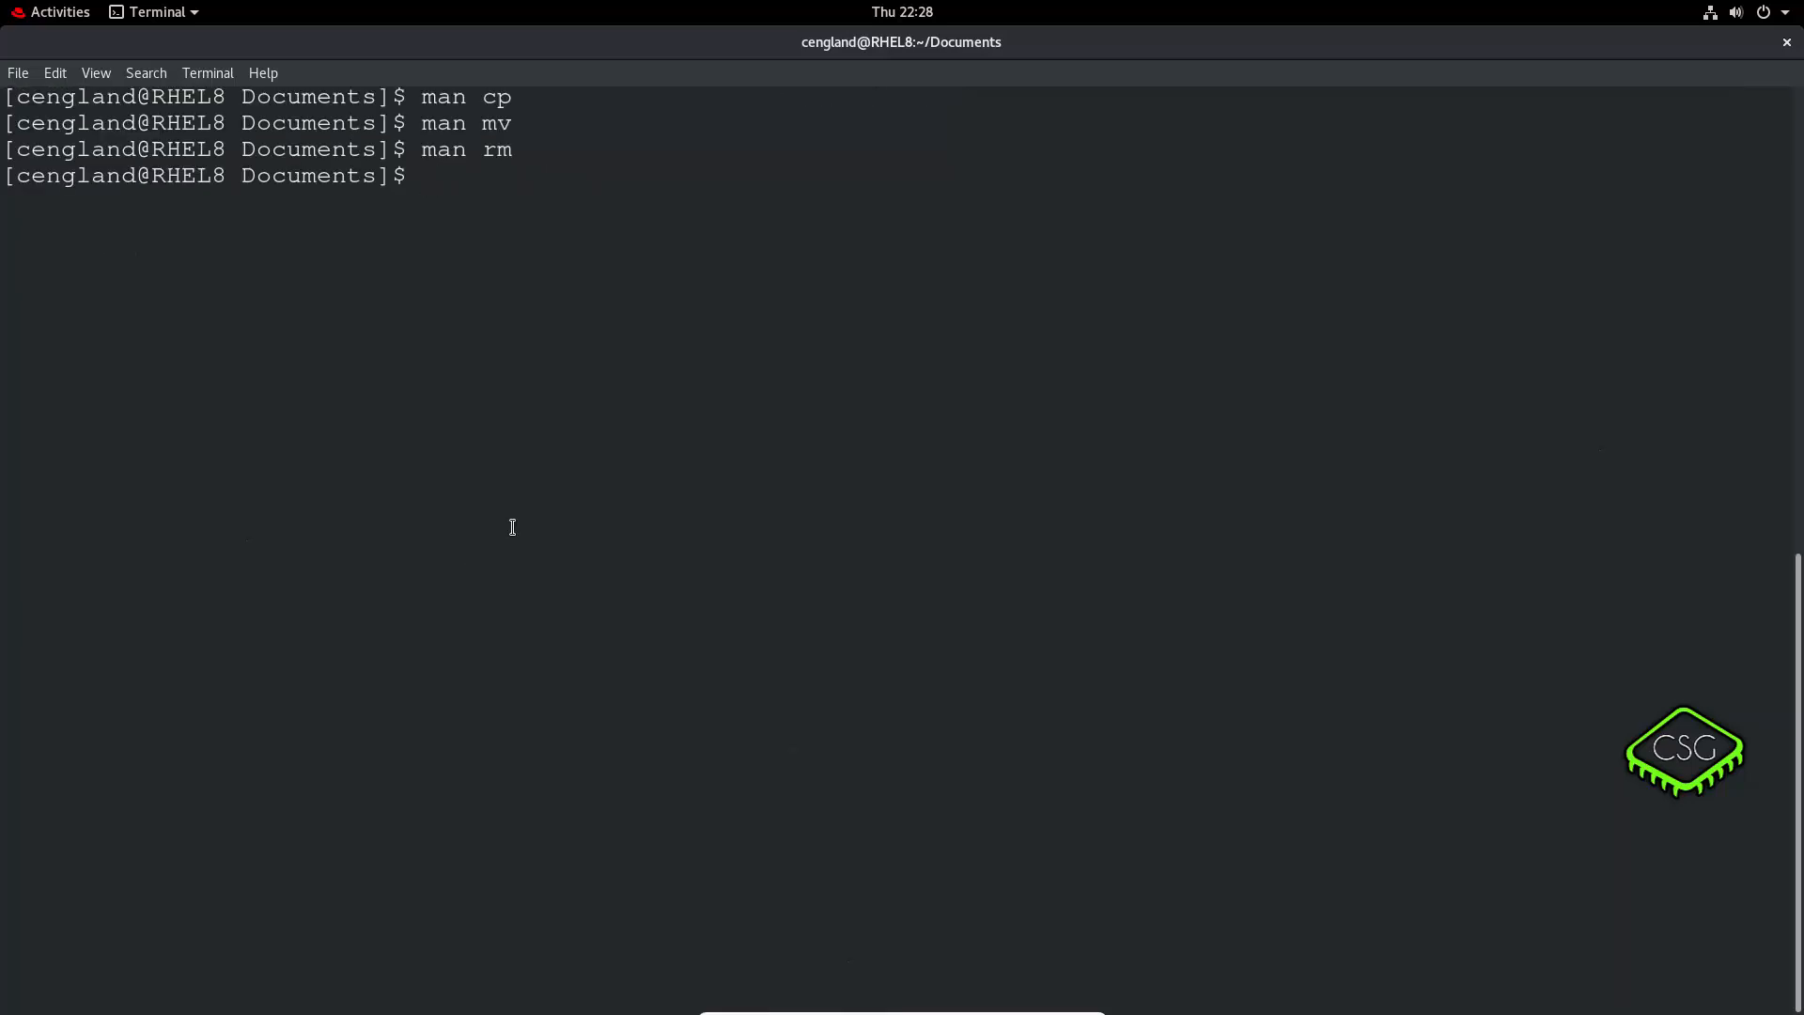